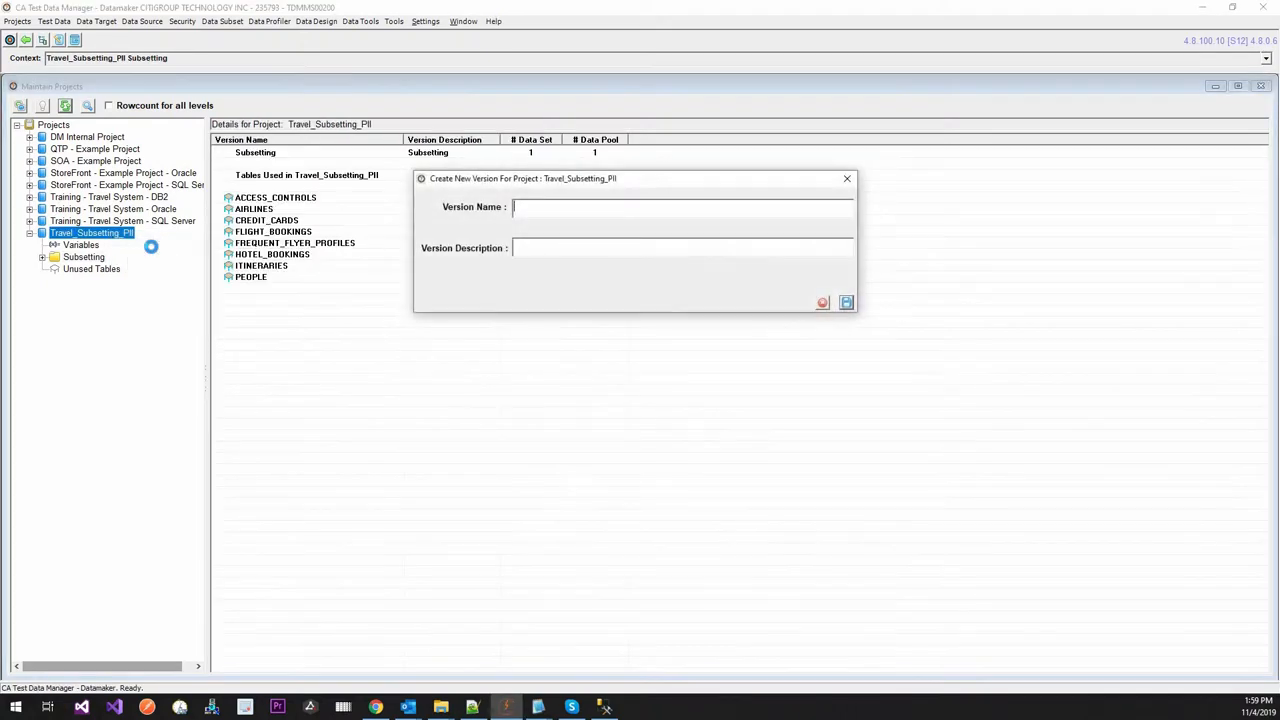
Name the new version FastDataMasking, save it, and bring up its actions in the project tree.
type("Fast")
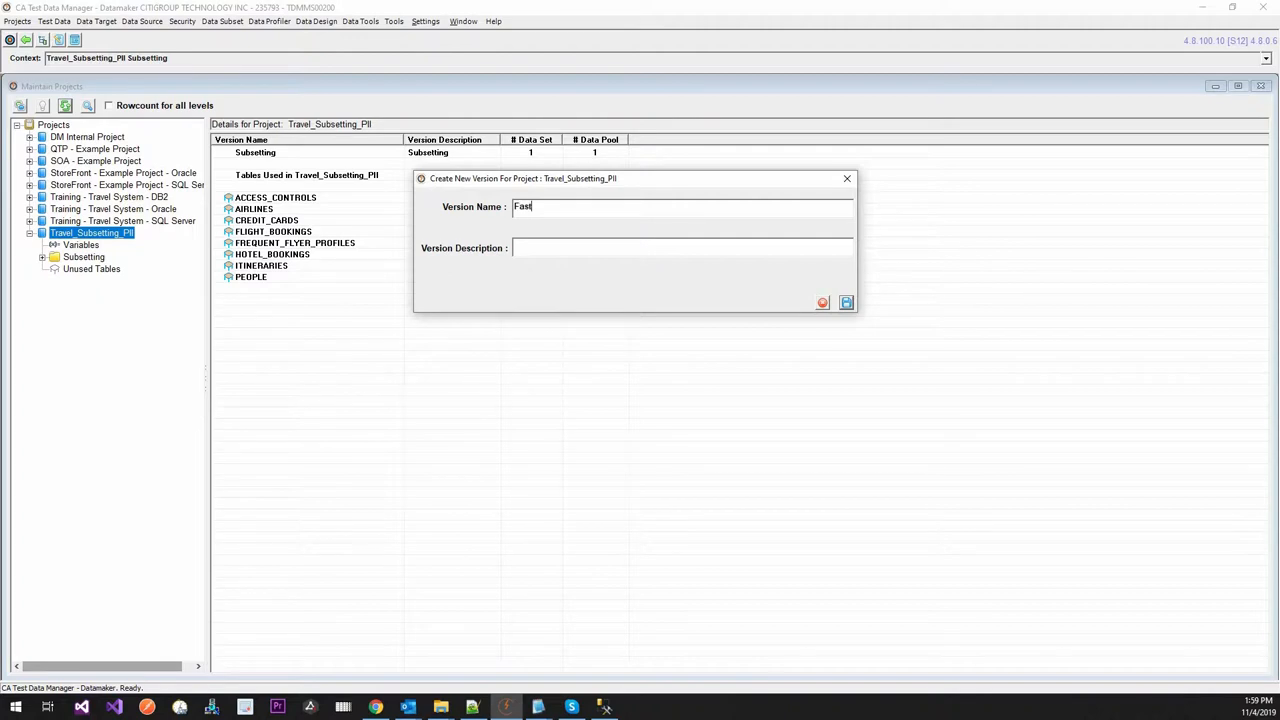
type("DataMasking")
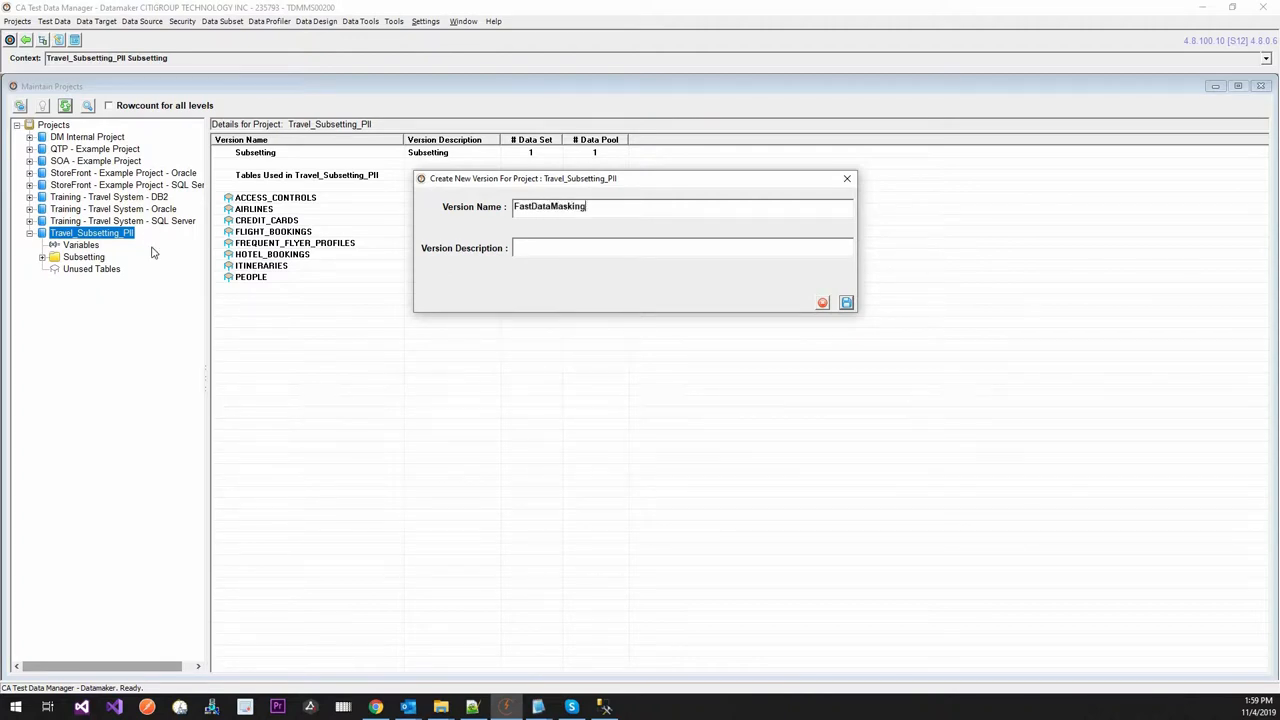
left_click(844, 302)
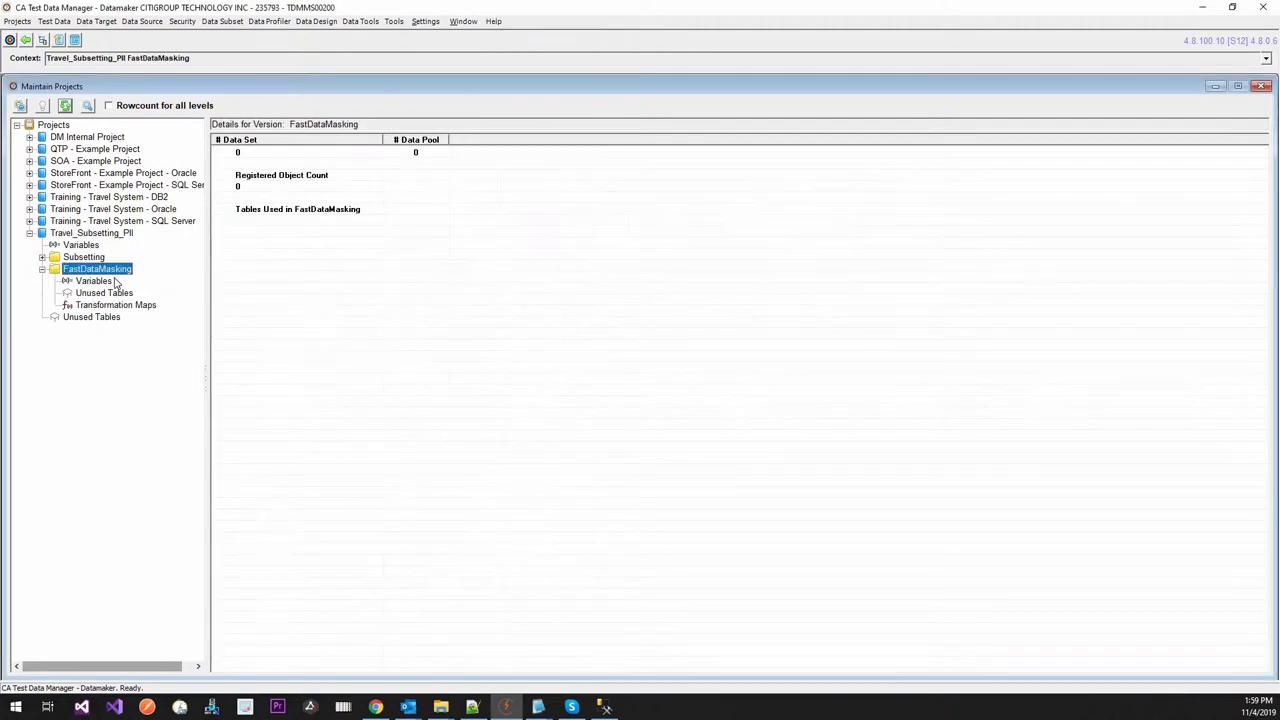
right_click(96, 268)
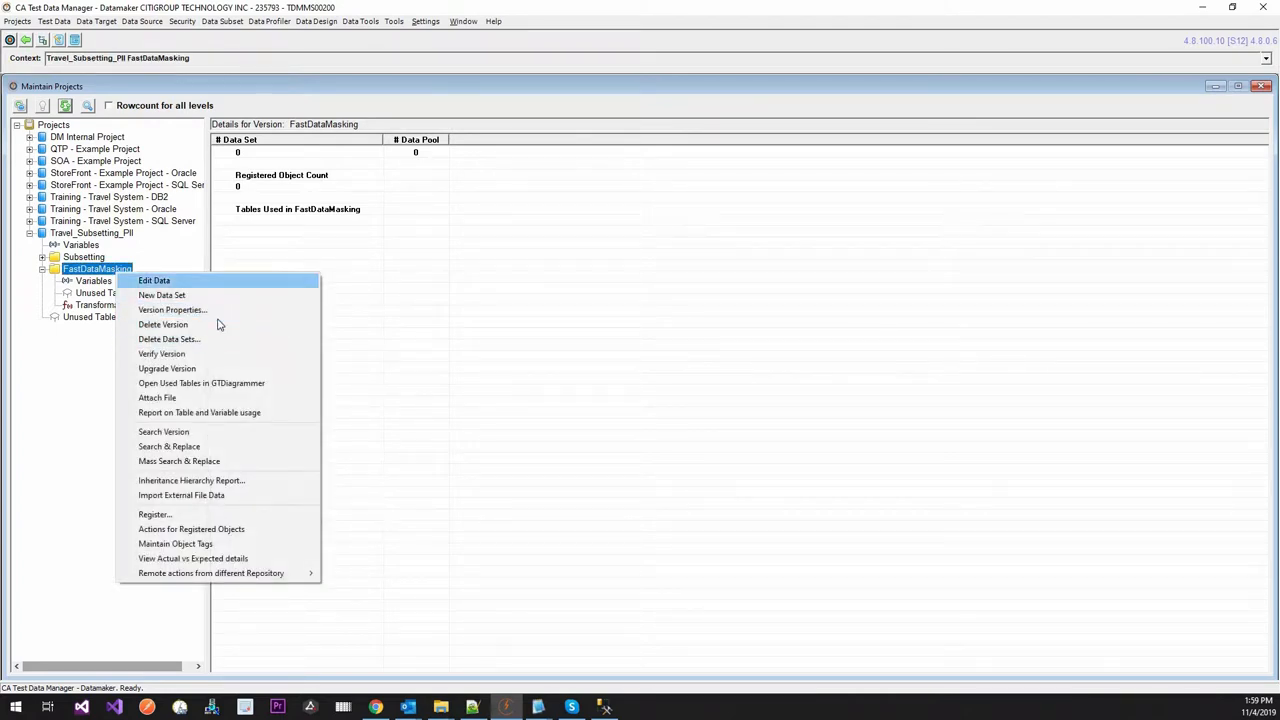
mouse_move(162, 296)
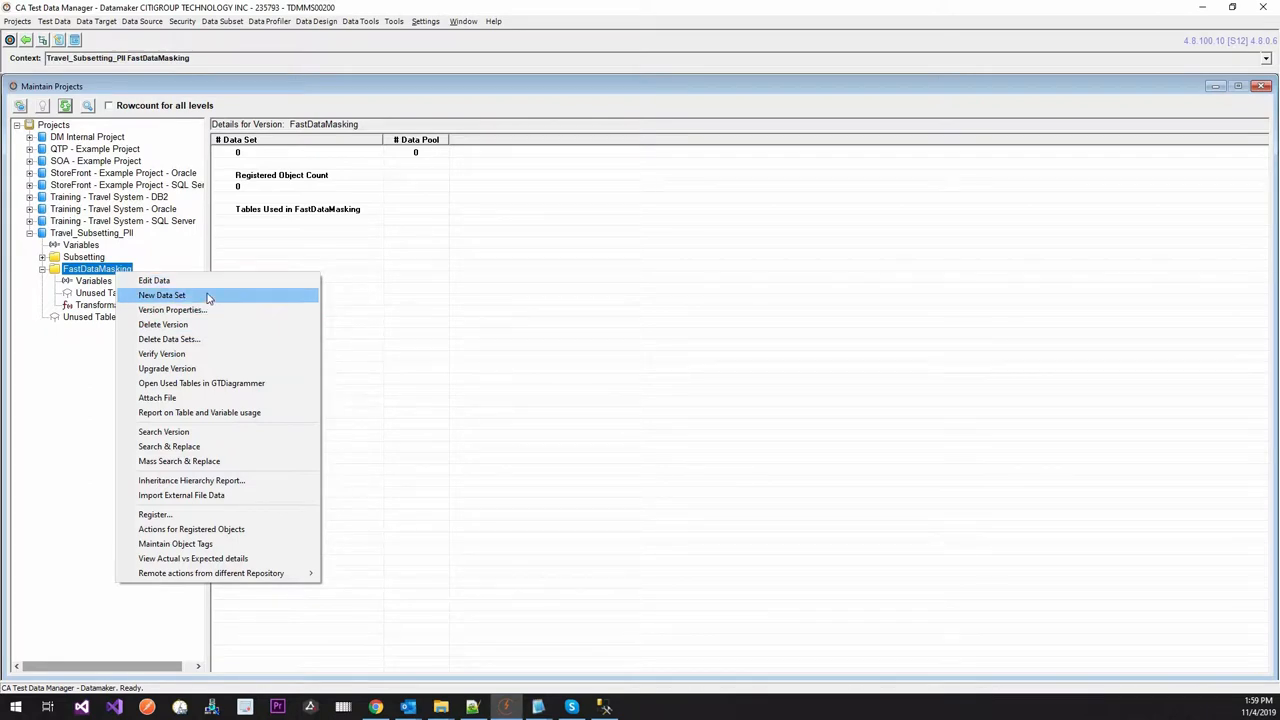
Create data set FDM-DS, confirm the save, and add data pool FDM_DP under it.
left_click(160, 296)
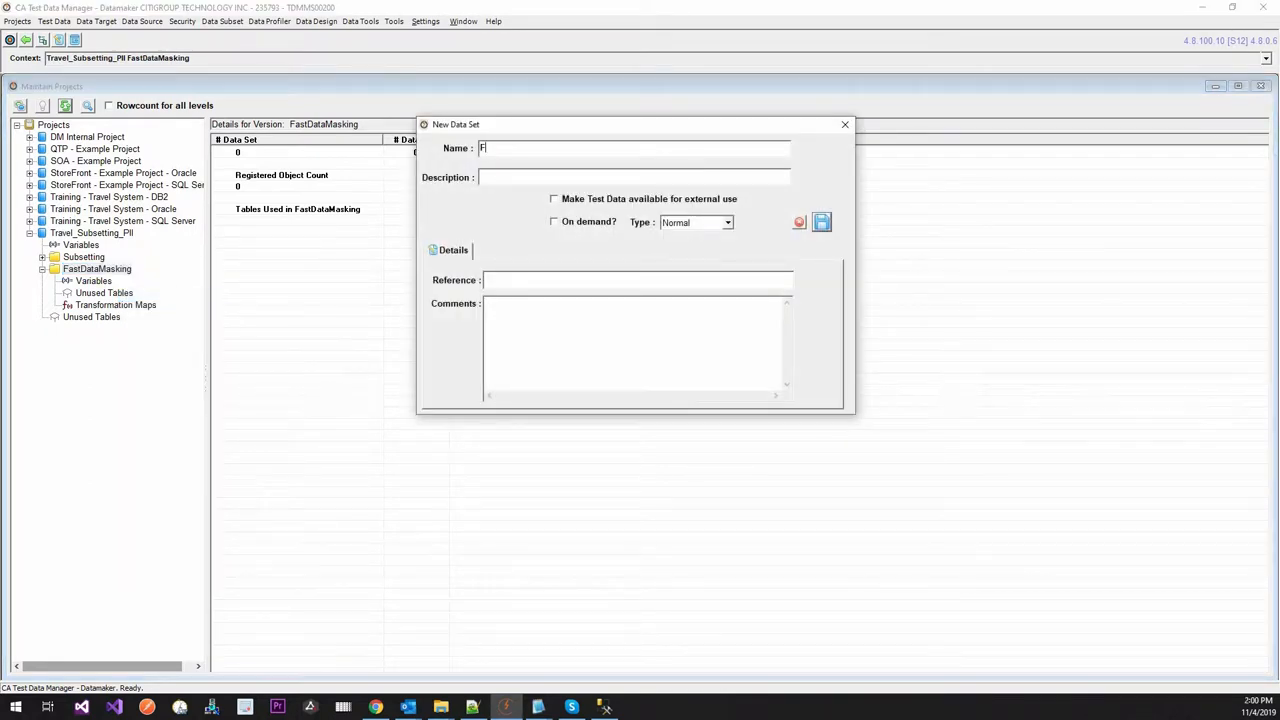
type("DM-DS")
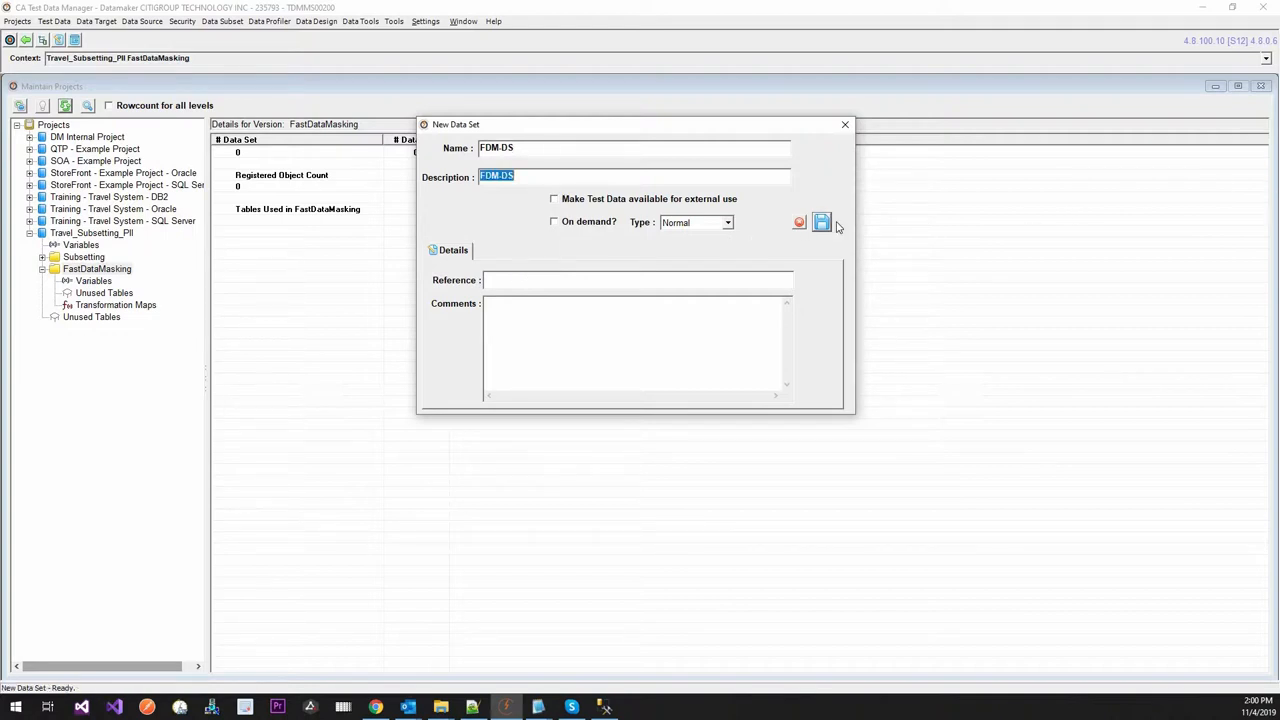
left_click(820, 222)
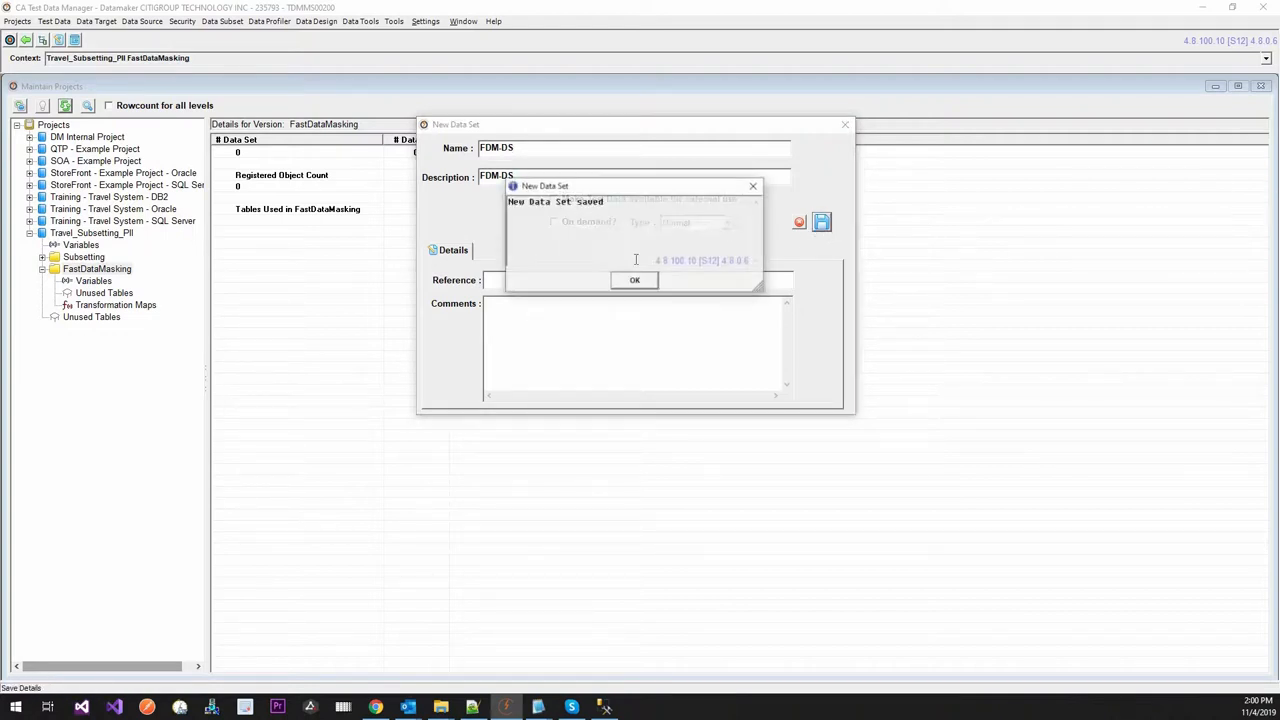
left_click(636, 280)
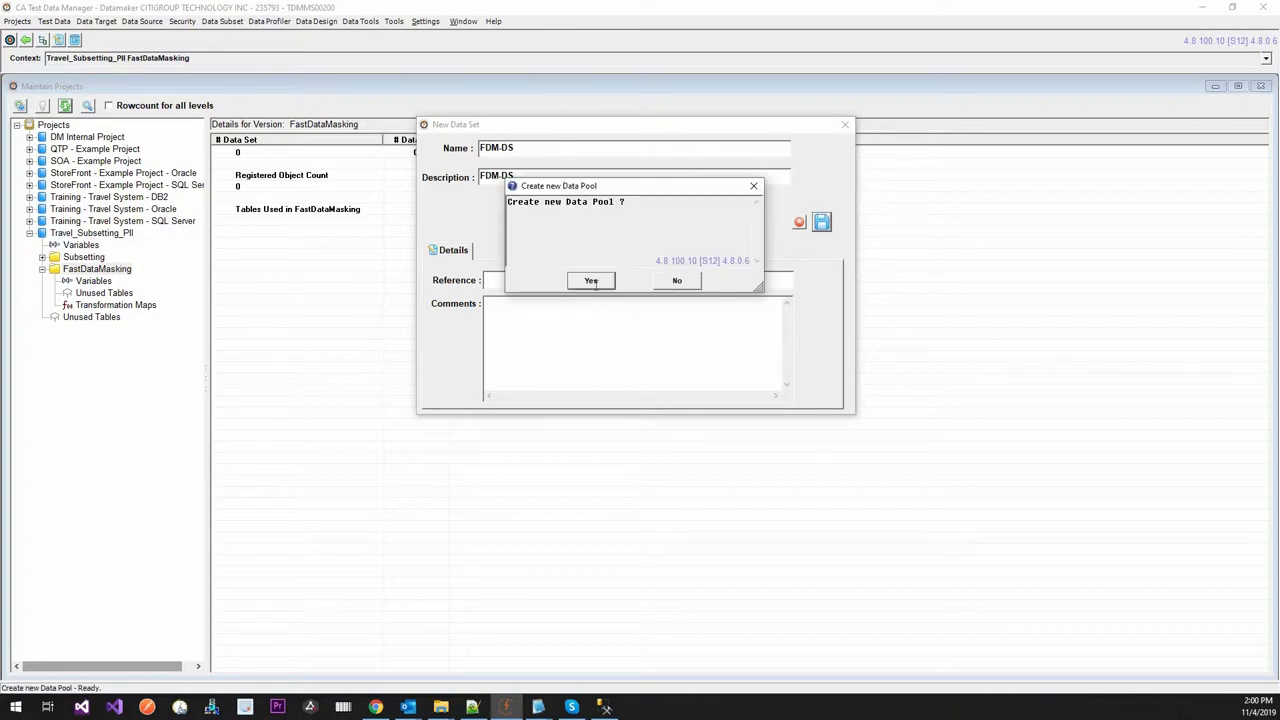
left_click(590, 280)
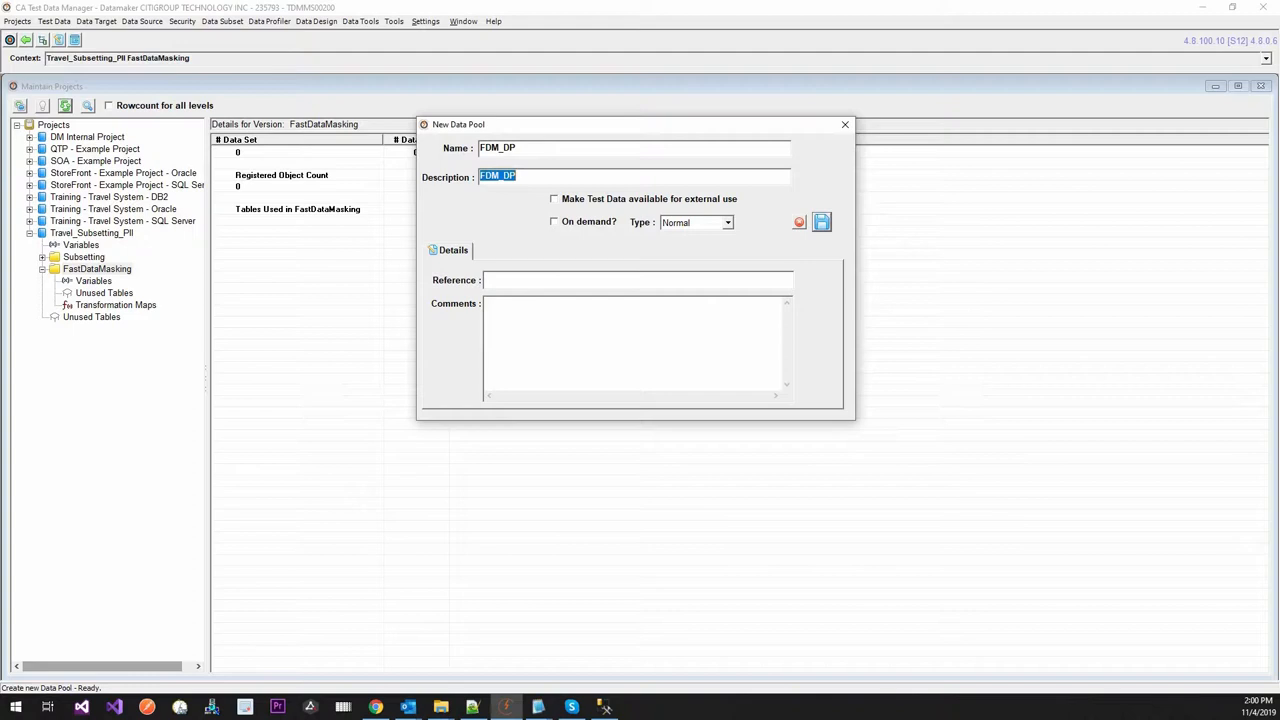
left_click(820, 222)
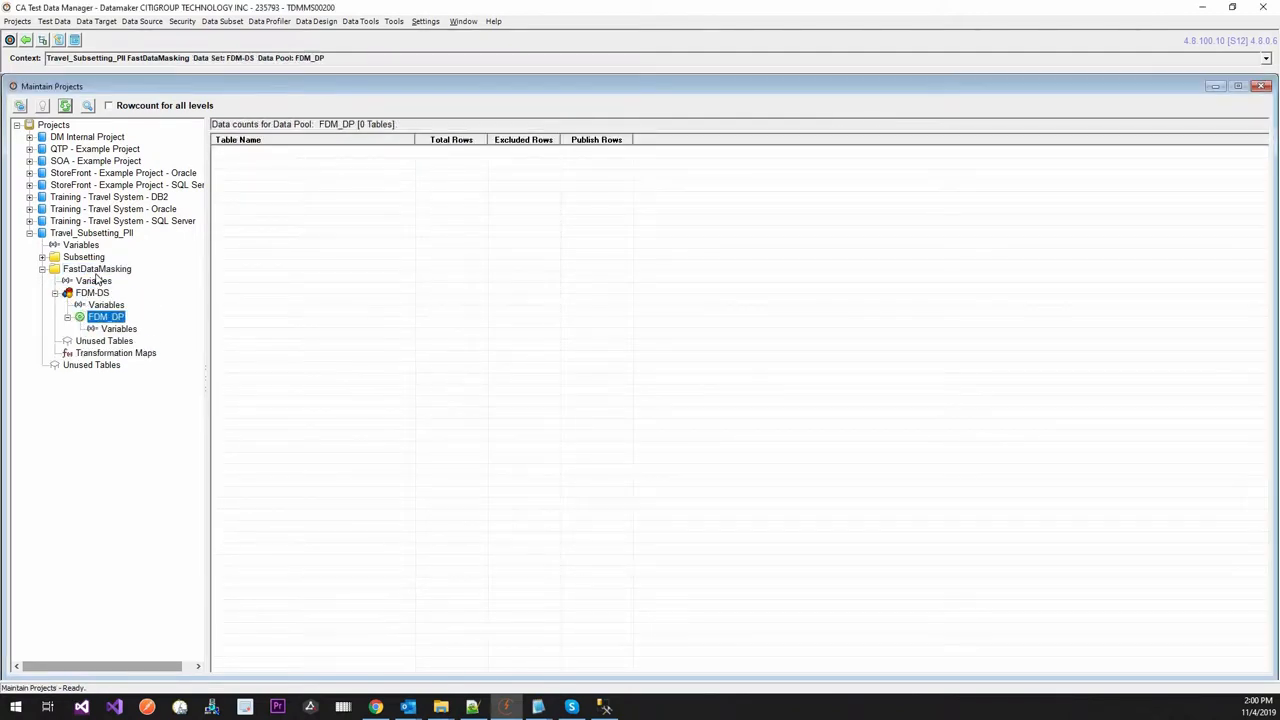
Start table registration from the data target and review the PEOPLE table's column definition.
right_click(96, 268)
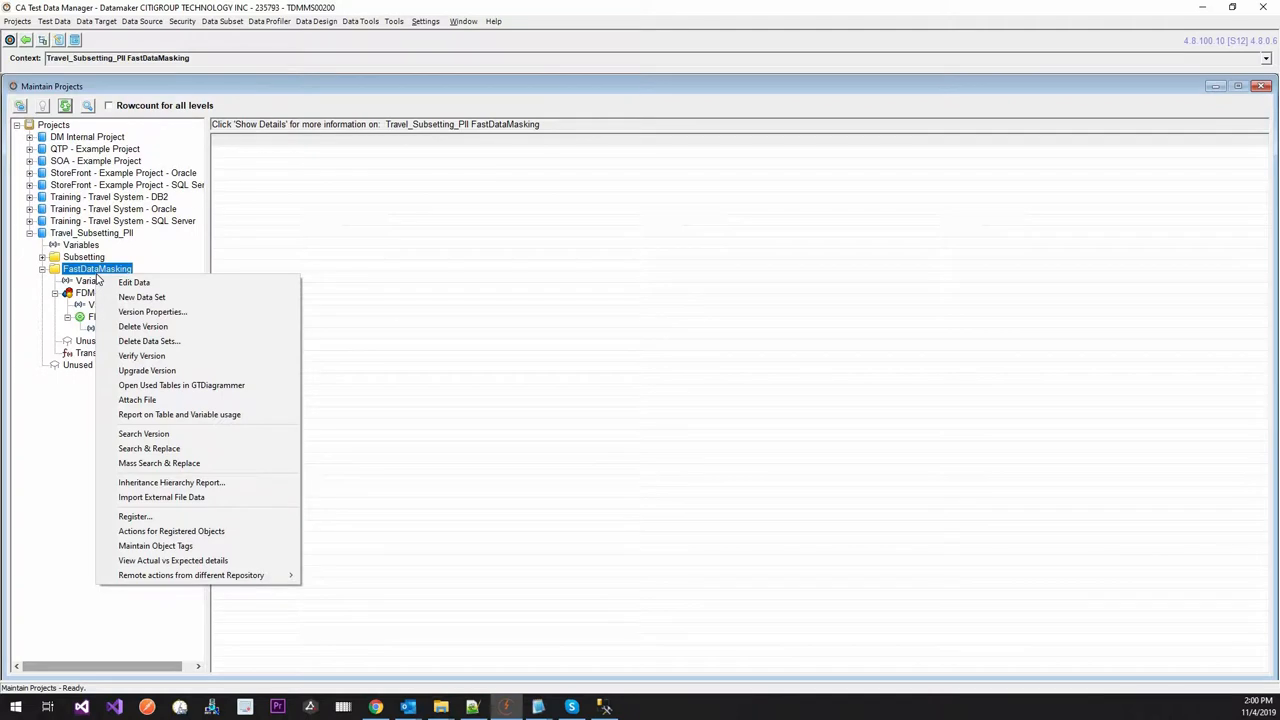
mouse_move(226, 428)
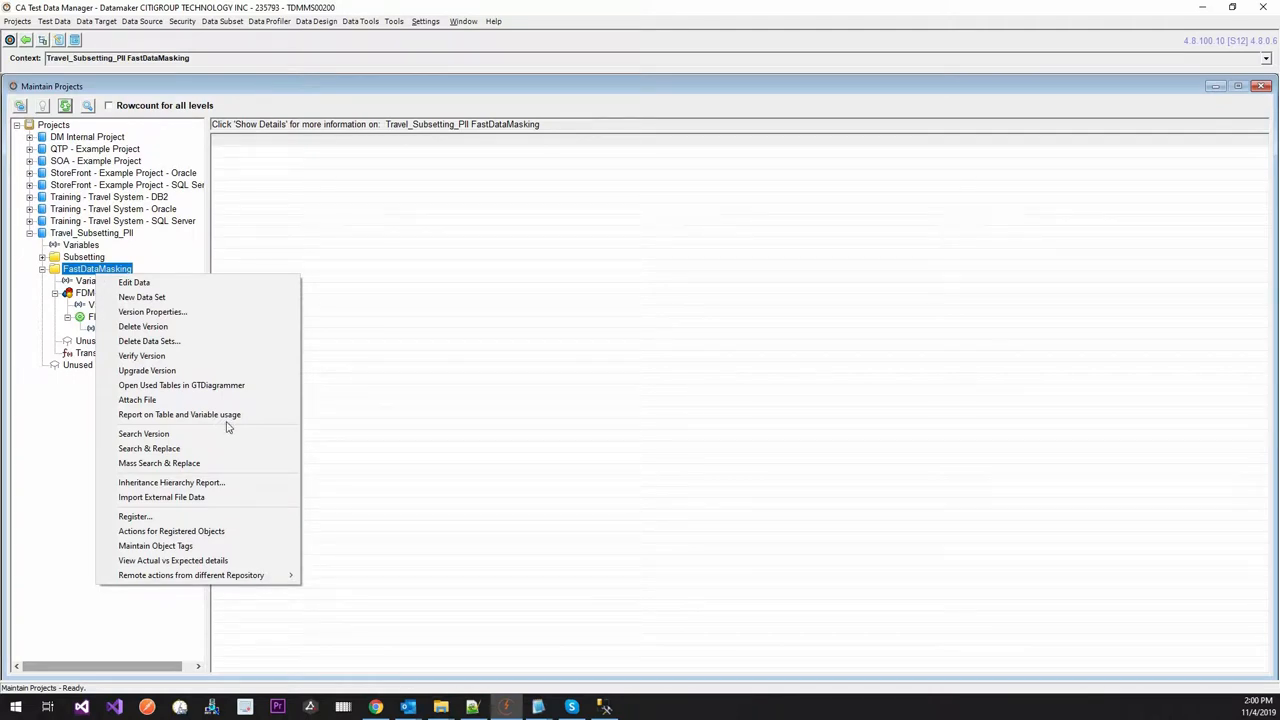
left_click(134, 516)
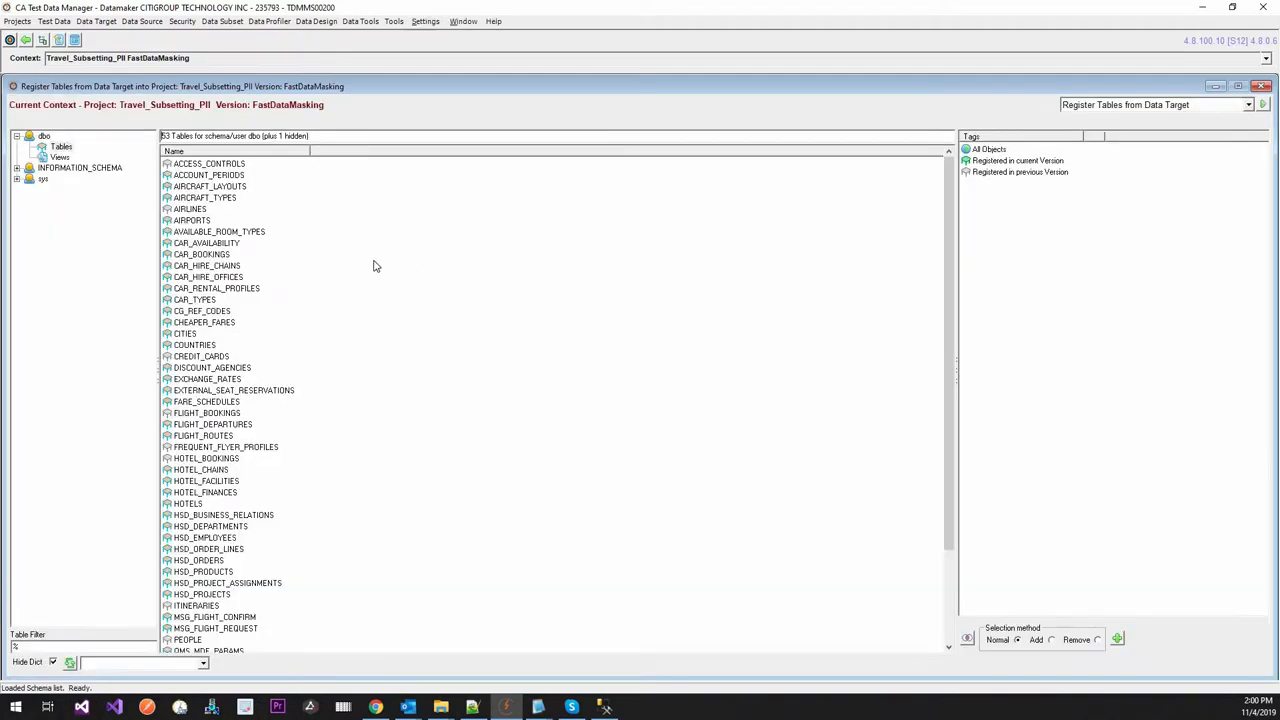
scroll("down", 3)
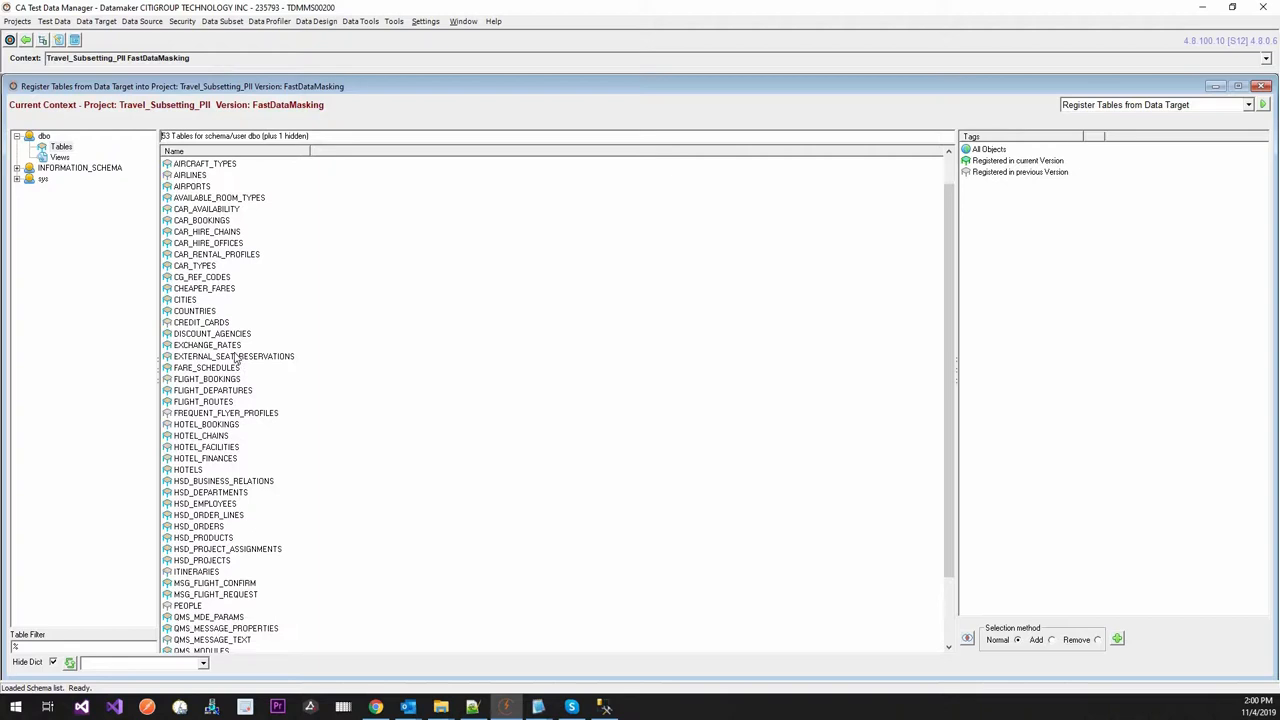
scroll("down", 3)
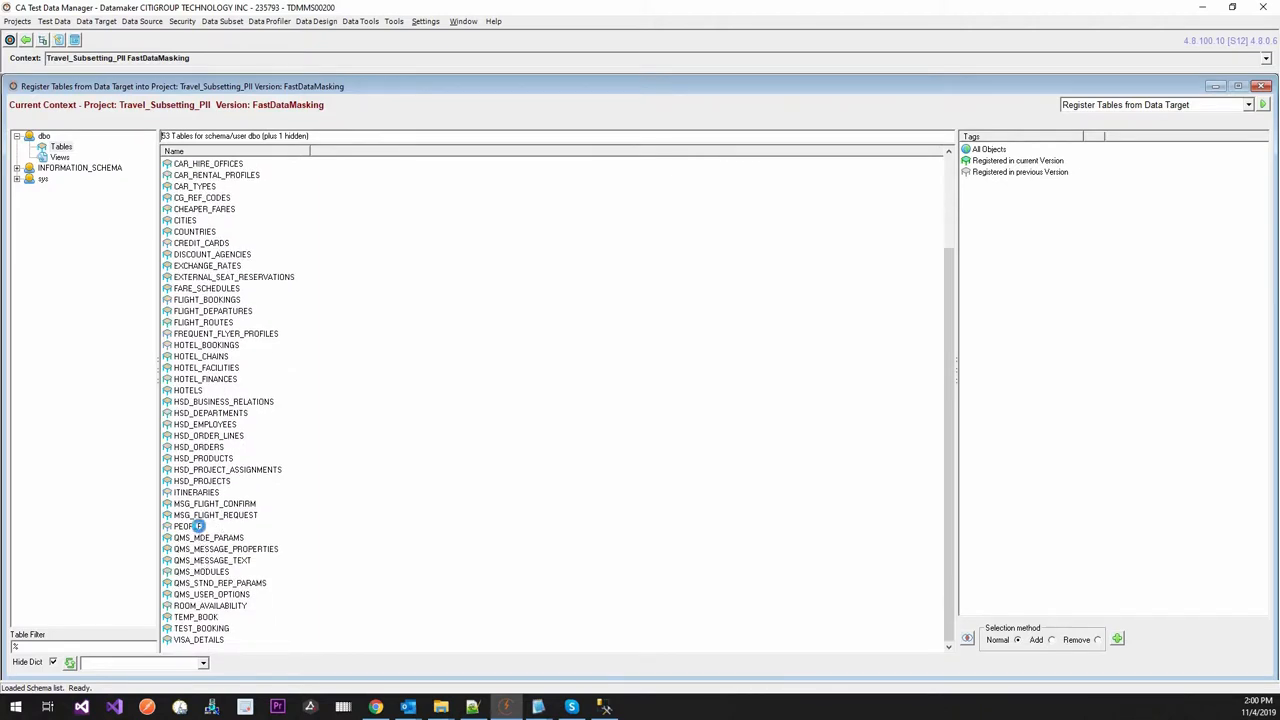
double_click(188, 524)
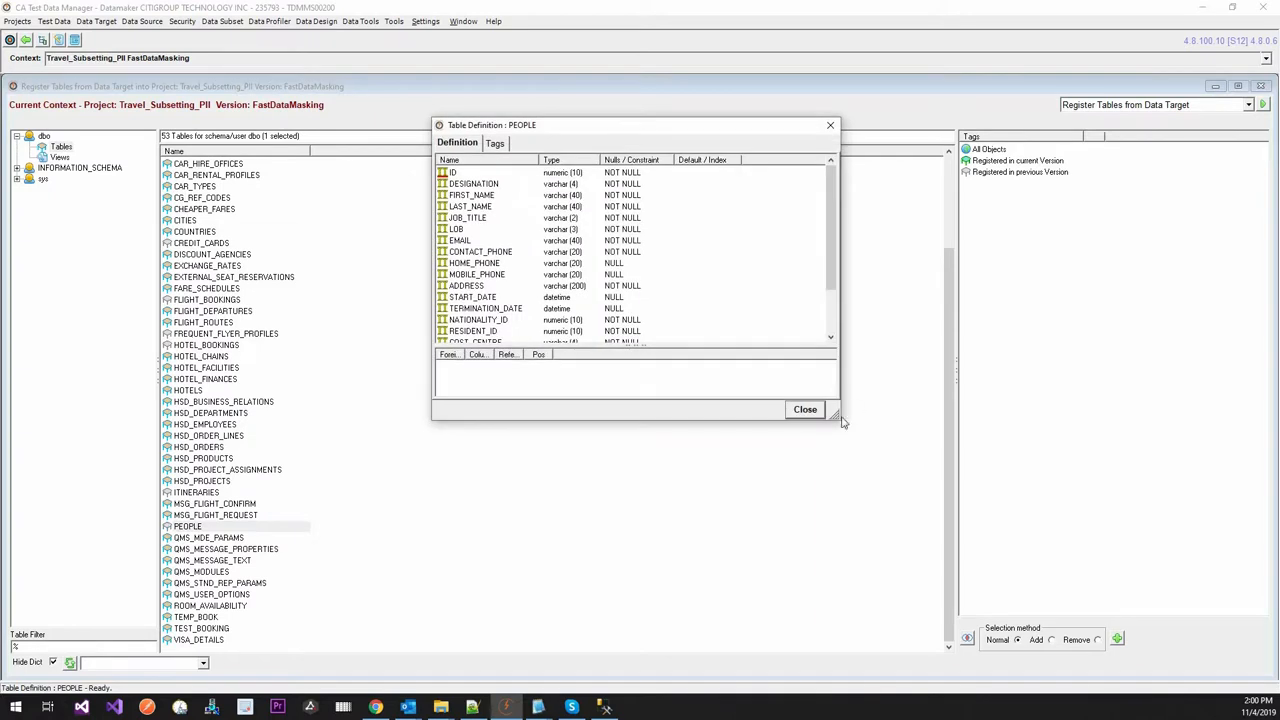
left_click(804, 408)
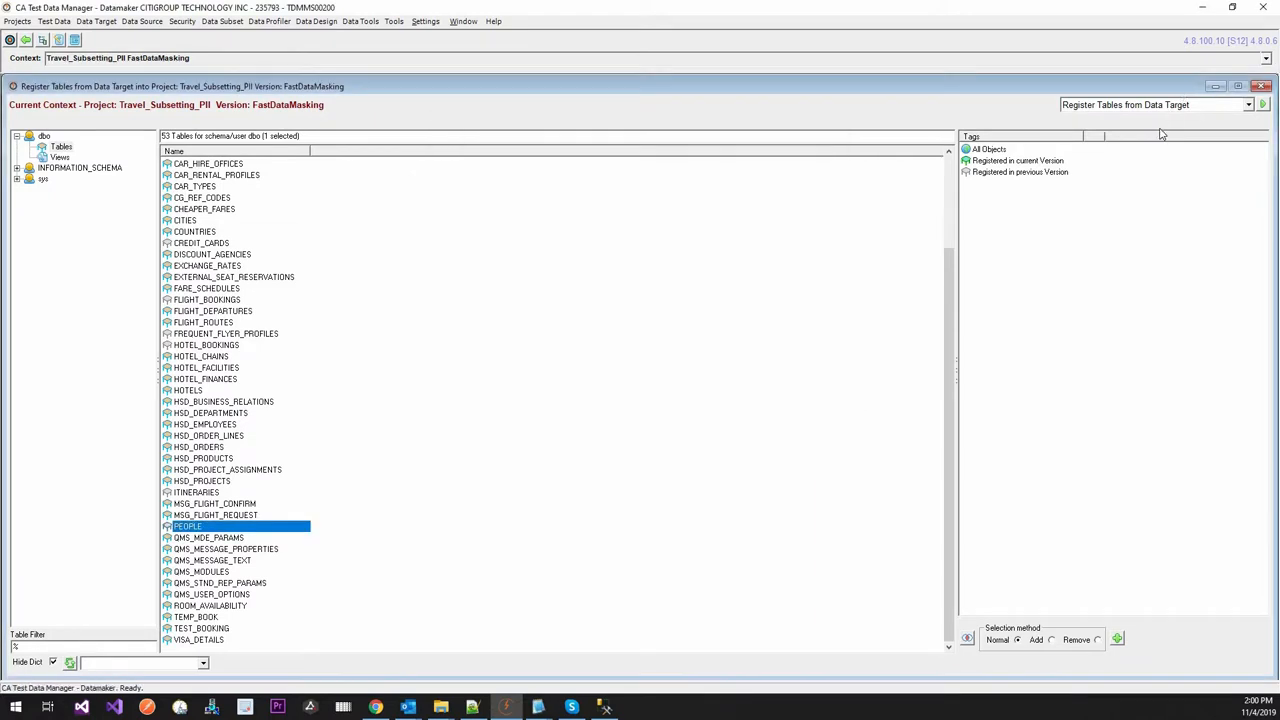
Choose Register Changed & New Tables from Data Target and register PEOPLE as a new table.
left_click(1246, 104)
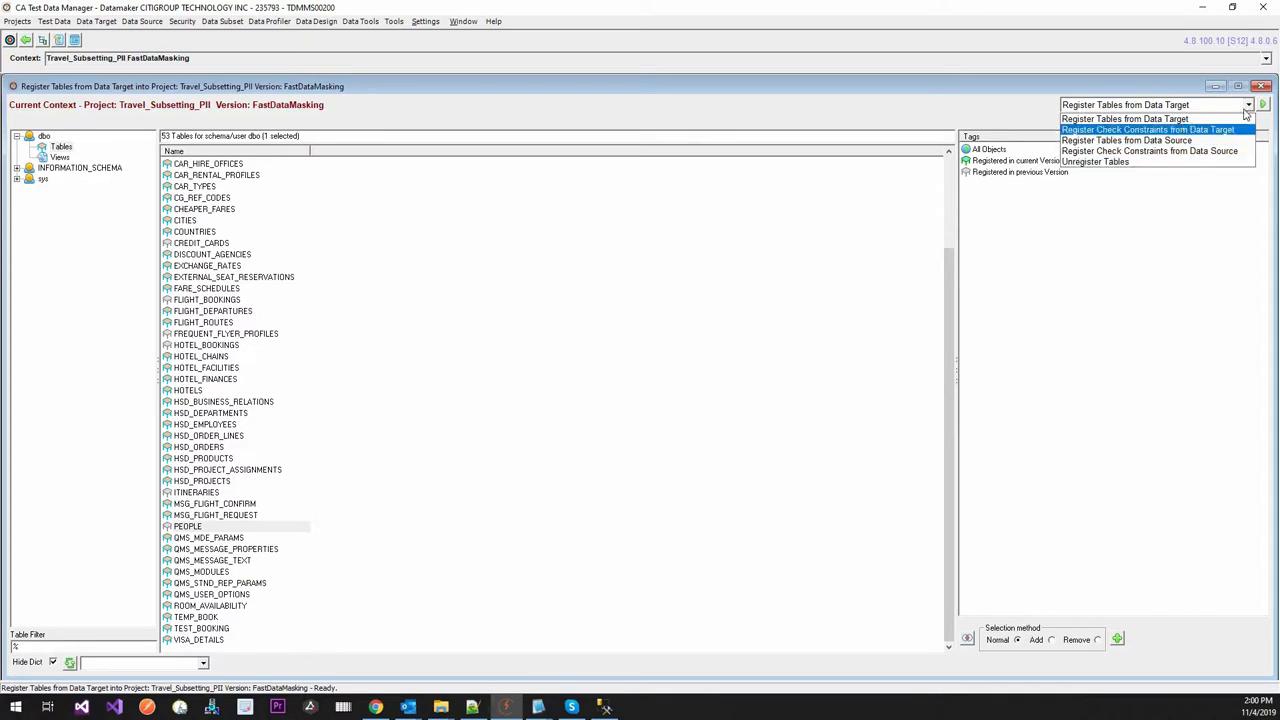
left_click(1124, 118)
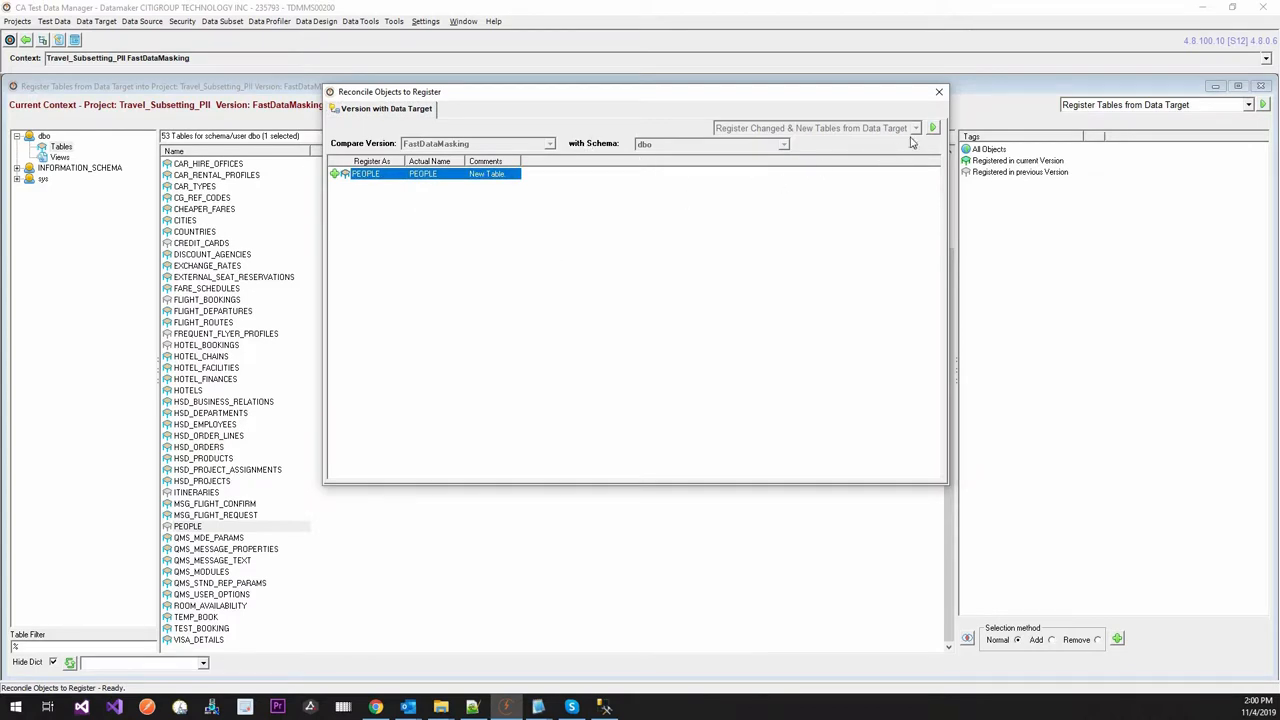
left_click(932, 128)
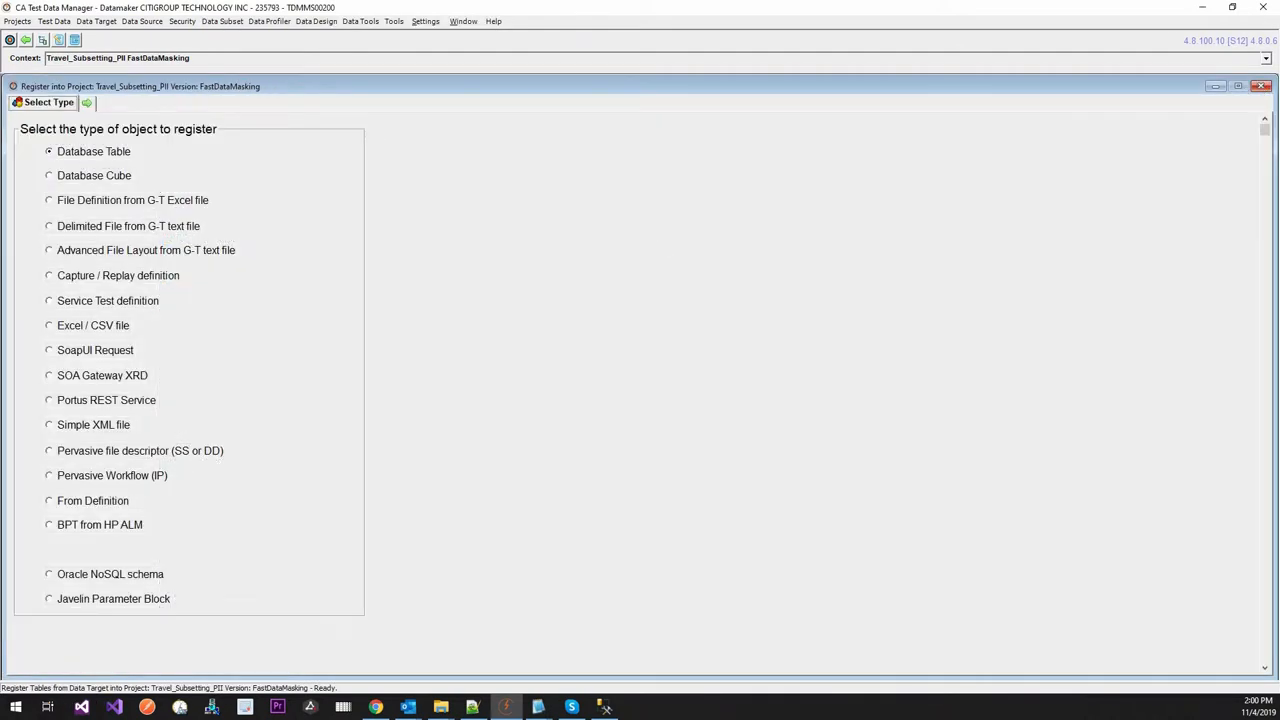
mouse_move(216, 226)
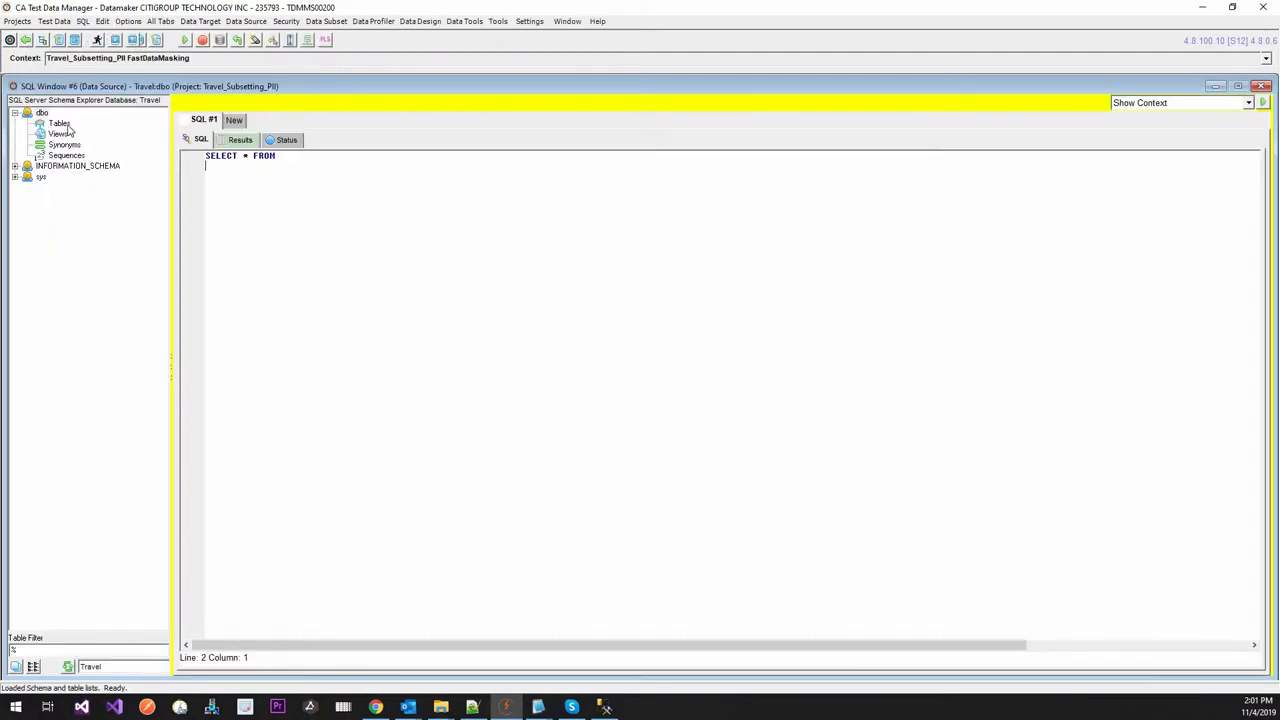
Expand the Travel tables to PEOPLE's rows and list the Show Context write options.
left_click(60, 124)
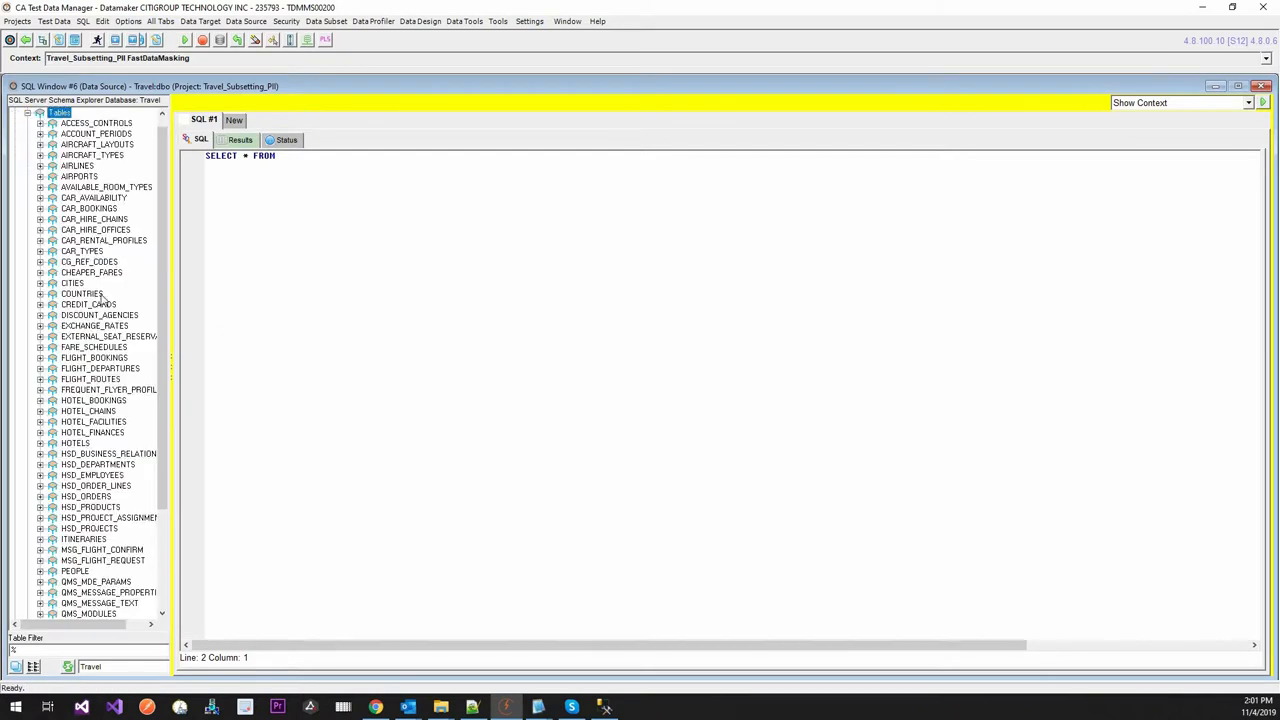
scroll("down", 3)
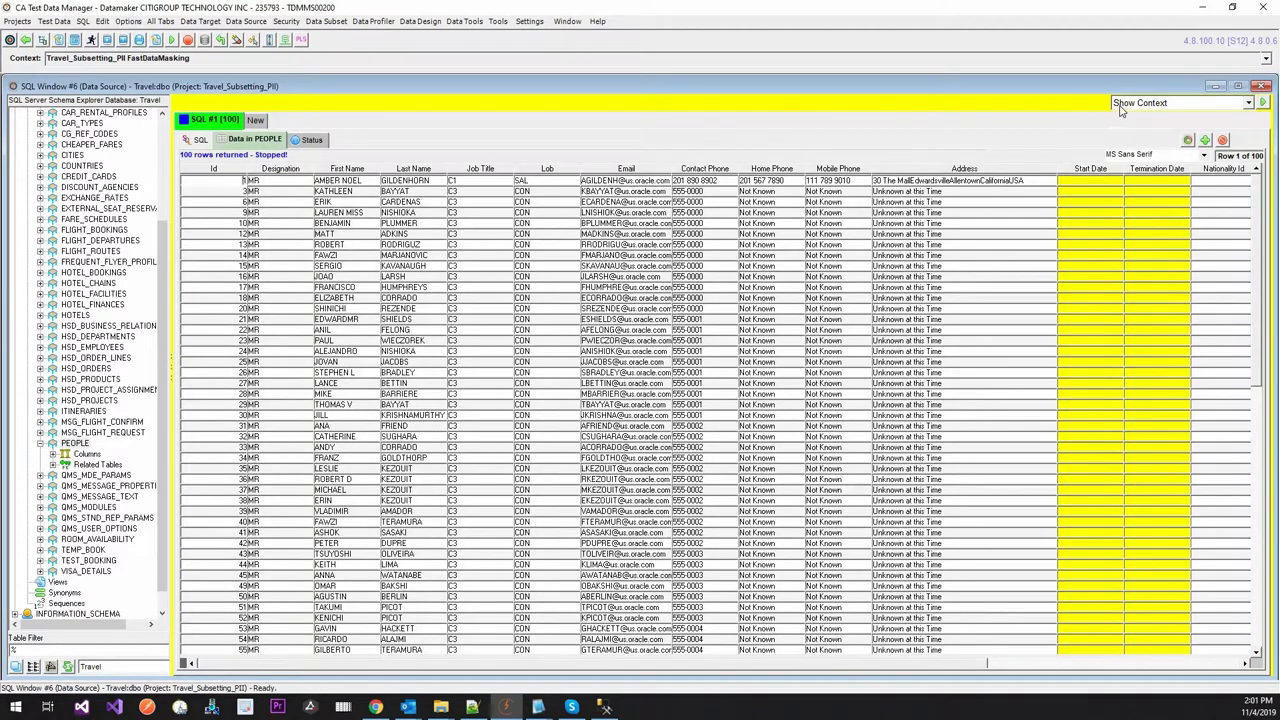
left_click(1262, 102)
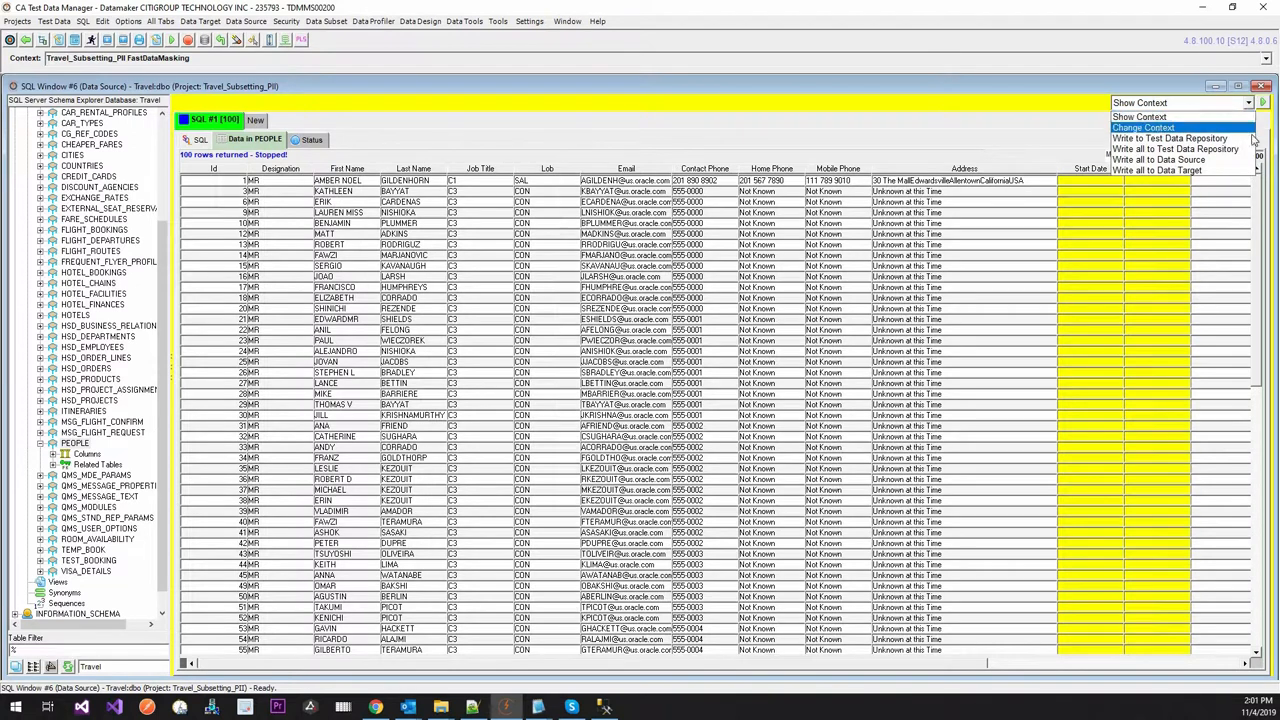
mouse_move(1176, 148)
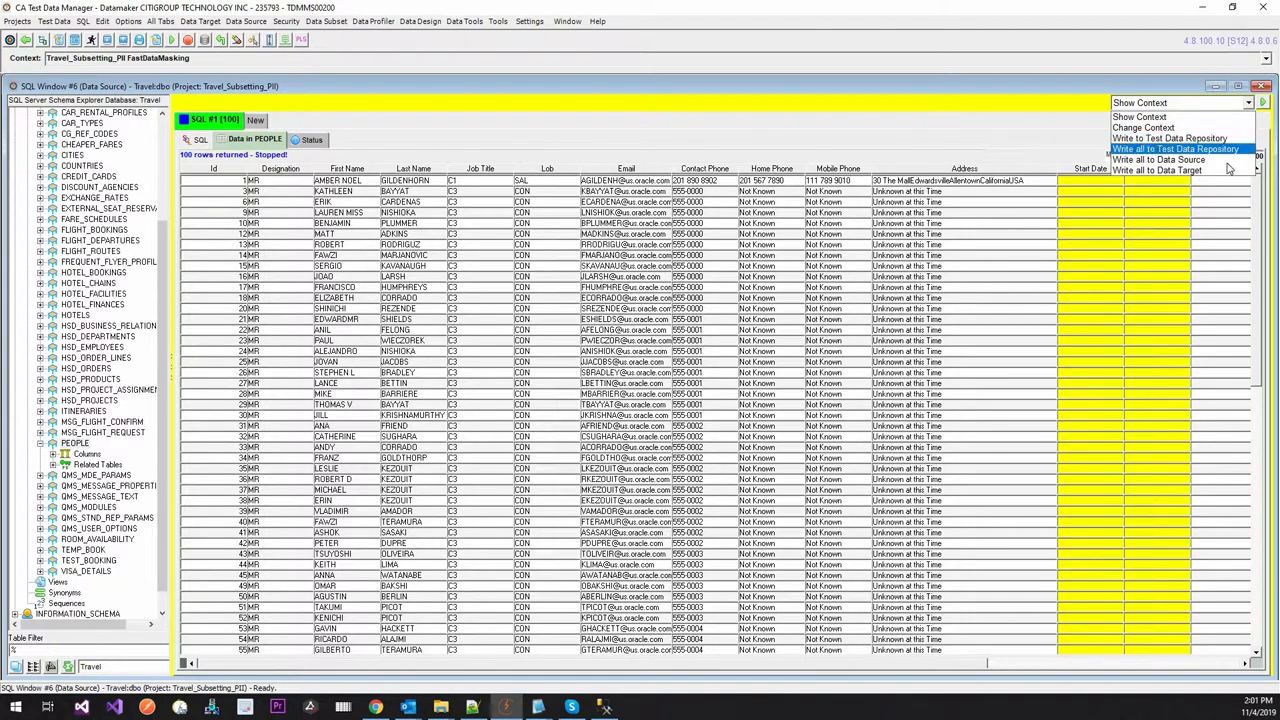
Write PEOPLE rows to the data target, skipping all duplicates: 1 inserted, 99 ignored.
left_click(1164, 160)
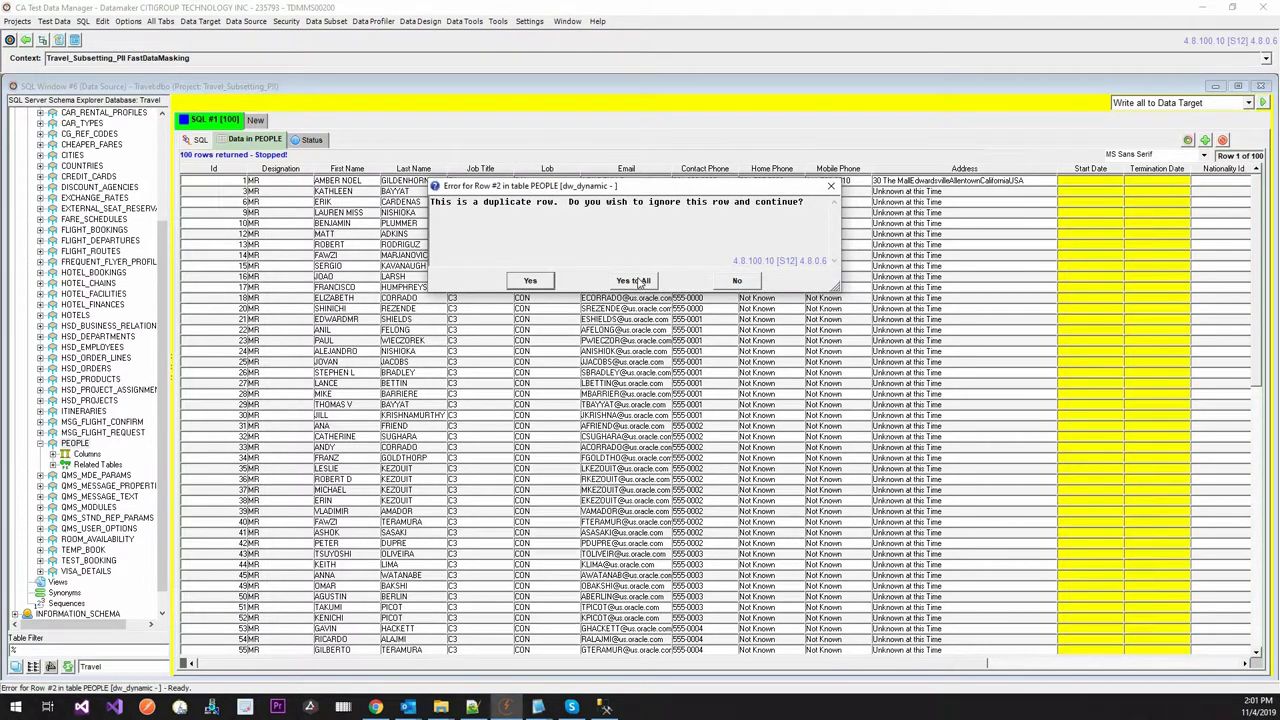
mouse_move(748, 226)
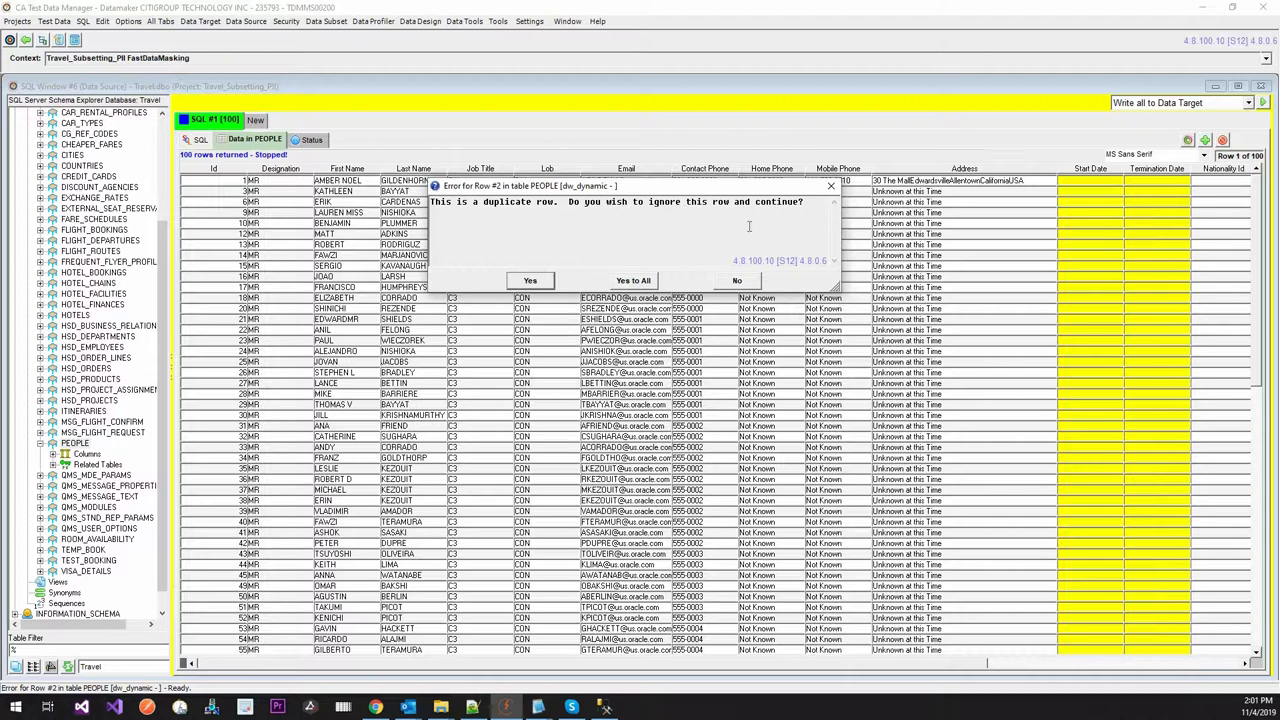
mouse_move(656, 288)
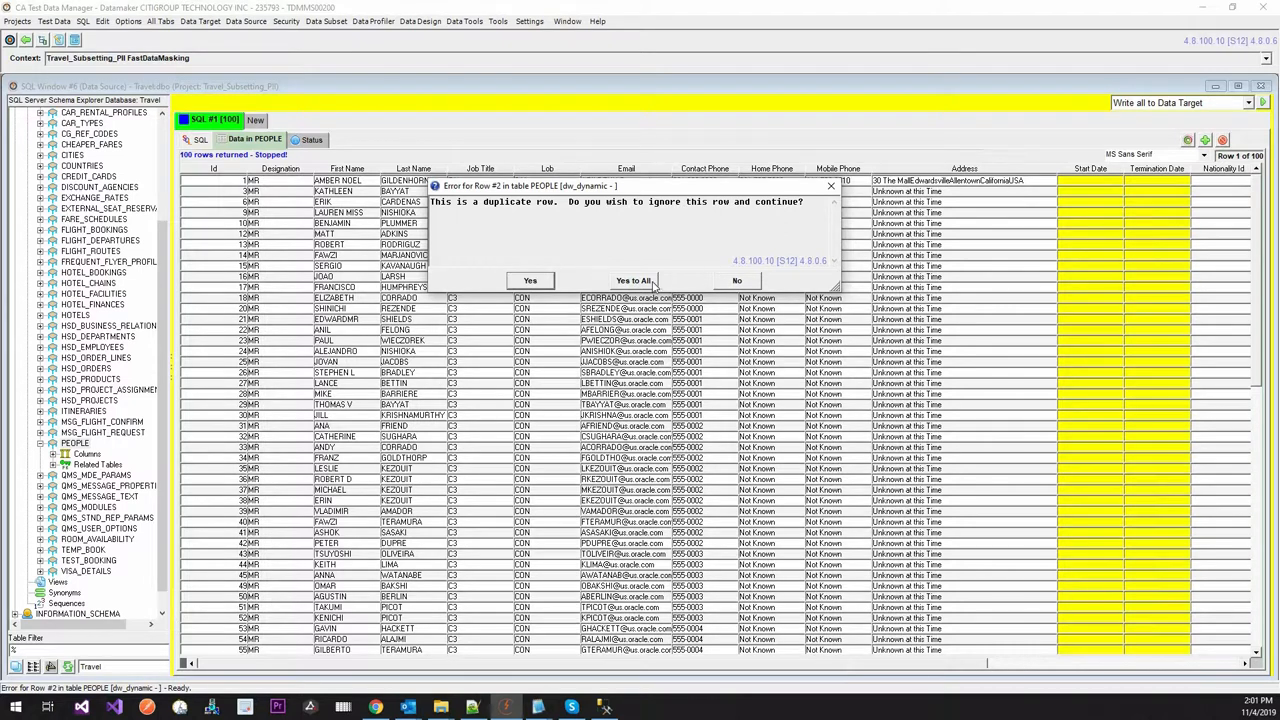
left_click(632, 280)
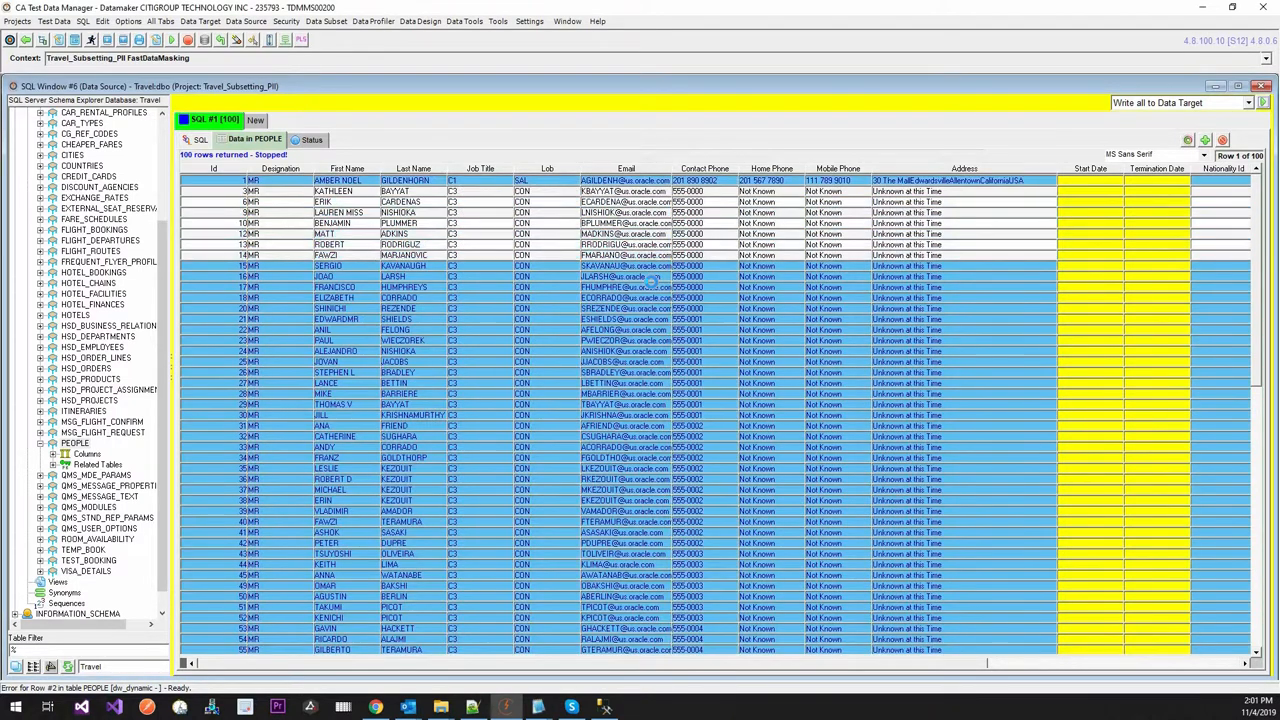
scroll("down", 3)
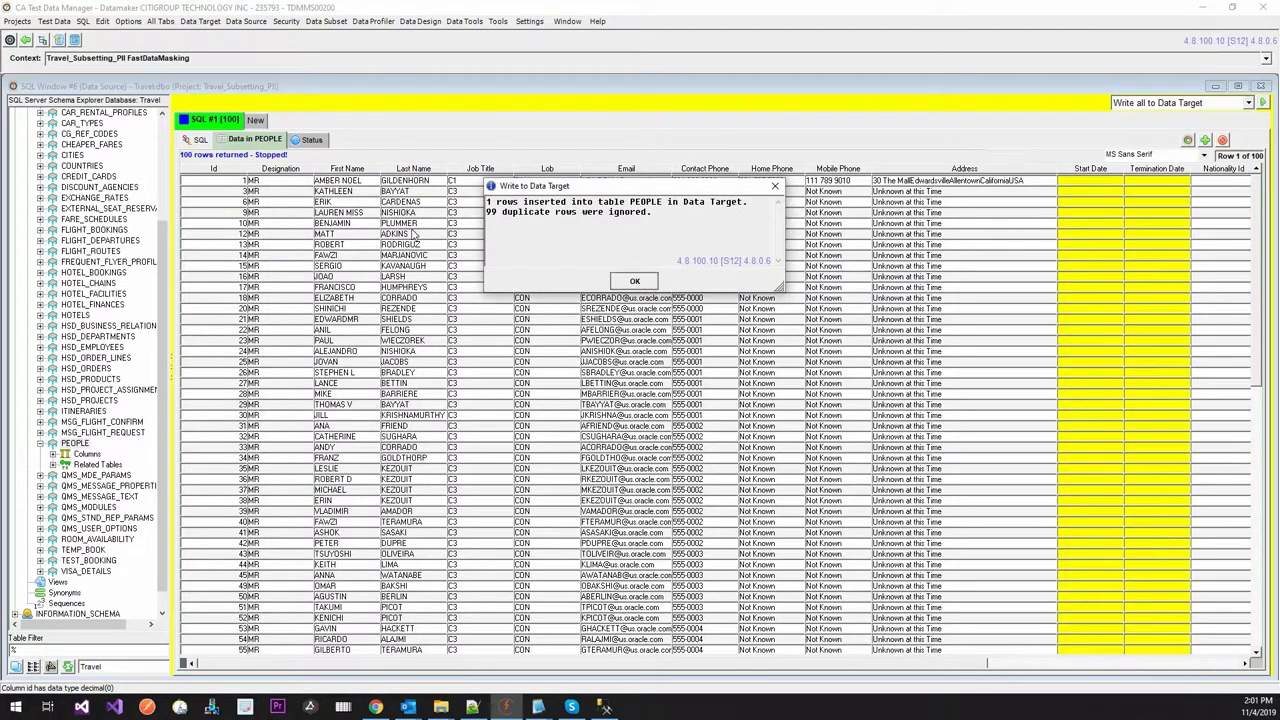
left_click(634, 280)
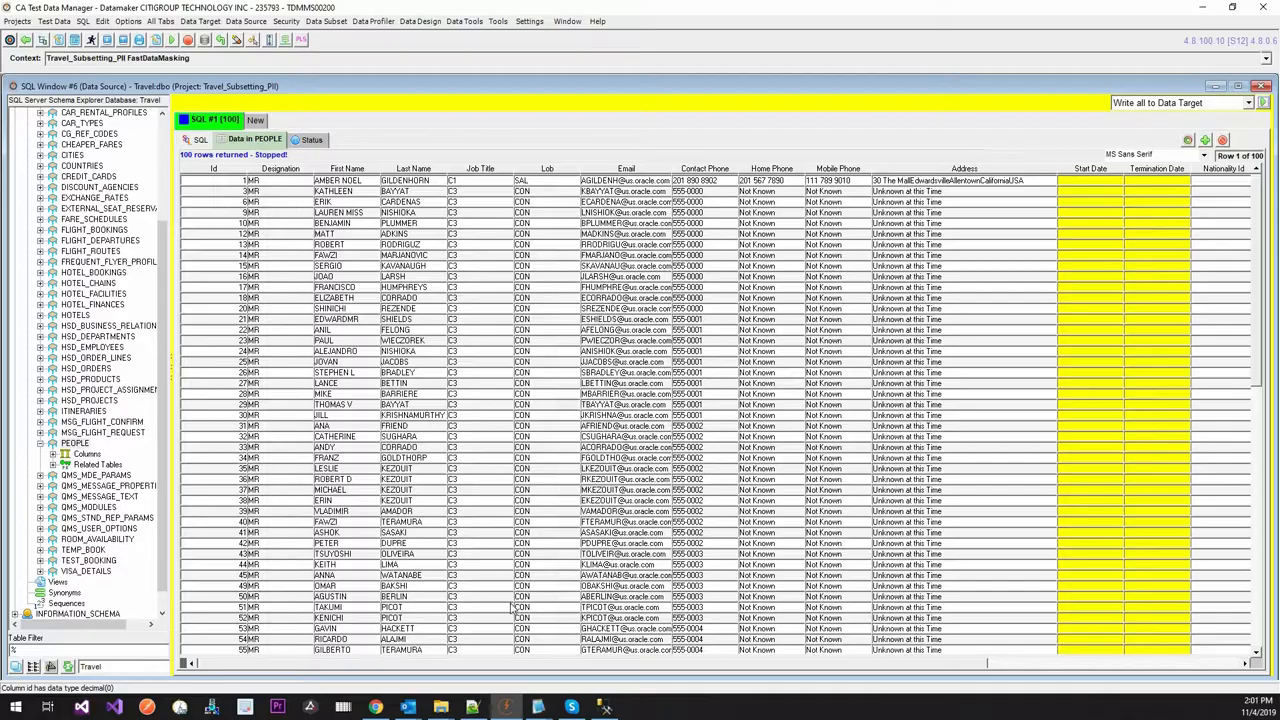
In SSMS, expand Travel_E tables and select the top 1000 rows of dbo.PEOPLE.
left_click(604, 708)
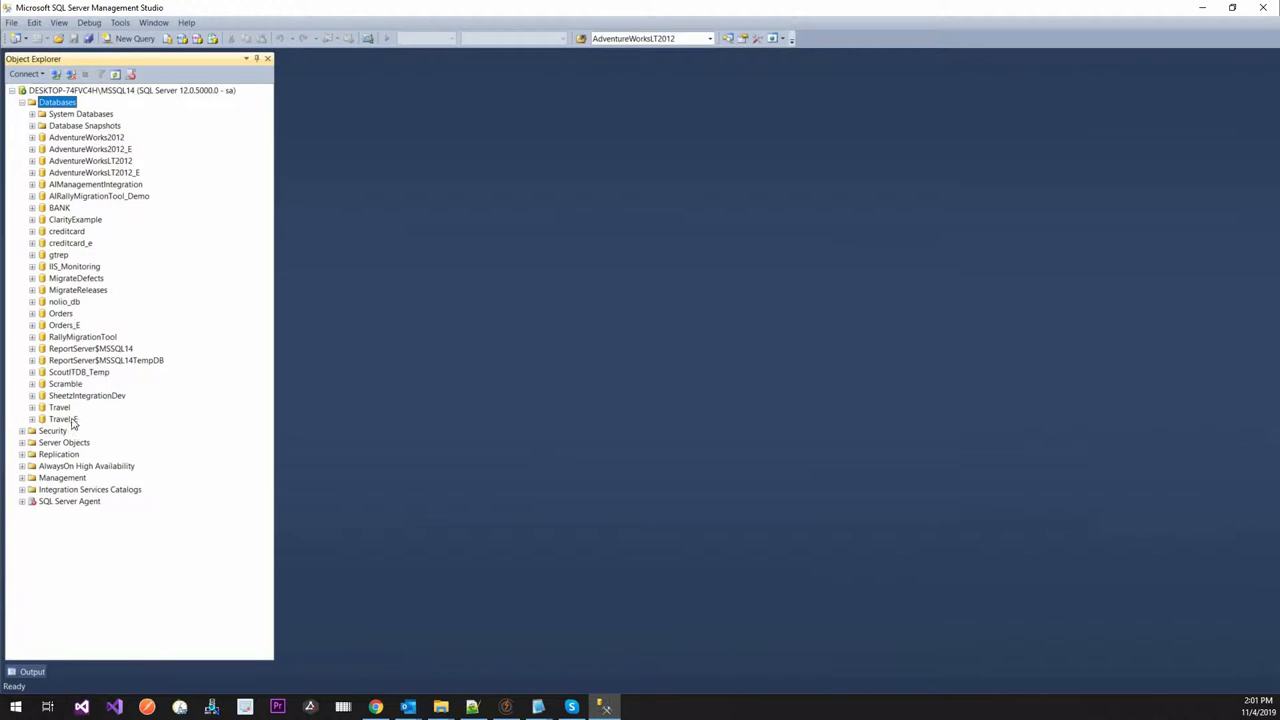
left_click(32, 420)
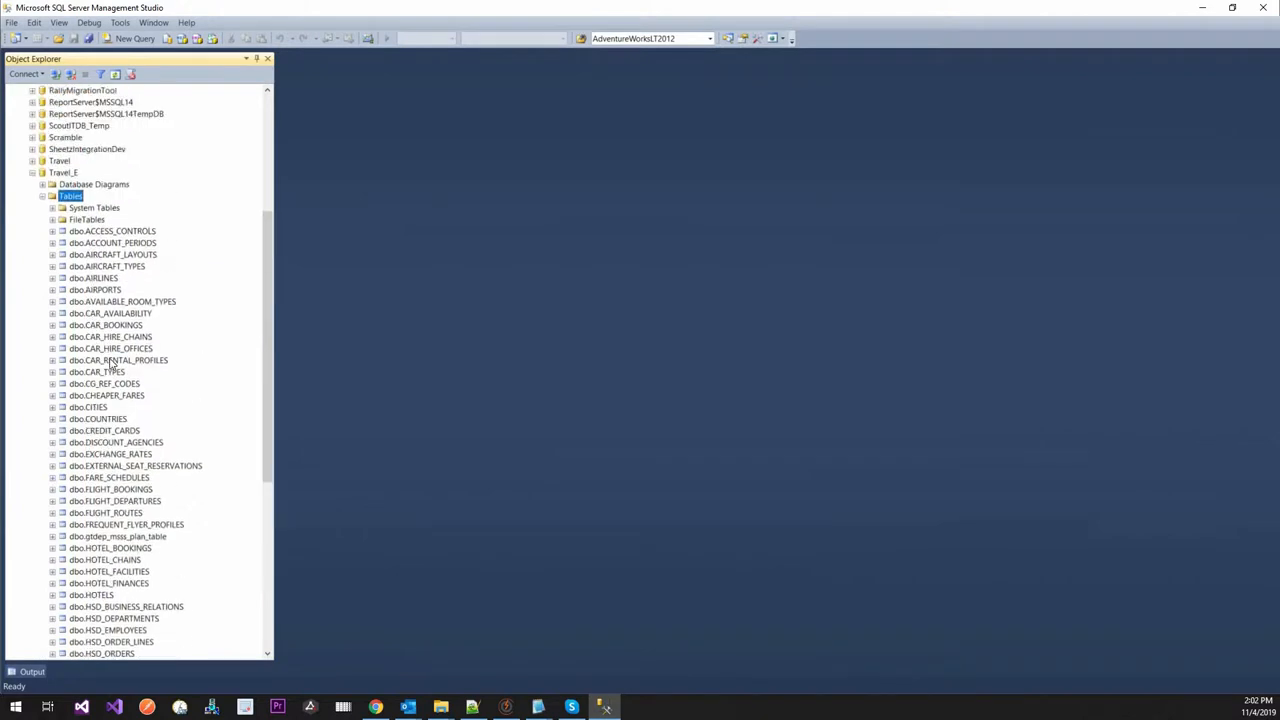
scroll("down", 3)
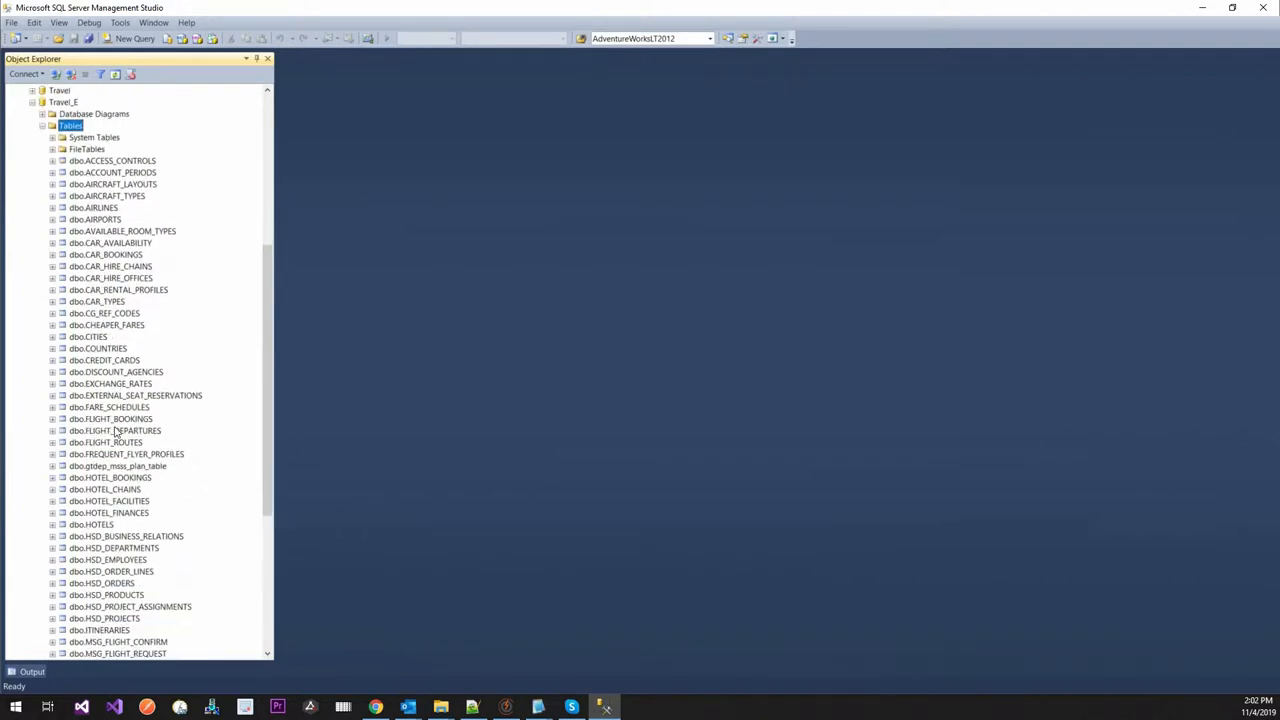
scroll("down", 3)
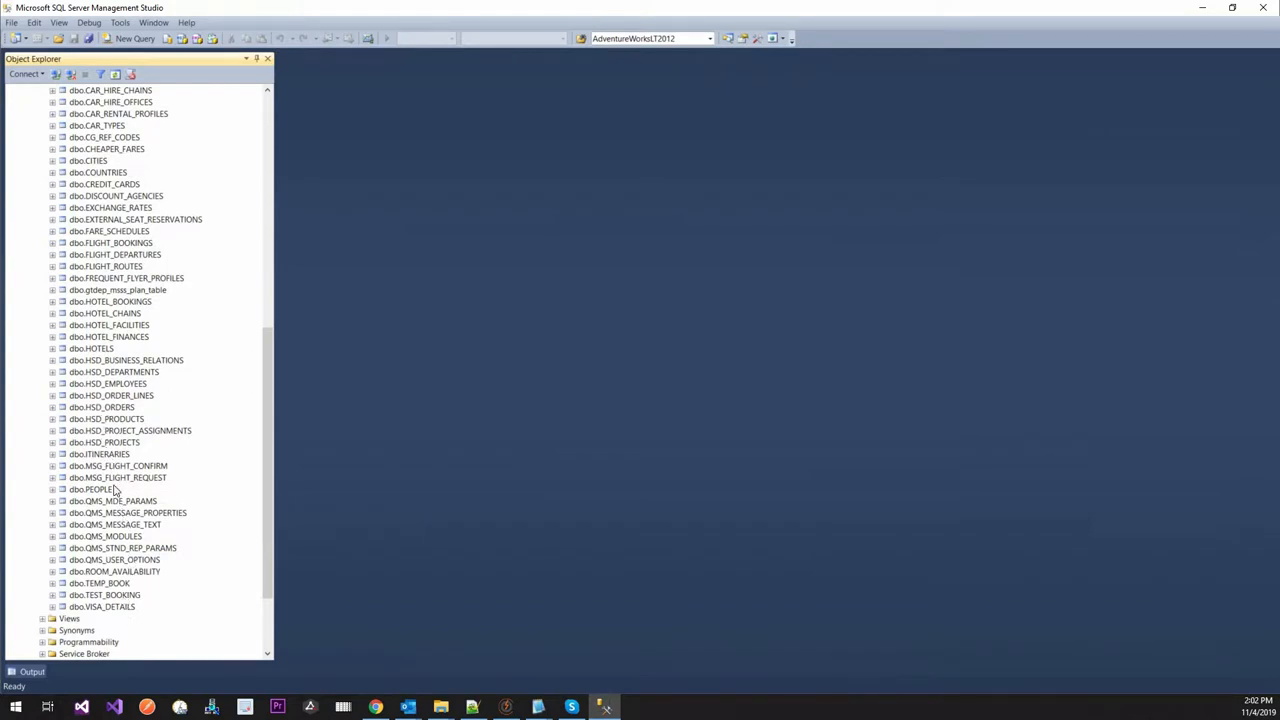
right_click(90, 488)
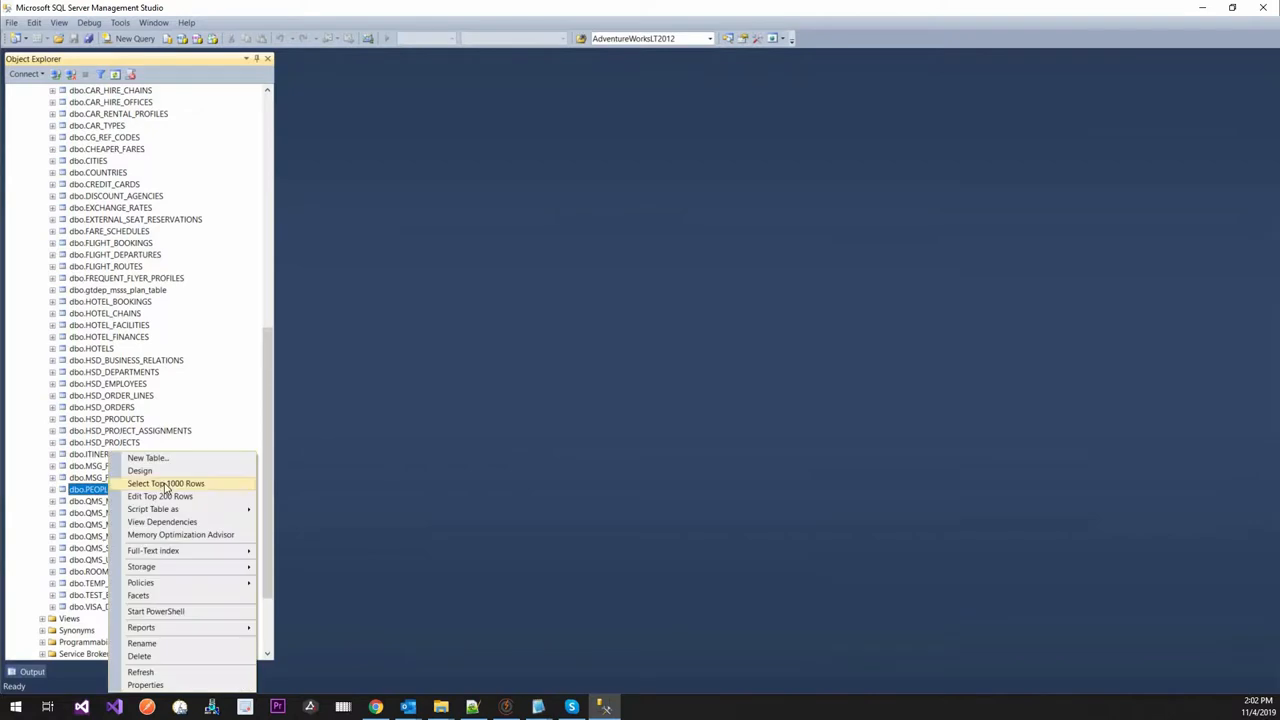
left_click(166, 482)
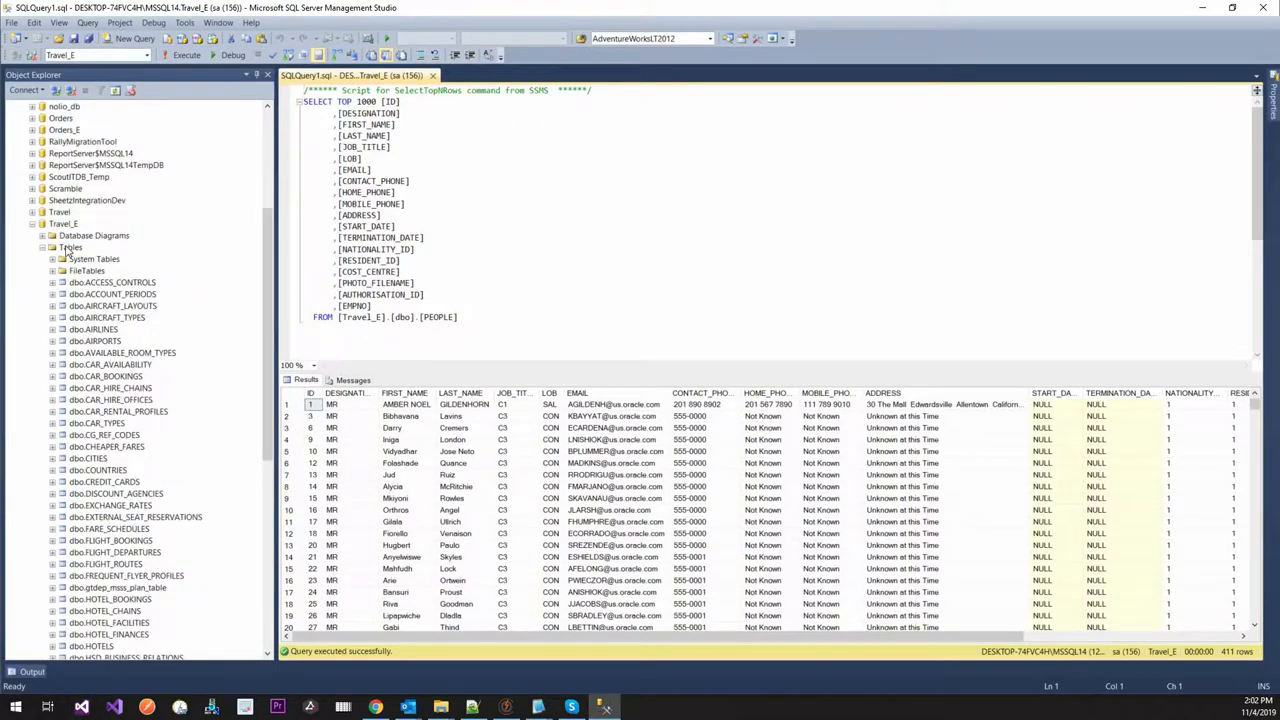
scroll("down", 3)
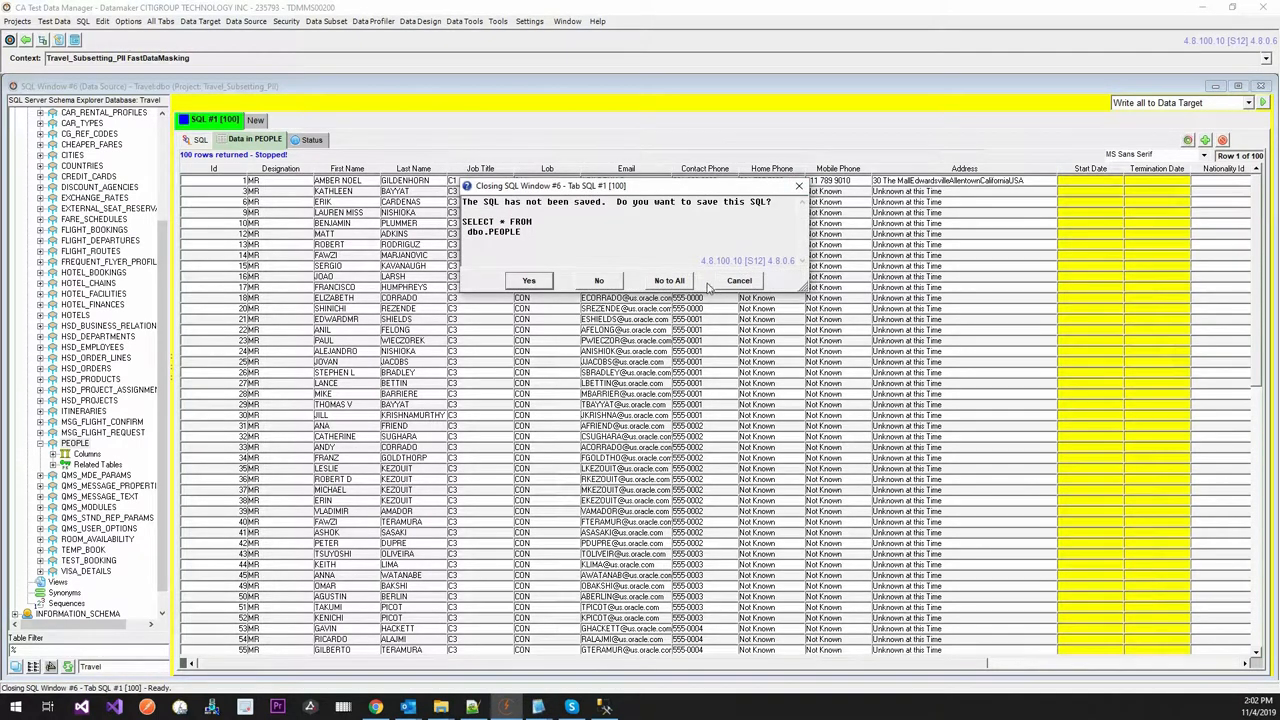
Close the SQL window, answering No to saving the query.
left_click(598, 280)
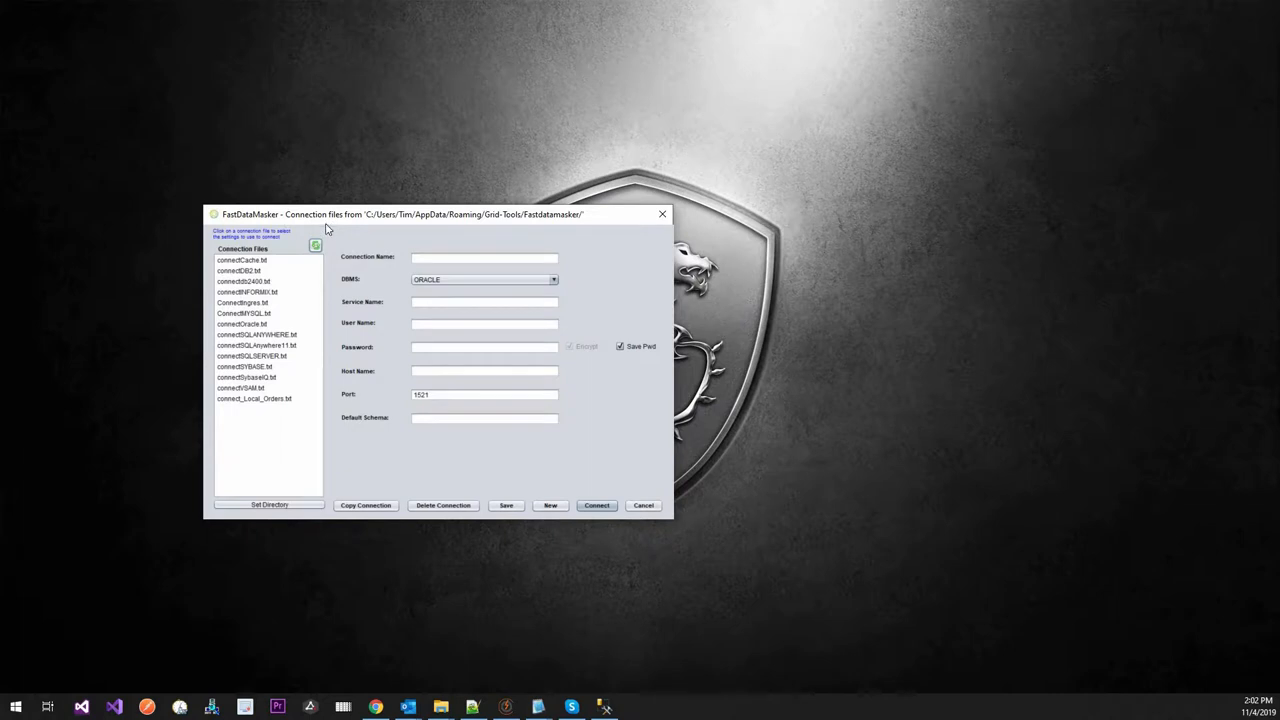
Load connect_Local_Orders.txt and start a copied connection from it.
left_click_drag(400, 214, 512, 196)
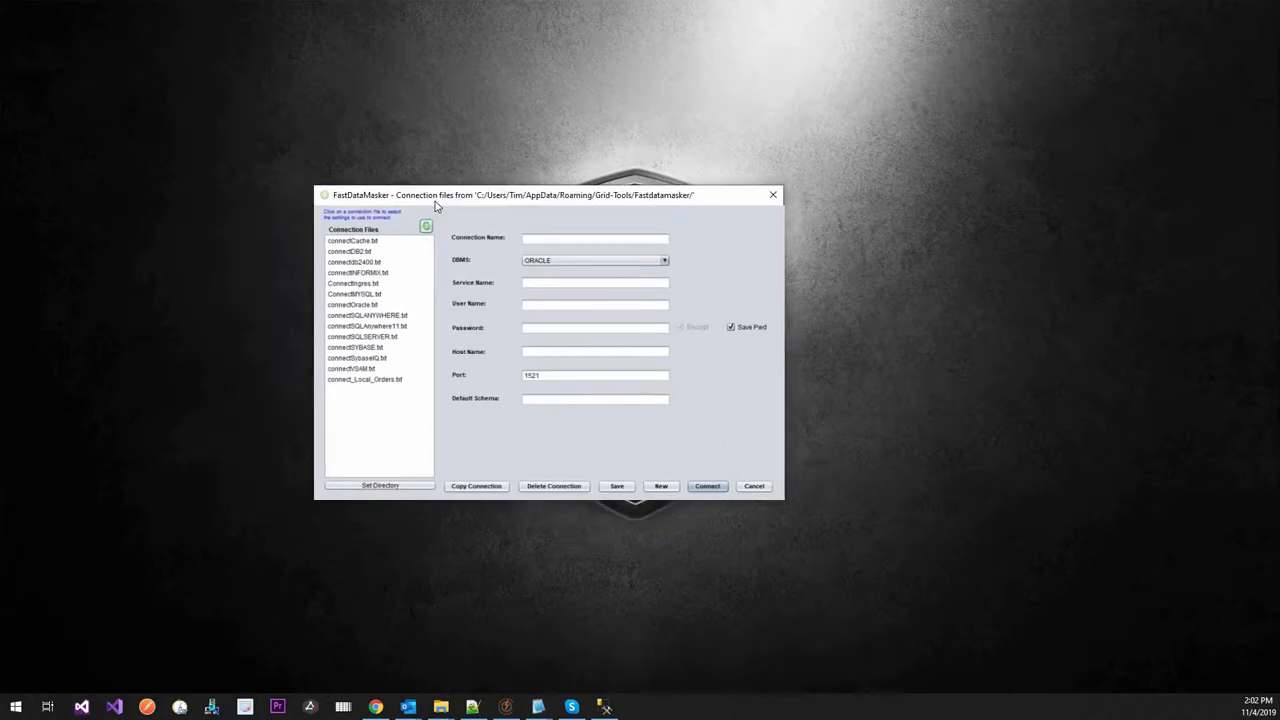
mouse_move(392, 356)
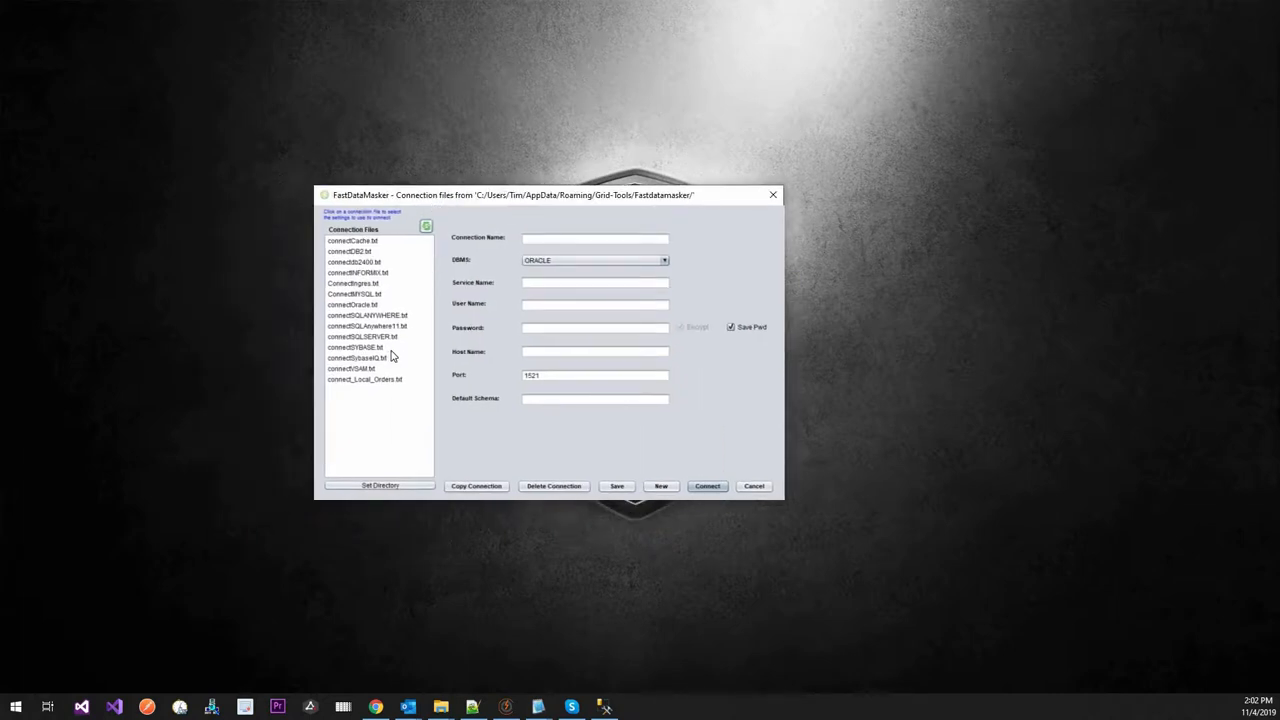
mouse_move(380, 392)
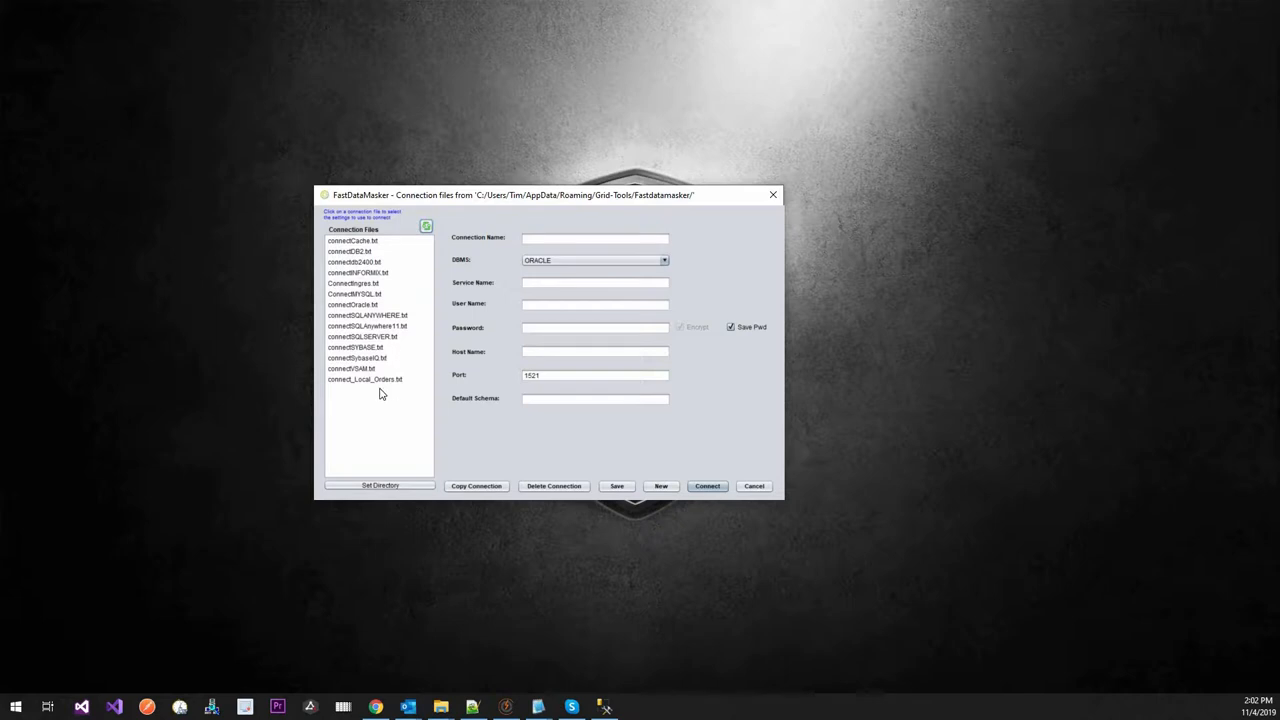
left_click(364, 380)
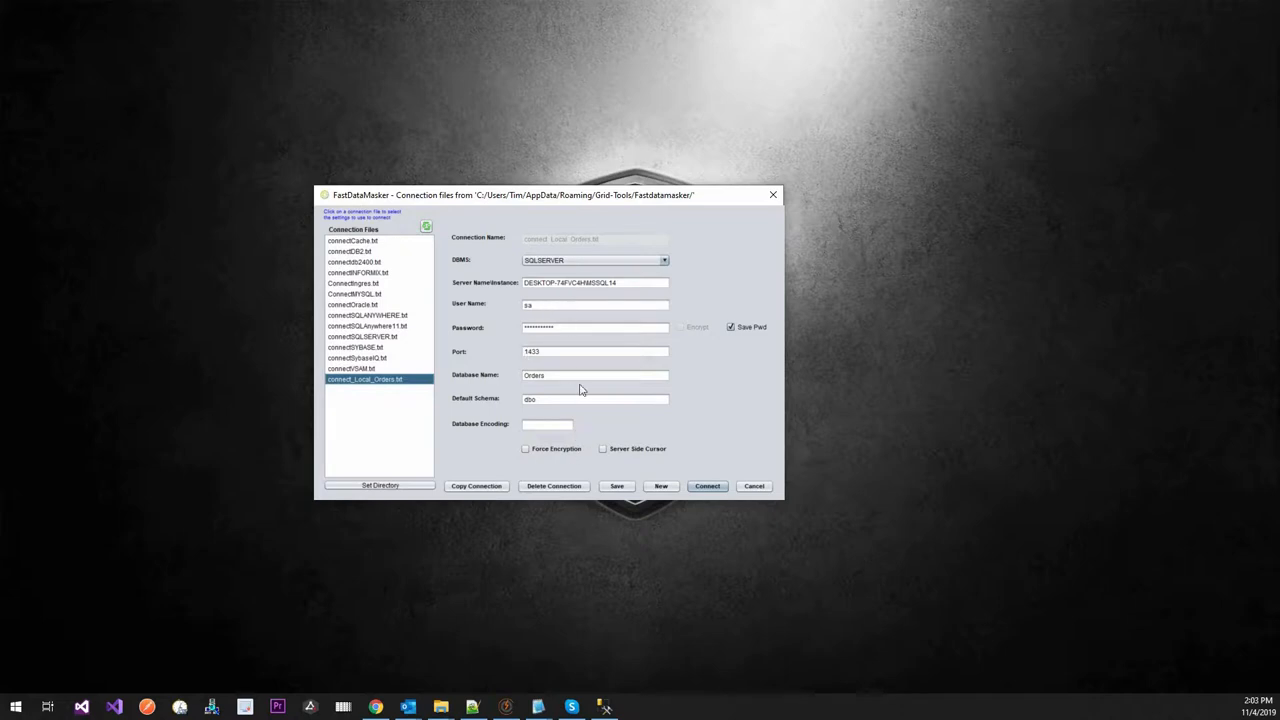
double_click(534, 374)
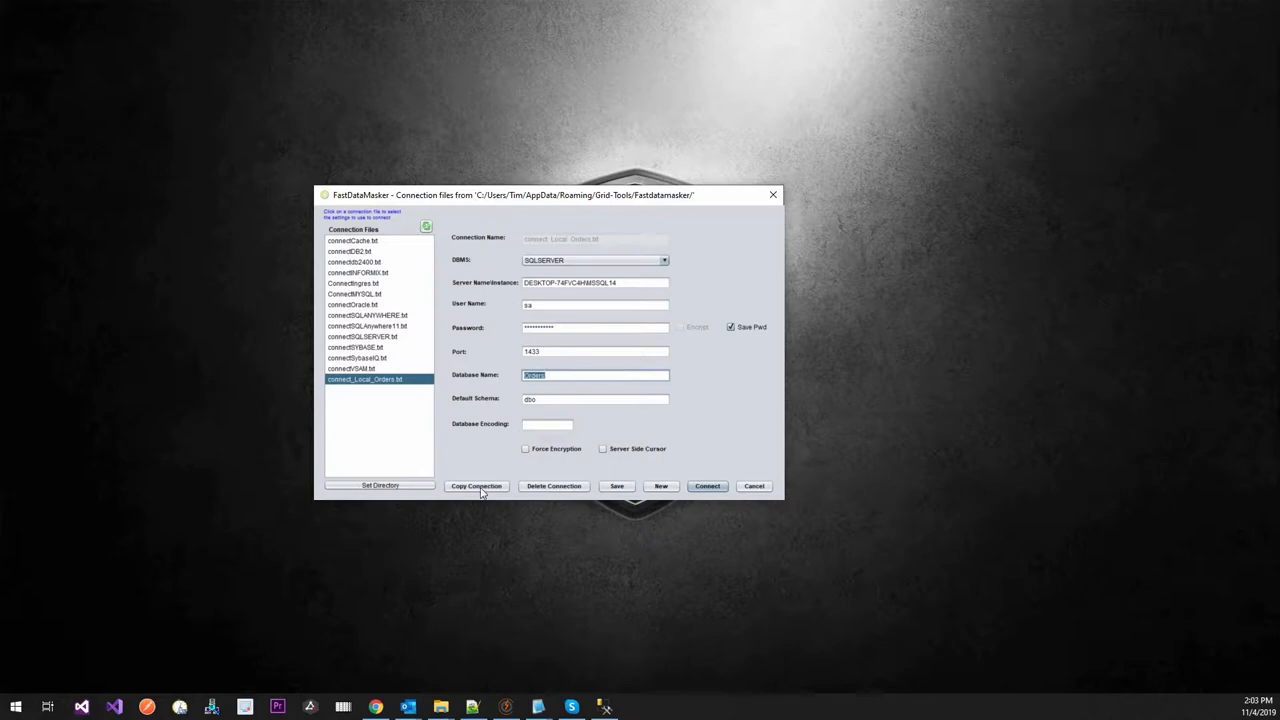
left_click(476, 486)
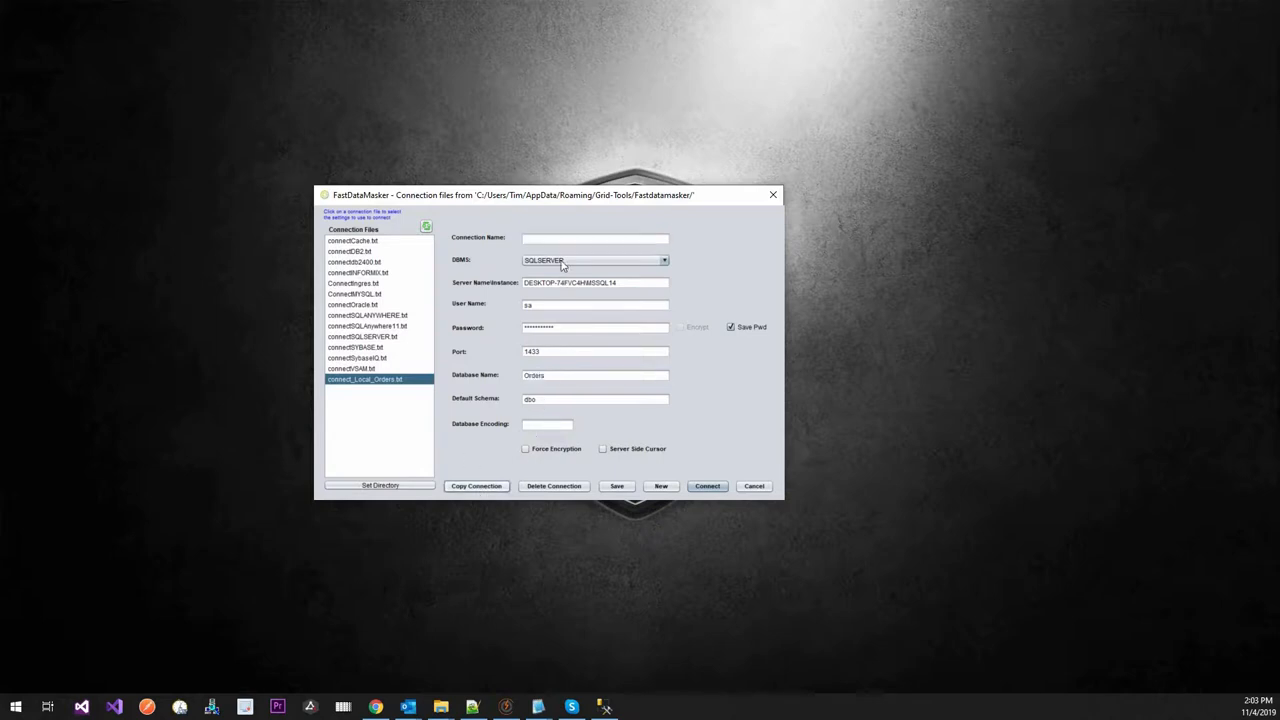
Name the connection ConnectionToLocalTravel_E, point it to the Travel_E database, and save it.
left_click(596, 238)
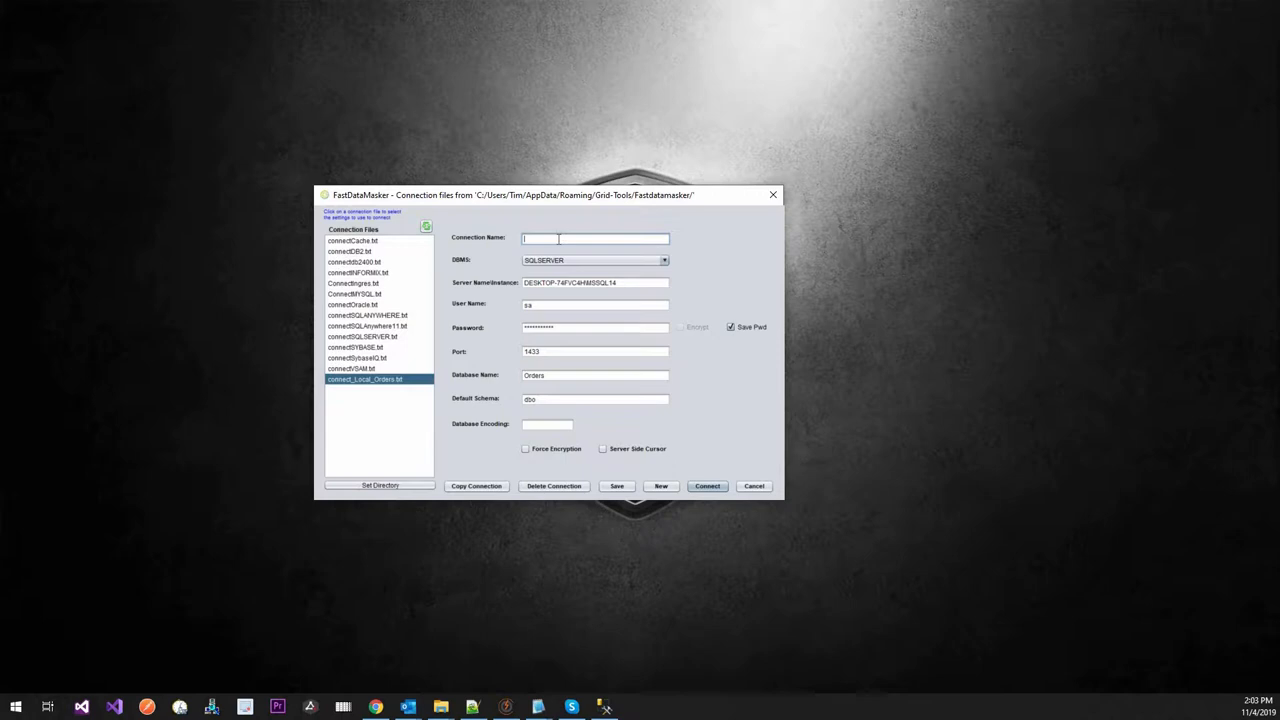
type("Connectd")
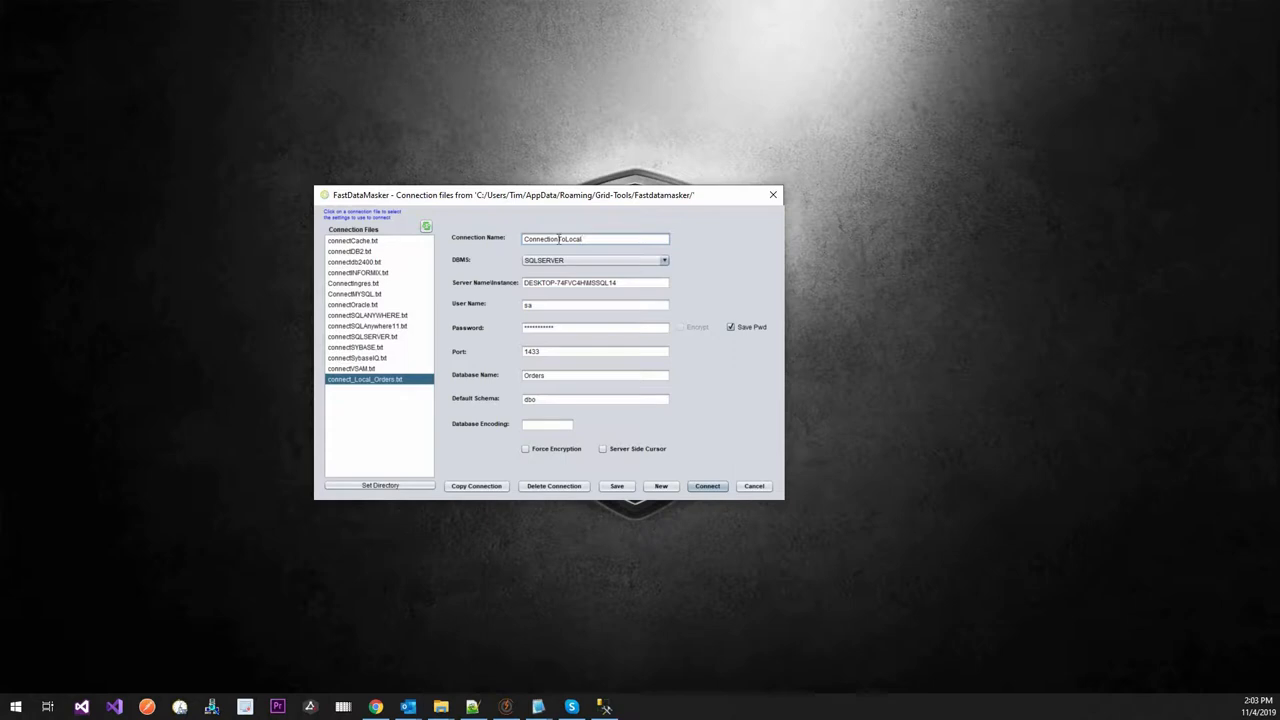
type("Travel")
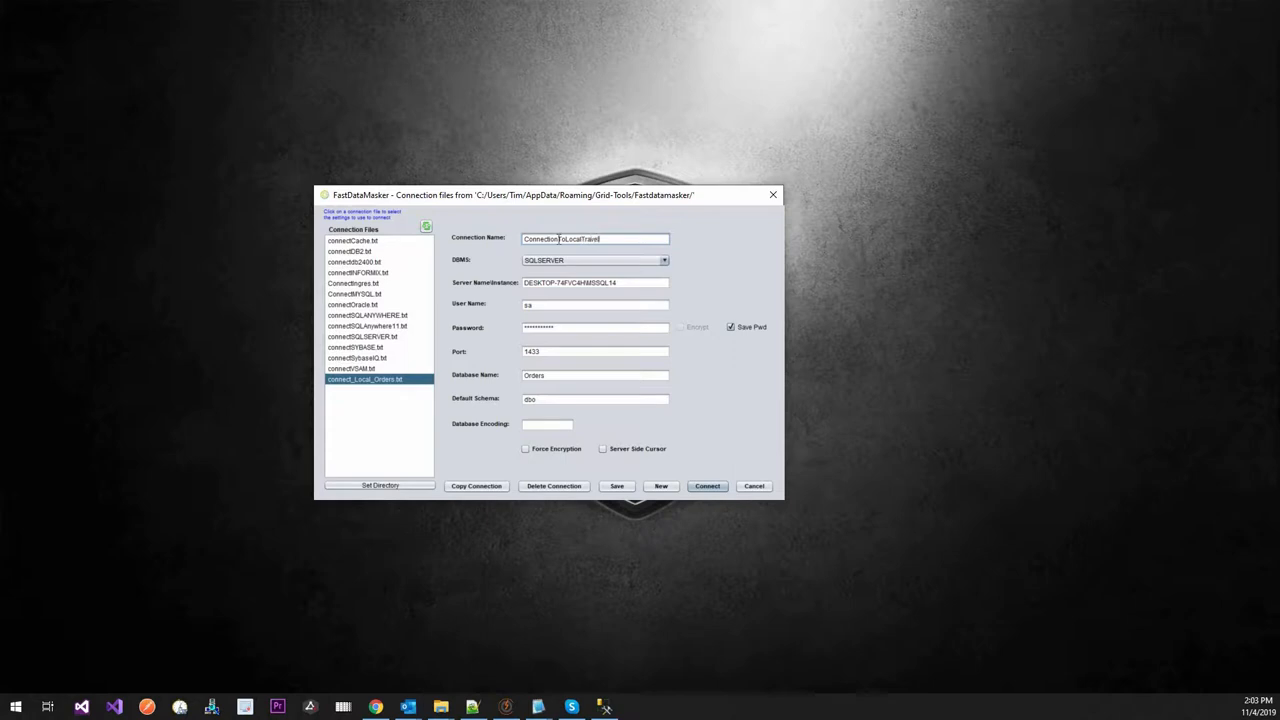
type("E")
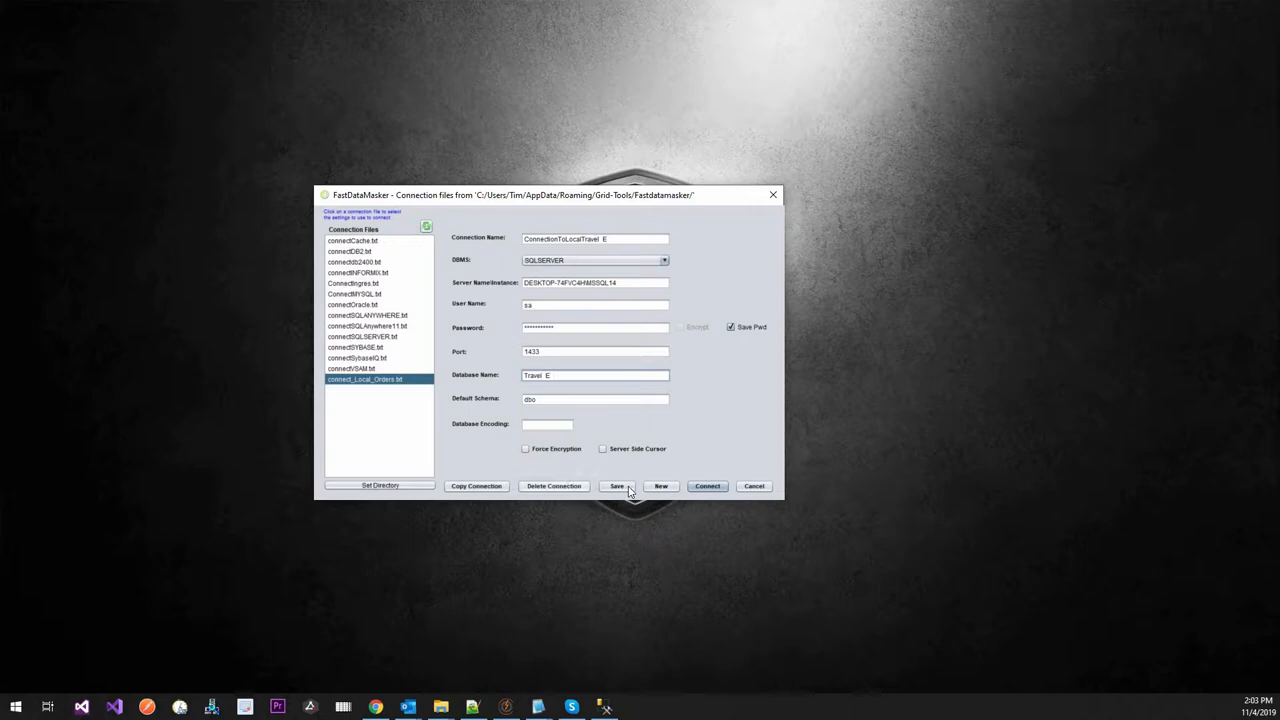
left_click(616, 486)
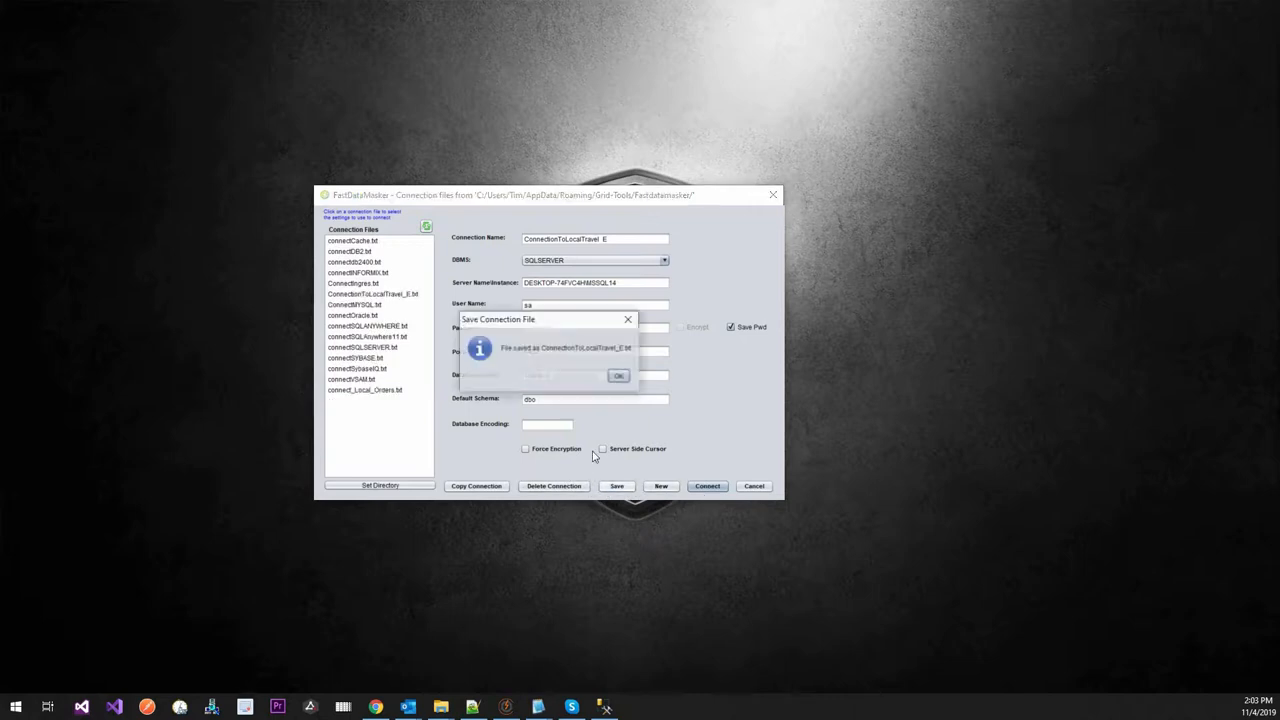
Confirm the saved connection file and maximize the FastDataMasker main window.
left_click(618, 376)
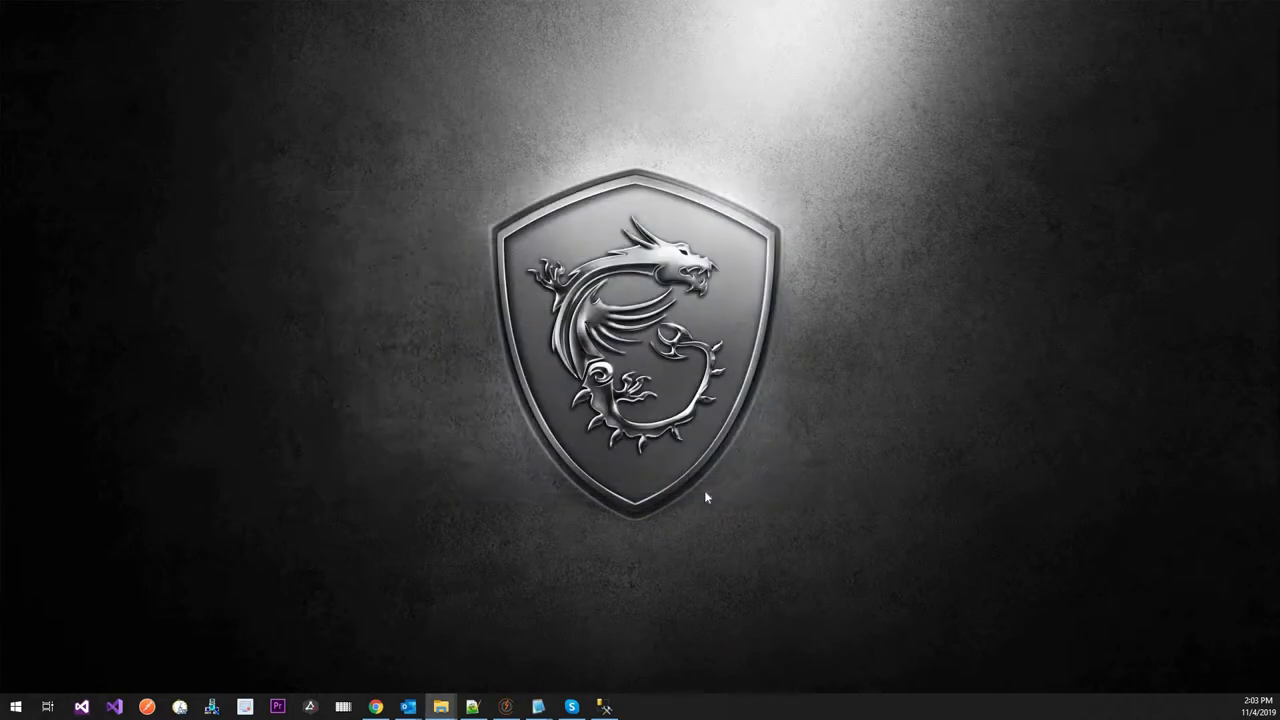
mouse_move(8, 444)
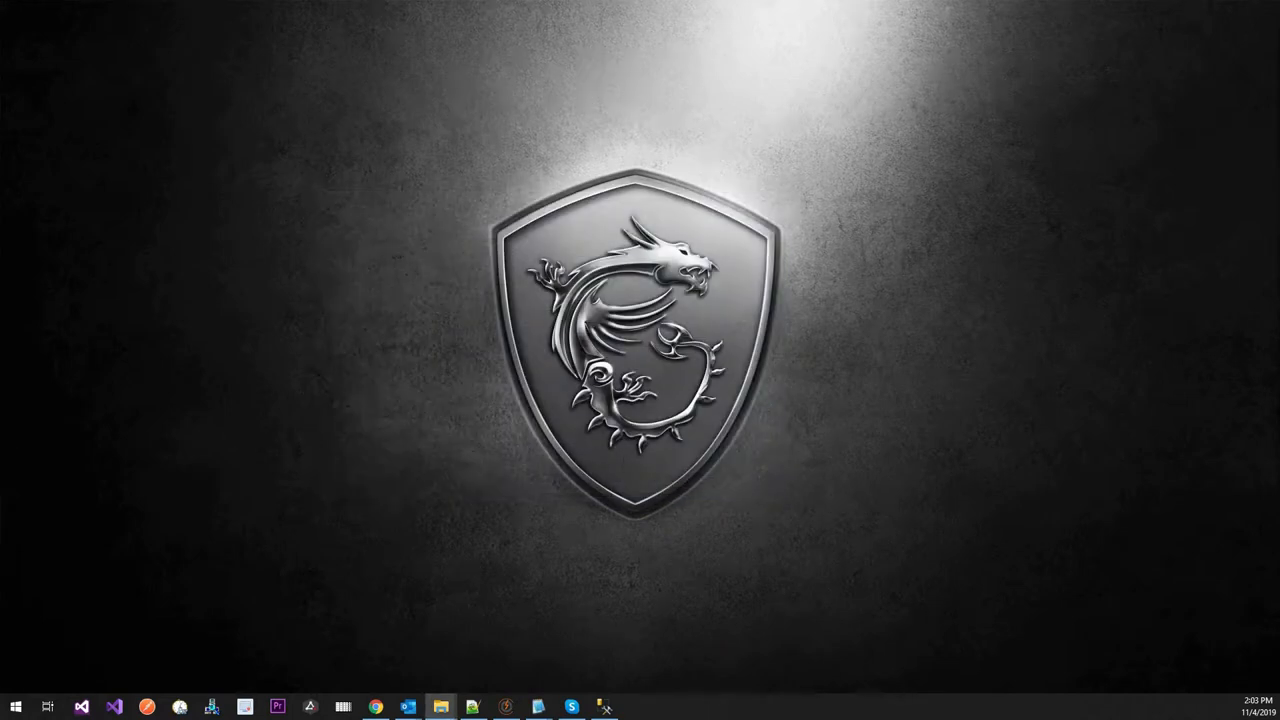
left_click(636, 708)
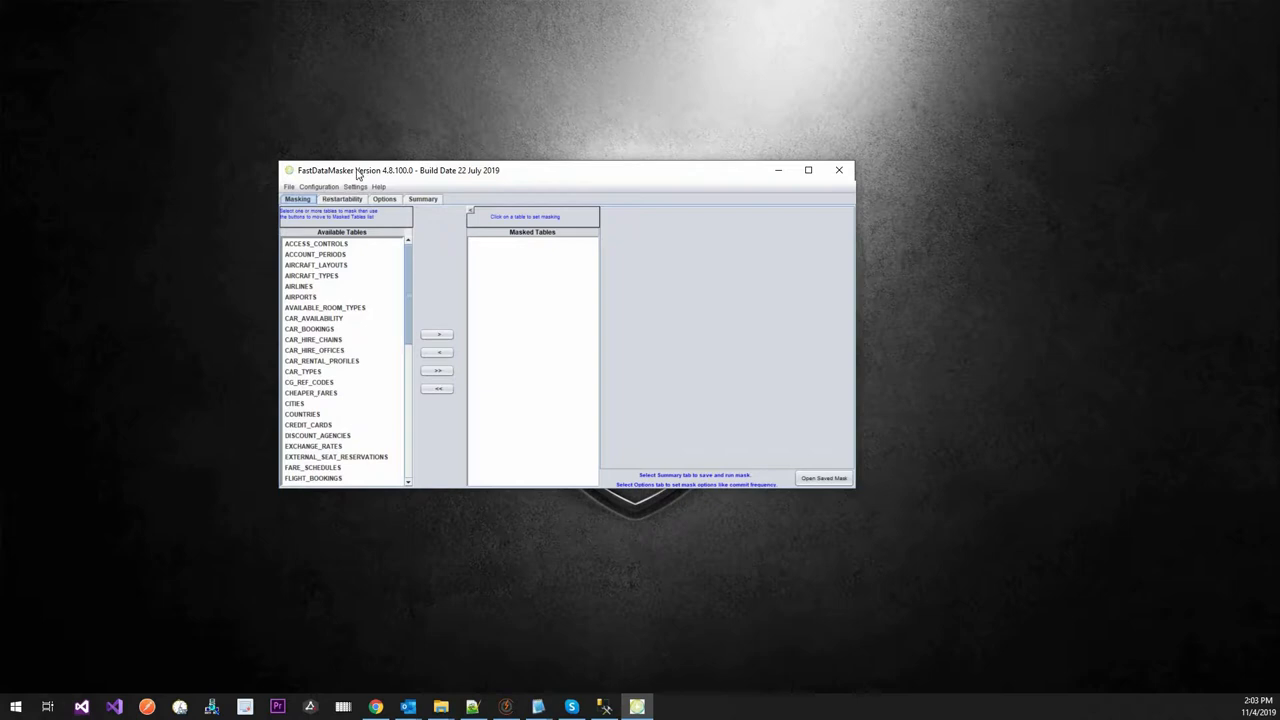
left_click(808, 170)
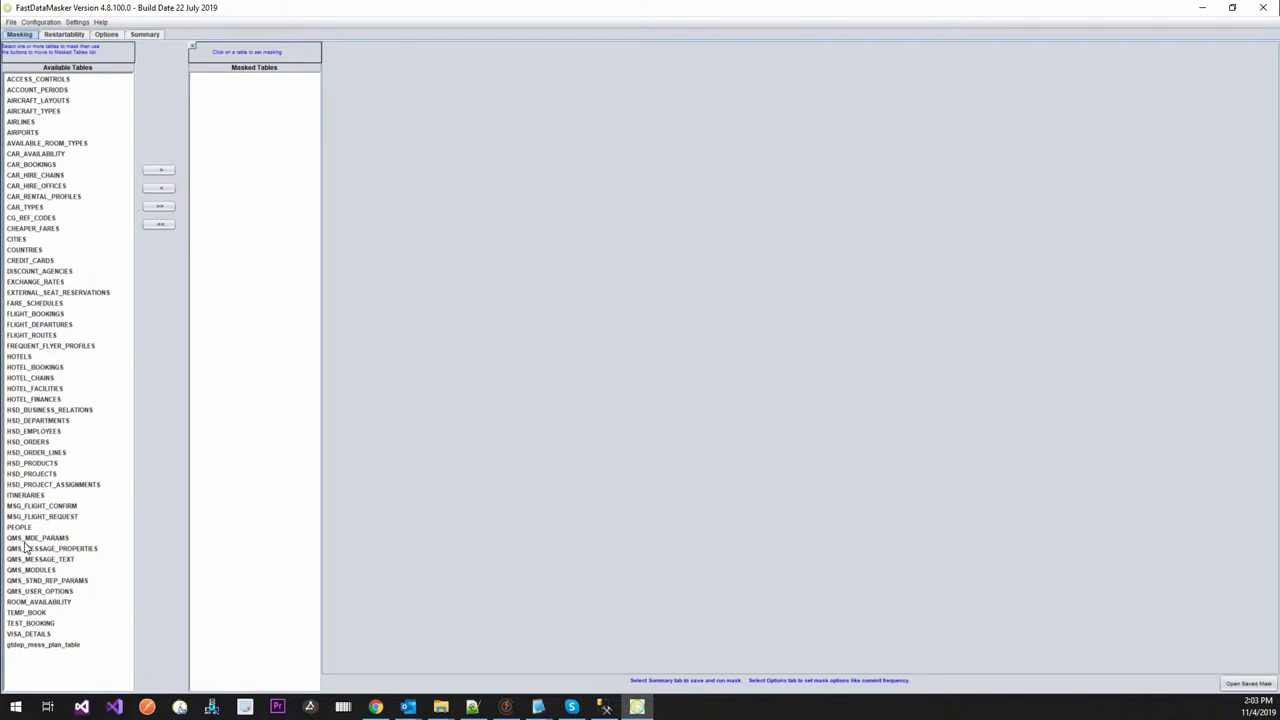
Add the PEOPLE table to the tables being masked and glance through the Settings, Configuration and Help menus.
left_click(20, 528)
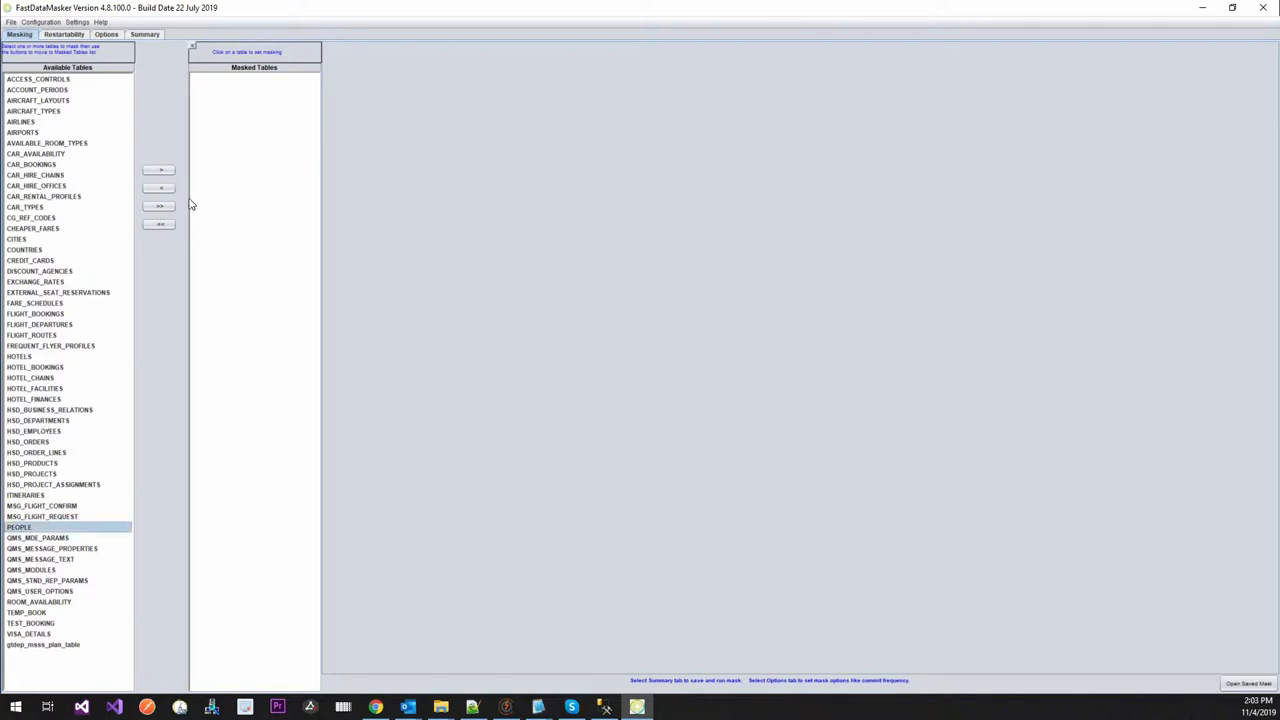
left_click(160, 168)
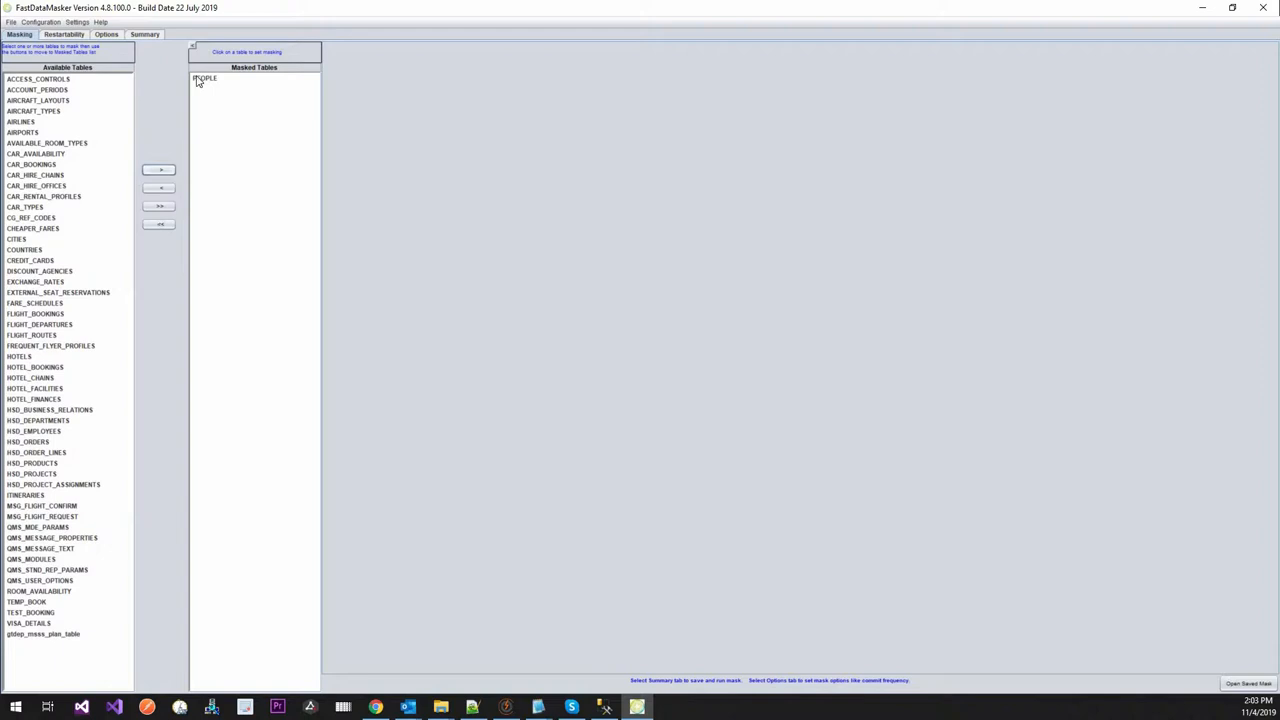
left_click(204, 78)
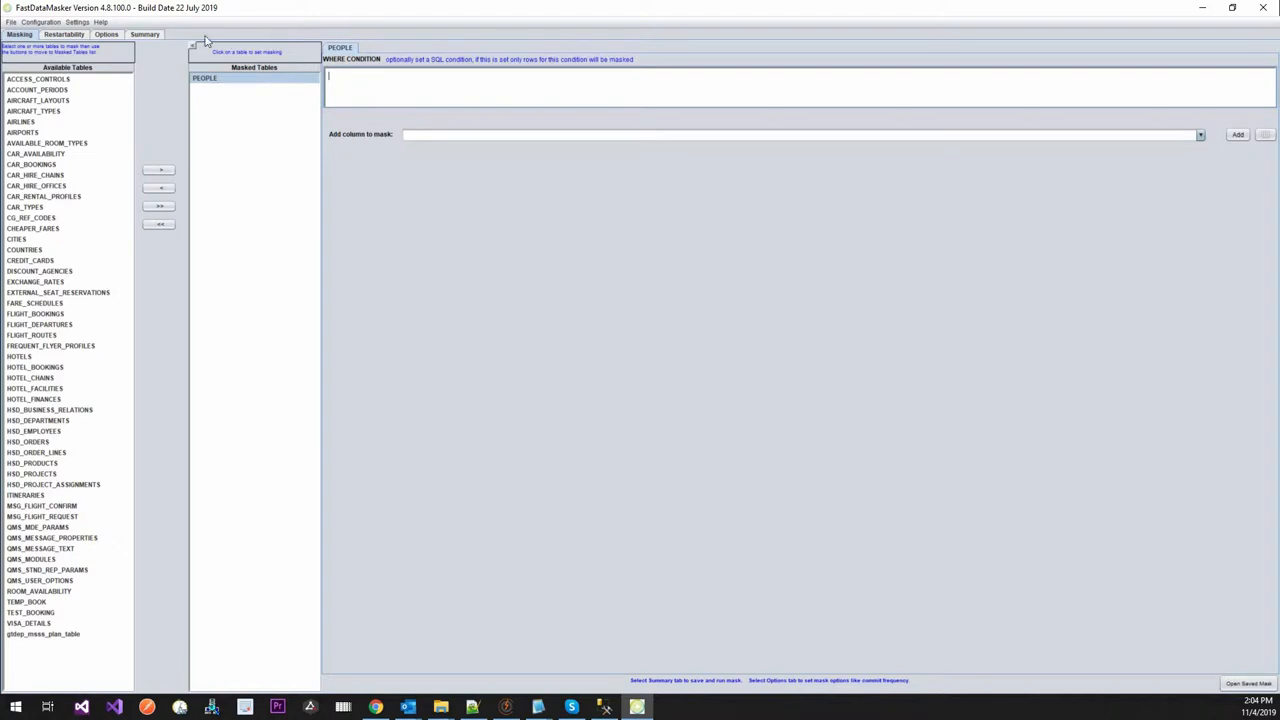
left_click(76, 22)
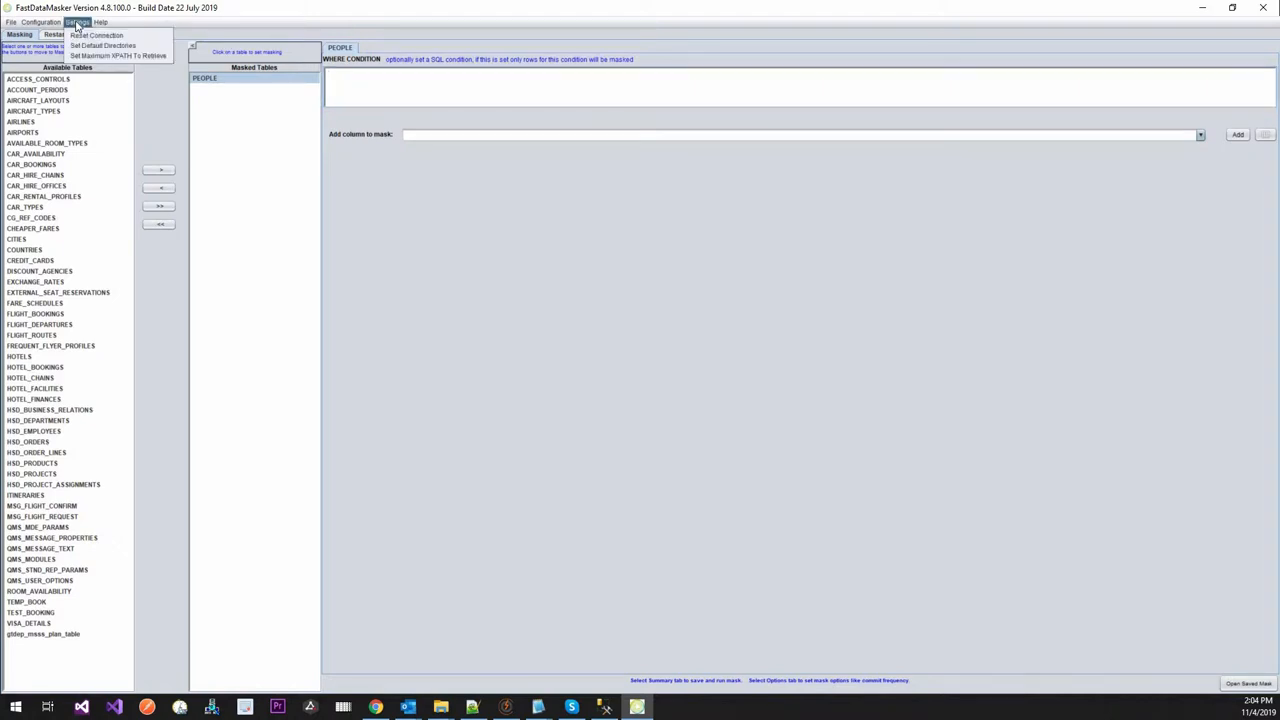
left_click(40, 20)
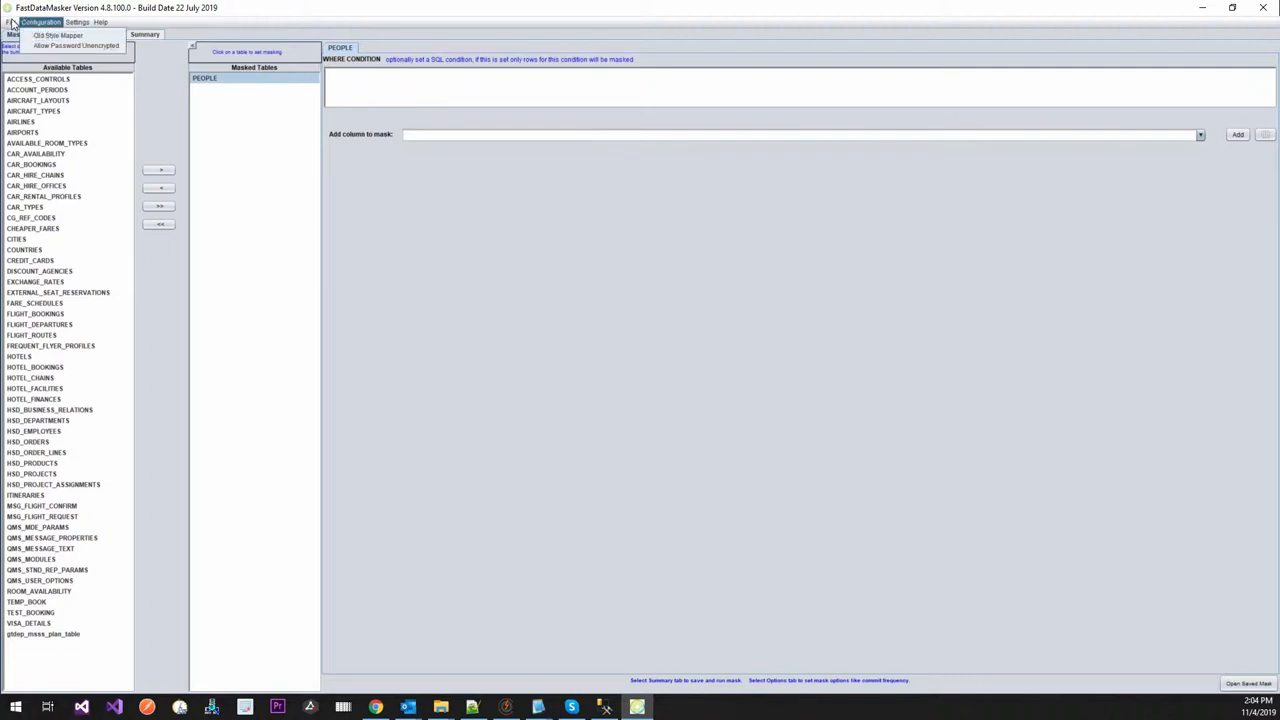
left_click(100, 22)
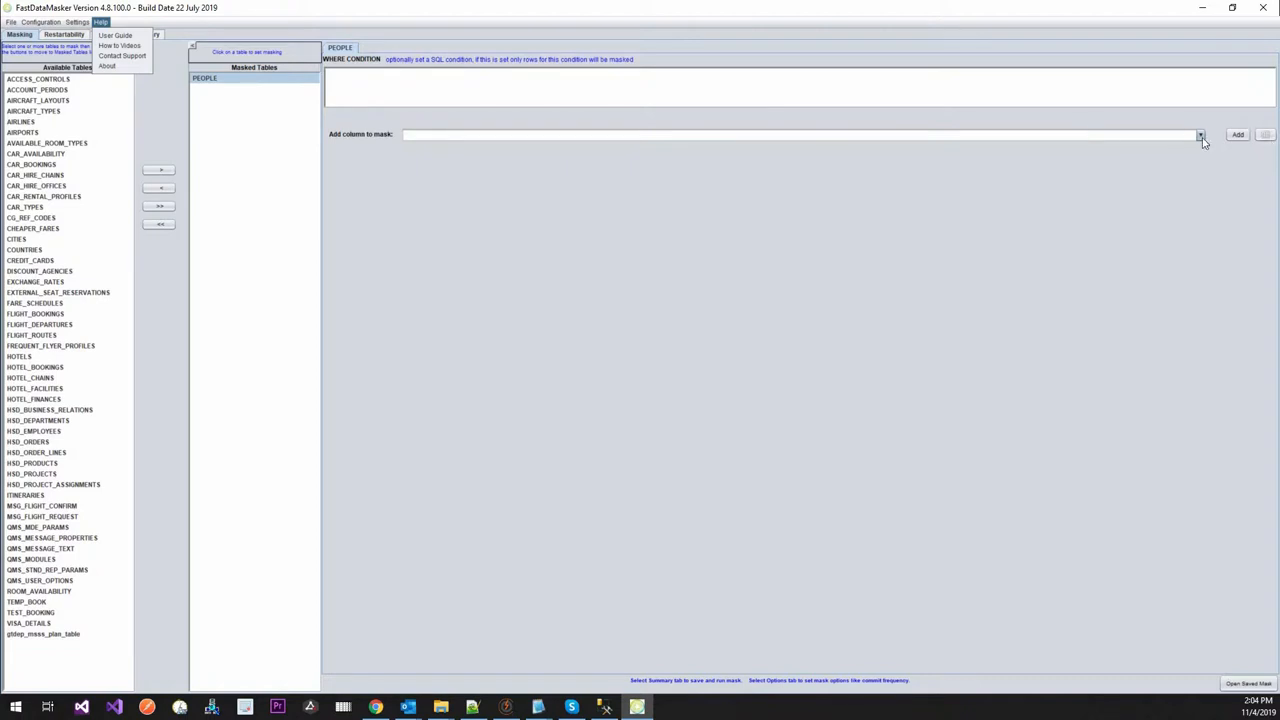
Add the FIRST_NAME - VARCHAR column of PEOPLE to the columns being masked.
left_click(1200, 134)
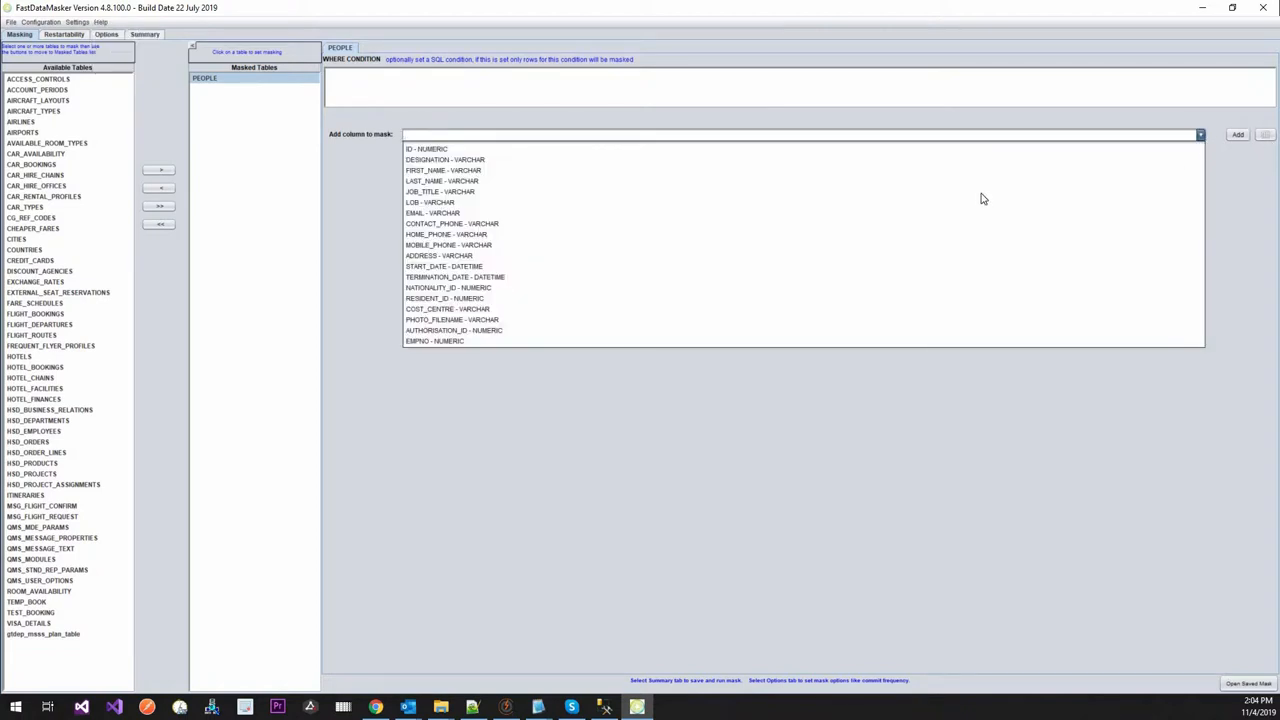
left_click(444, 170)
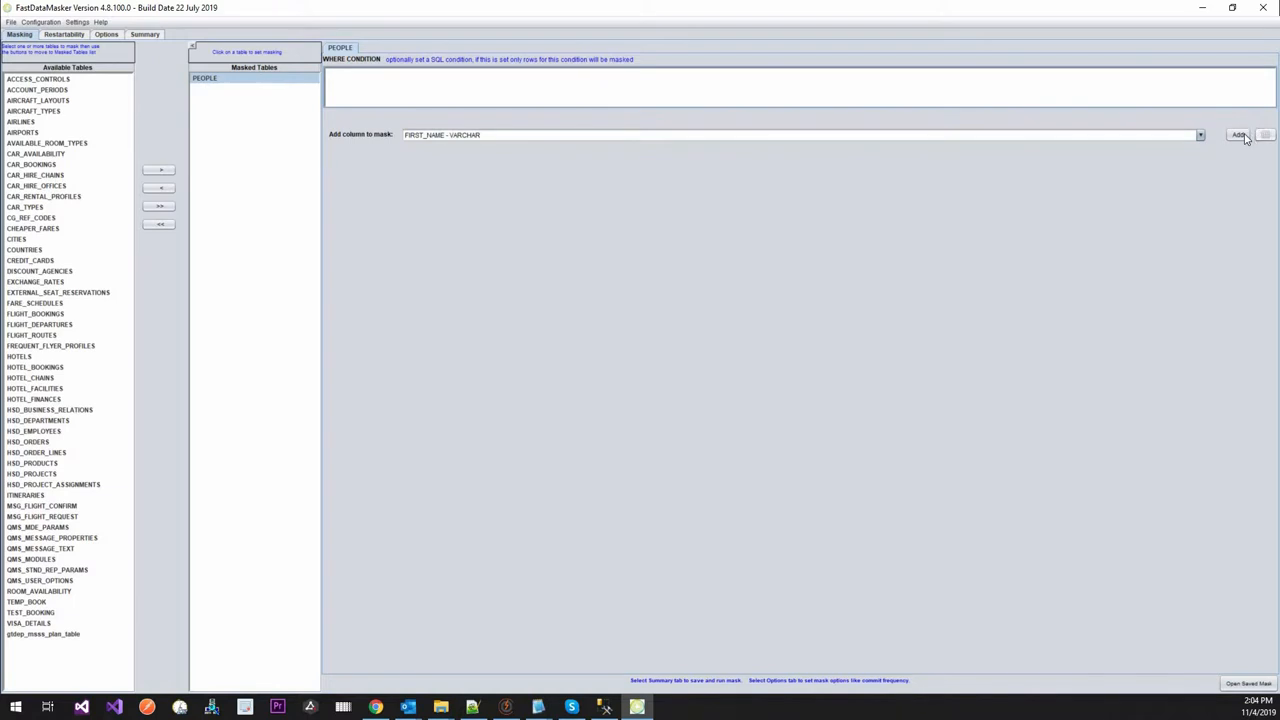
left_click(1240, 134)
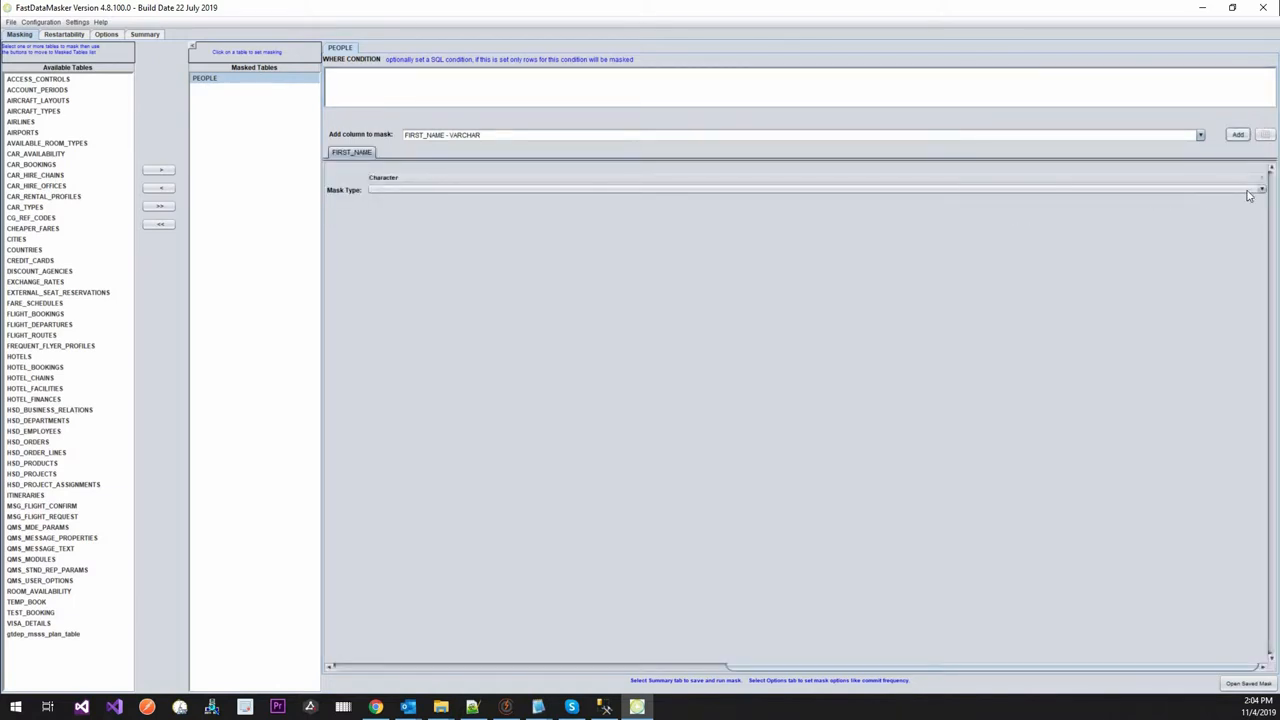
Browse the Mask Type list for FIRST_NAME toward the RANDLOV random seed-table entry.
left_click(1260, 190)
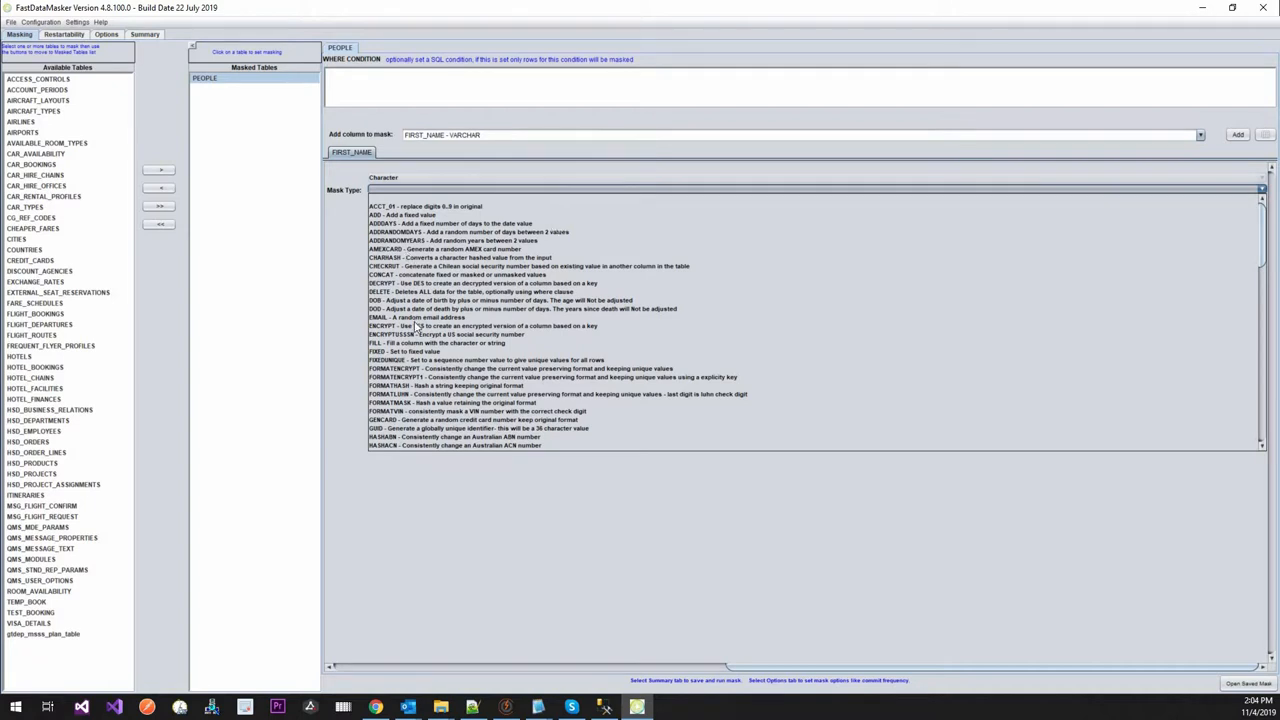
mouse_move(448, 420)
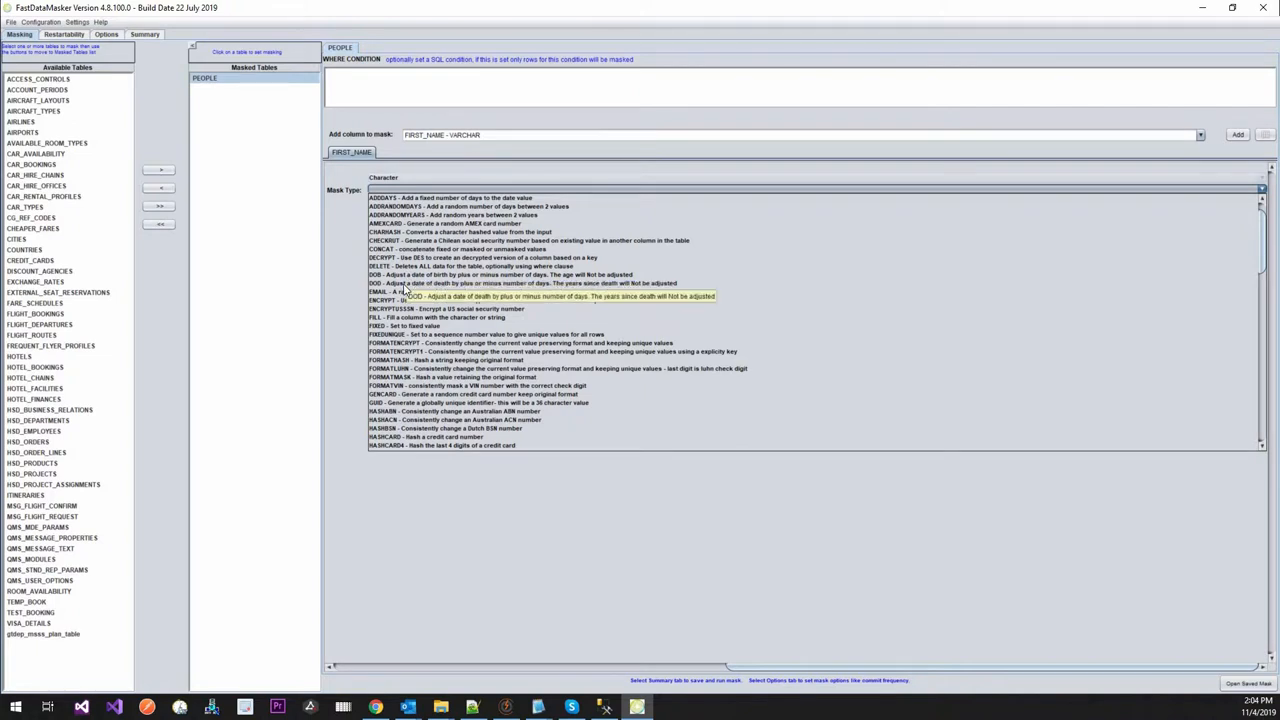
mouse_move(398, 176)
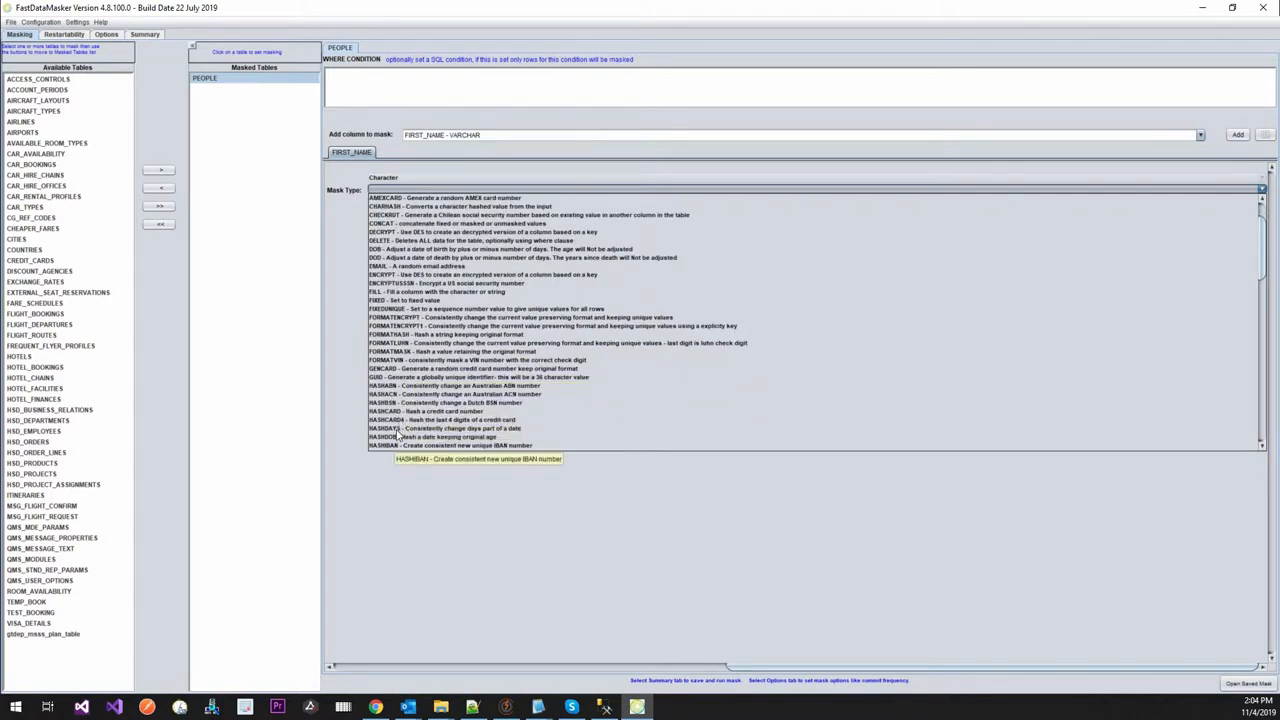
mouse_move(430, 414)
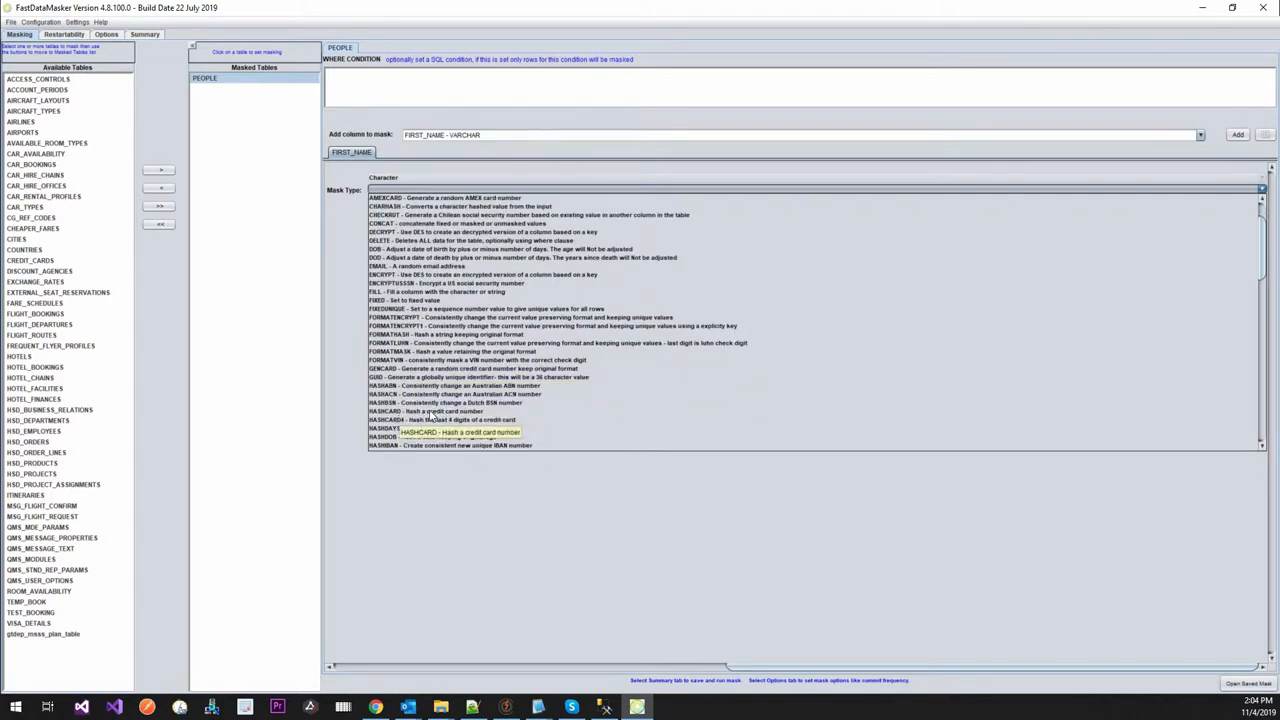
mouse_move(488, 408)
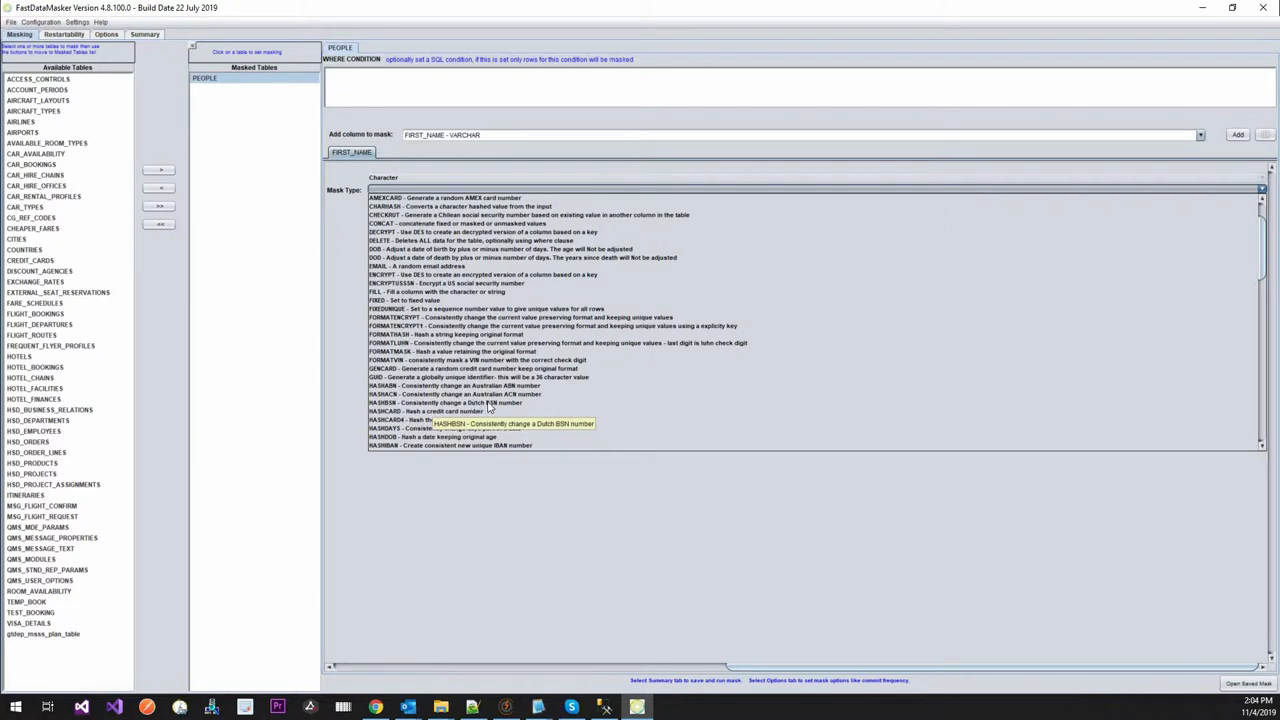
scroll("down", 3)
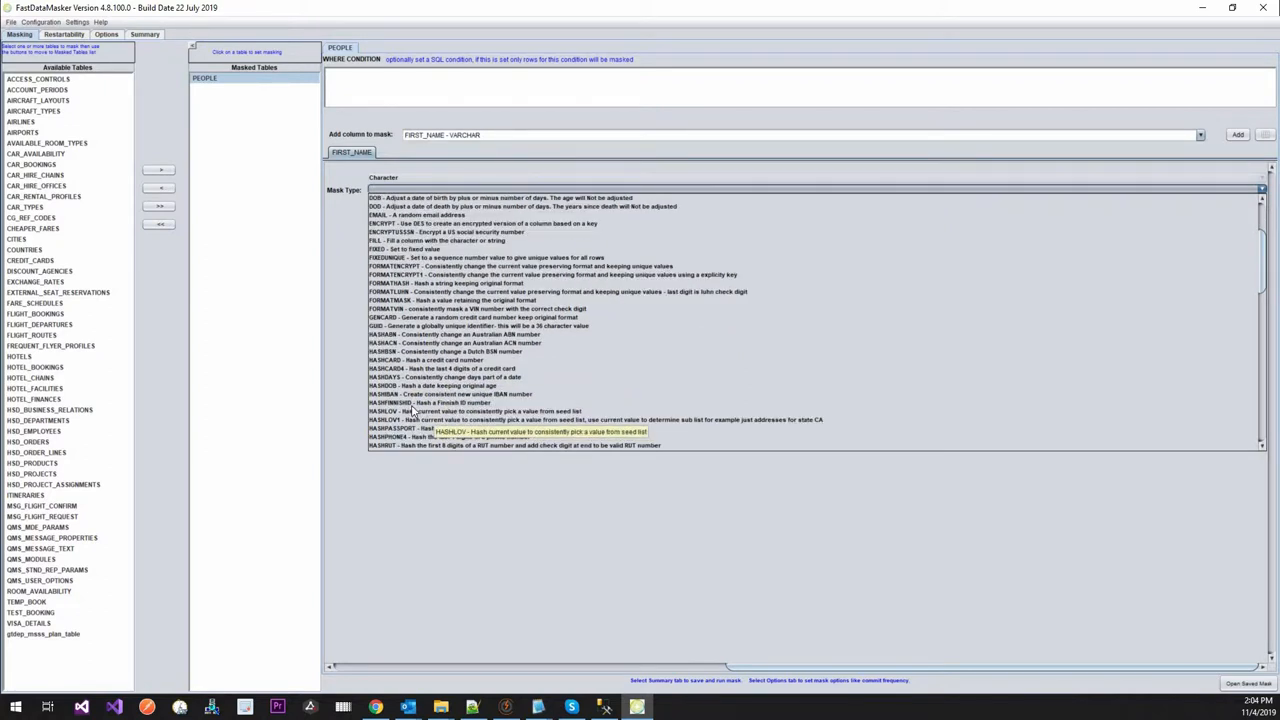
scroll("down", 3)
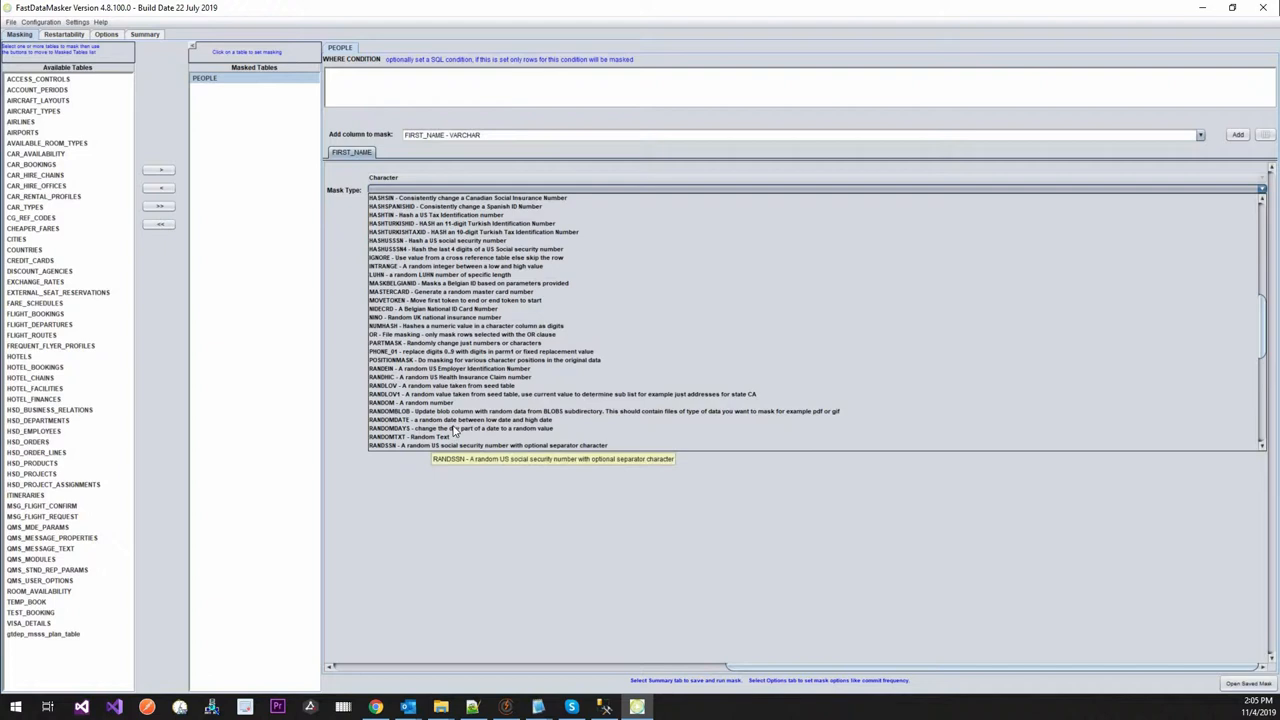
mouse_move(452, 432)
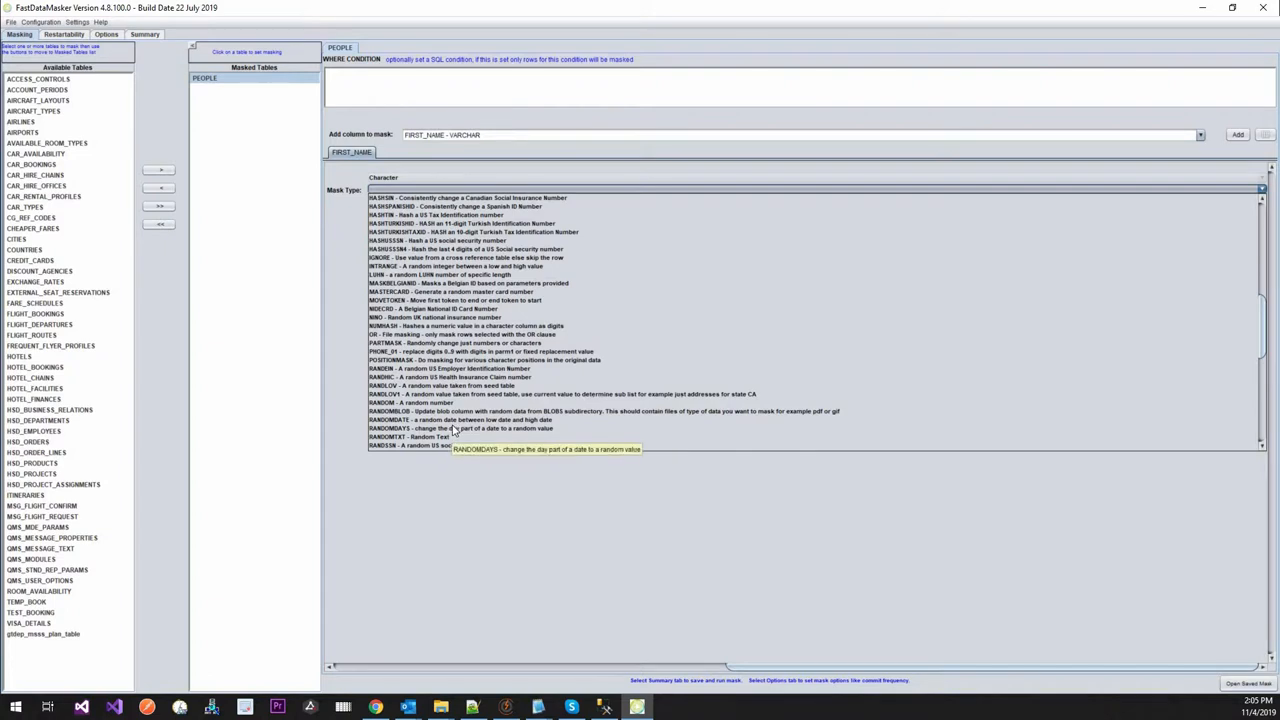
scroll("down", 3)
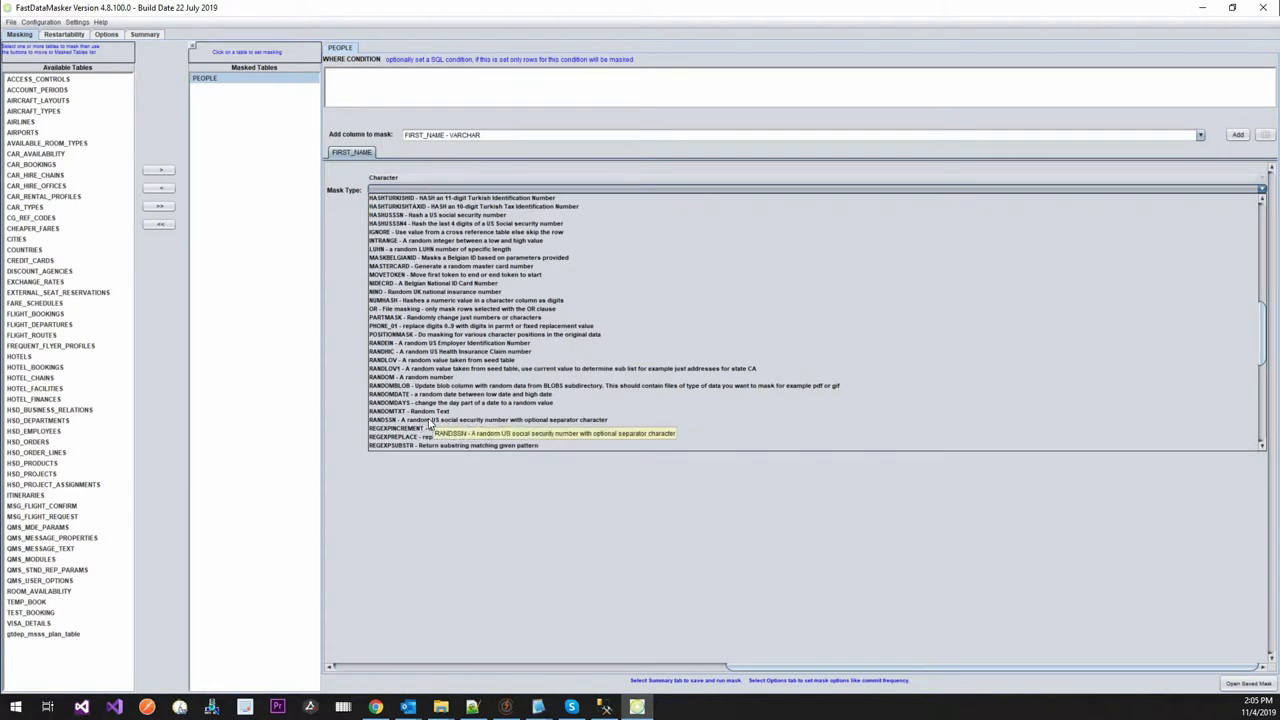
mouse_move(490, 420)
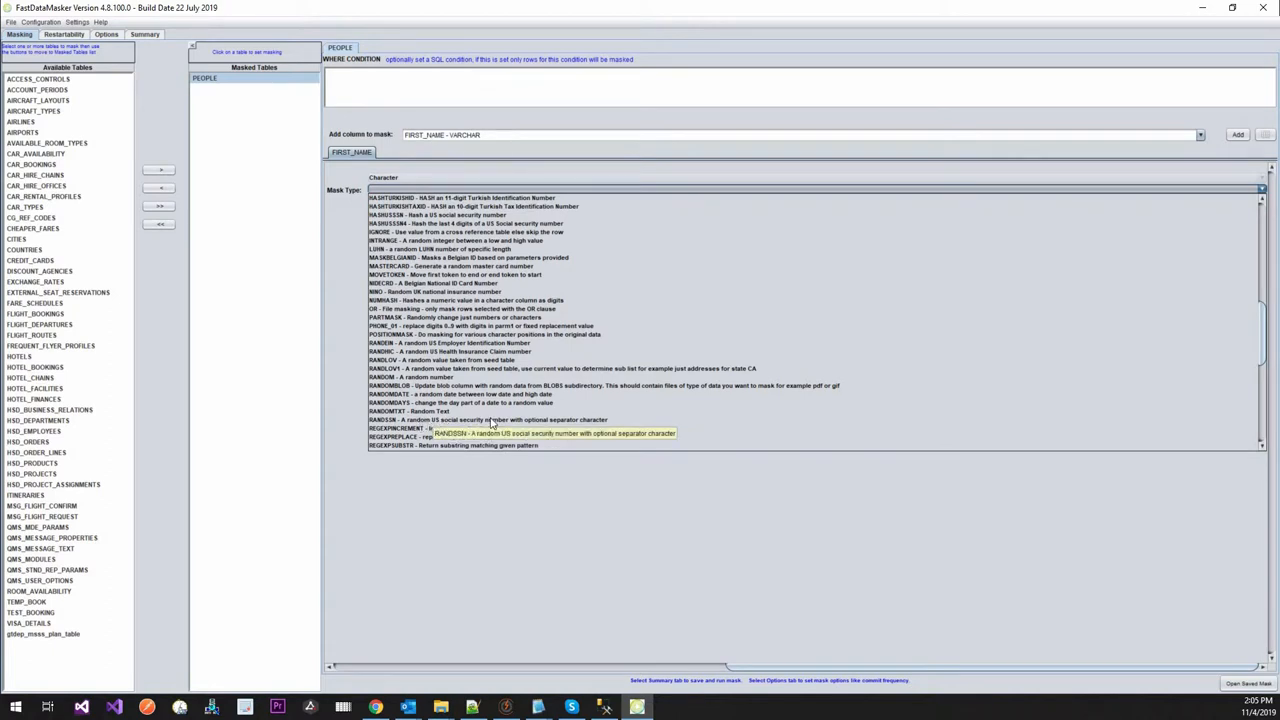
mouse_move(464, 412)
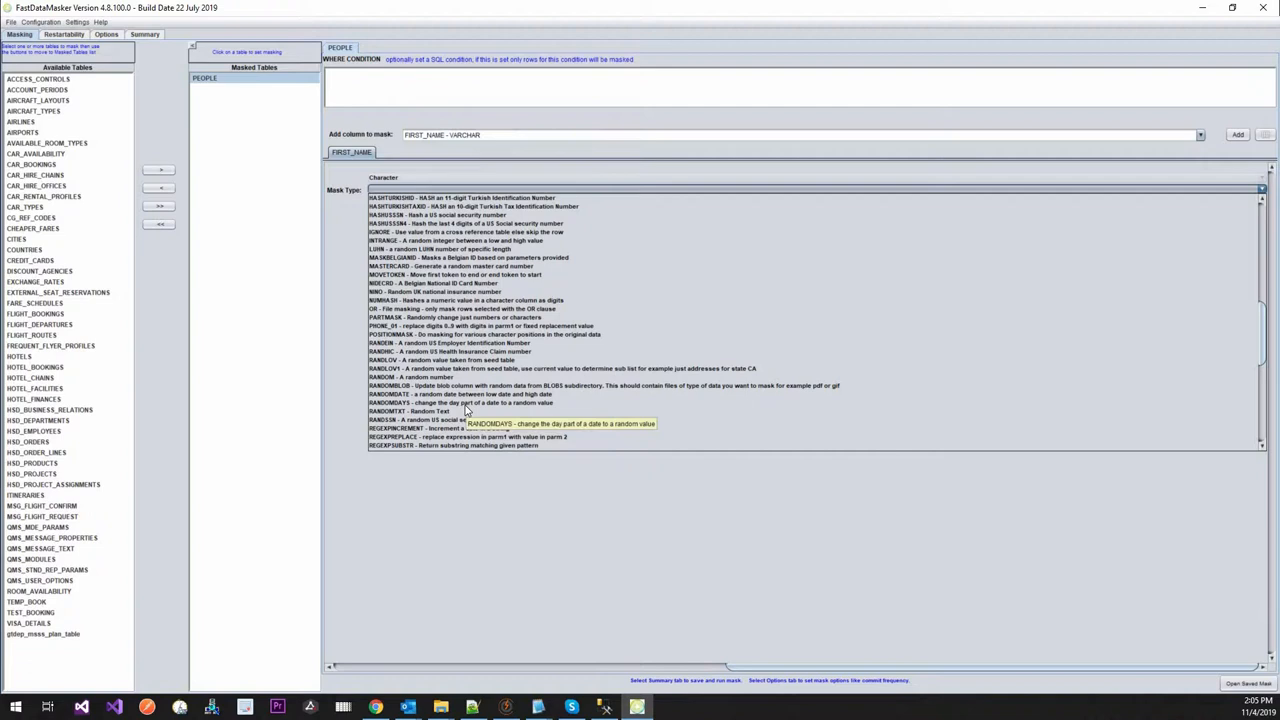
mouse_move(436, 376)
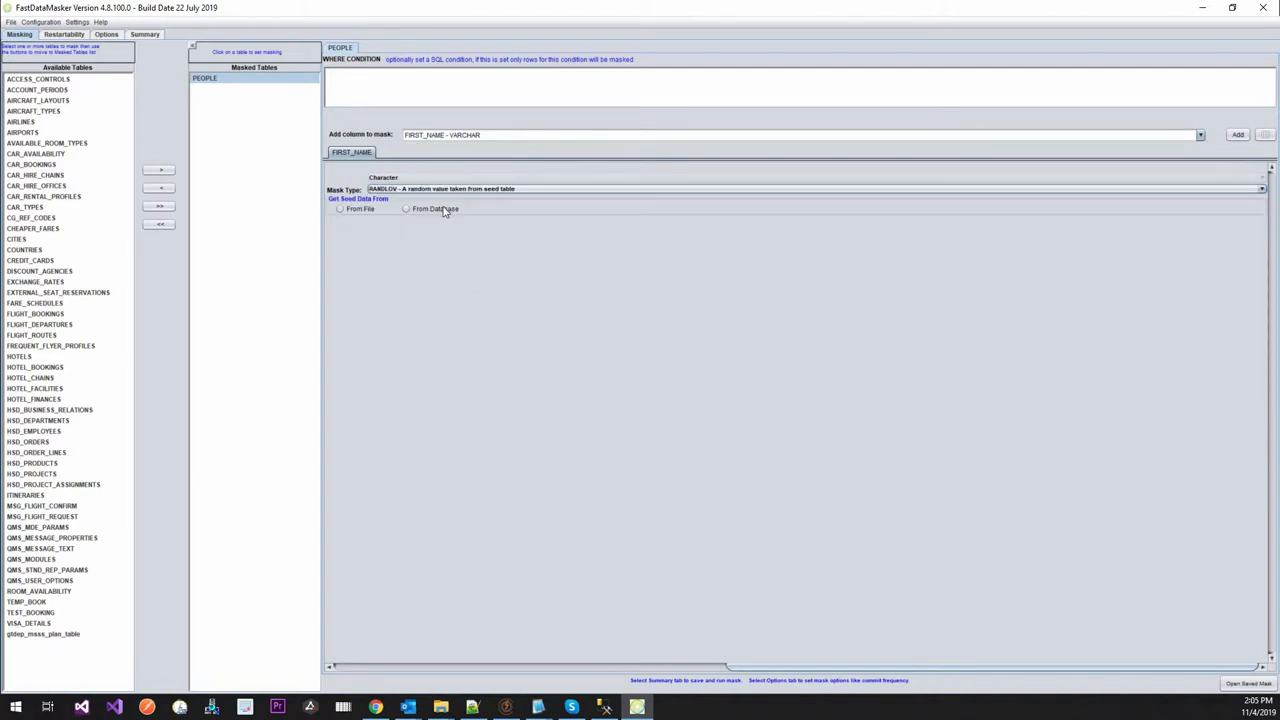
Set FIRST_NAME's seed data to come From File with Data Category First Names.
left_click(406, 208)
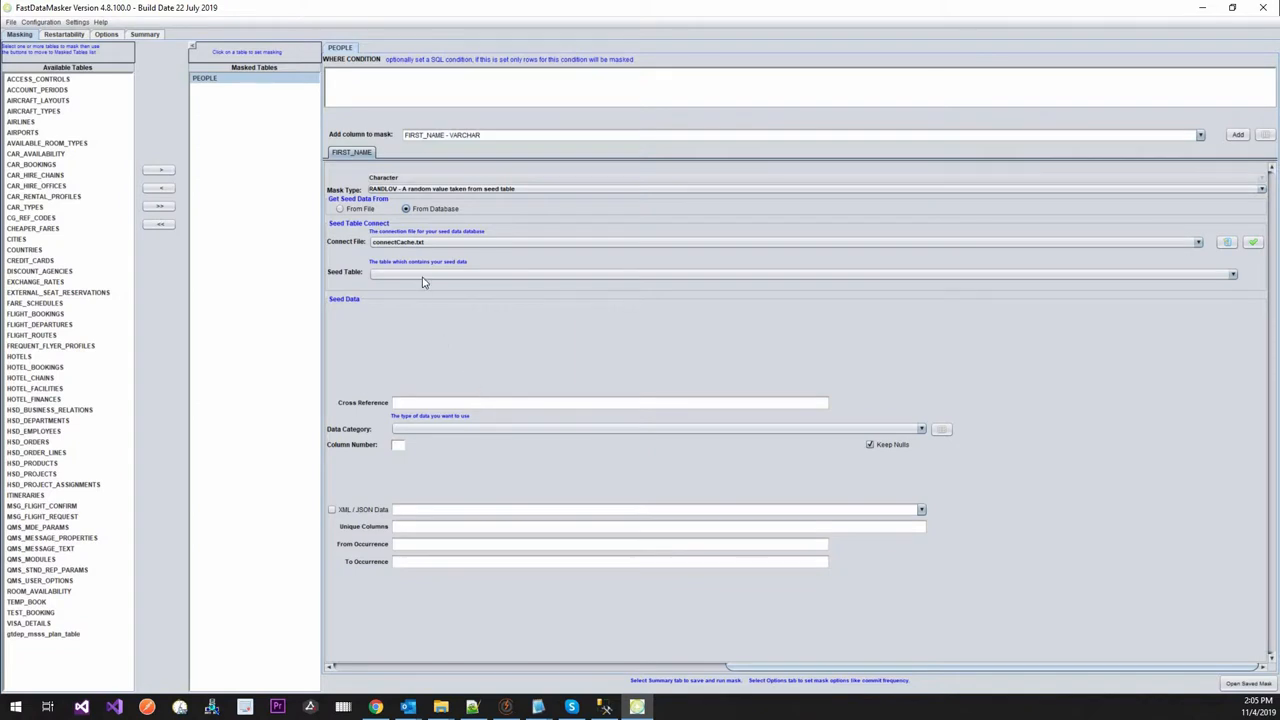
left_click(340, 208)
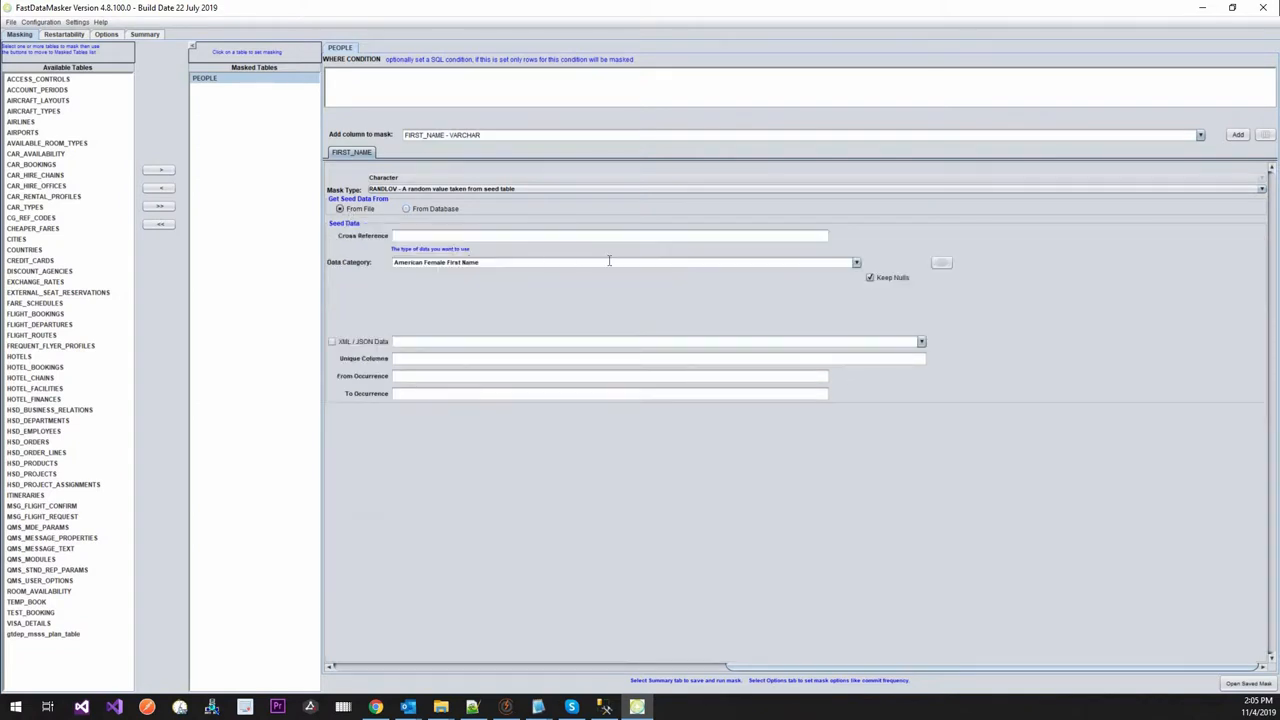
mouse_move(756, 308)
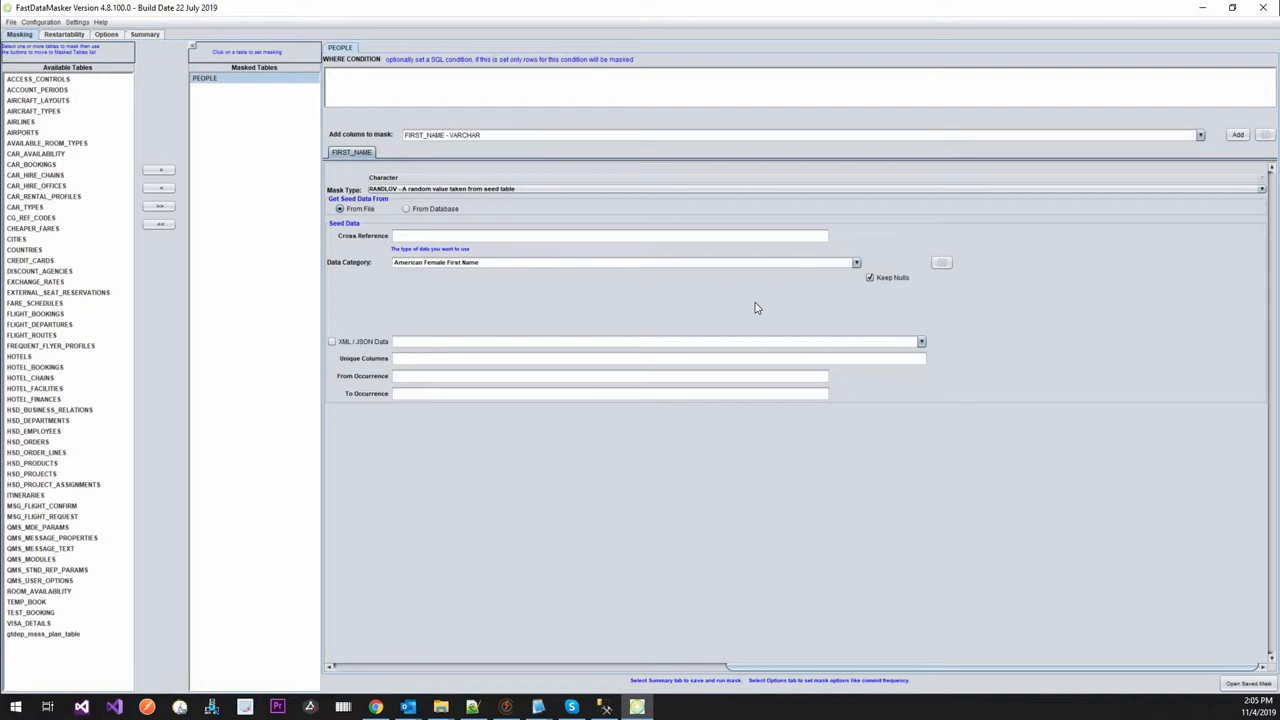
mouse_move(856, 272)
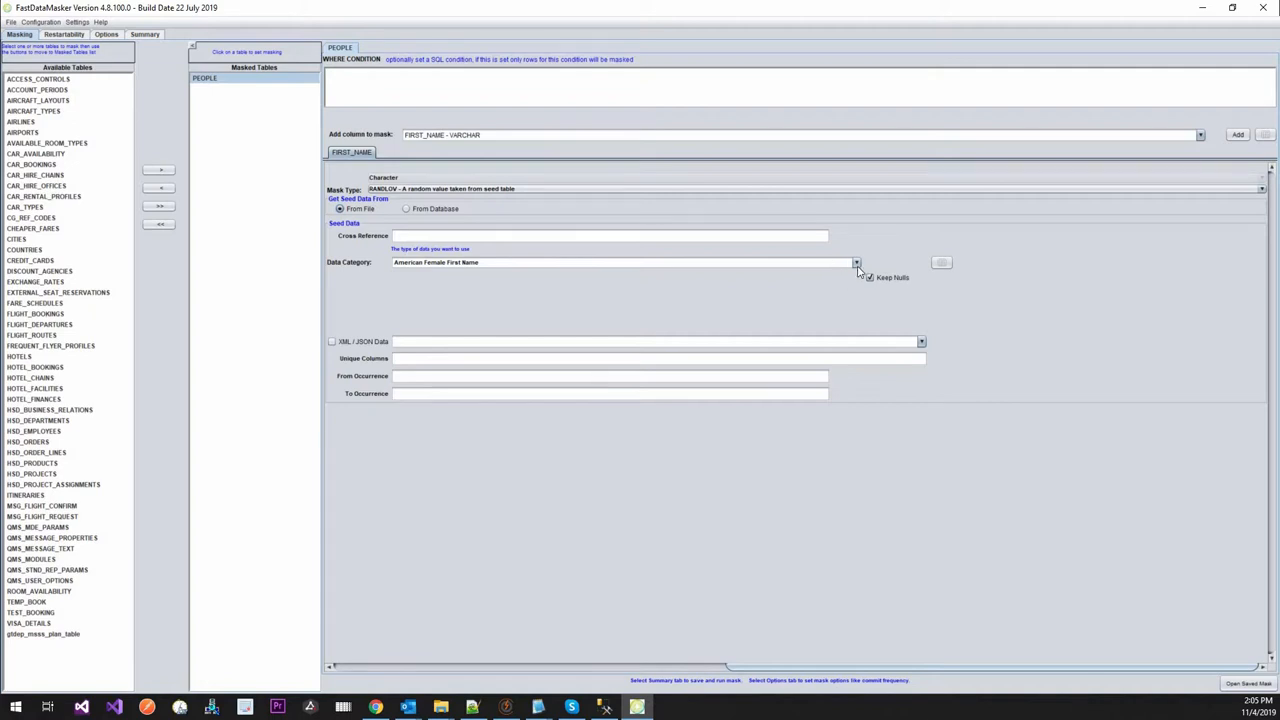
left_click(856, 262)
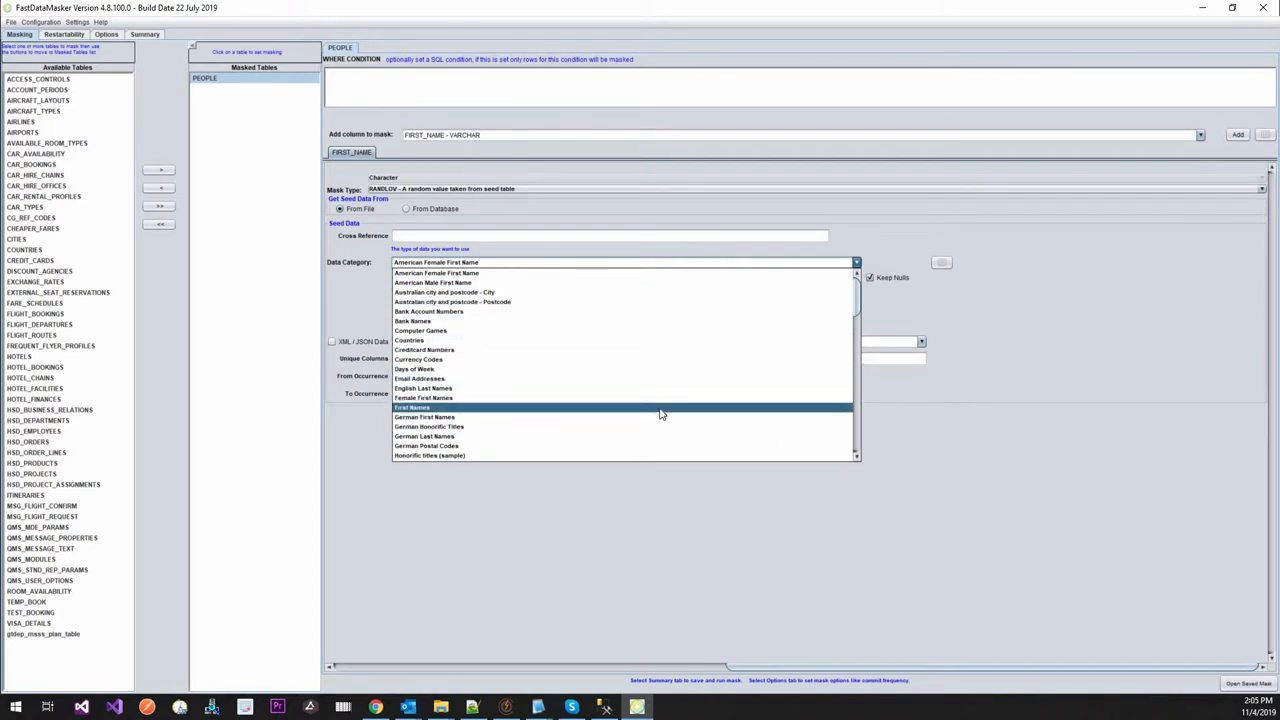
mouse_move(616, 290)
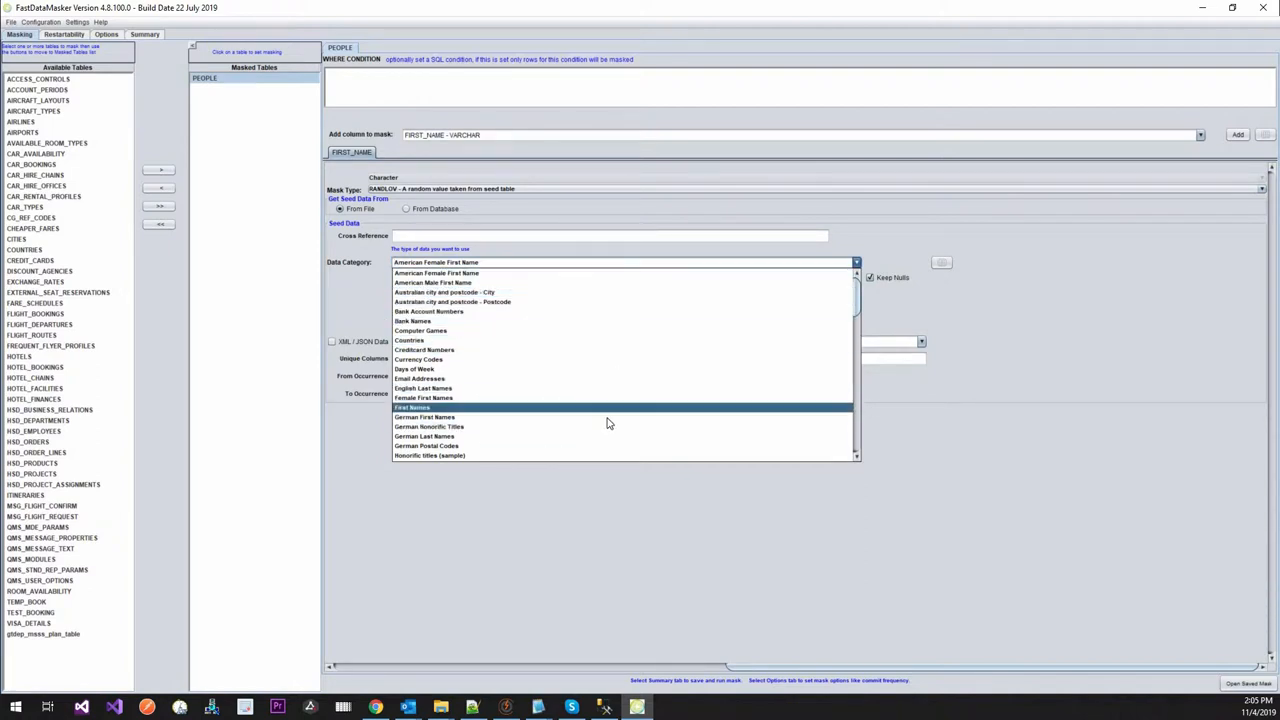
left_click(412, 408)
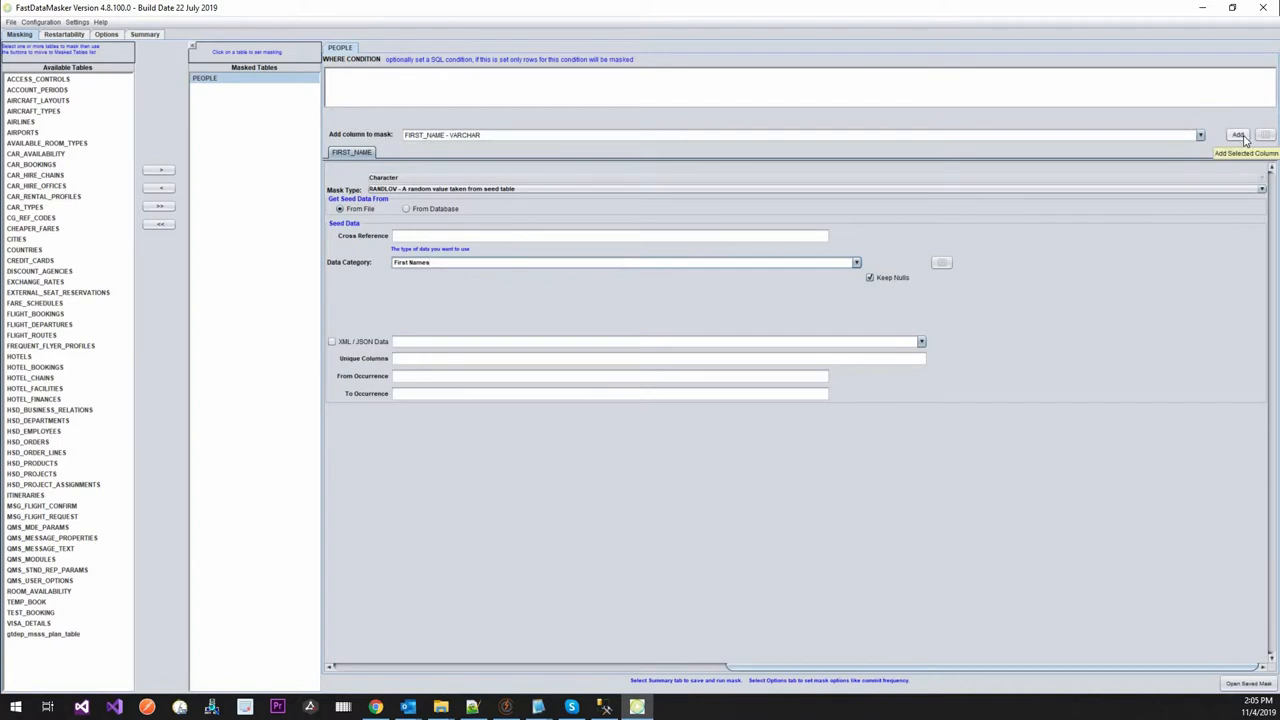
Remove the accidentally duplicated FIRST_NAME masking and start adding more masking for PEOPLE.
left_click(1236, 134)
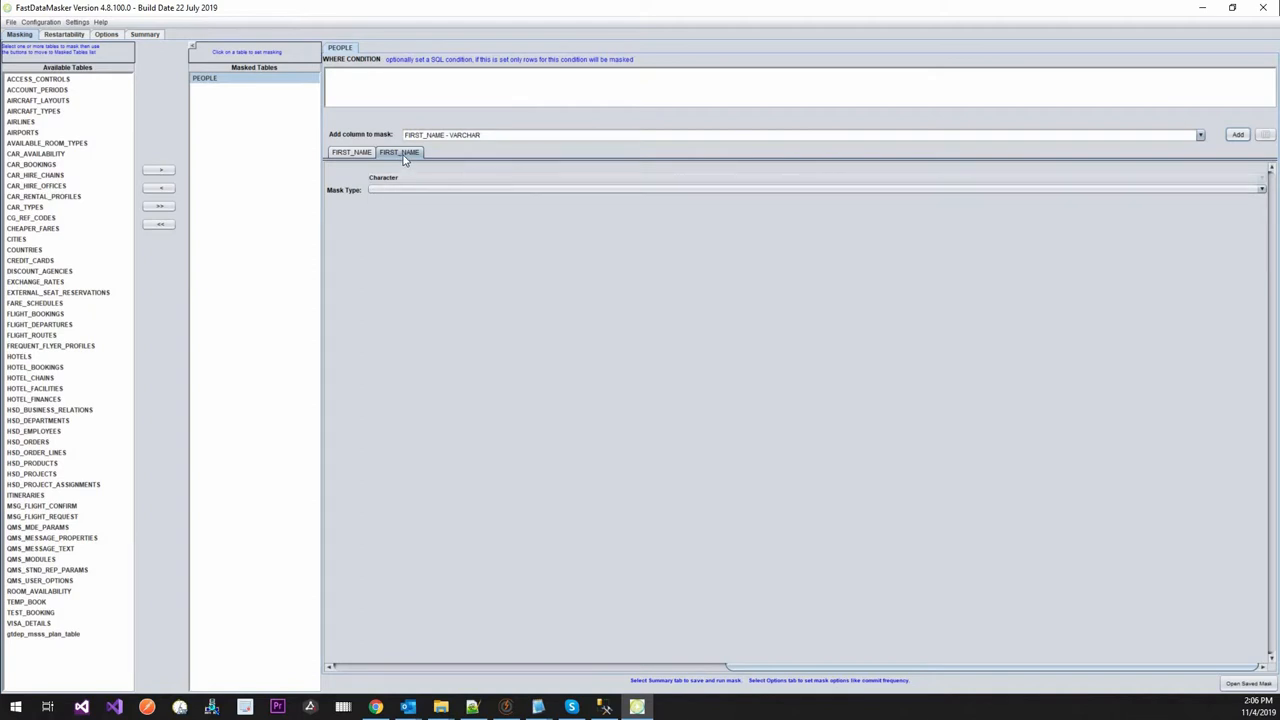
left_click(398, 152)
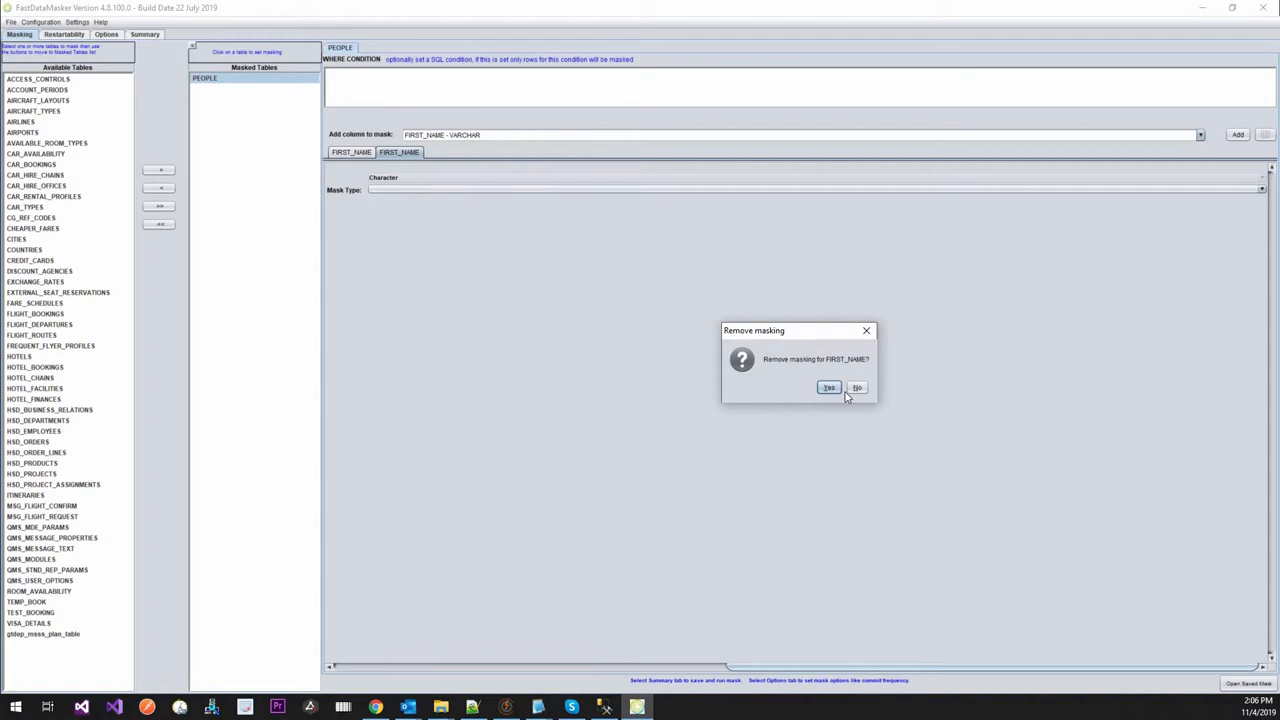
left_click(828, 388)
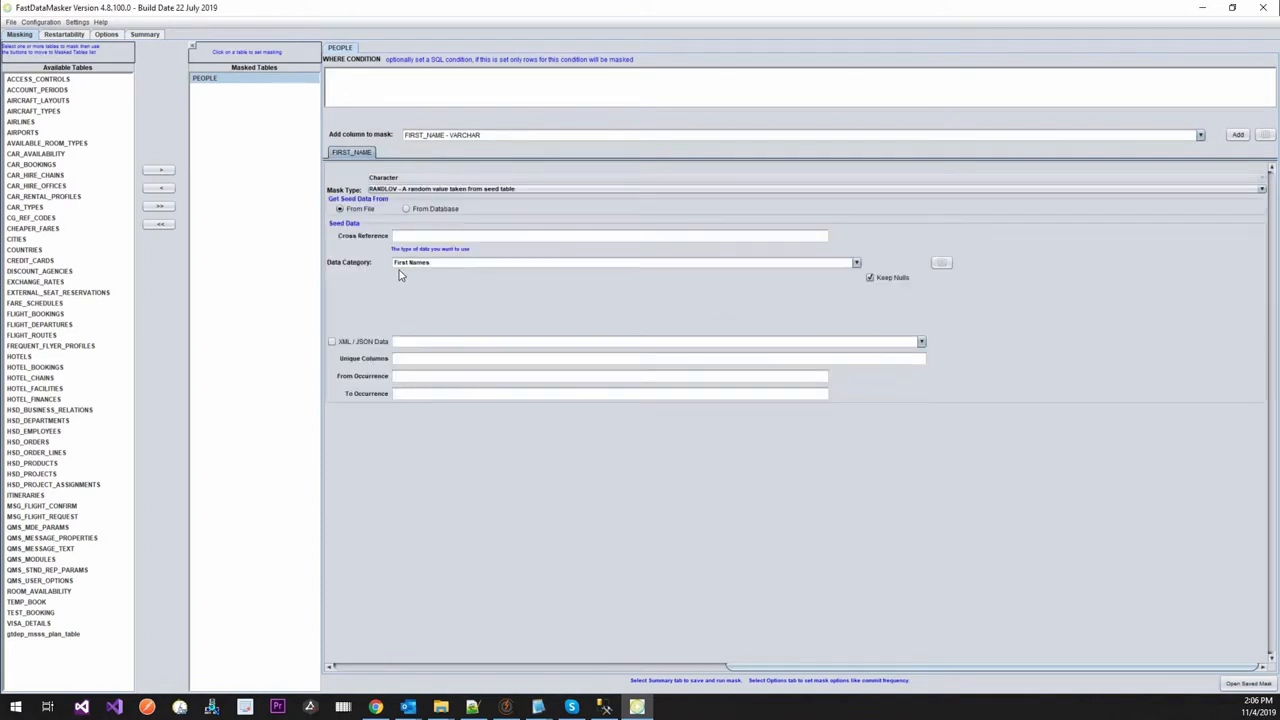
mouse_move(44, 572)
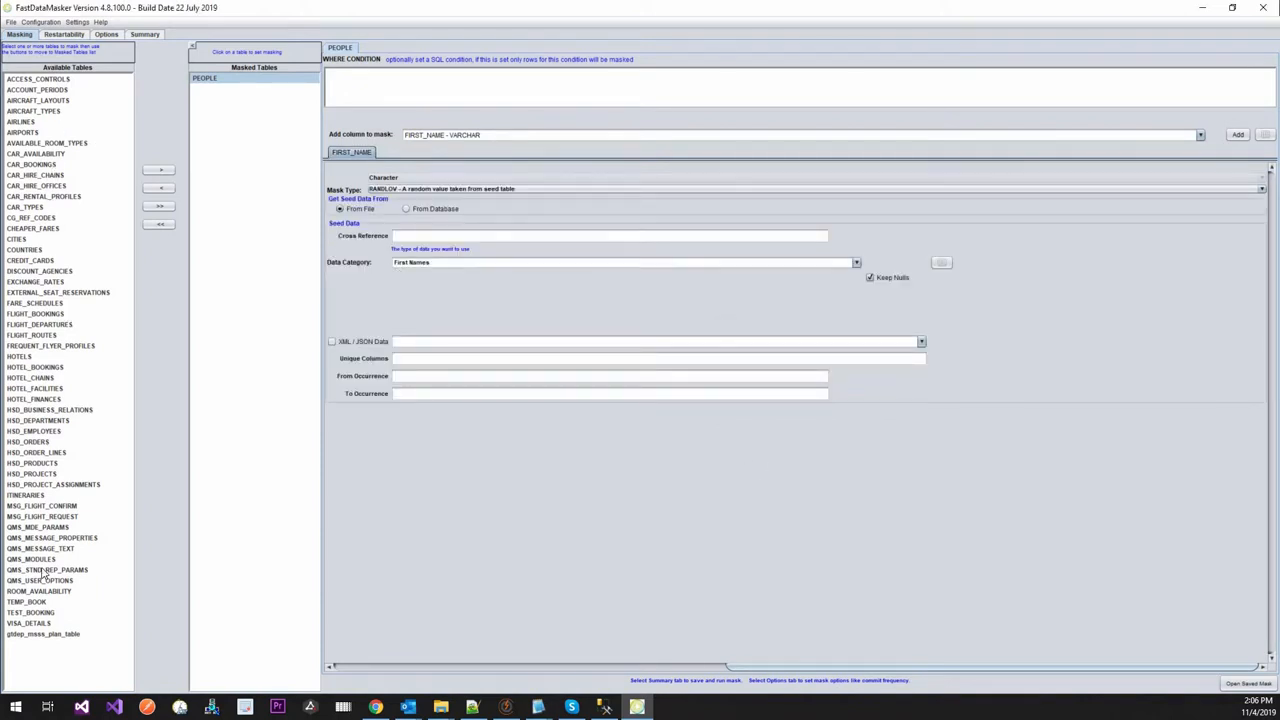
mouse_move(220, 100)
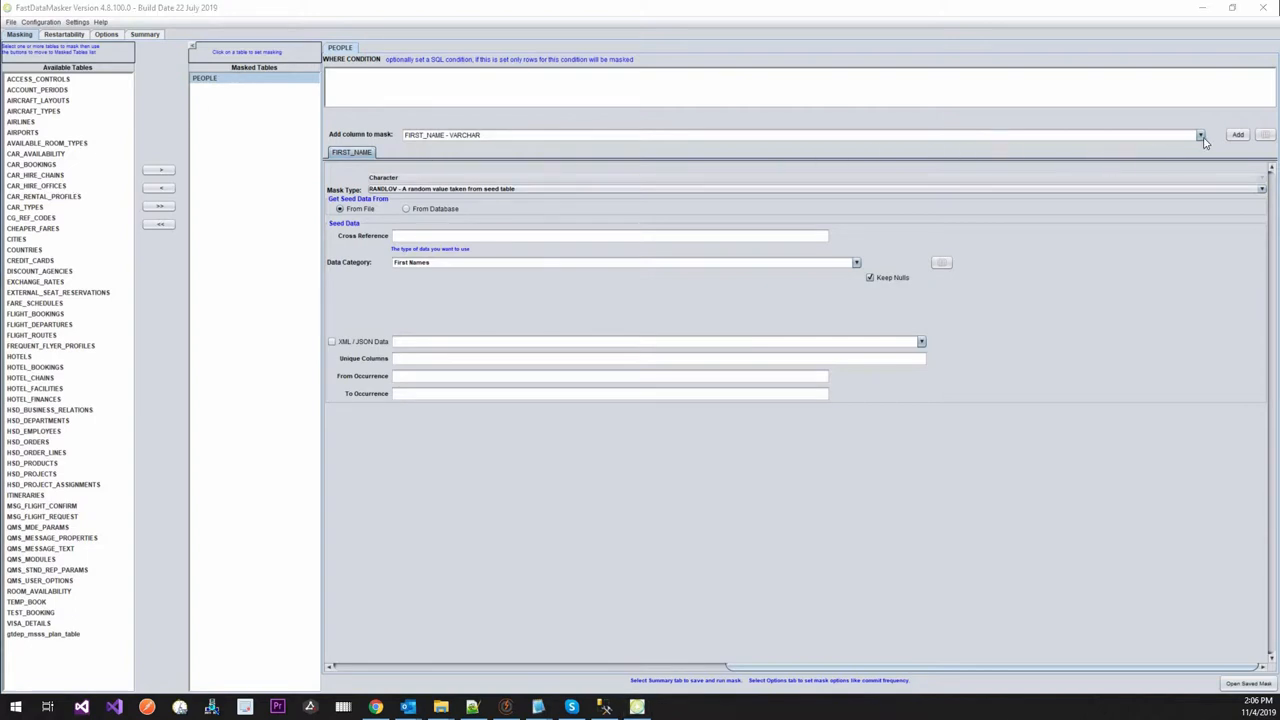
mouse_move(1200, 138)
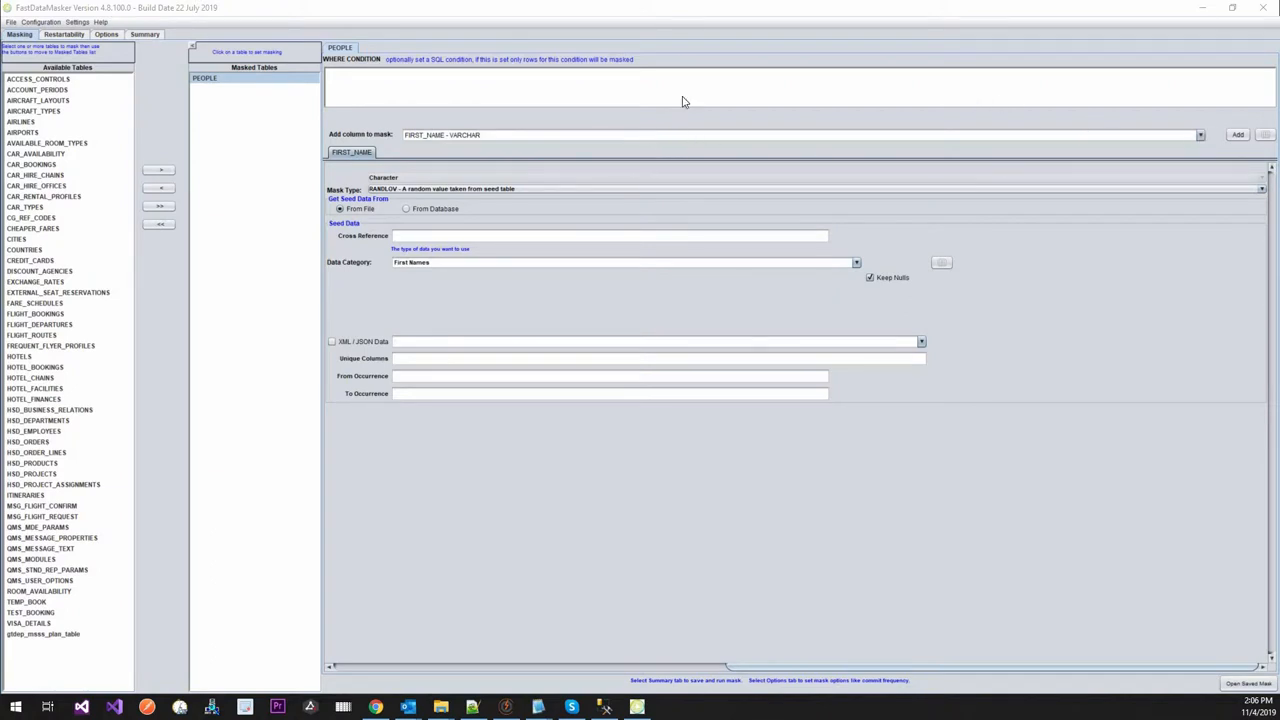
mouse_move(724, 204)
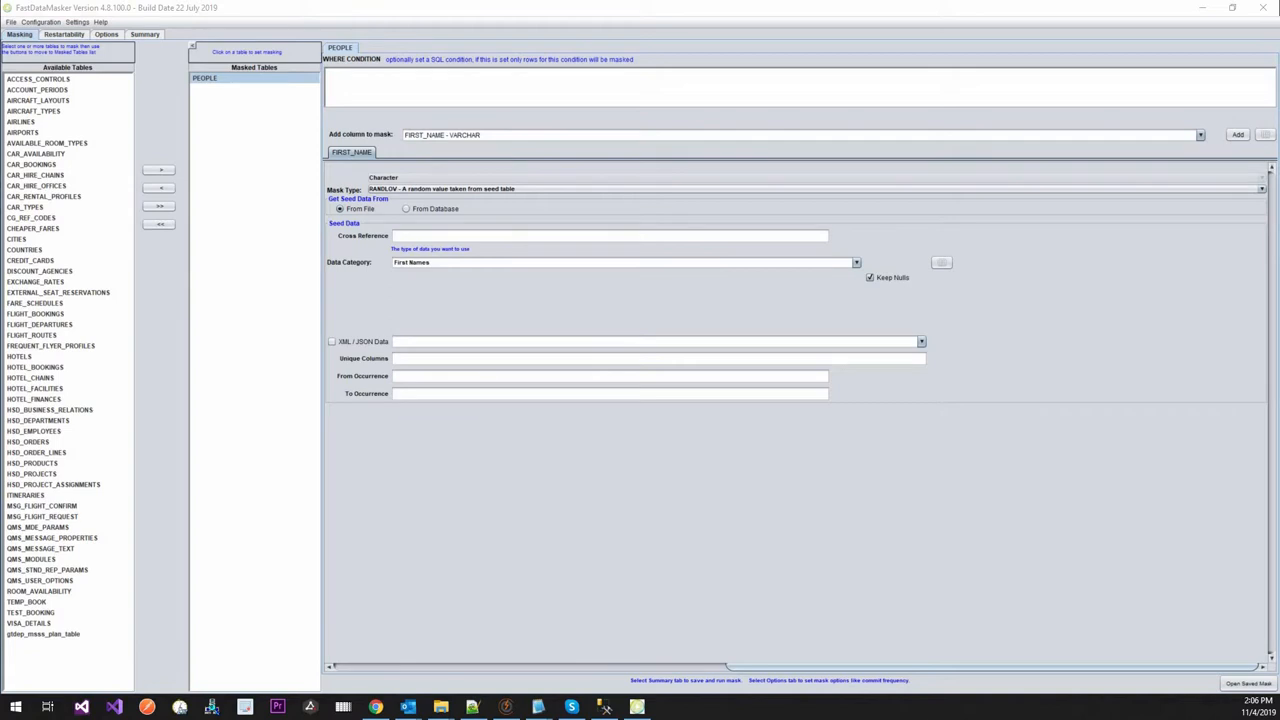
left_click(1236, 134)
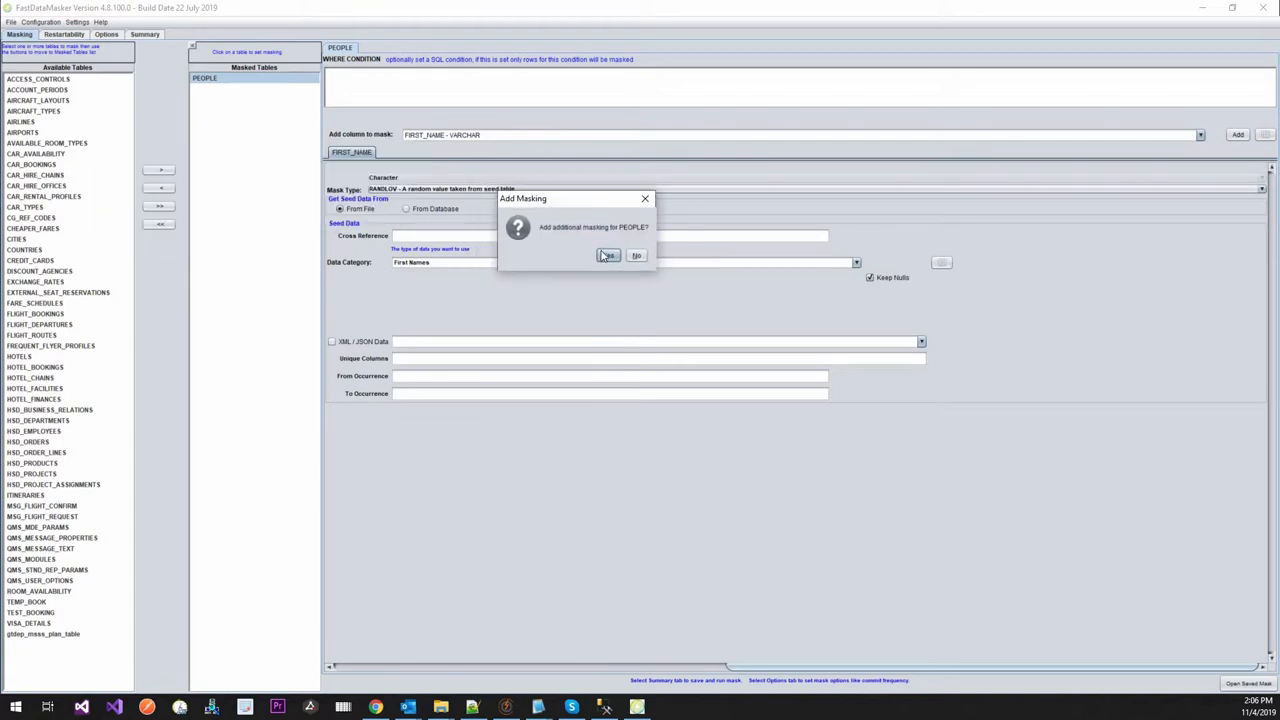
Confirm more masking for PEOPLE and add LAST_NAME - VARCHAR as a masked column.
left_click(608, 256)
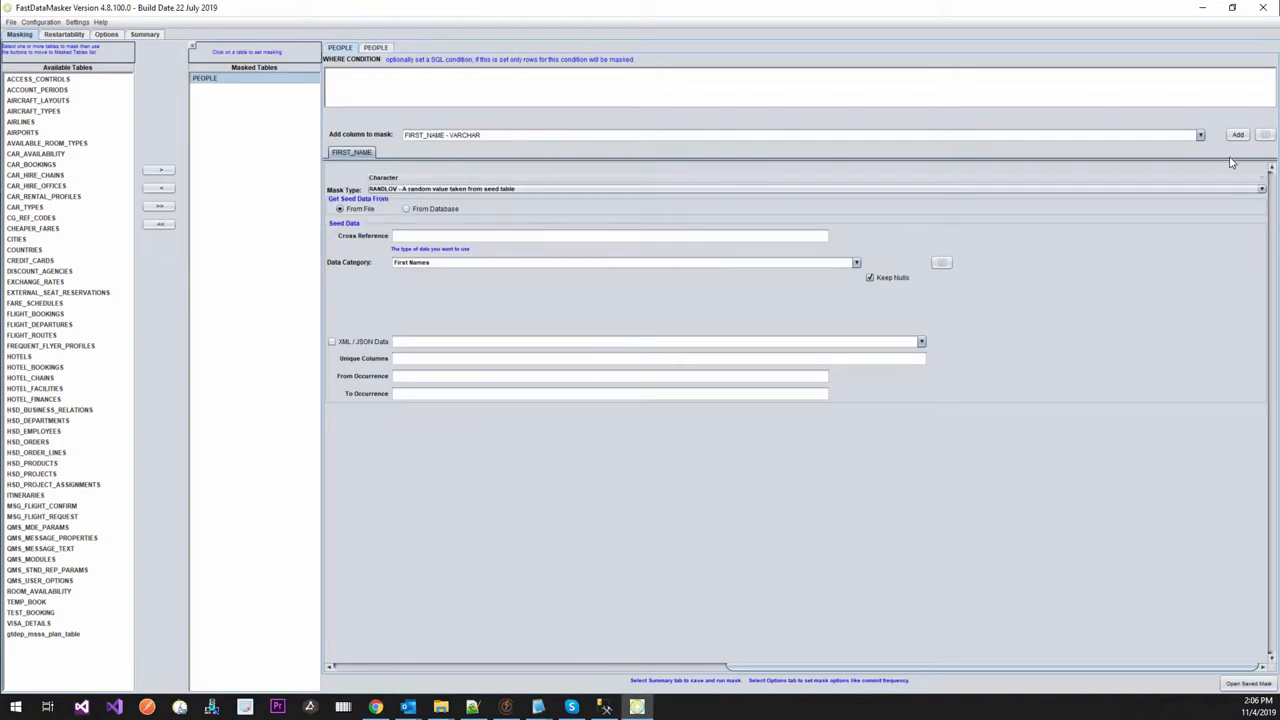
left_click(1200, 134)
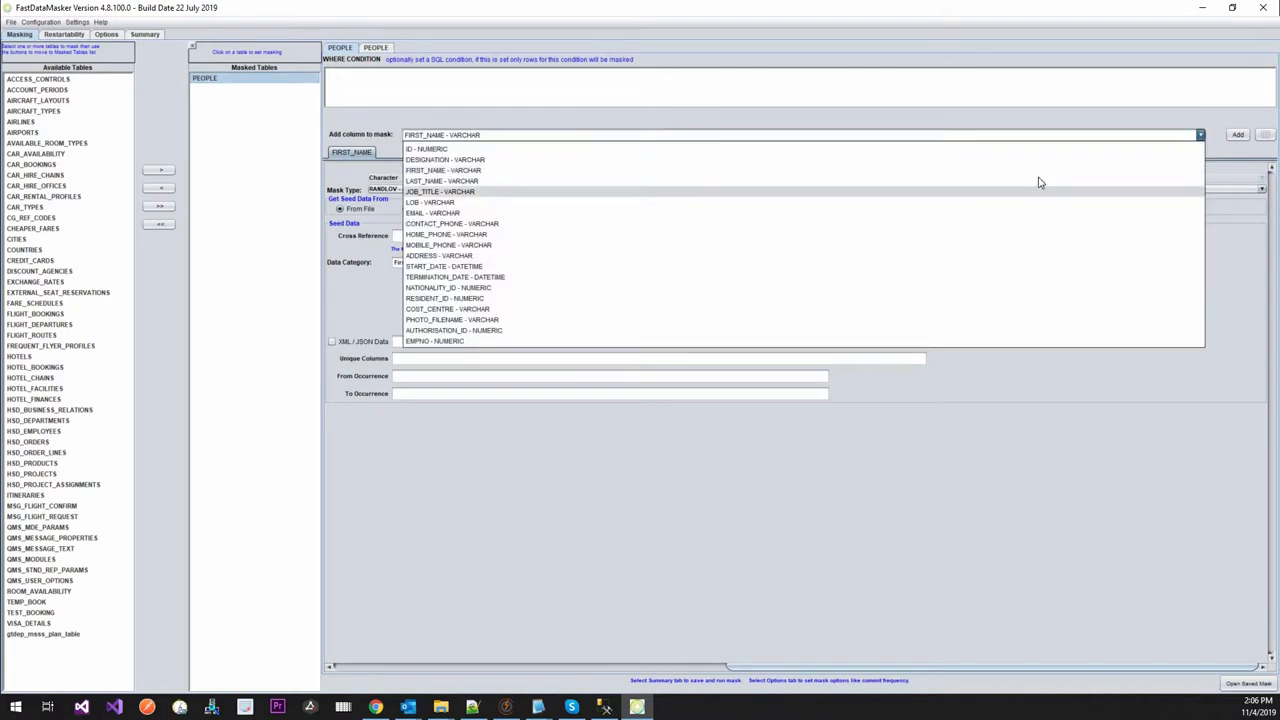
left_click(440, 180)
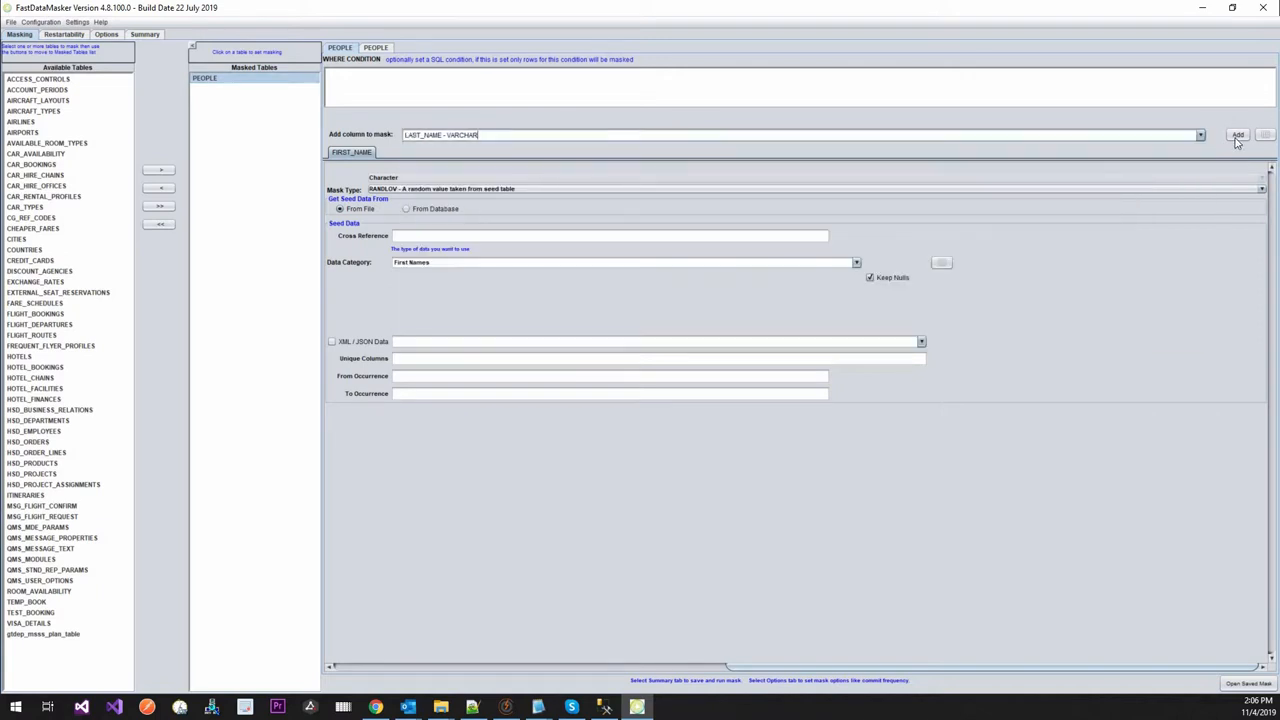
left_click(1236, 134)
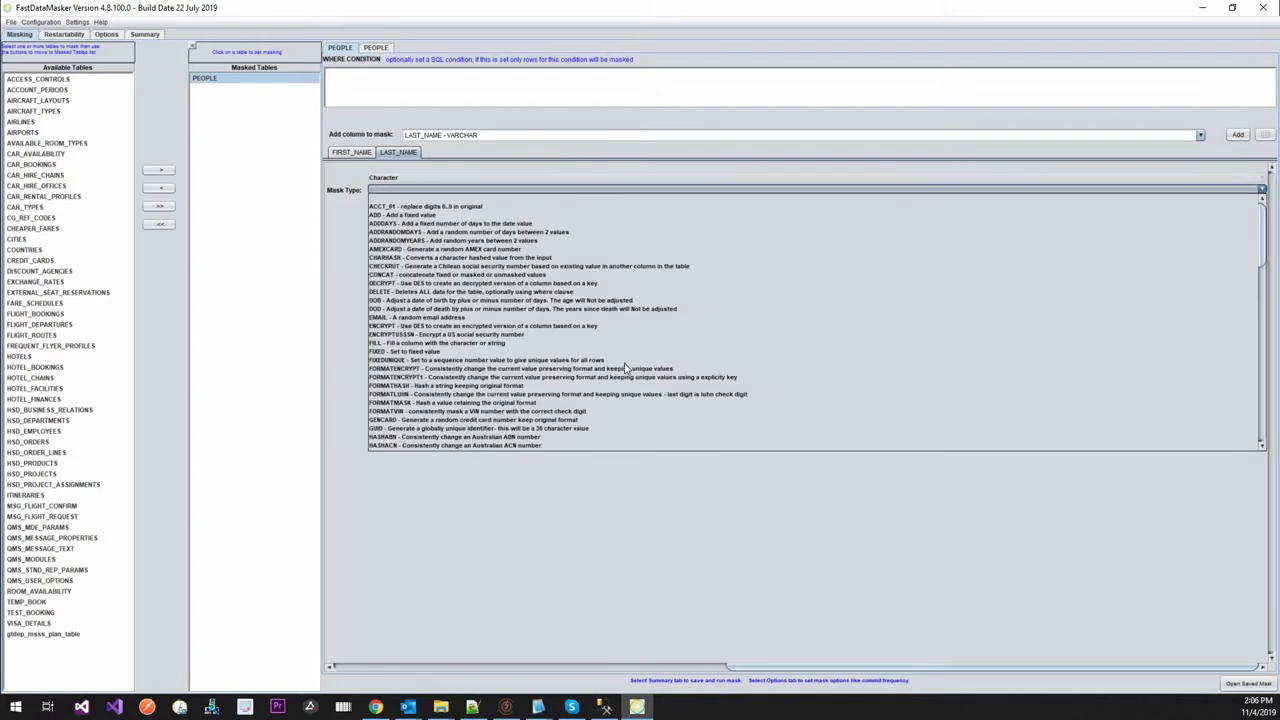
Give LAST_NAME the RANDLOV mask type with seed values taken From File.
scroll("down", 3)
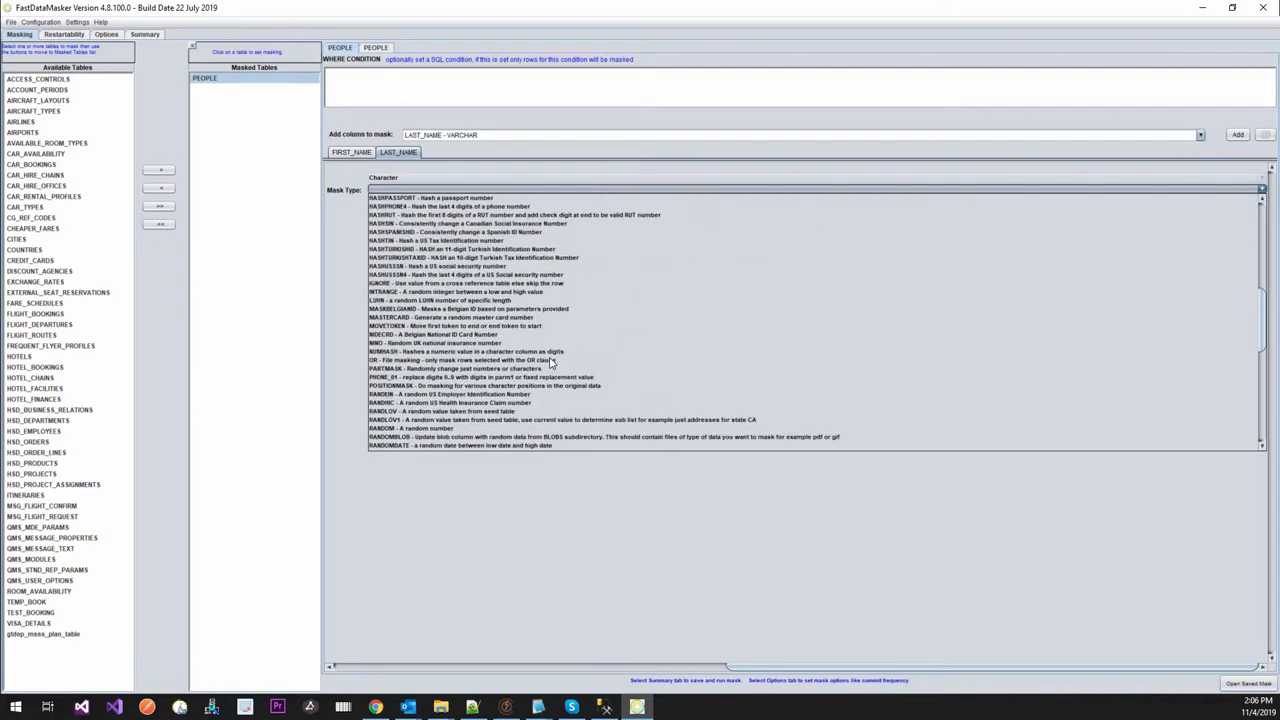
scroll("down", 3)
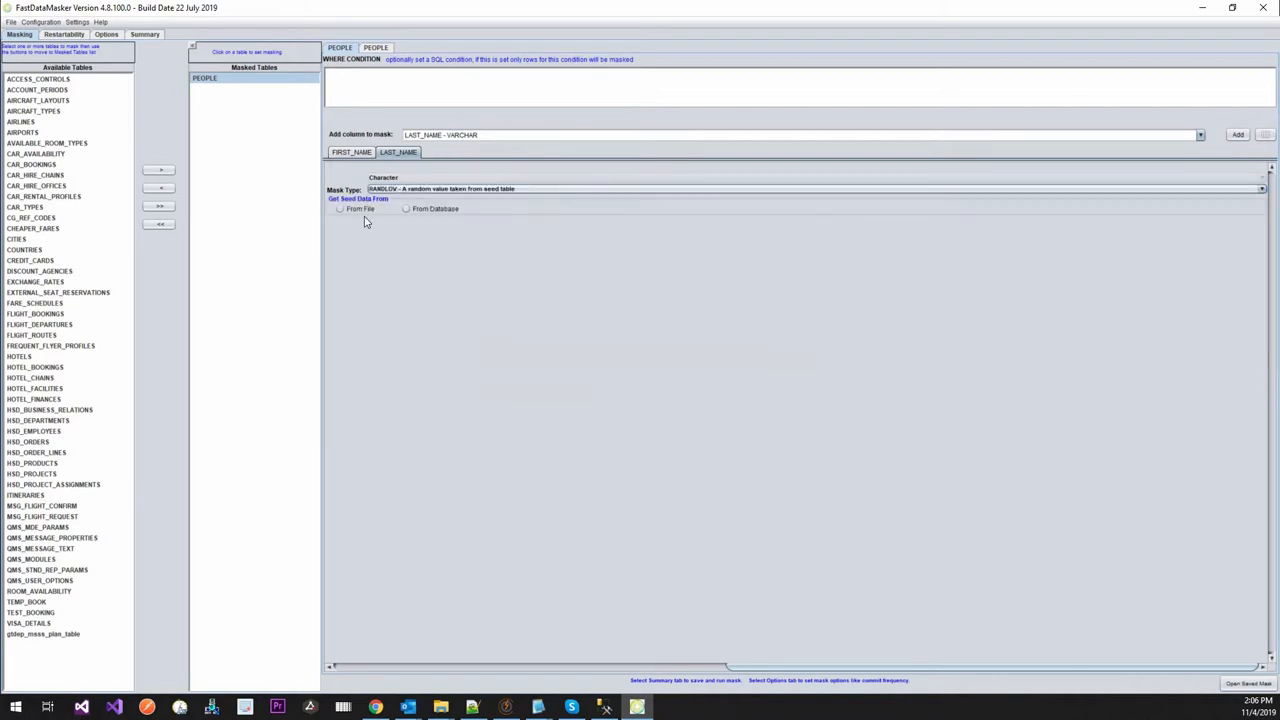
left_click(340, 208)
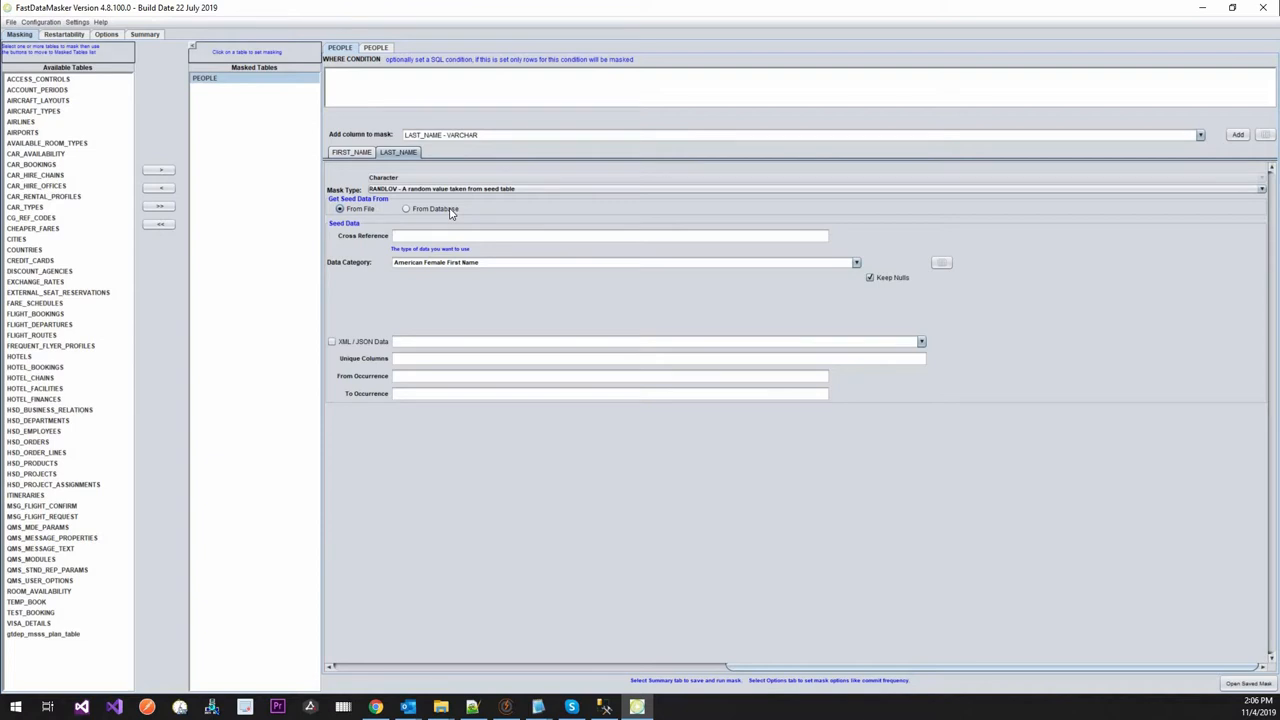
left_click(406, 208)
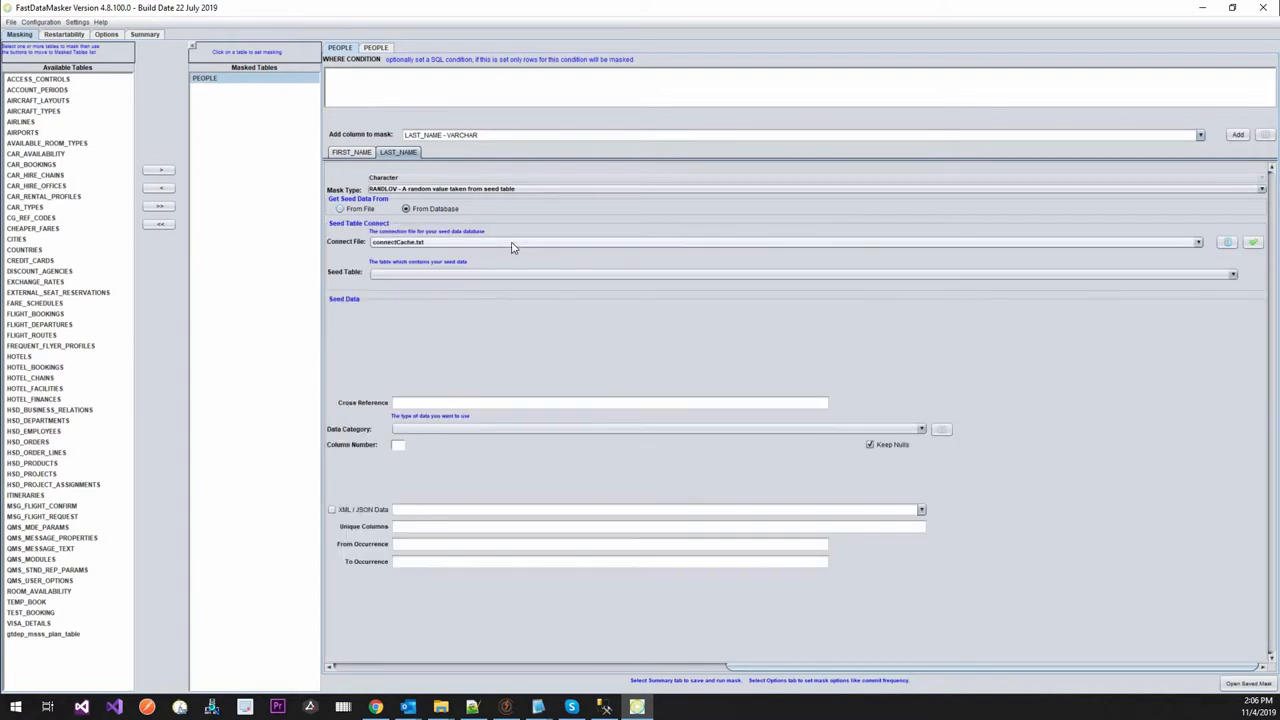
left_click(1196, 242)
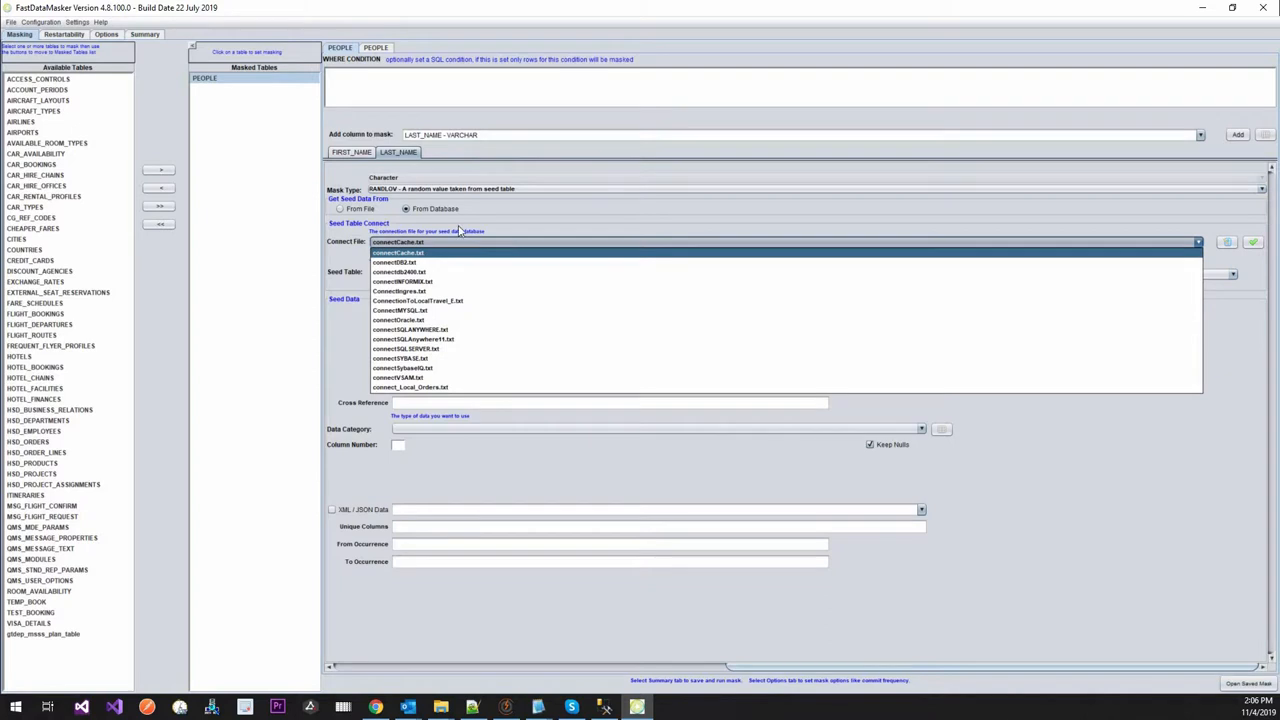
left_click(396, 252)
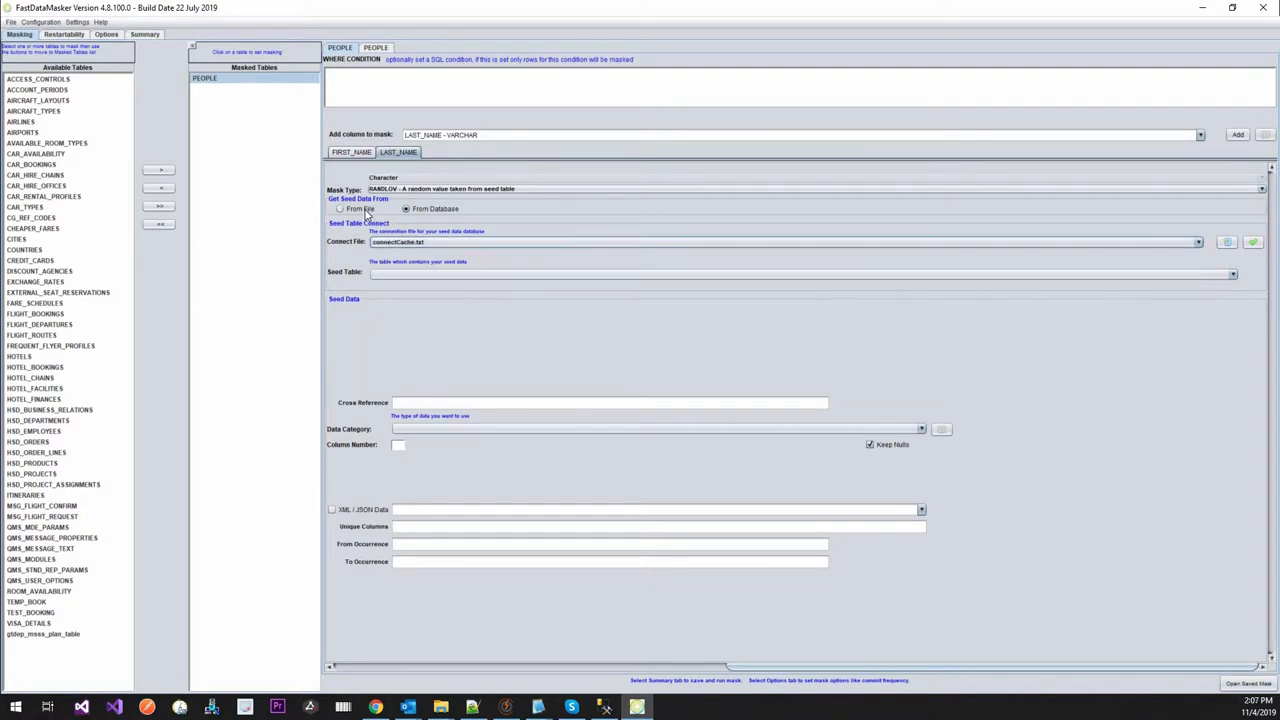
left_click(340, 208)
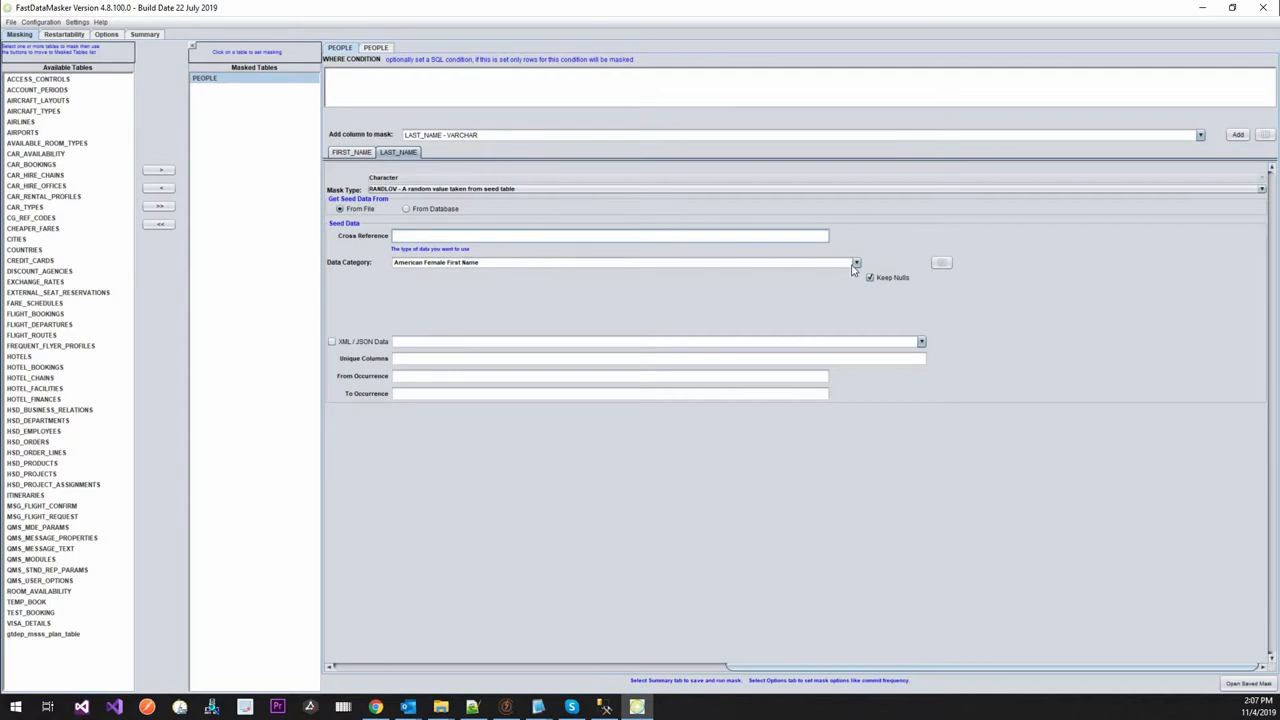
Set LAST_NAME's Data Category to Last Names, searching the list with 'Last'.
left_click(856, 262)
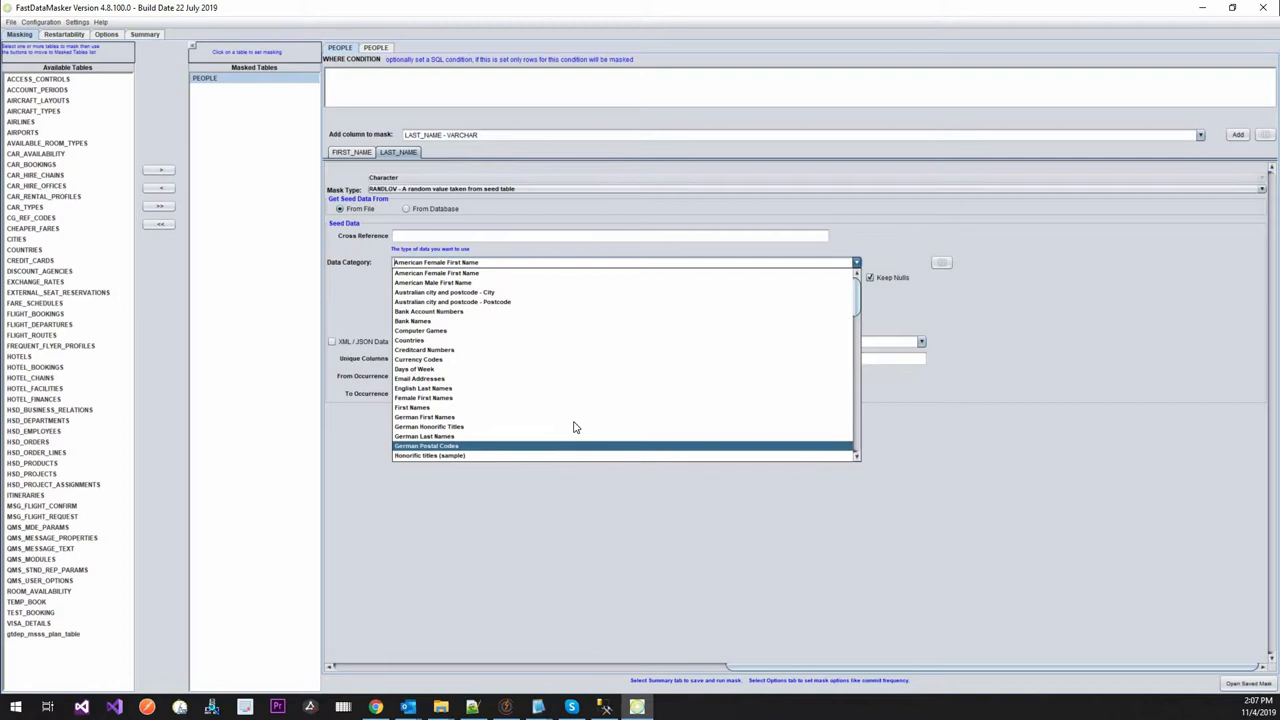
scroll("down", 3)
type("las")
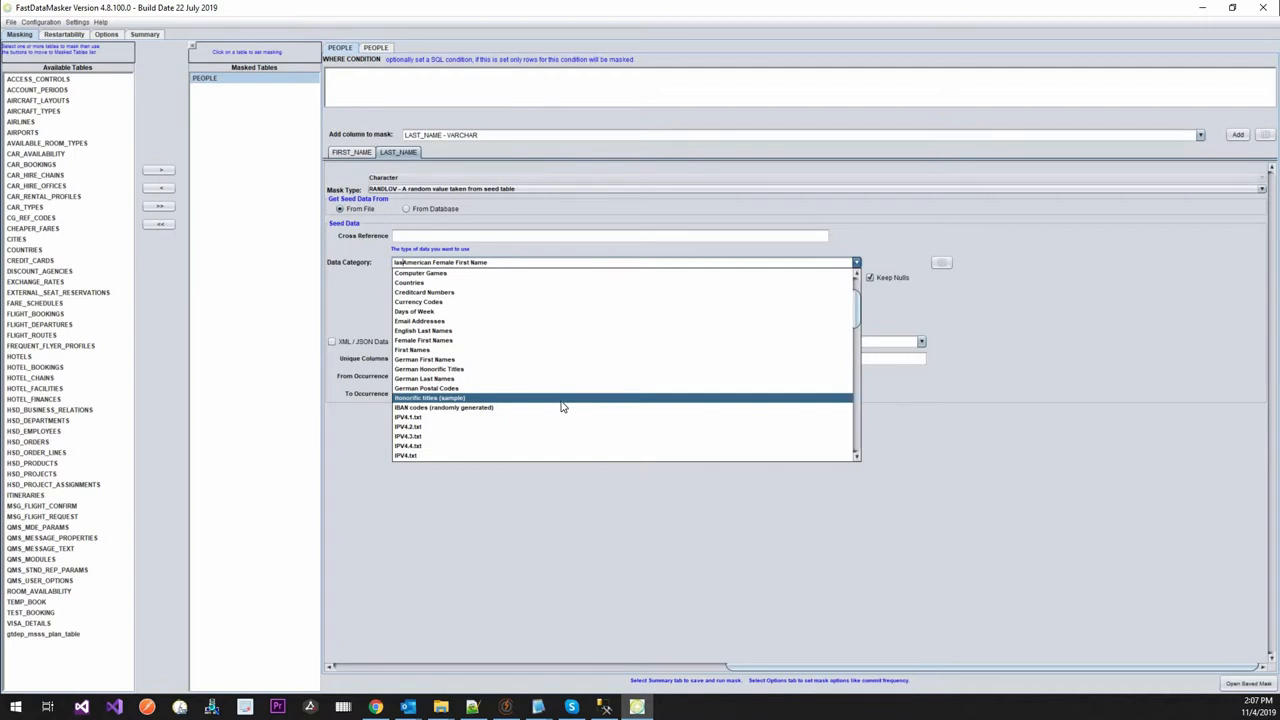
double_click(408, 262)
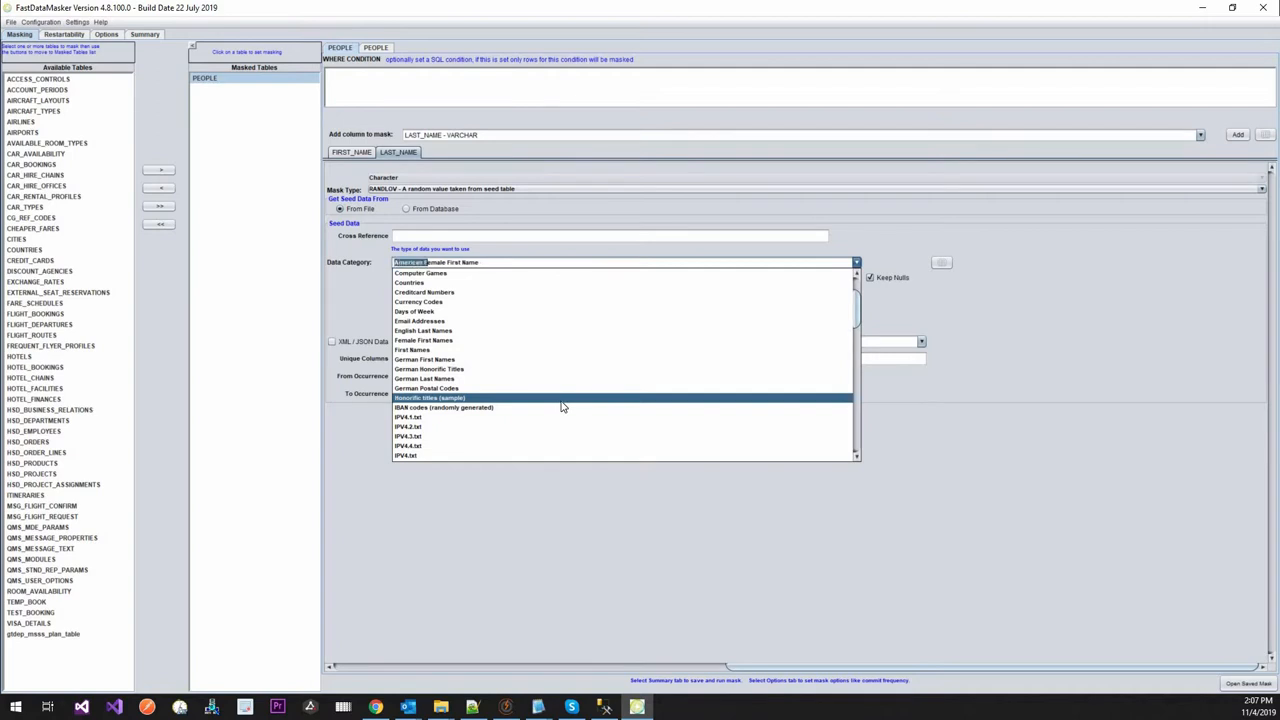
type("Last")
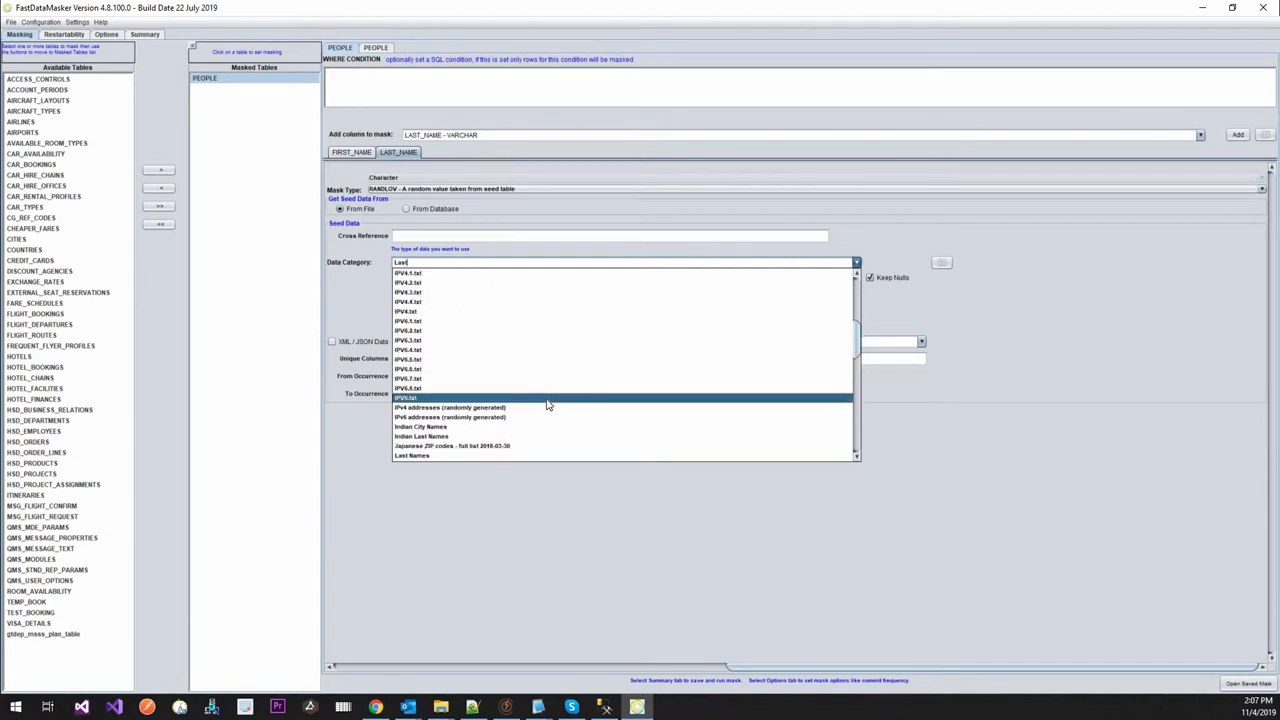
scroll("down", 3)
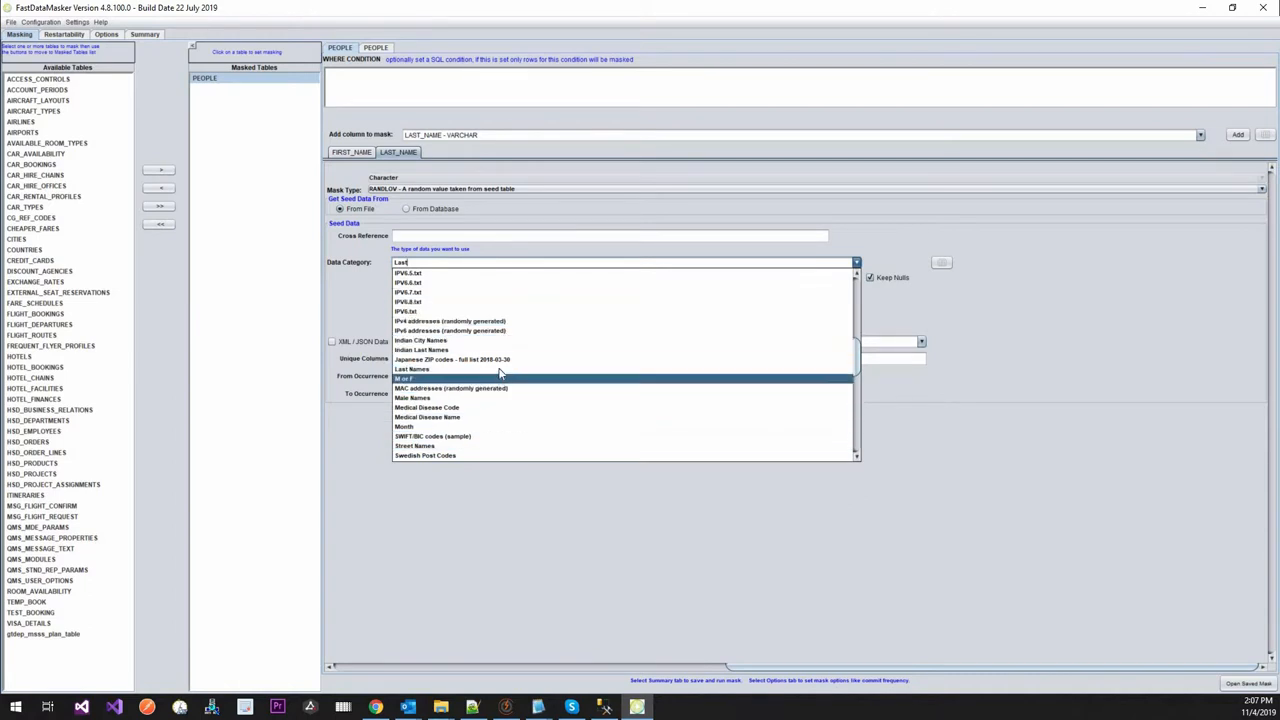
left_click(412, 368)
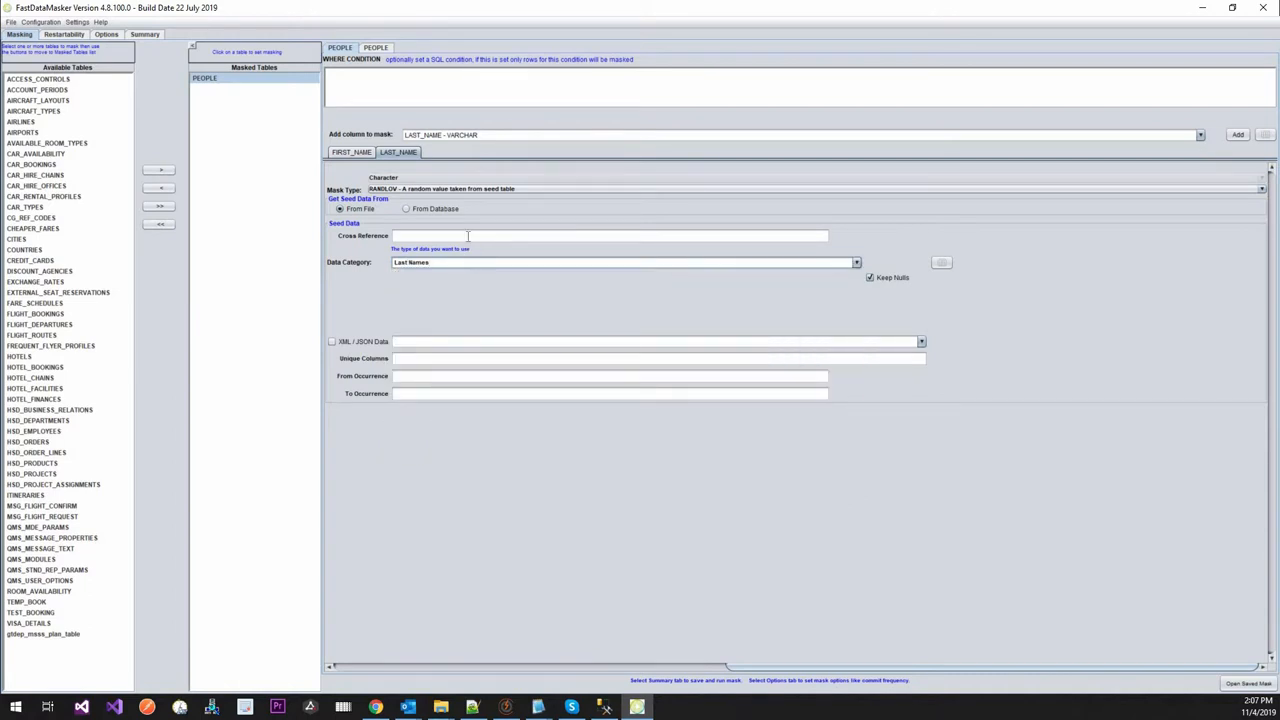
left_click(608, 236)
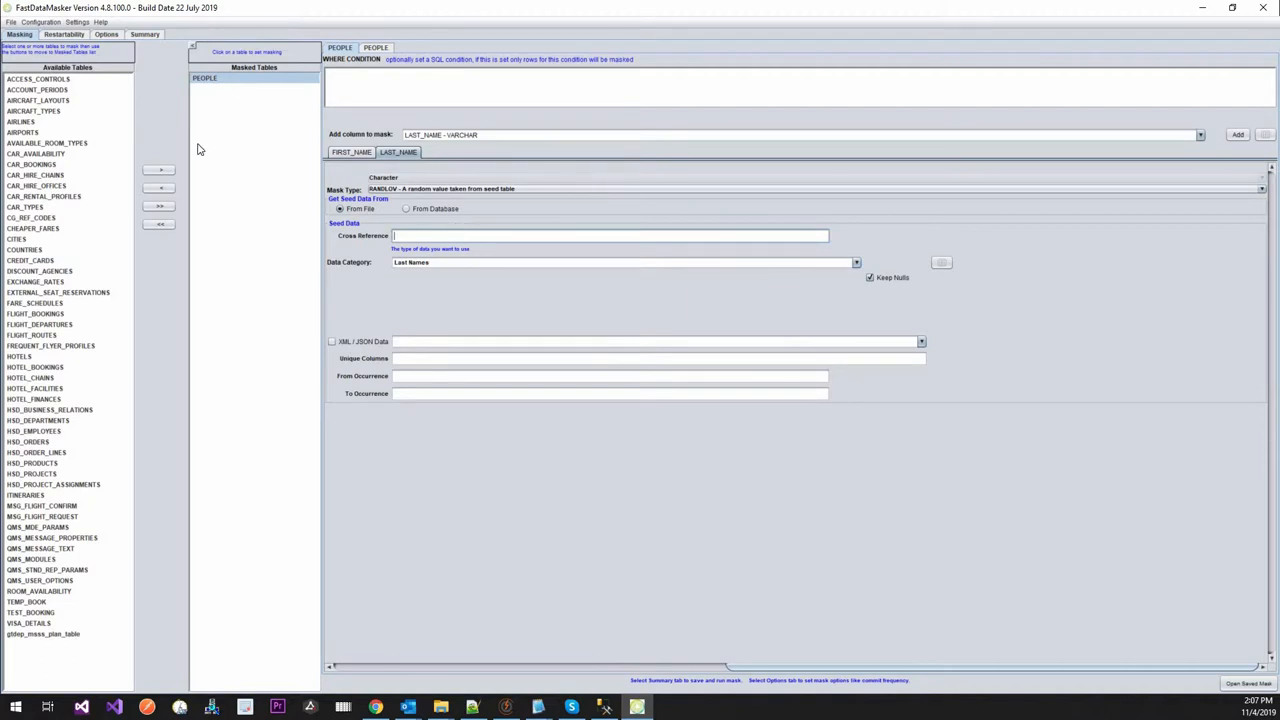
mouse_move(266, 258)
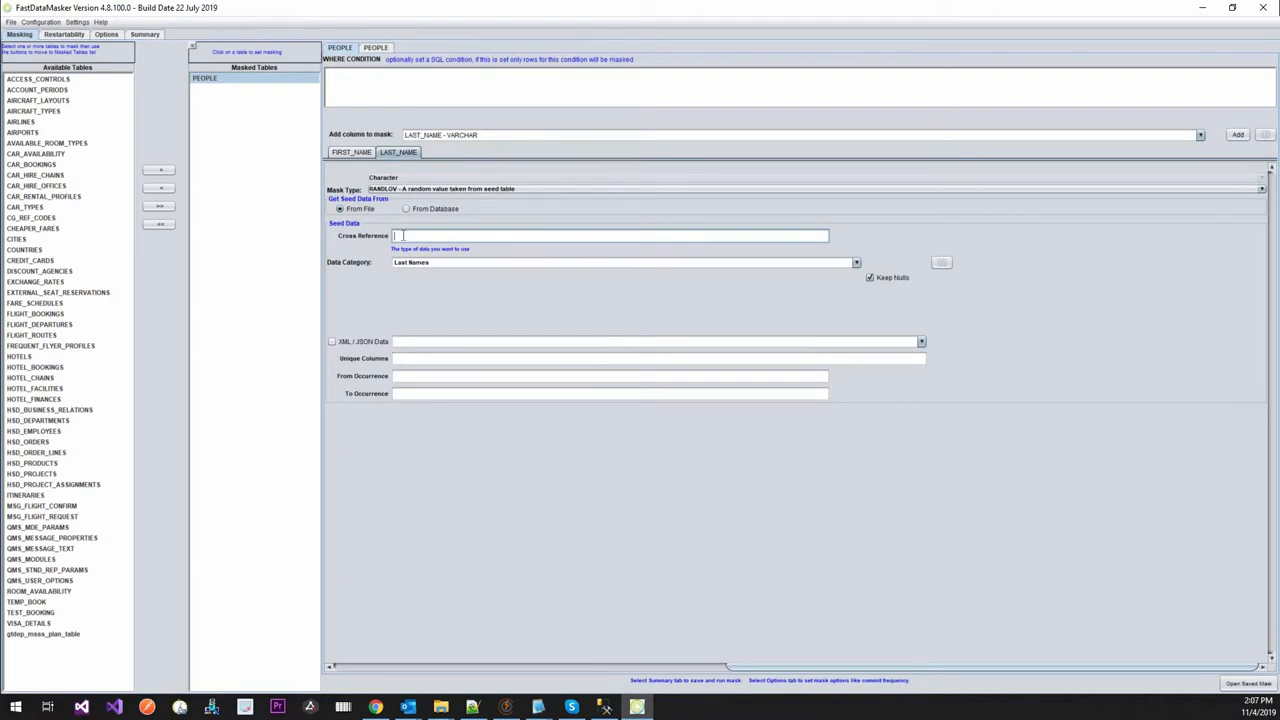
Enter 'id' and show the Restartability settings listing PEOPLE with no restart column.
type("id")
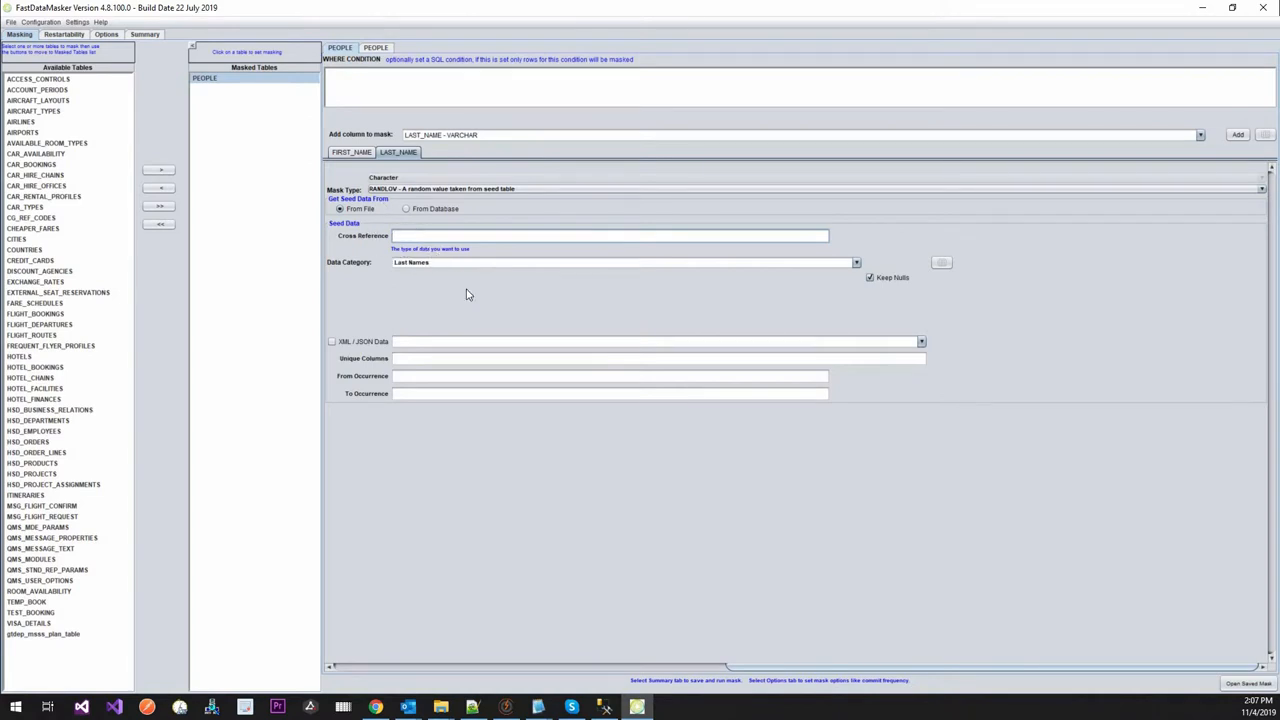
mouse_move(588, 304)
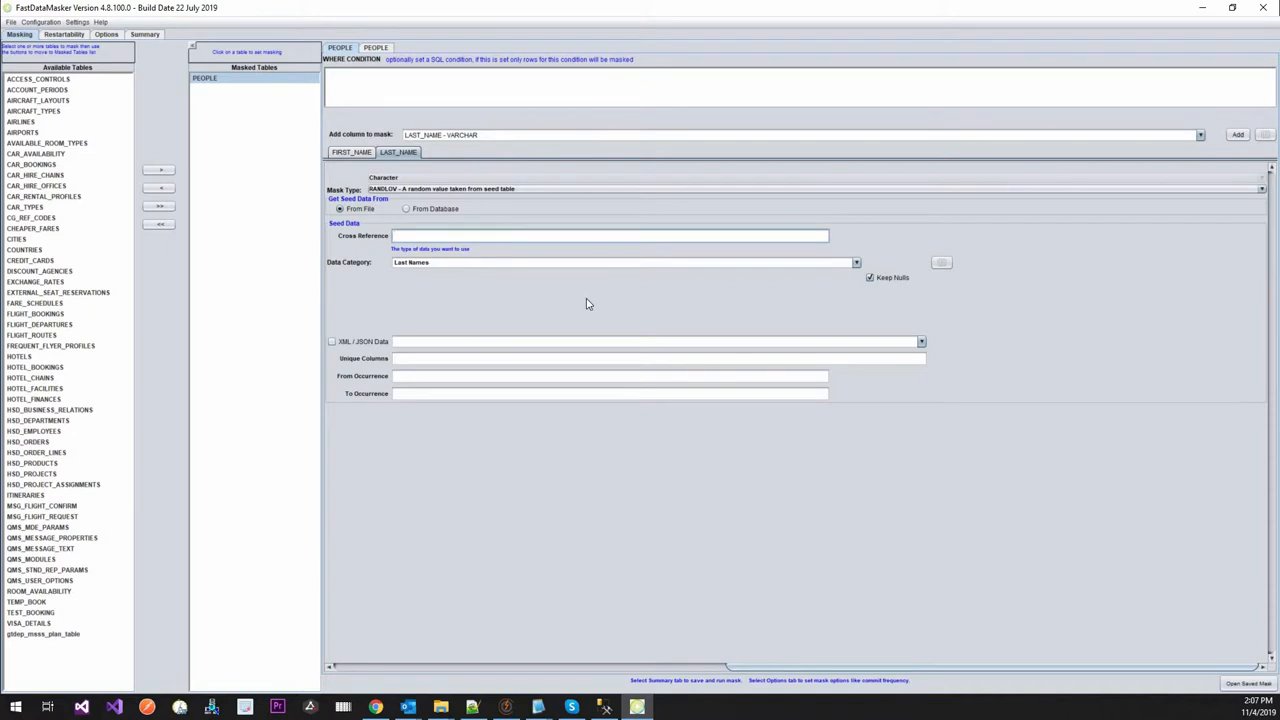
mouse_move(934, 412)
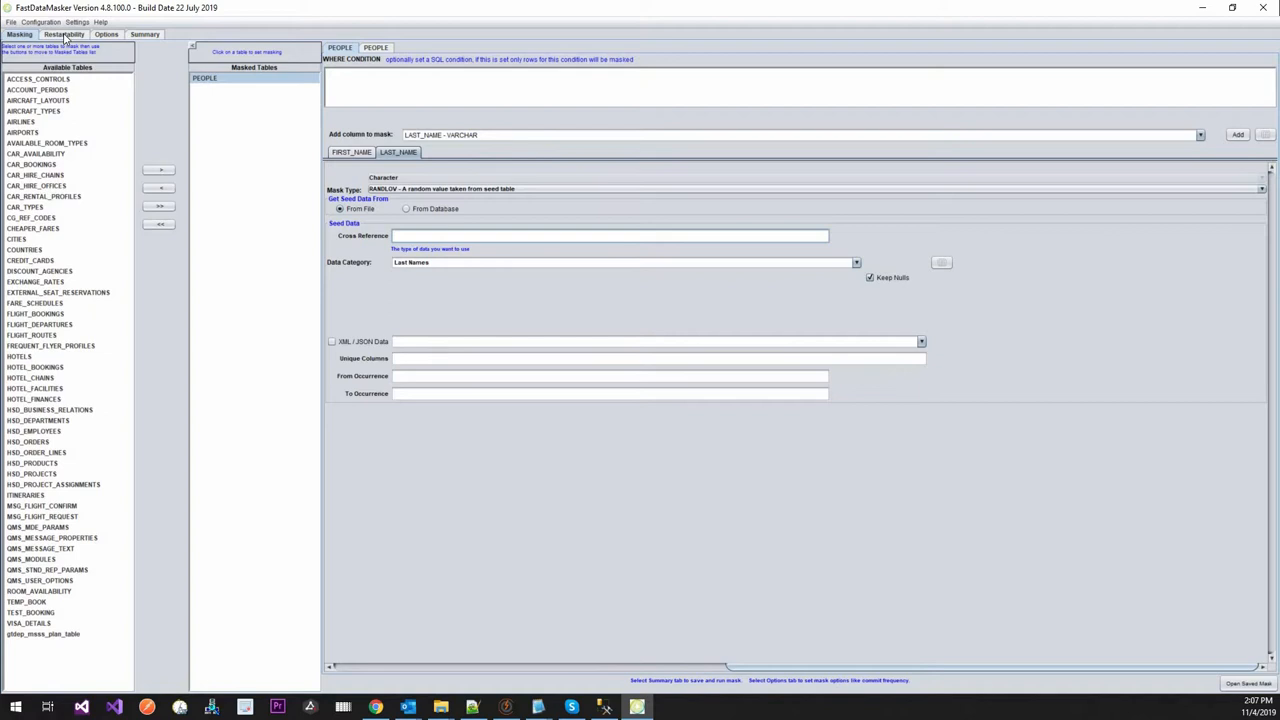
left_click(64, 34)
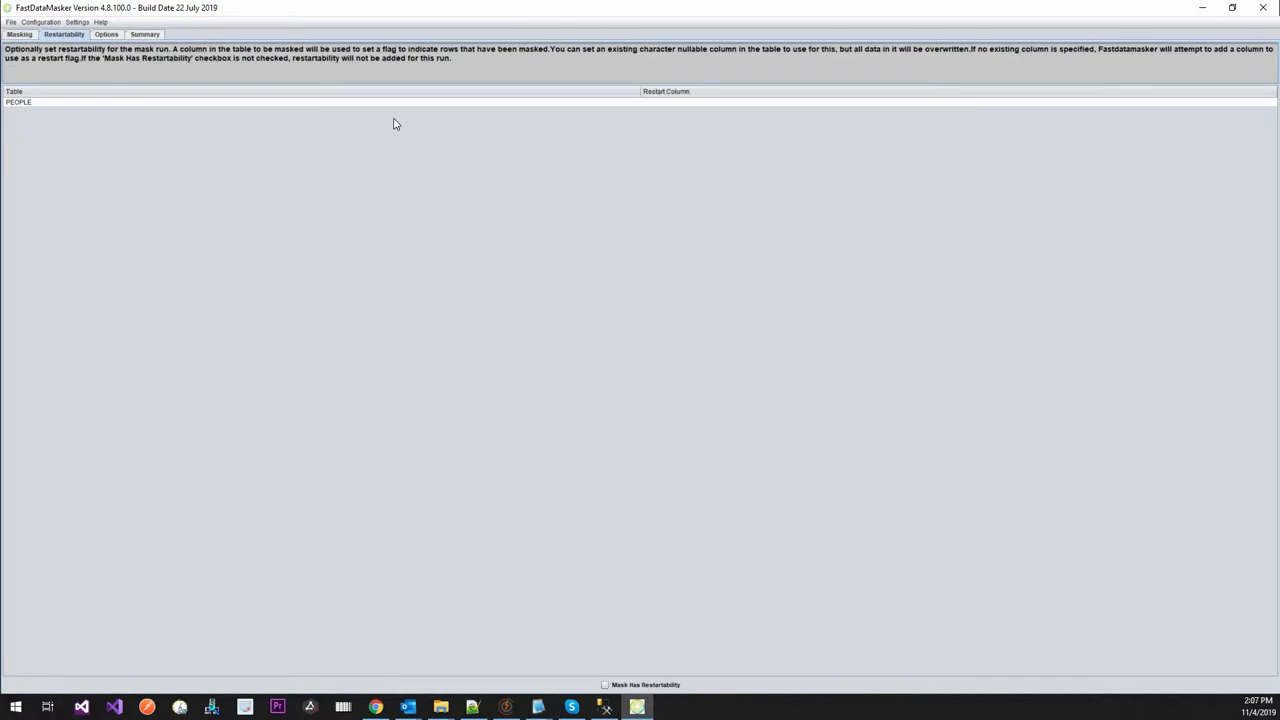
mouse_move(668, 108)
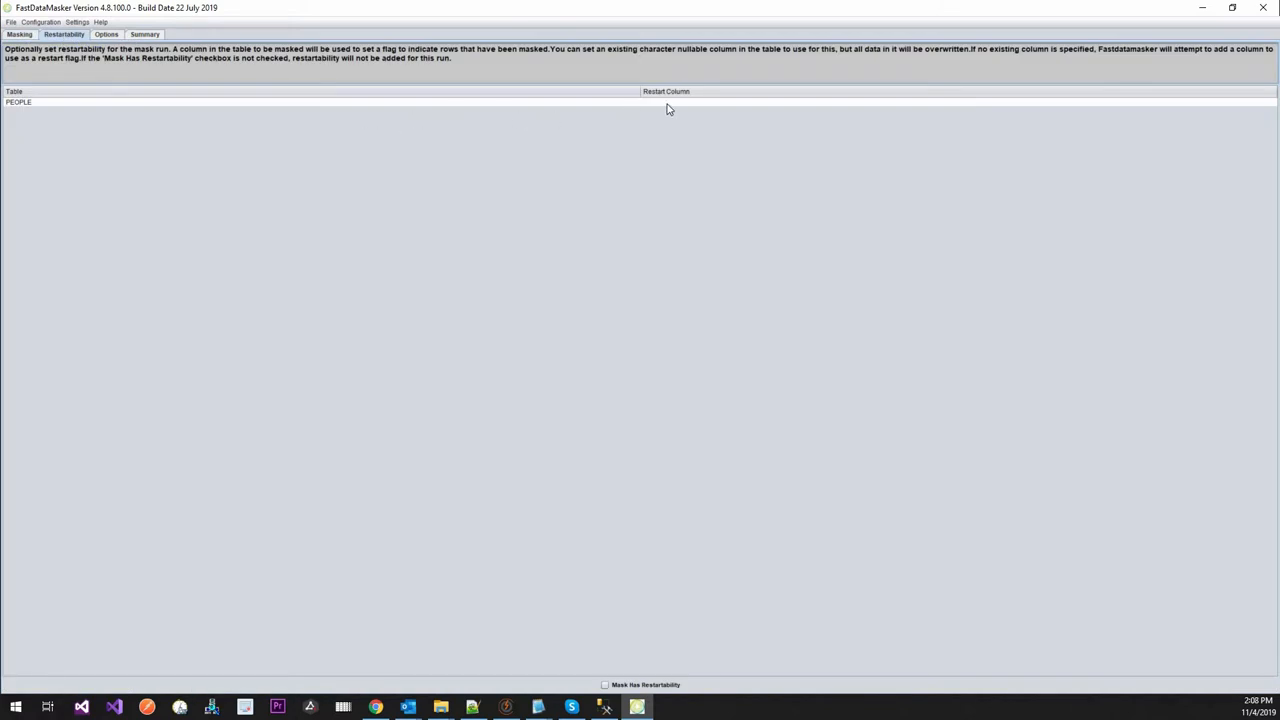
Leave PEOPLE restartability unchanged and show the full list of masking run Options.
left_click(666, 100)
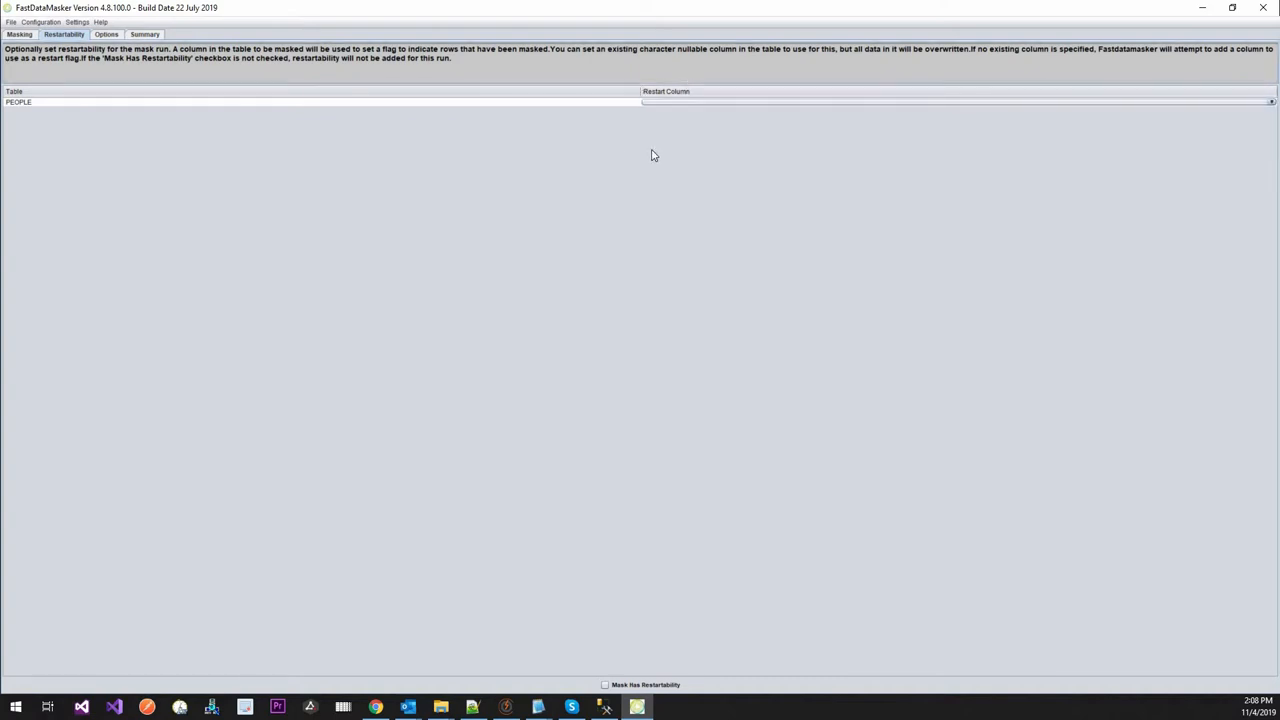
mouse_move(272, 64)
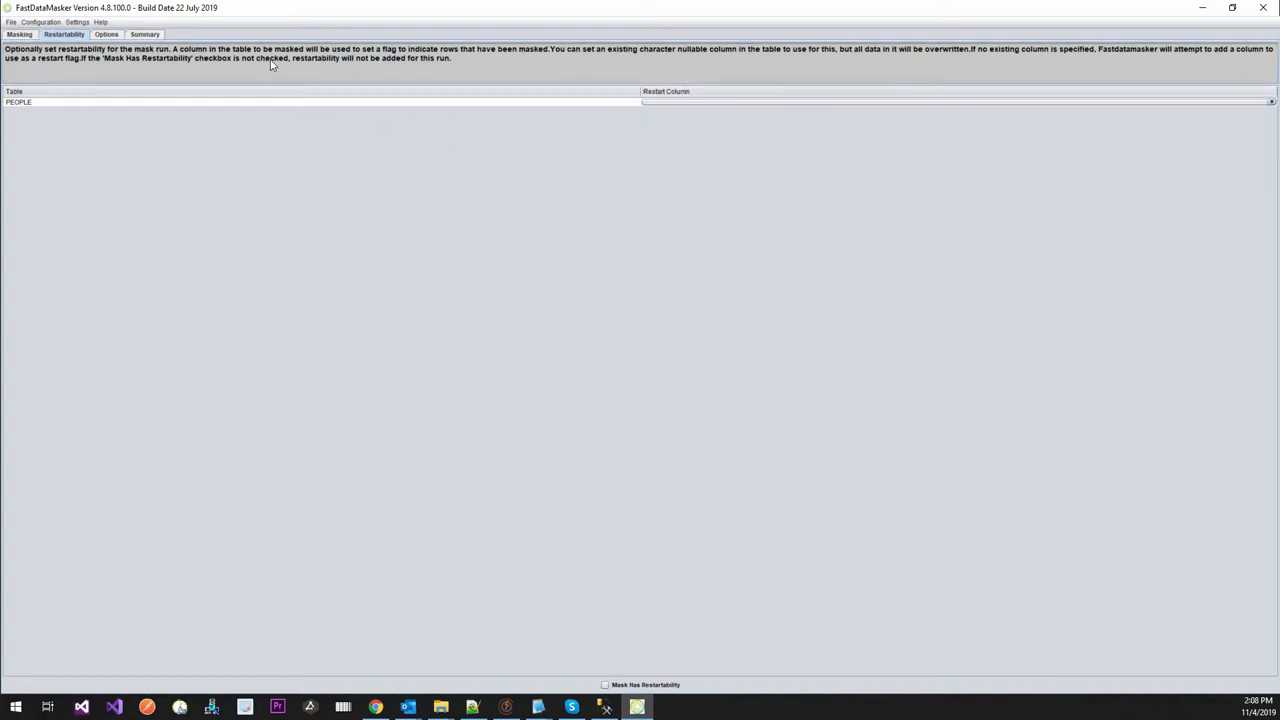
left_click(106, 34)
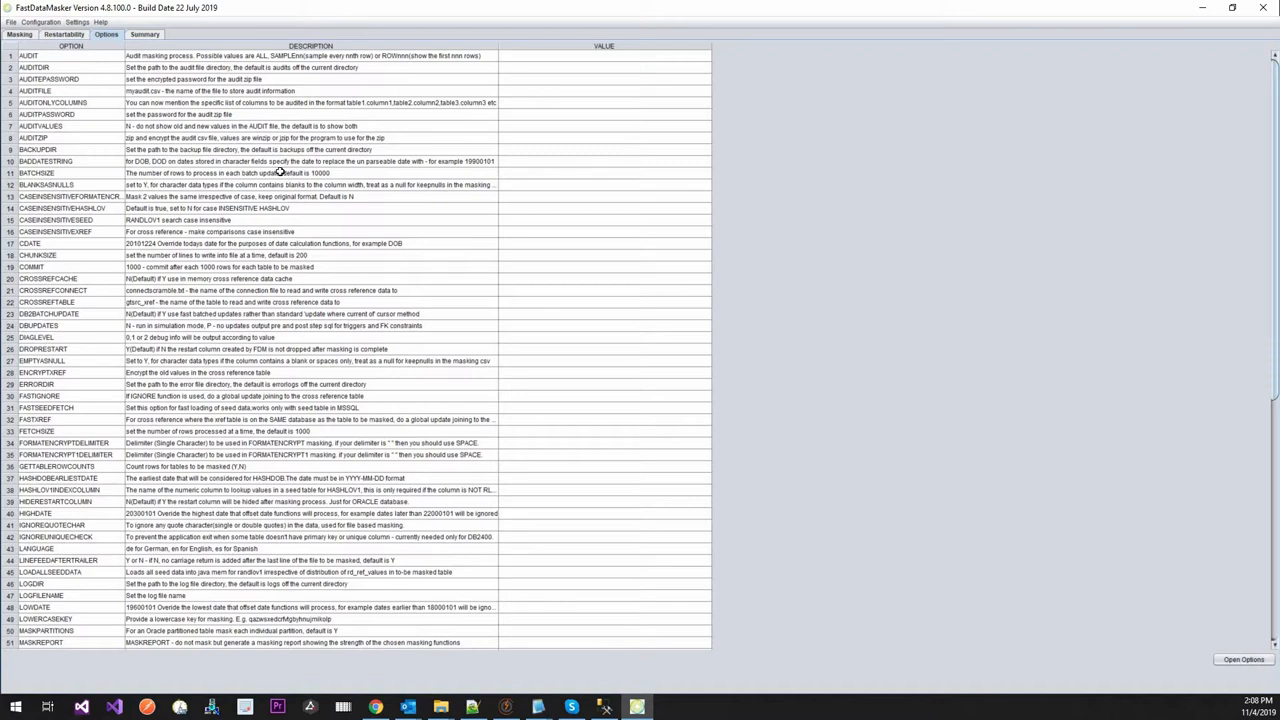
mouse_move(156, 78)
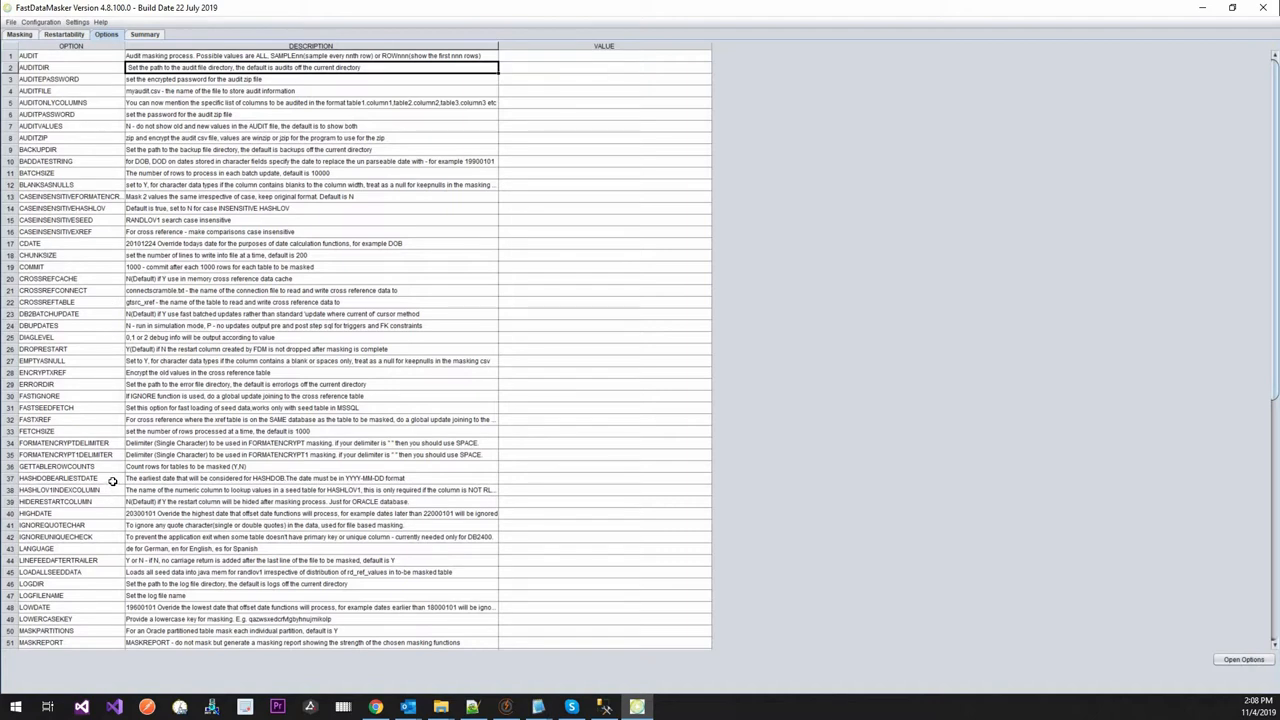
left_click(70, 478)
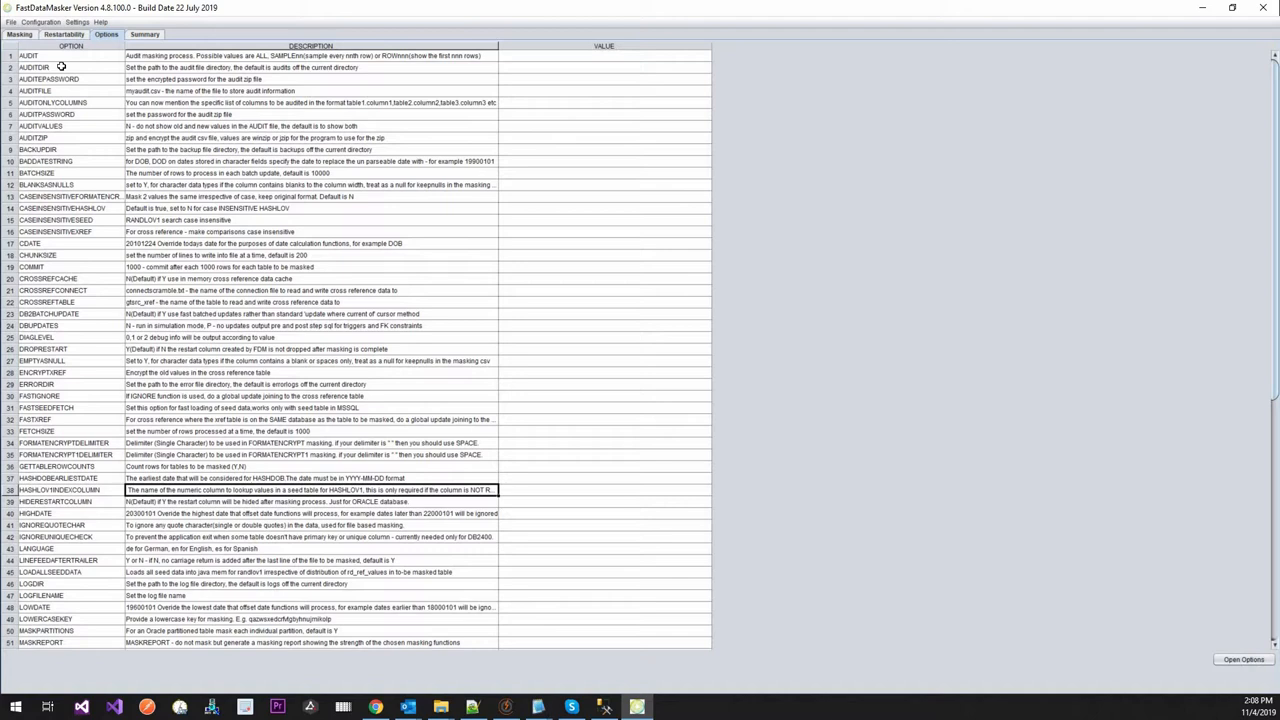
mouse_move(68, 136)
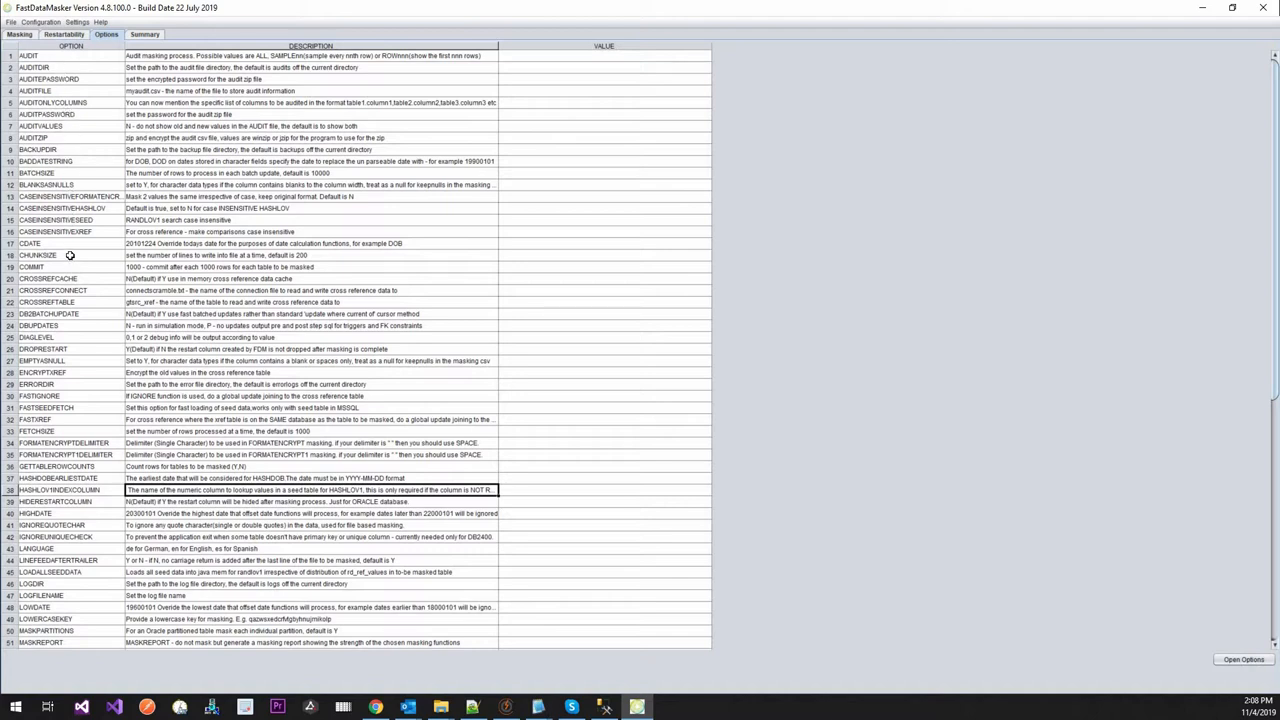
left_click(70, 256)
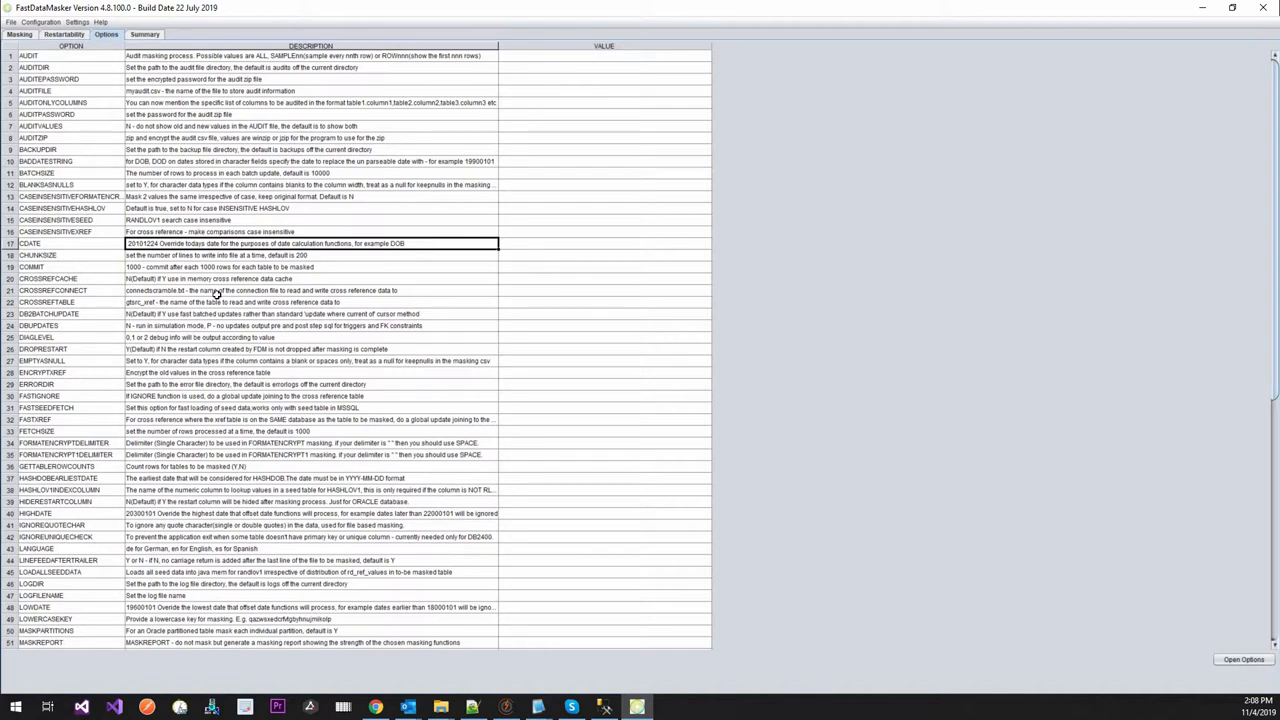
mouse_move(72, 146)
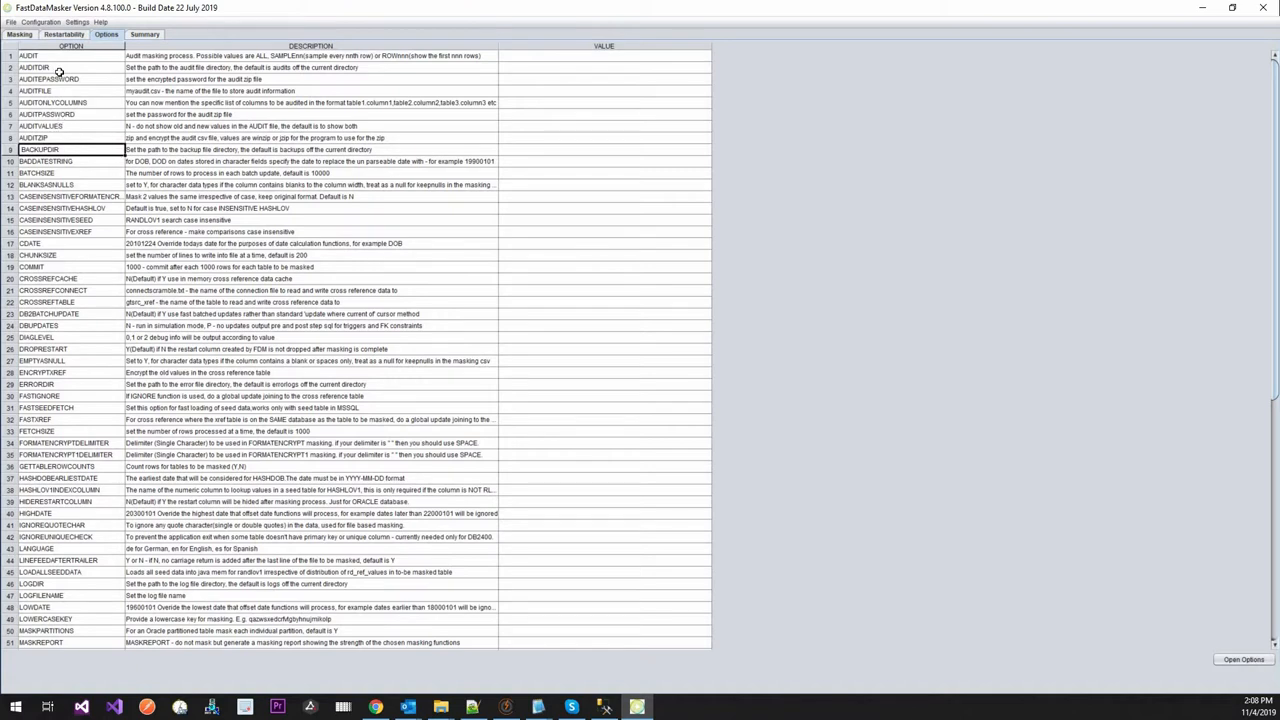
mouse_move(80, 168)
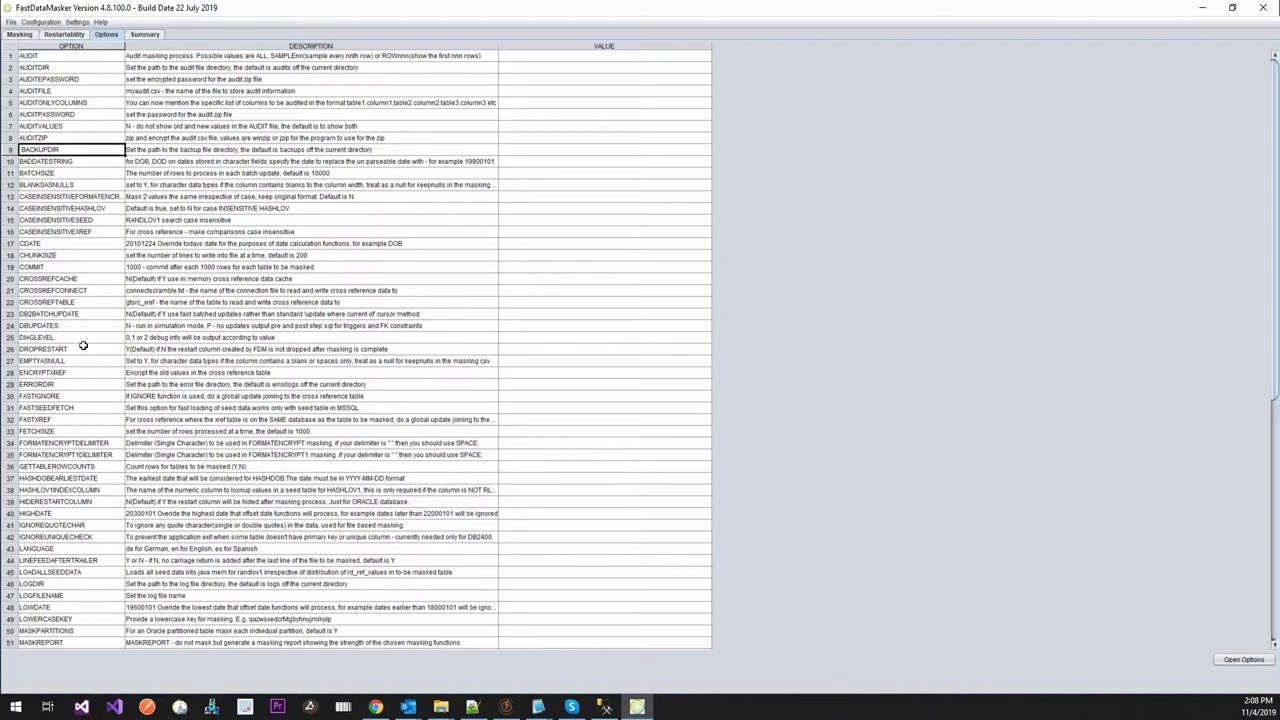
left_click(56, 268)
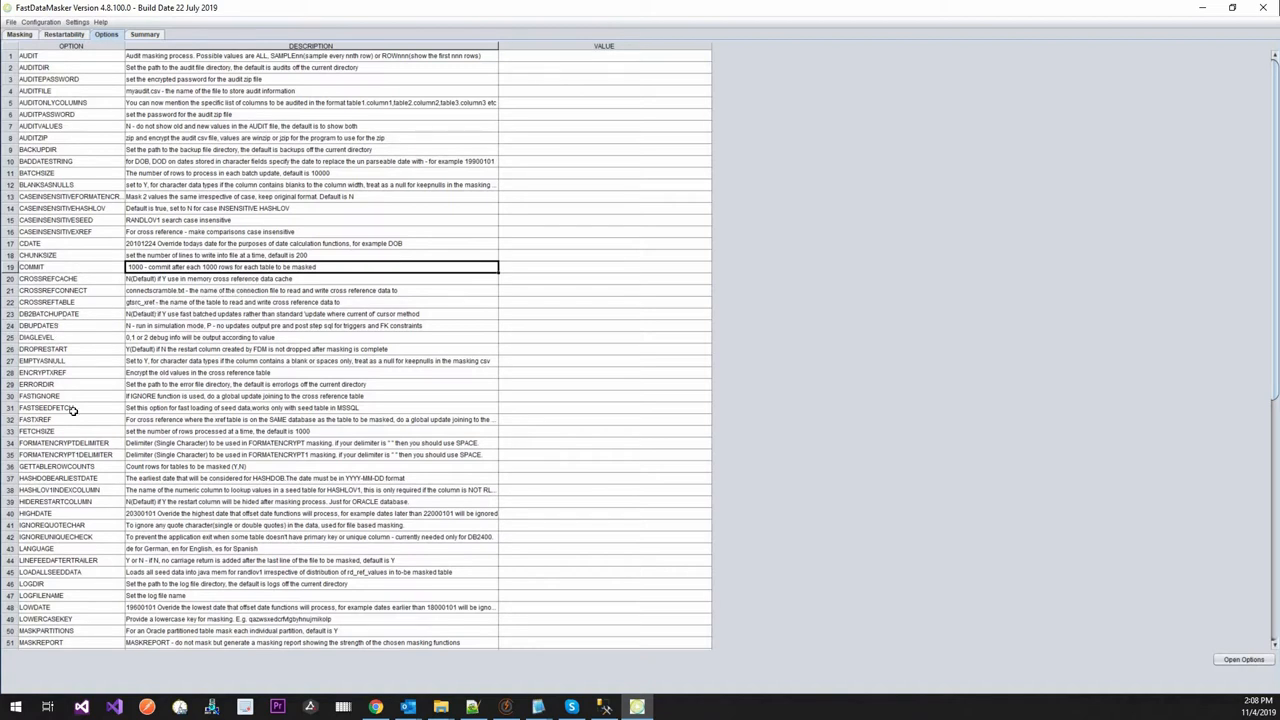
scroll("down", 3)
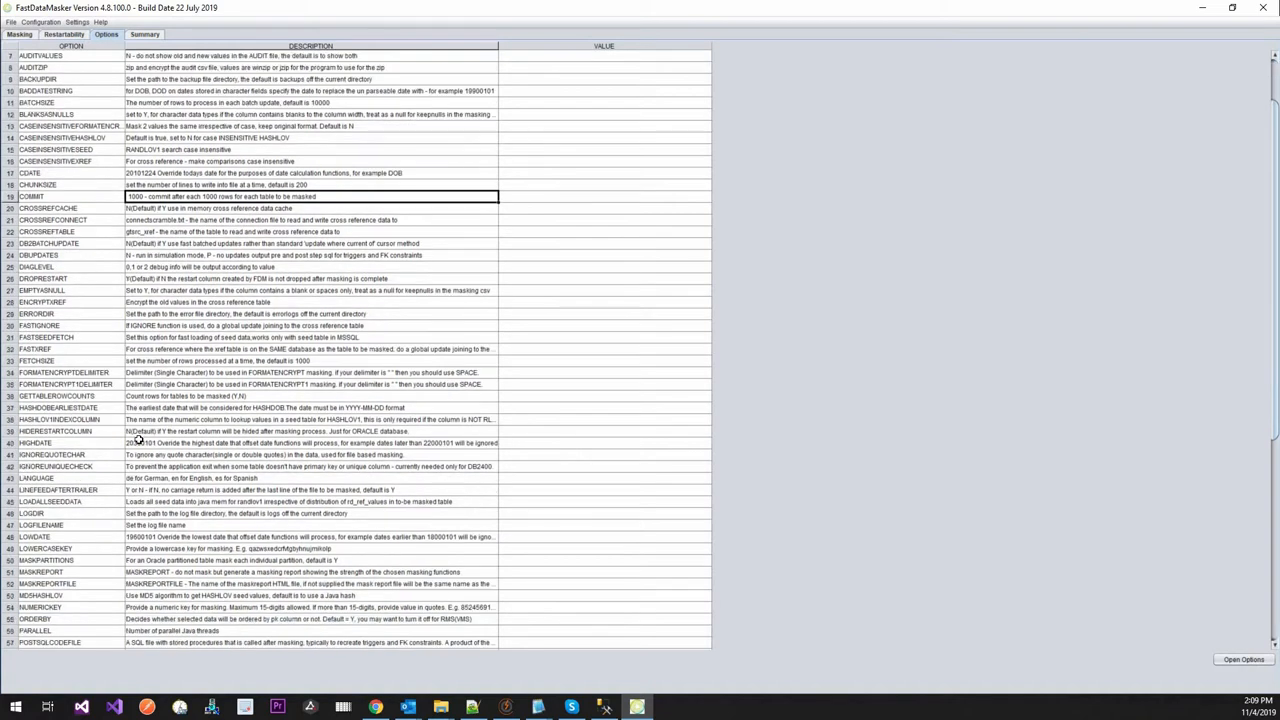
scroll("down", 3)
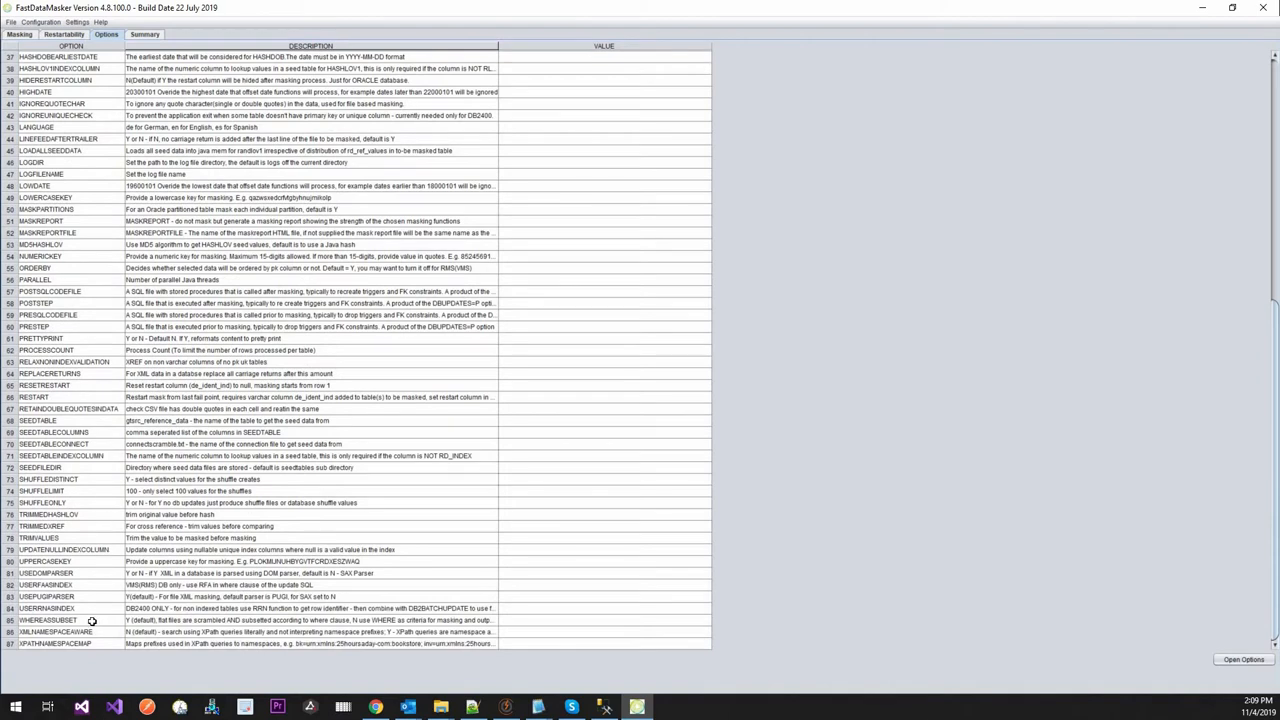
mouse_move(92, 430)
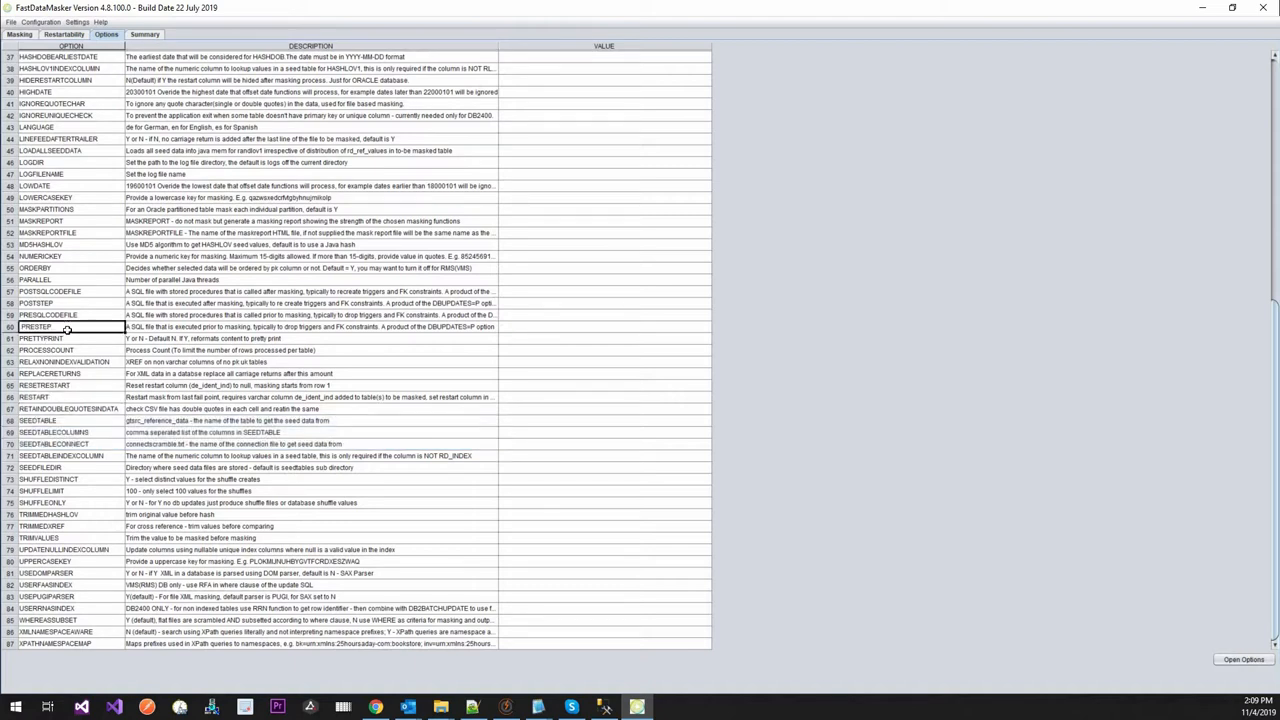
scroll("up", 3)
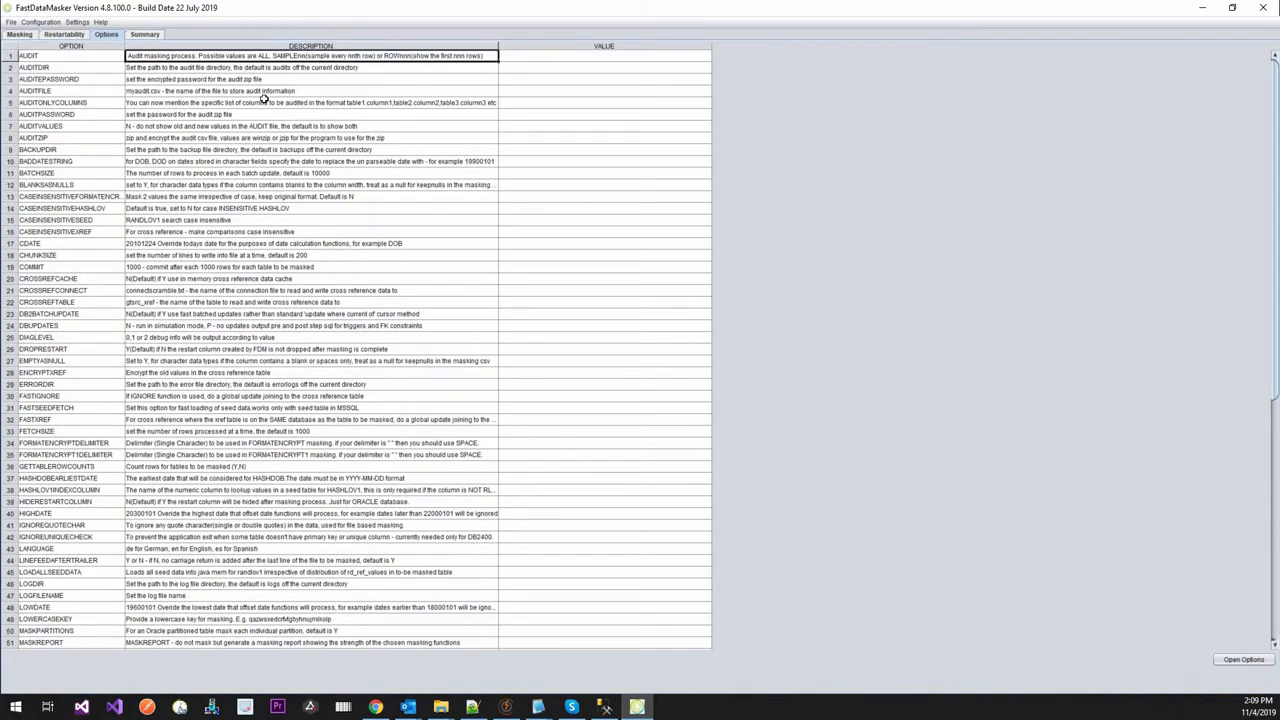
mouse_move(264, 164)
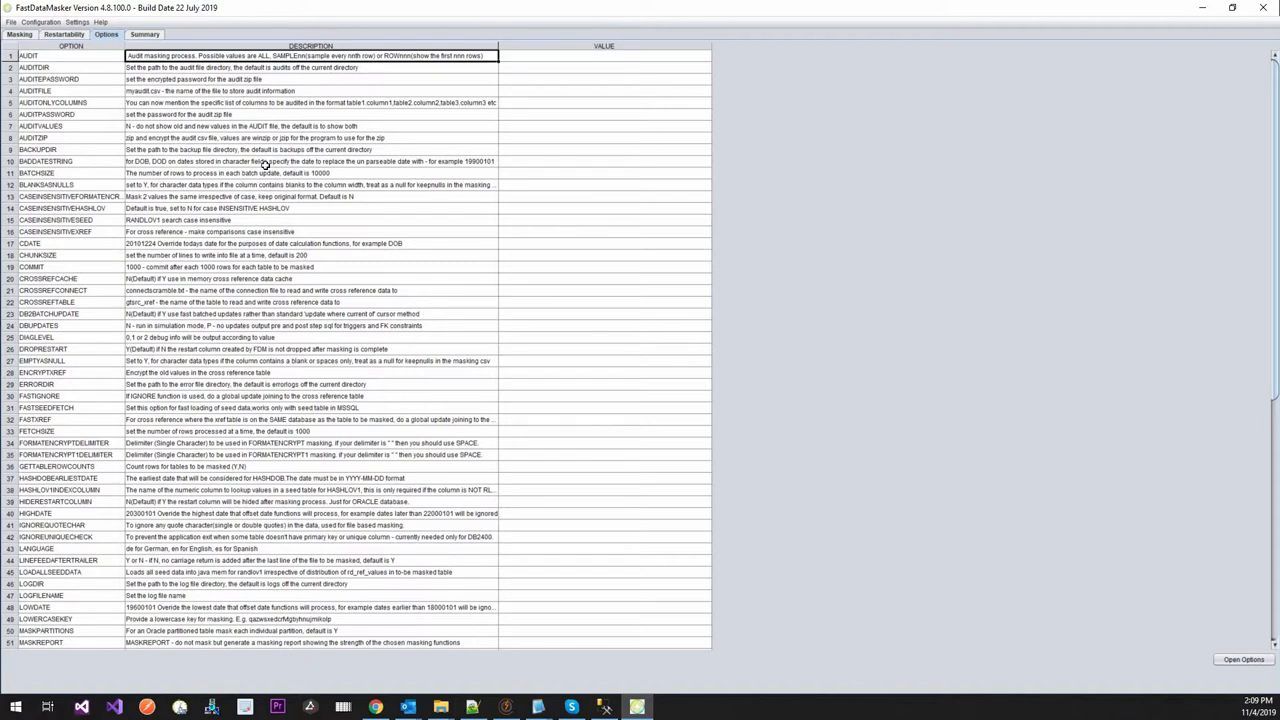
mouse_move(1008, 580)
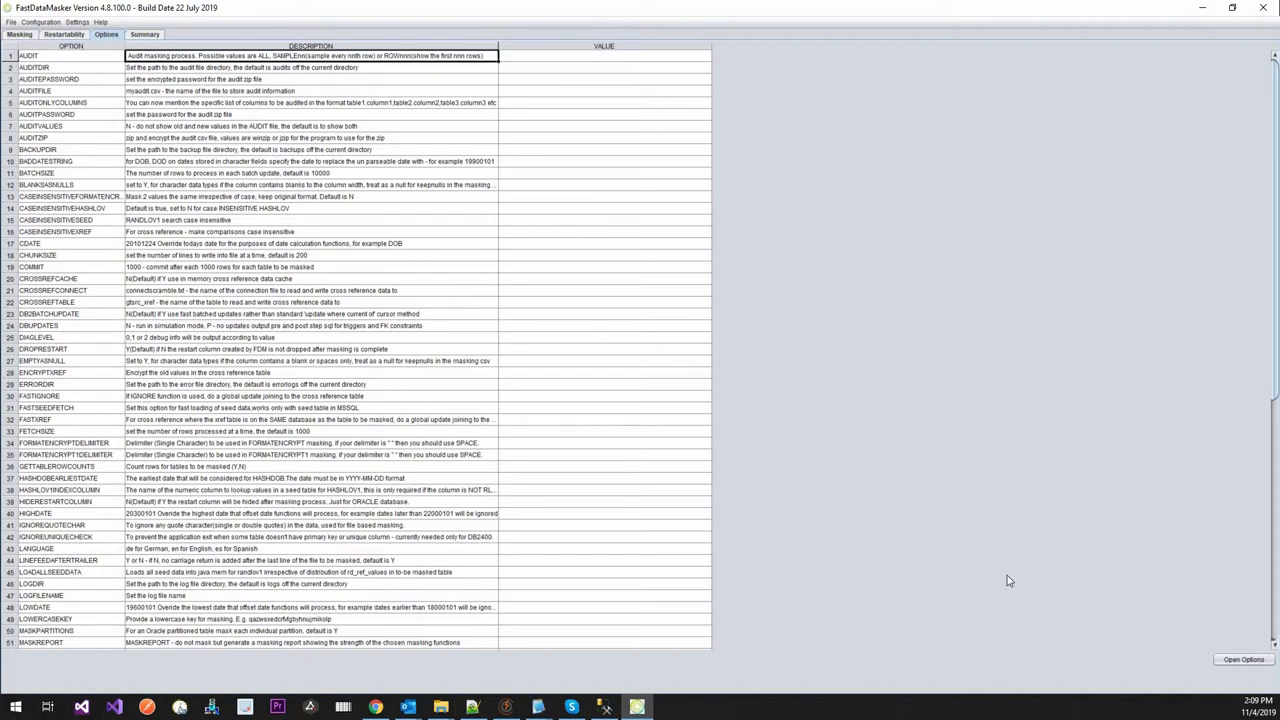
mouse_move(544, 228)
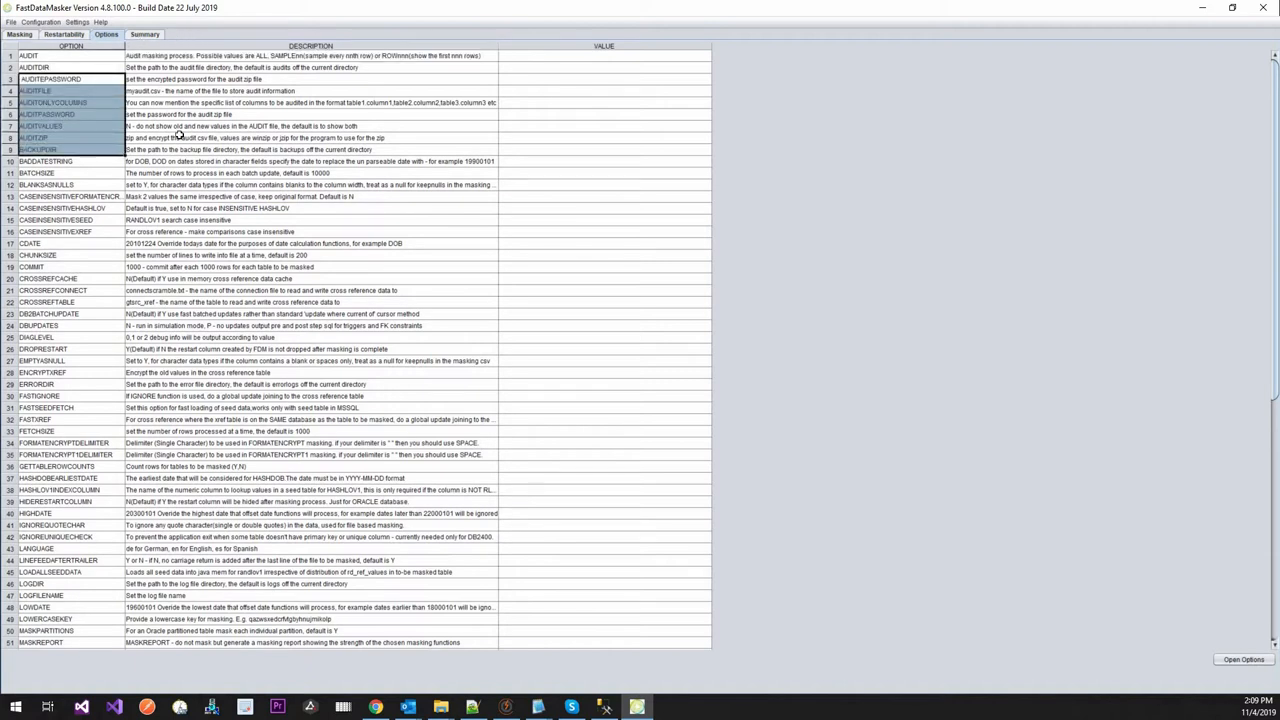
Review the Summary of the two RANDLOV masks on PEOPLE and start saving the mask to the Desktop.
left_click(20, 34)
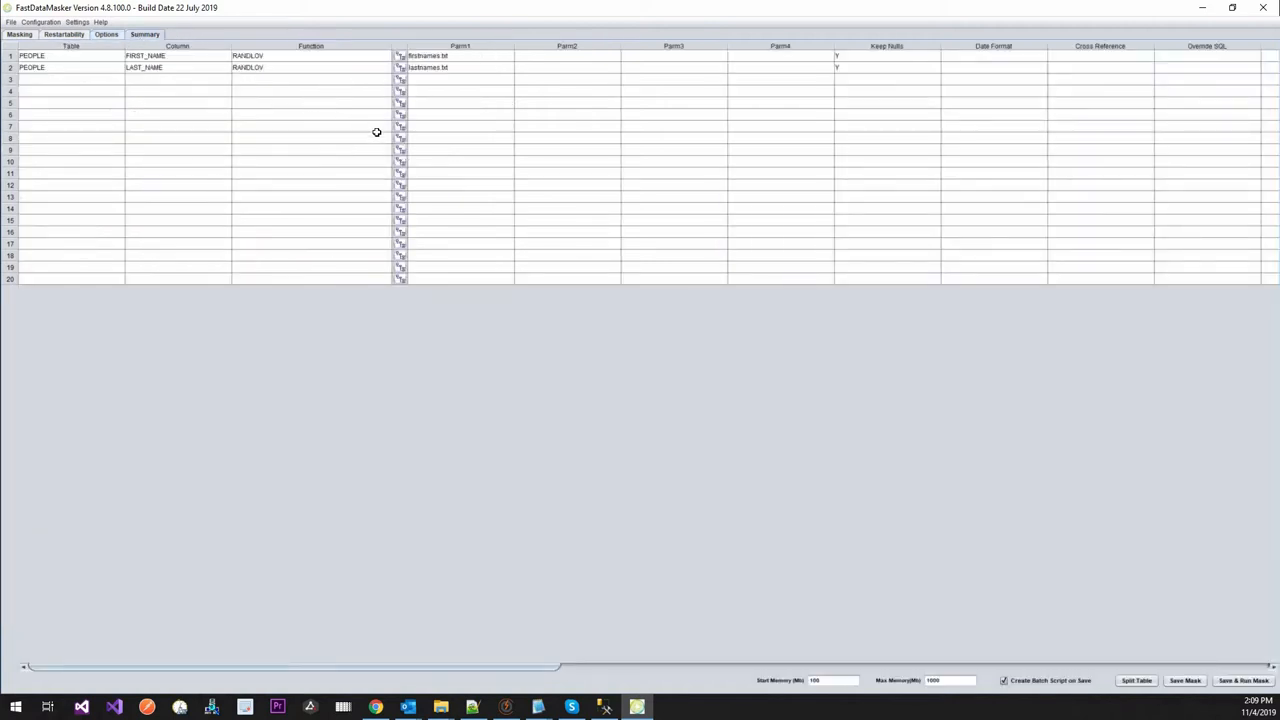
mouse_move(884, 580)
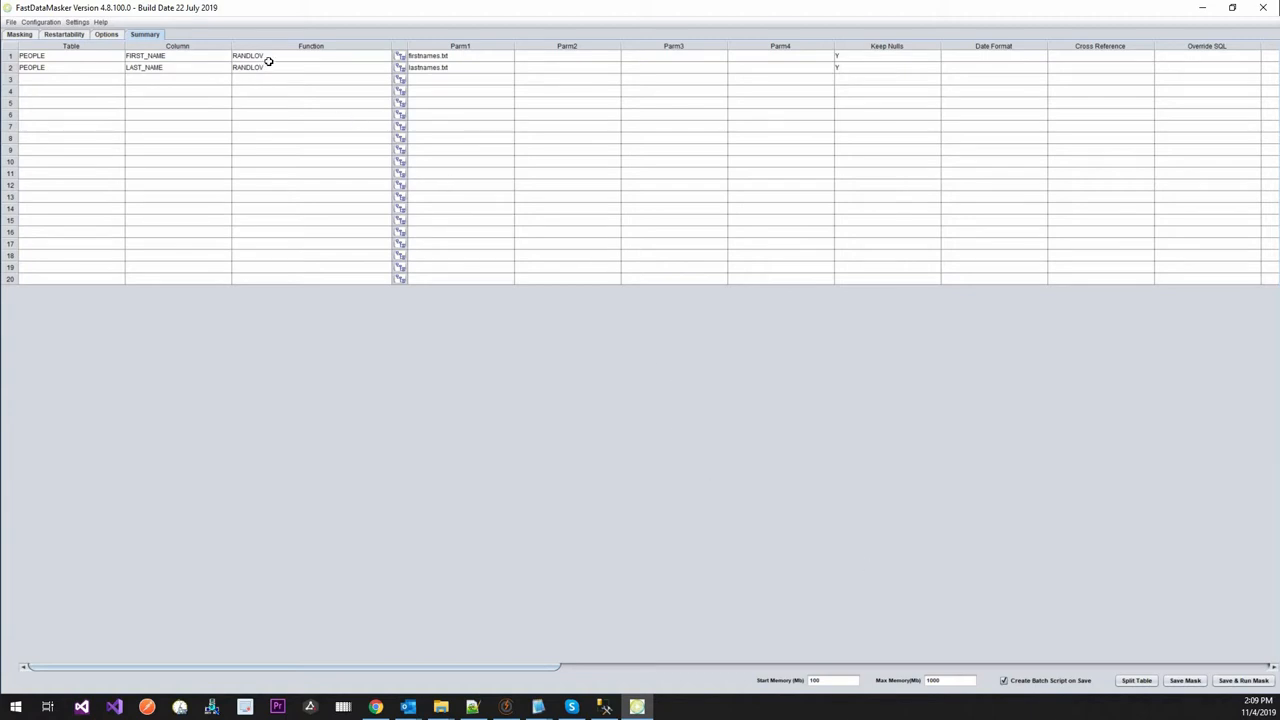
mouse_move(236, 94)
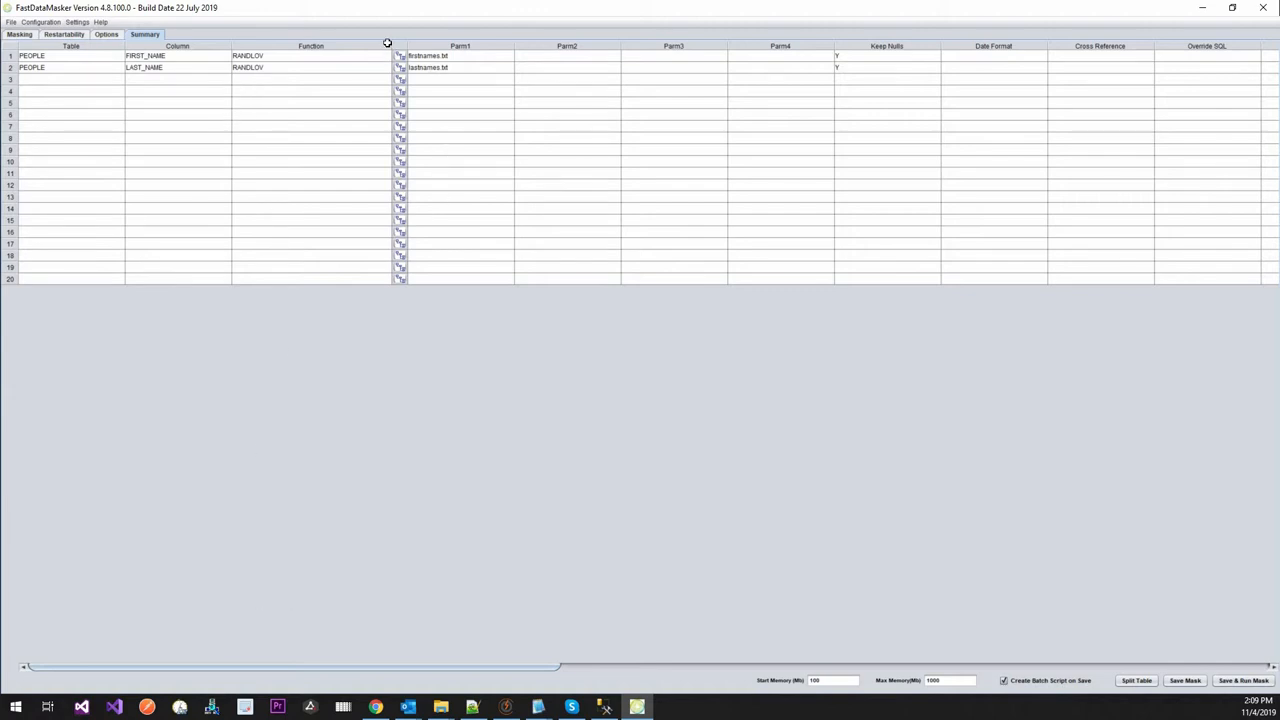
mouse_move(834, 646)
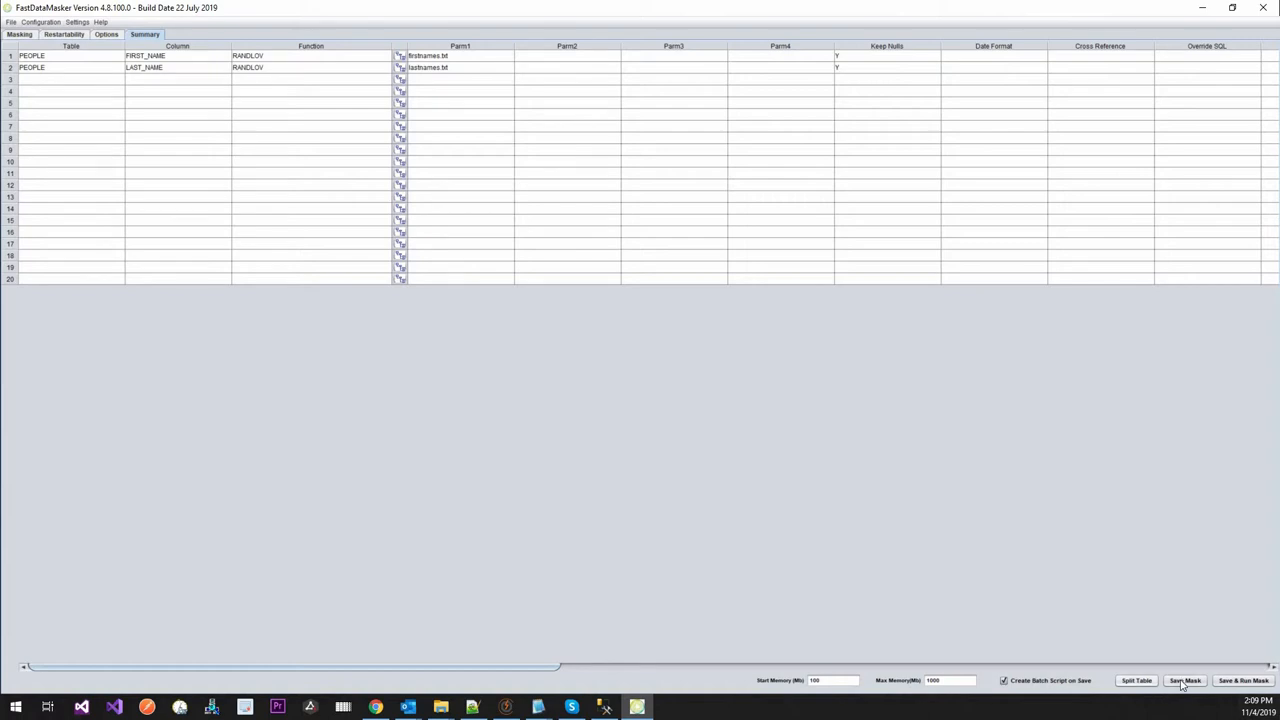
left_click(1184, 680)
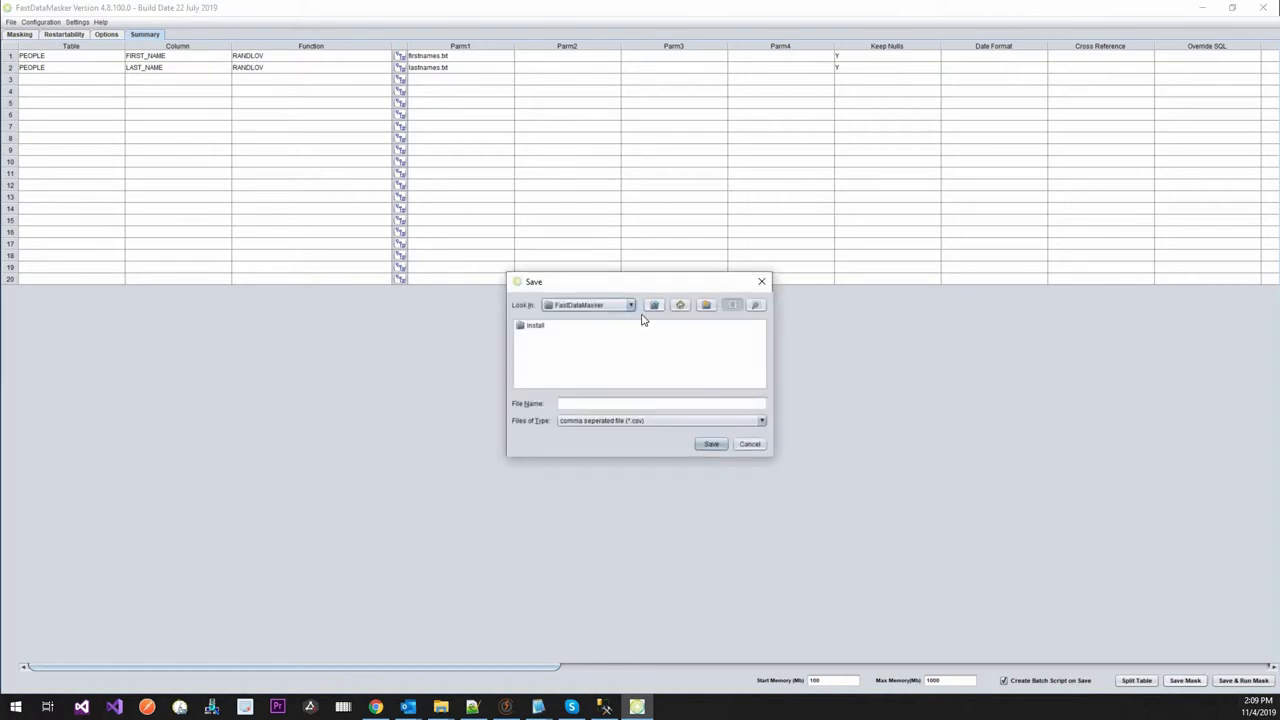
left_click(630, 304)
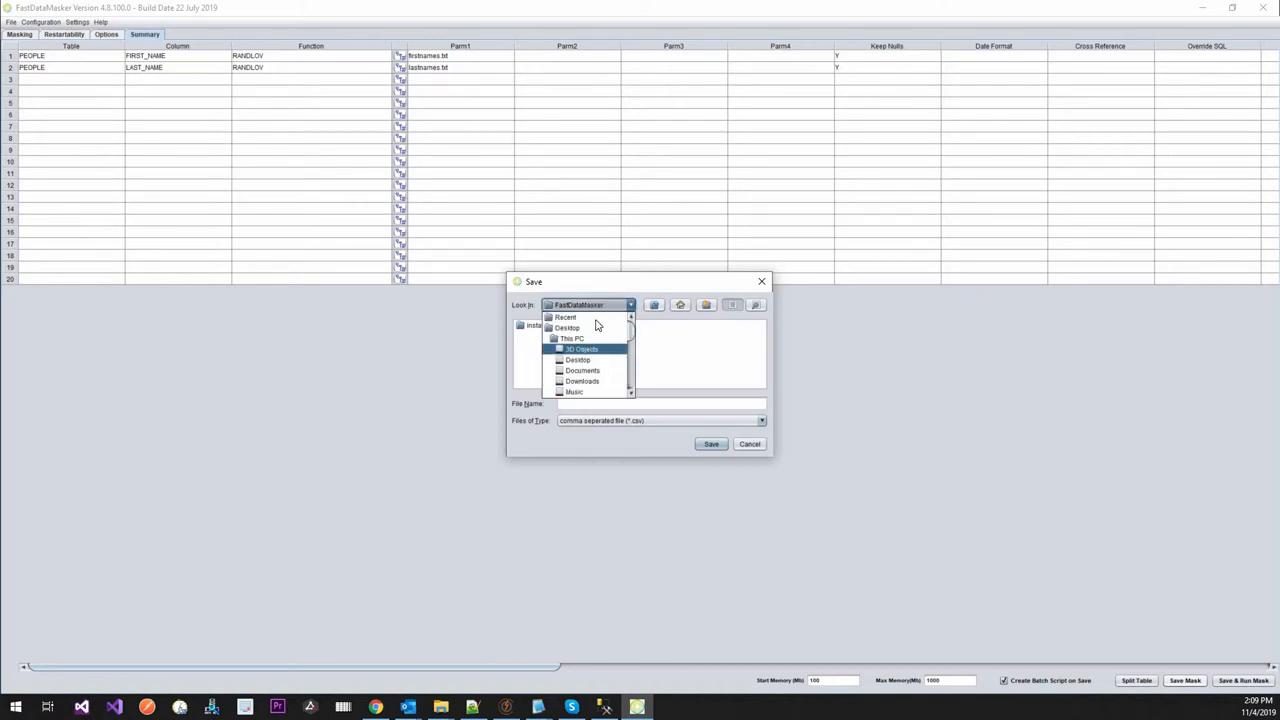
left_click(576, 360)
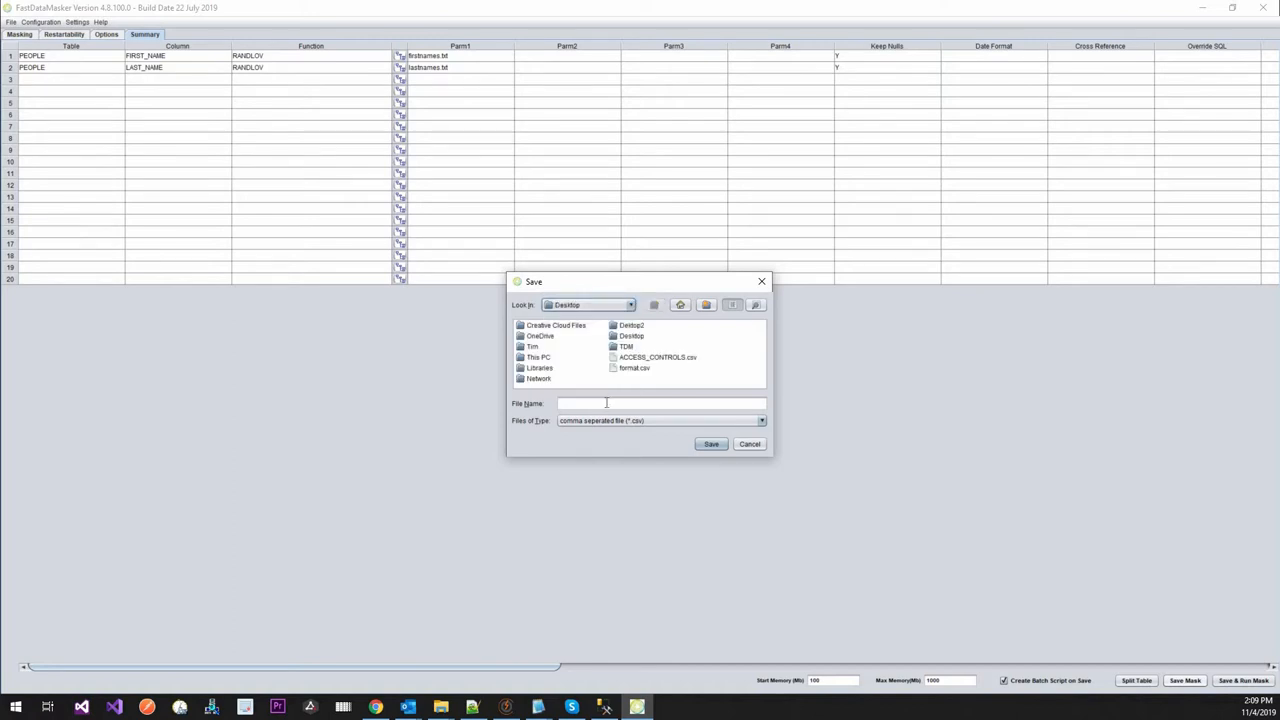
Save the masking mapping as Mask.csv, acknowledging the saved message and backing out of a repeated save.
left_click(660, 404)
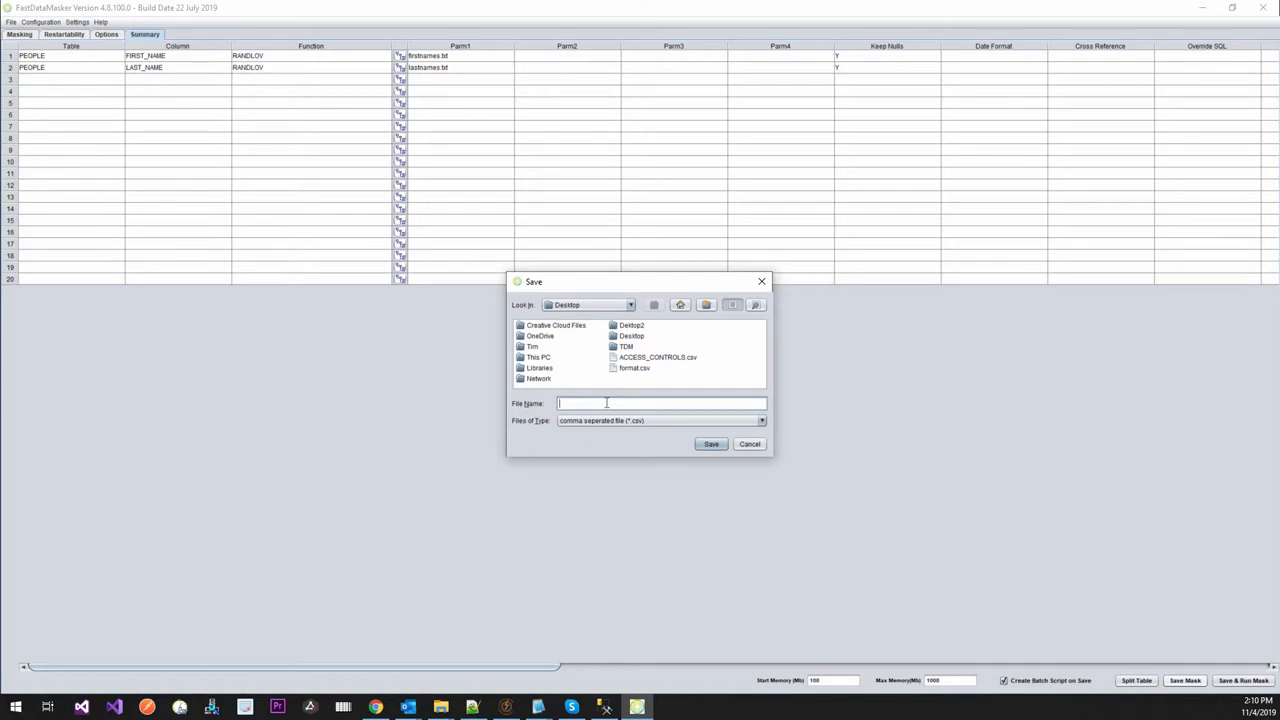
type("Mask")
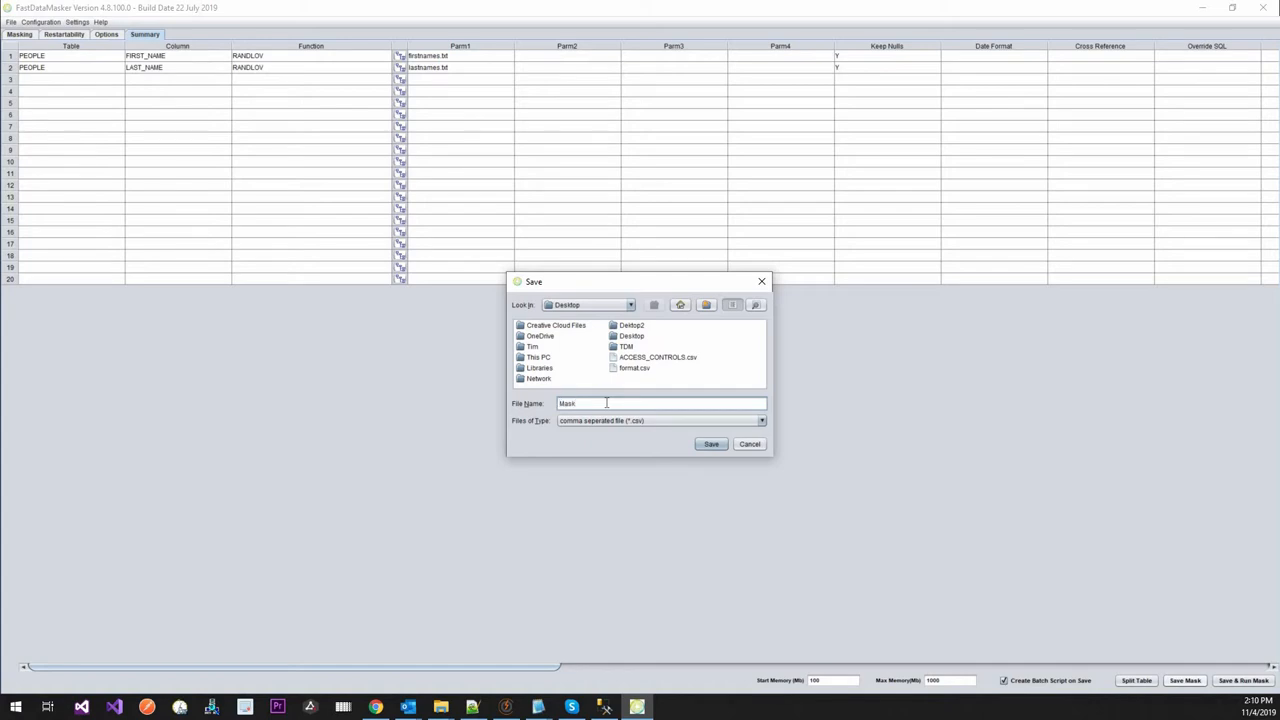
left_click(712, 444)
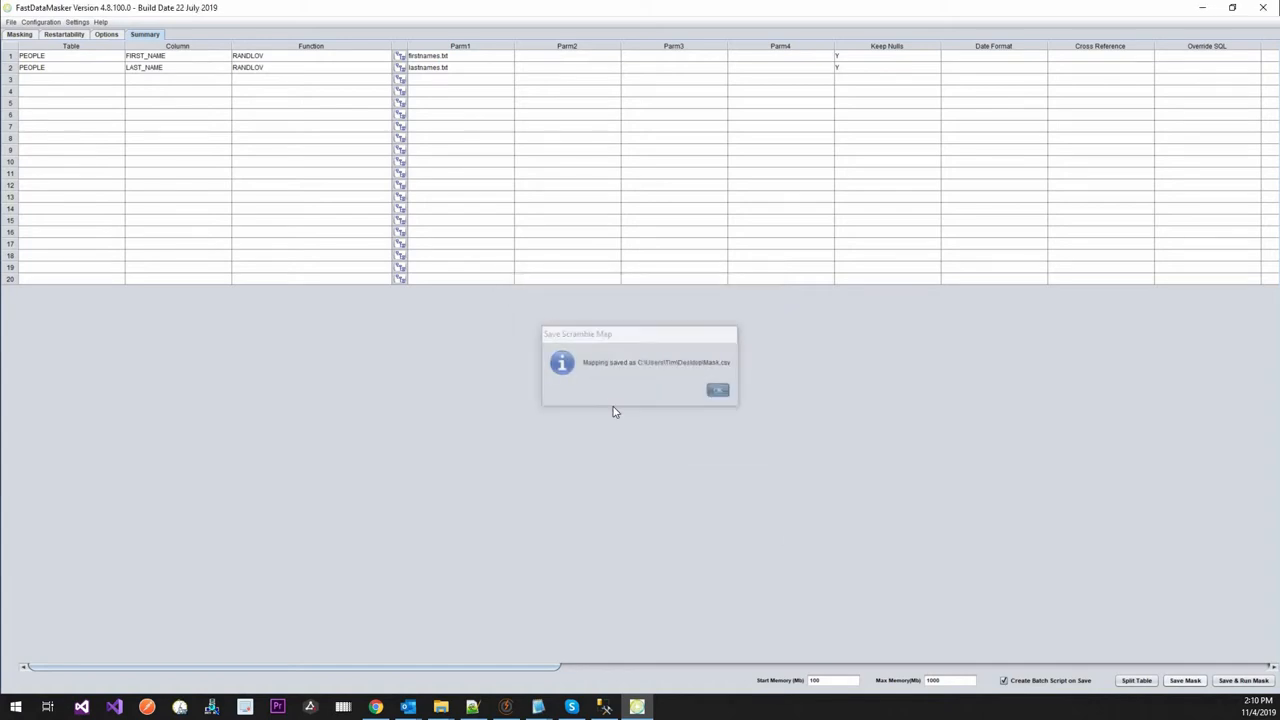
left_click(718, 388)
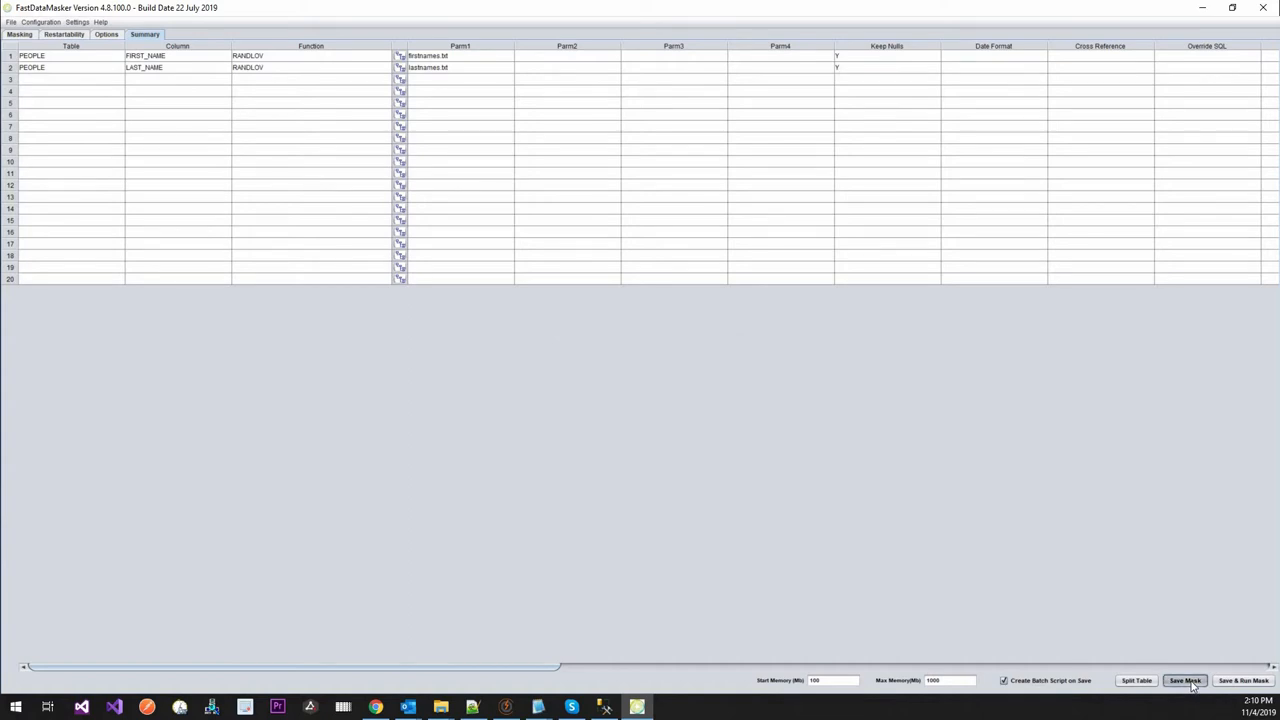
left_click(1184, 680)
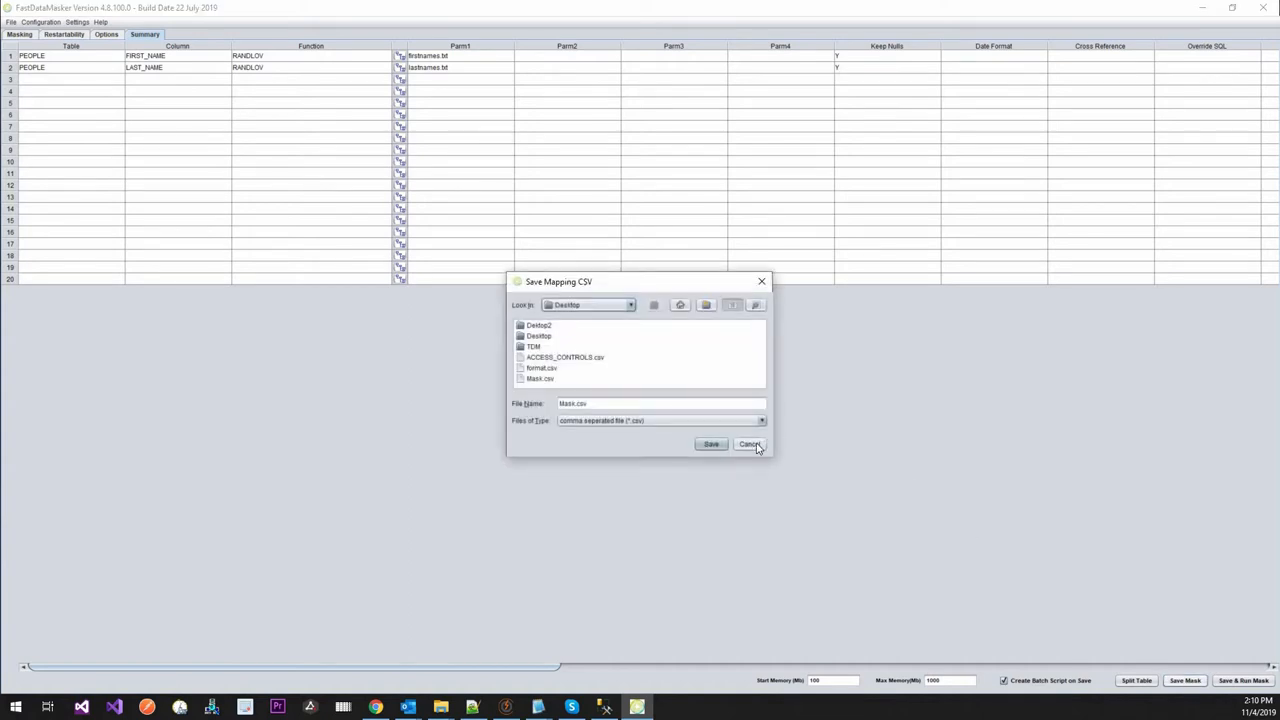
left_click(750, 444)
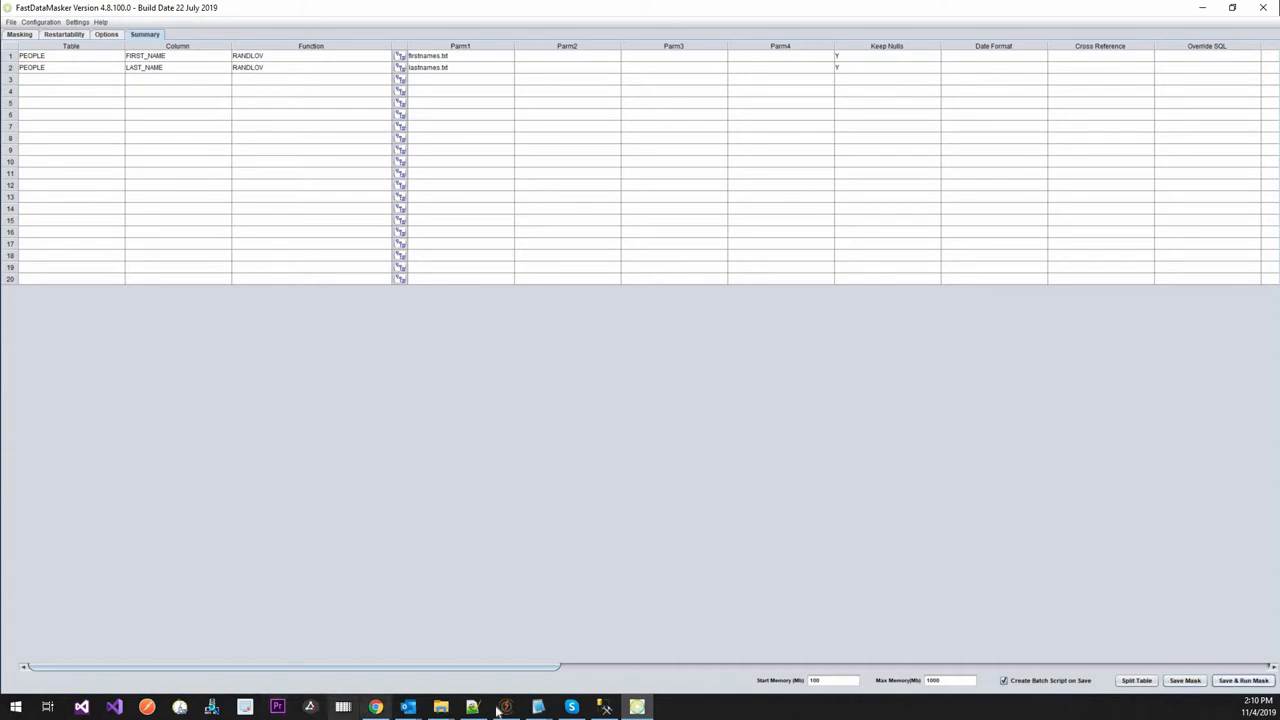
In SSMS add ORDER BY FIRST_NAME to the PEOPLE query.
left_click(604, 708)
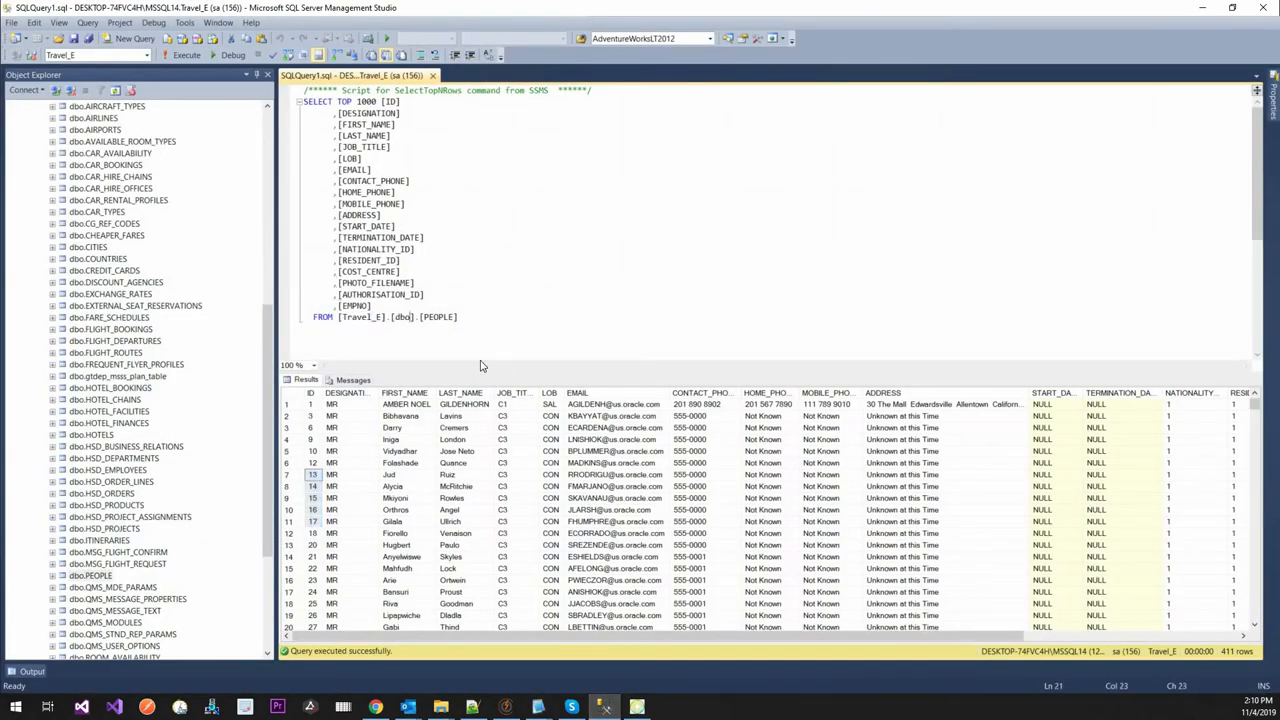
left_click(484, 328)
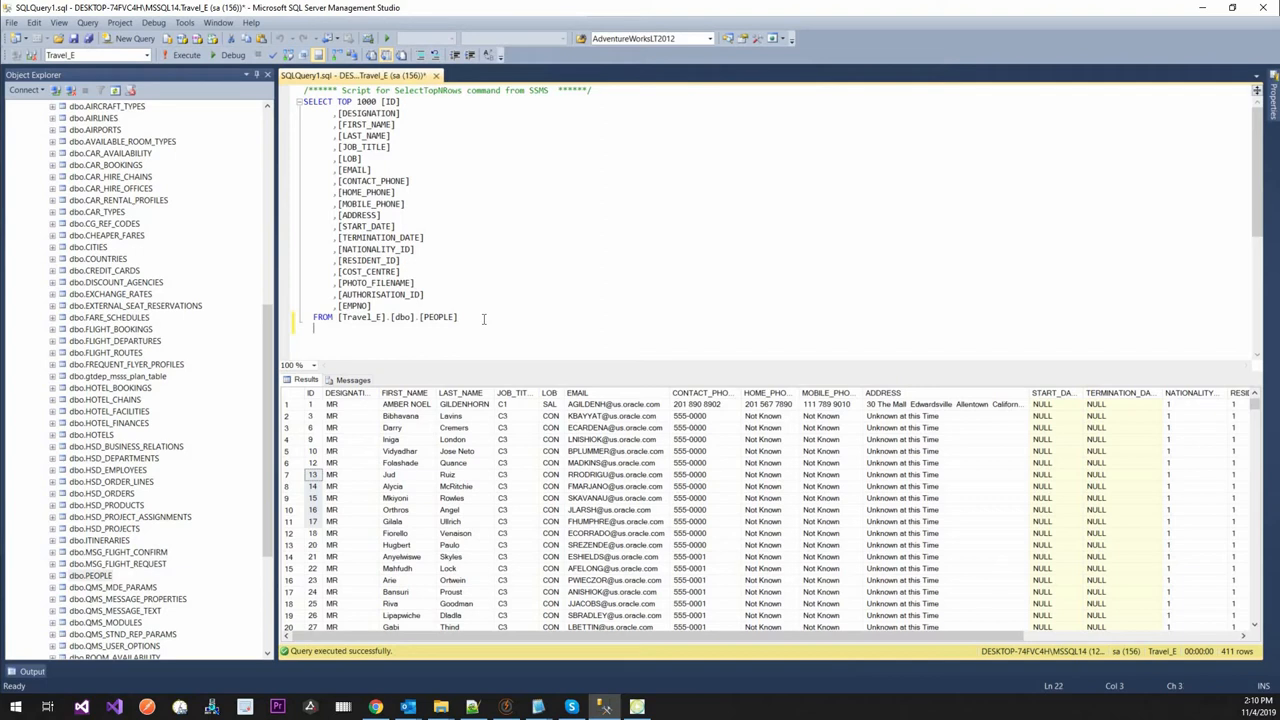
type("Order B")
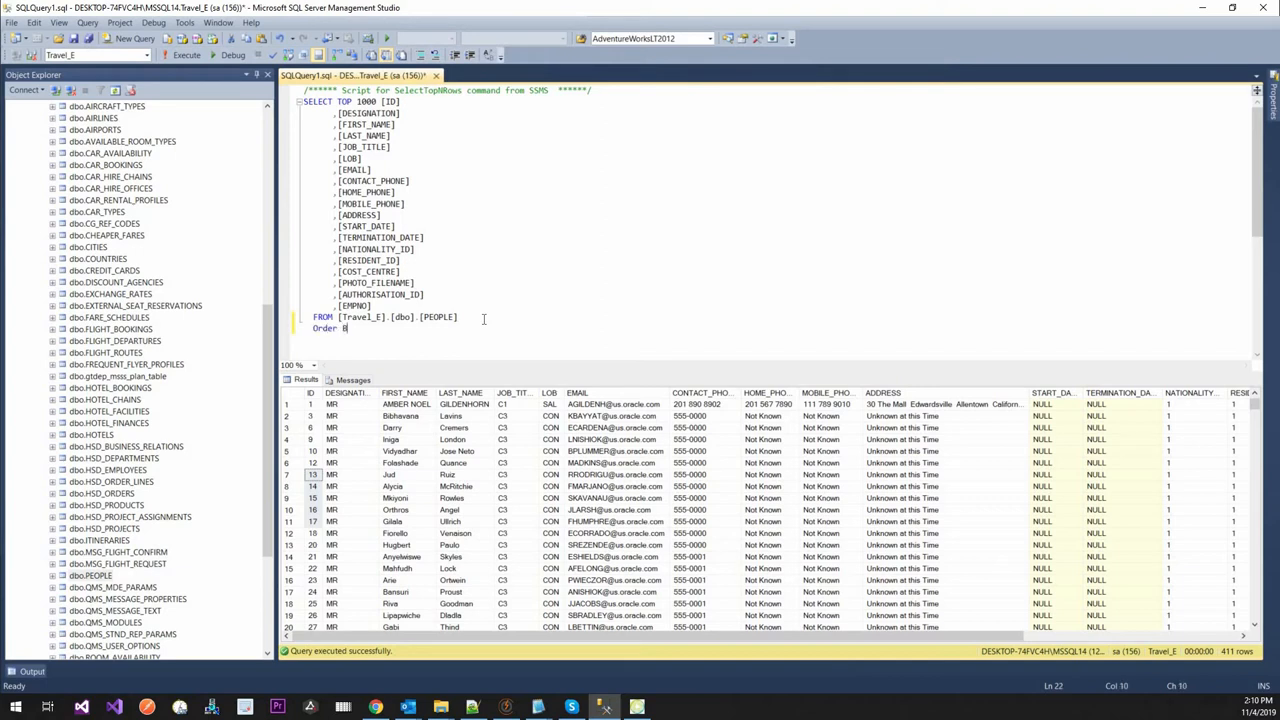
type("Fr")
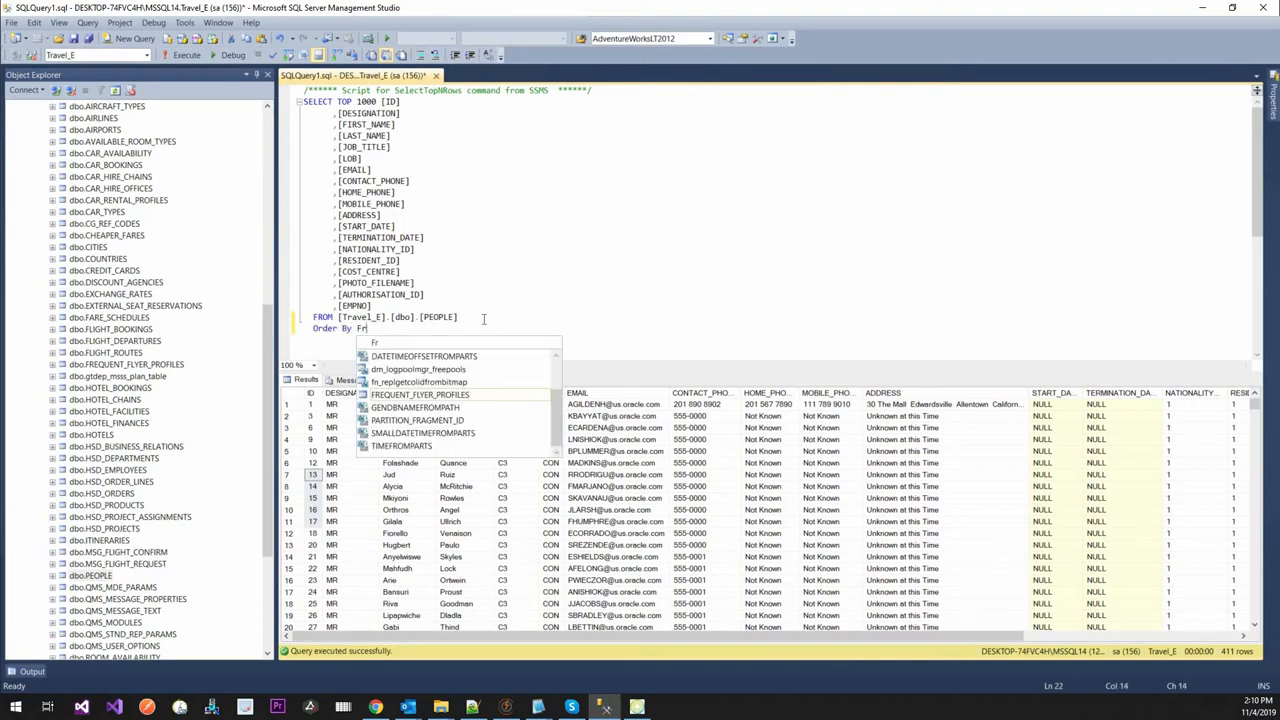
type("irst")
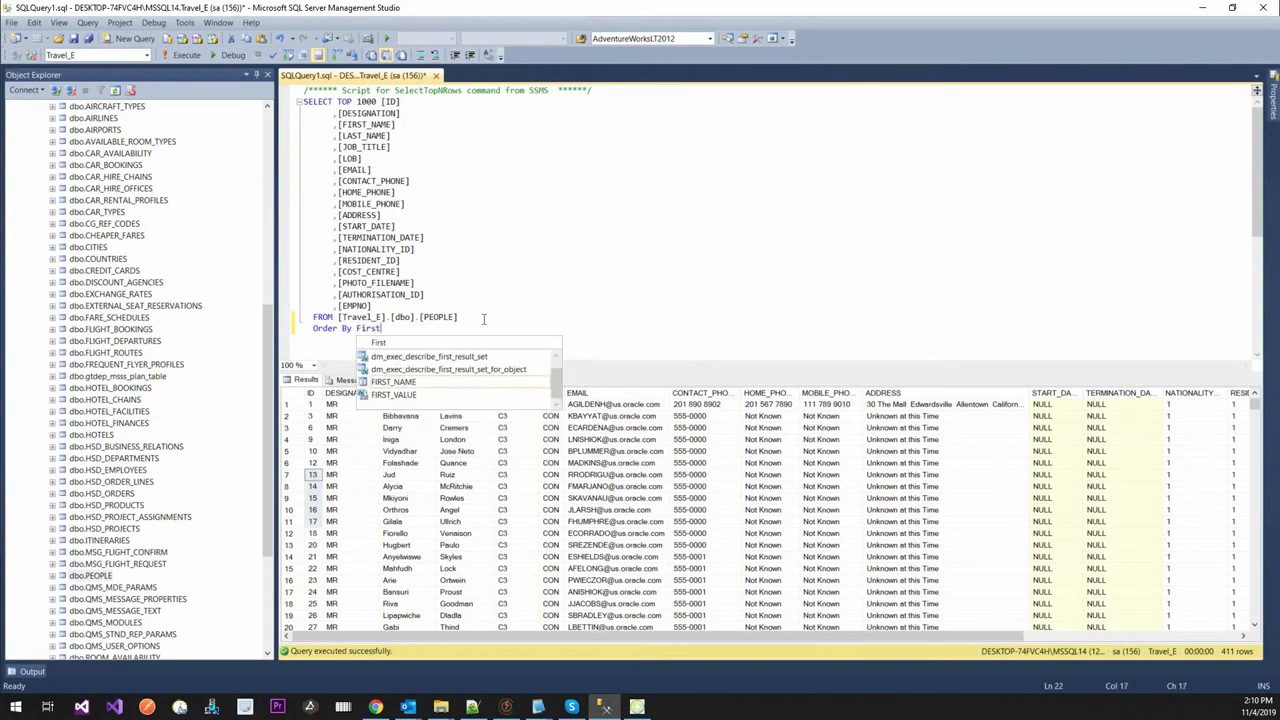
type("_NAME")
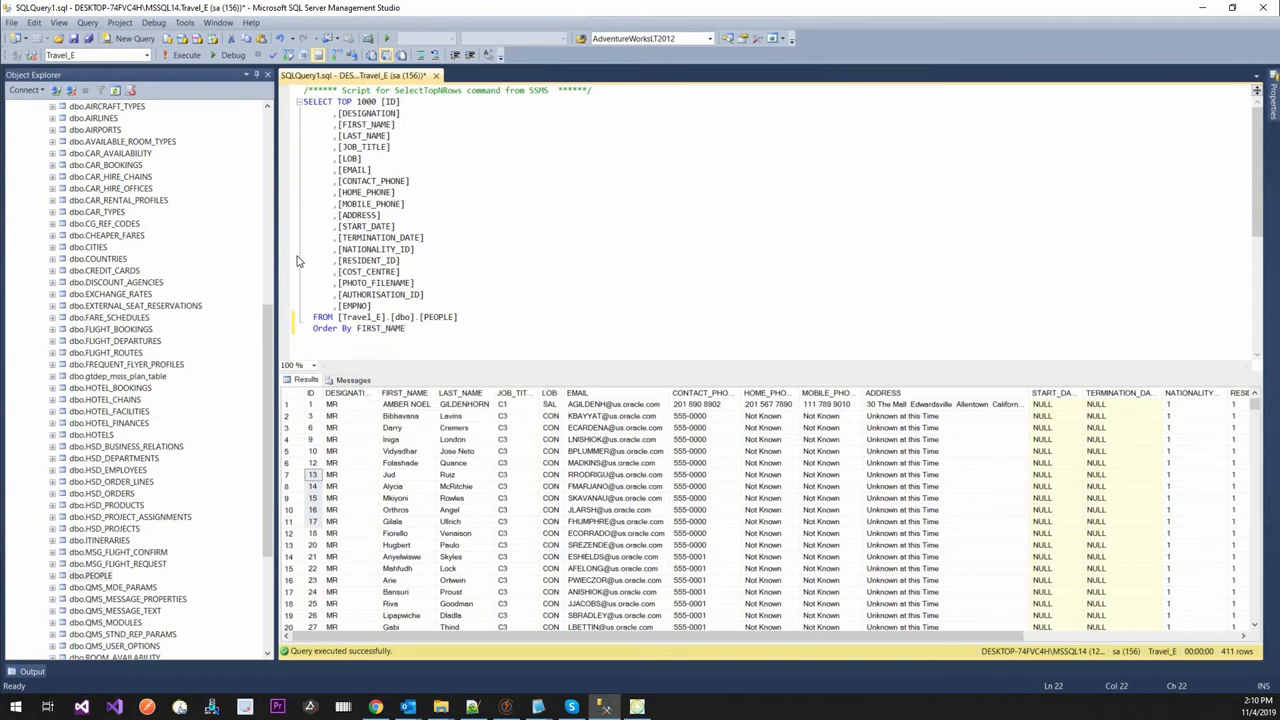
Run the query ordered by FIRST_NAME, then by ID, and return to FastDataMasker.
left_click(186, 56)
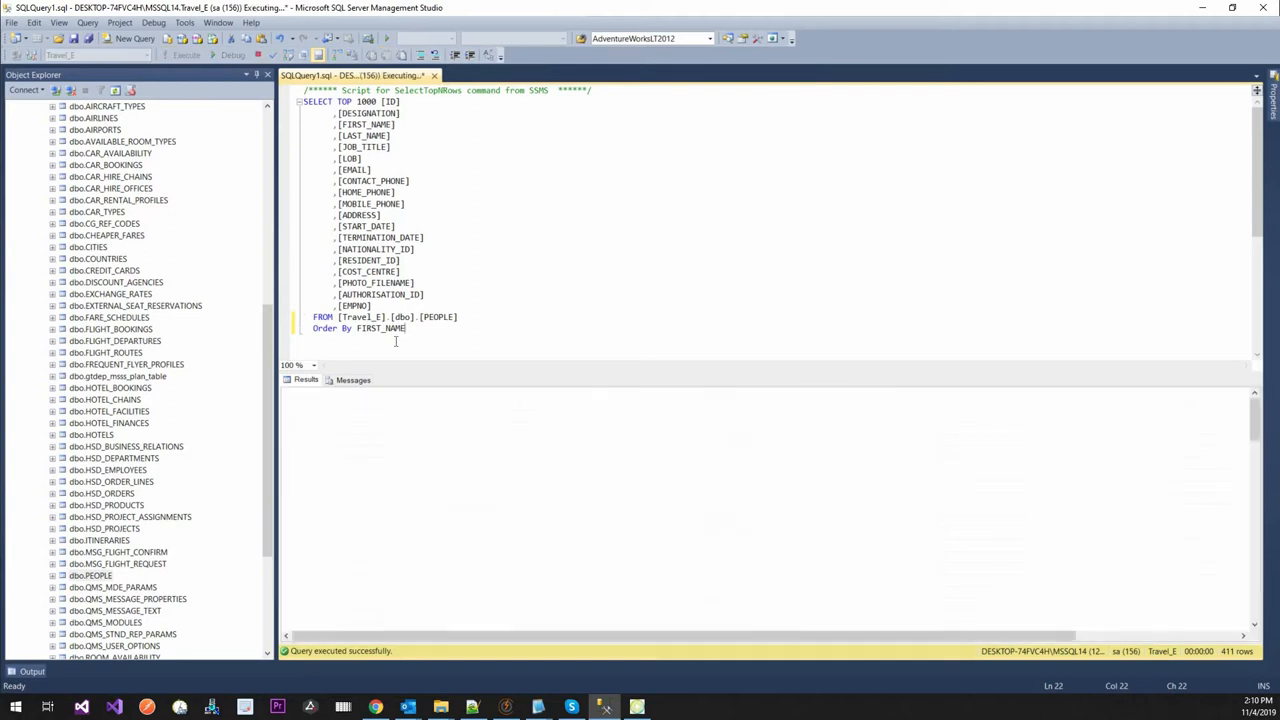
left_click(186, 56)
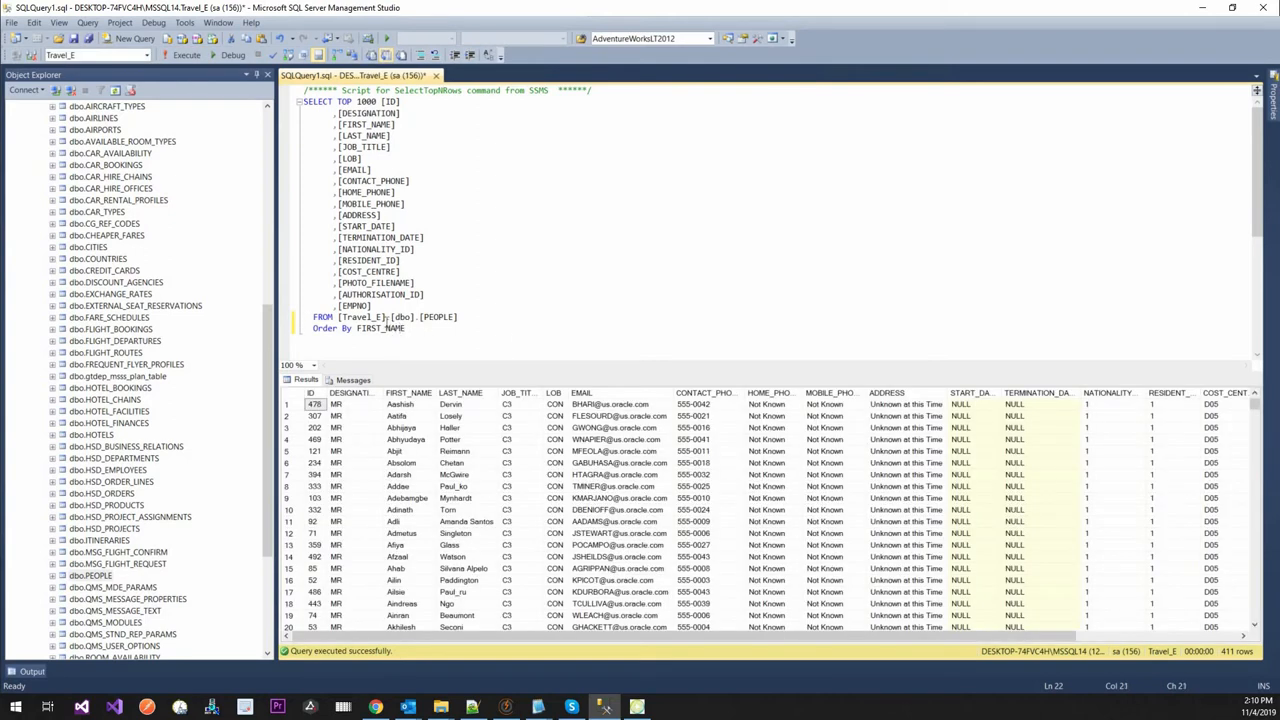
mouse_move(380, 328)
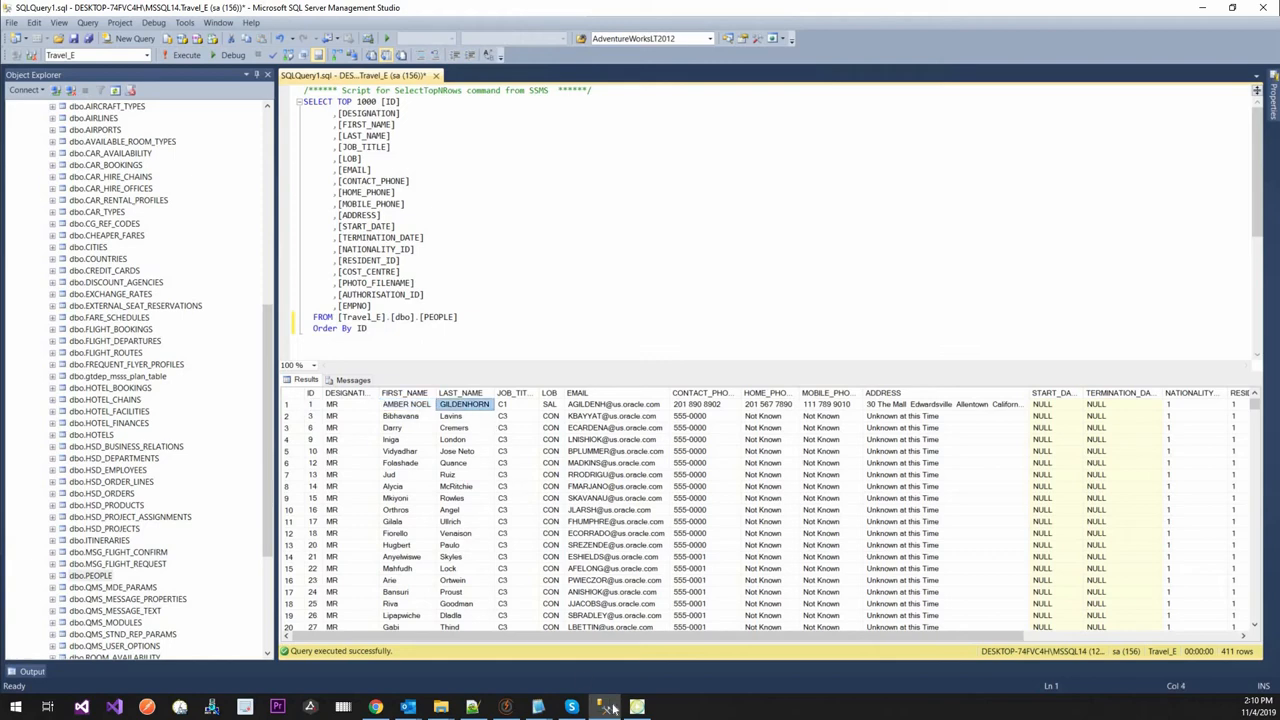
left_click(604, 708)
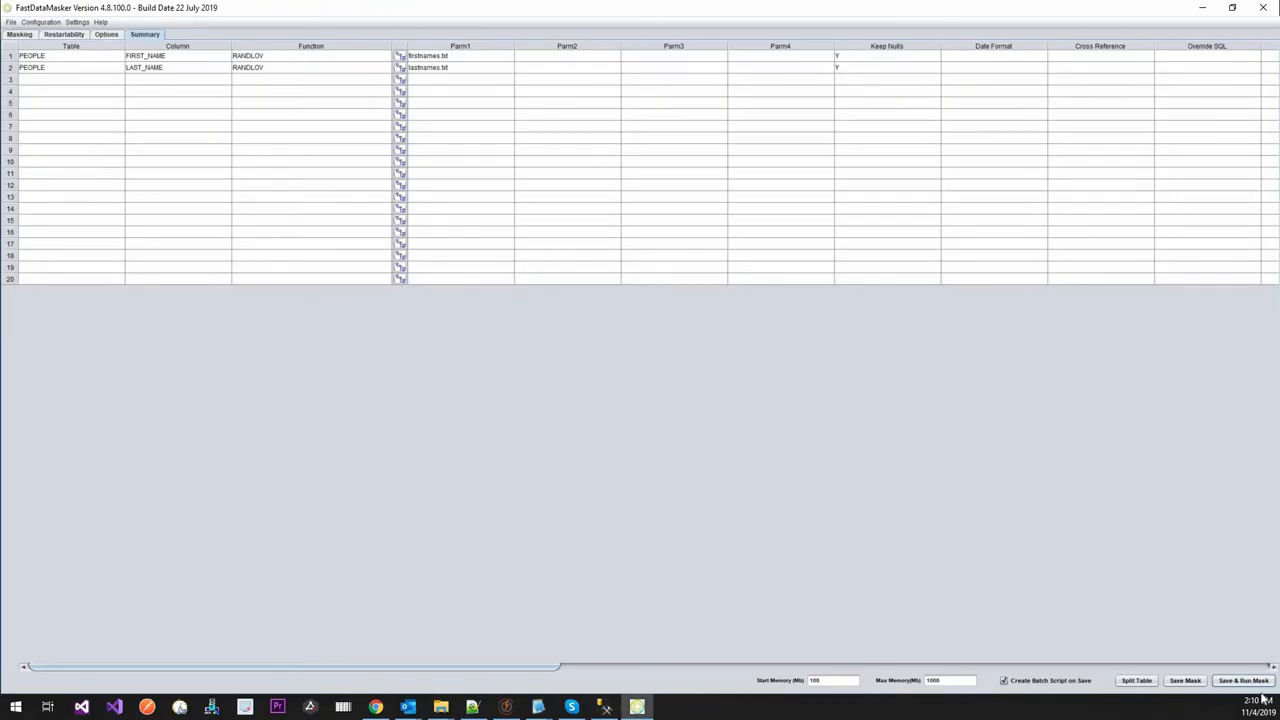
Save the PEOPLE name mask as Mask.csv, overwriting the existing mapping file and confirming.
left_click(1184, 680)
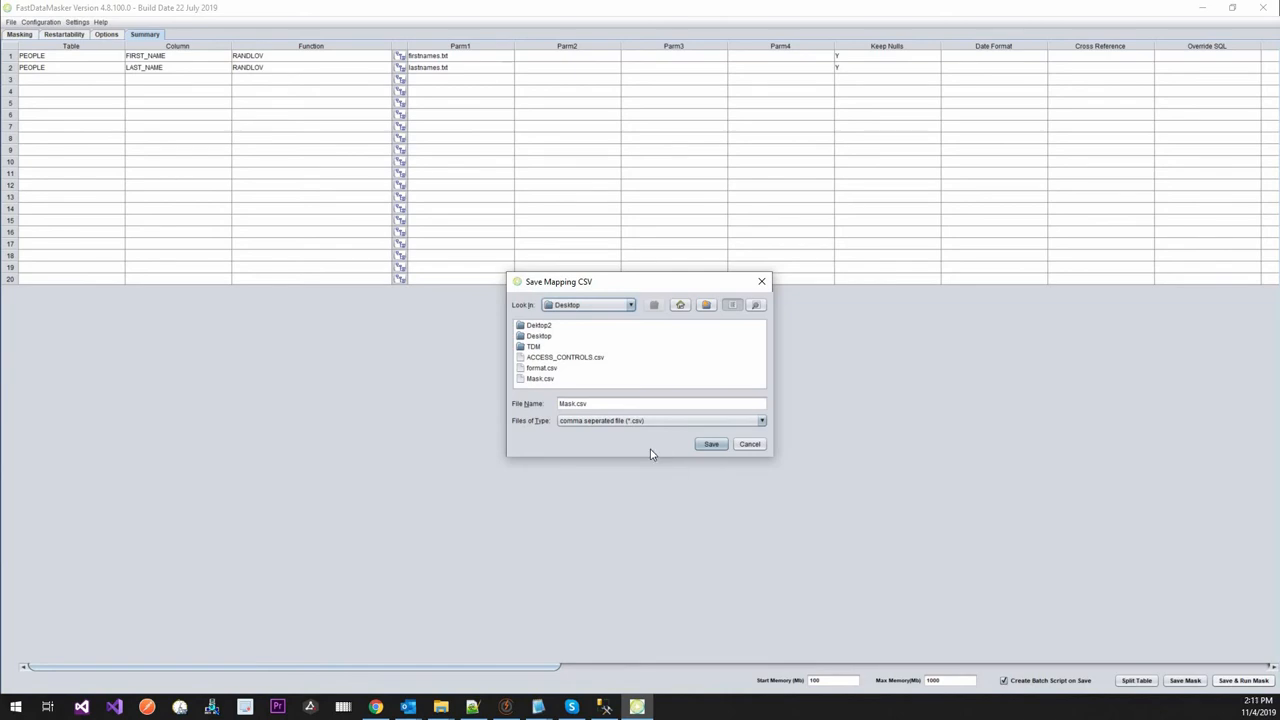
mouse_move(696, 440)
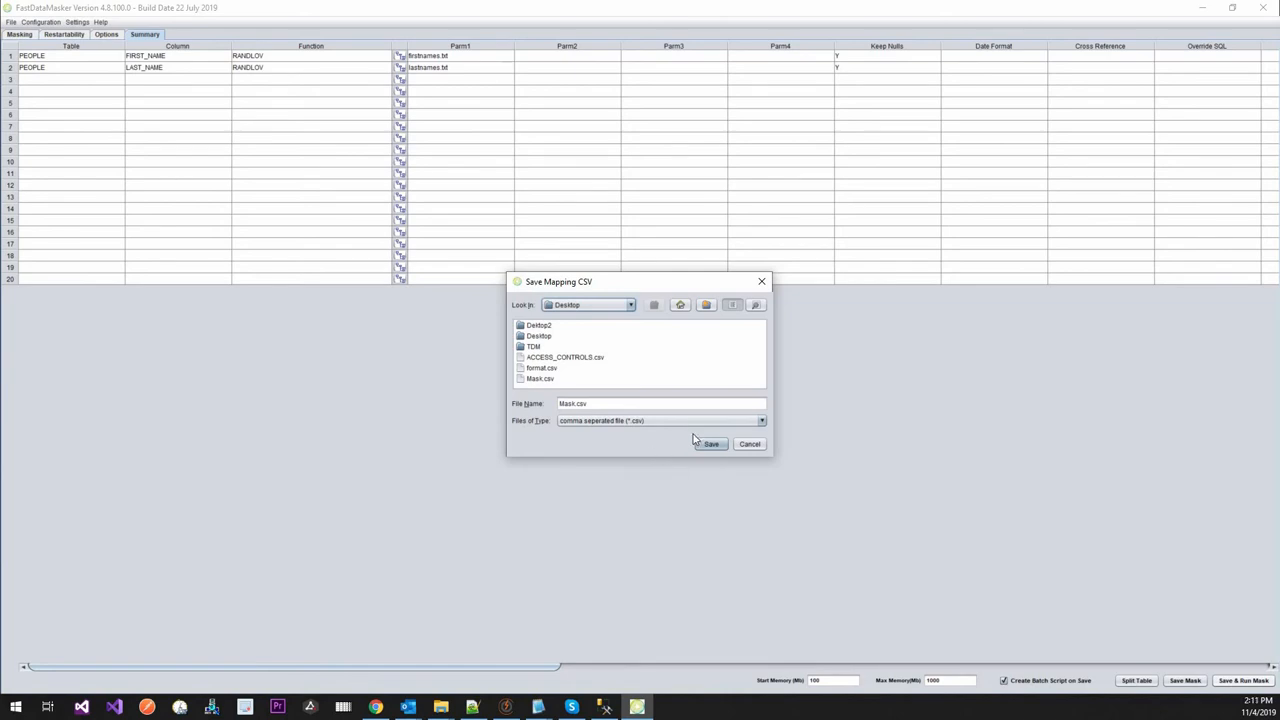
left_click(712, 444)
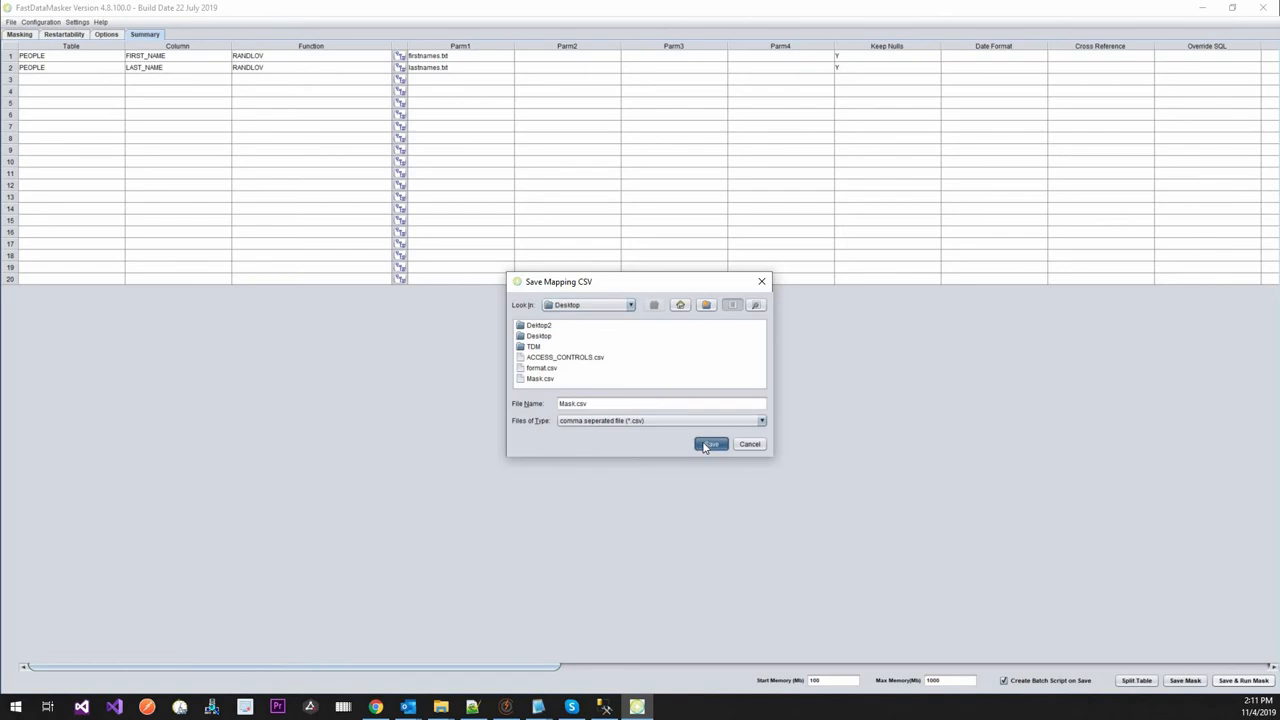
left_click(712, 444)
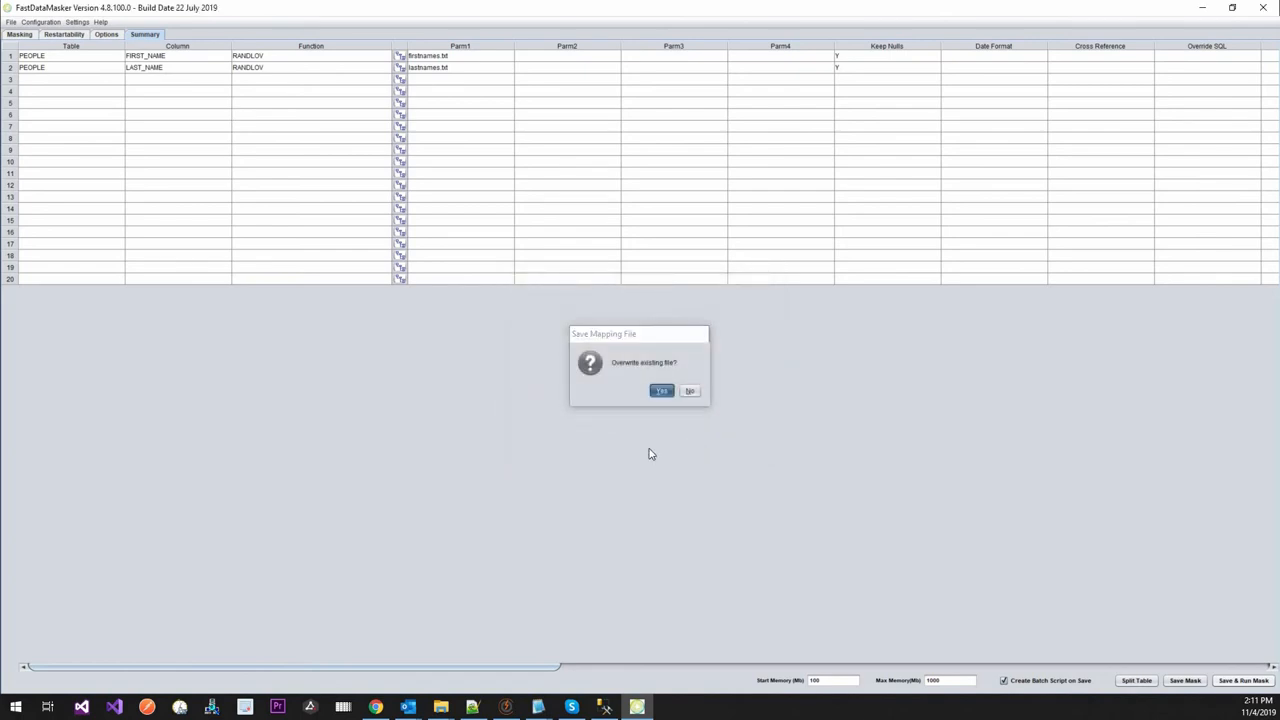
left_click(660, 390)
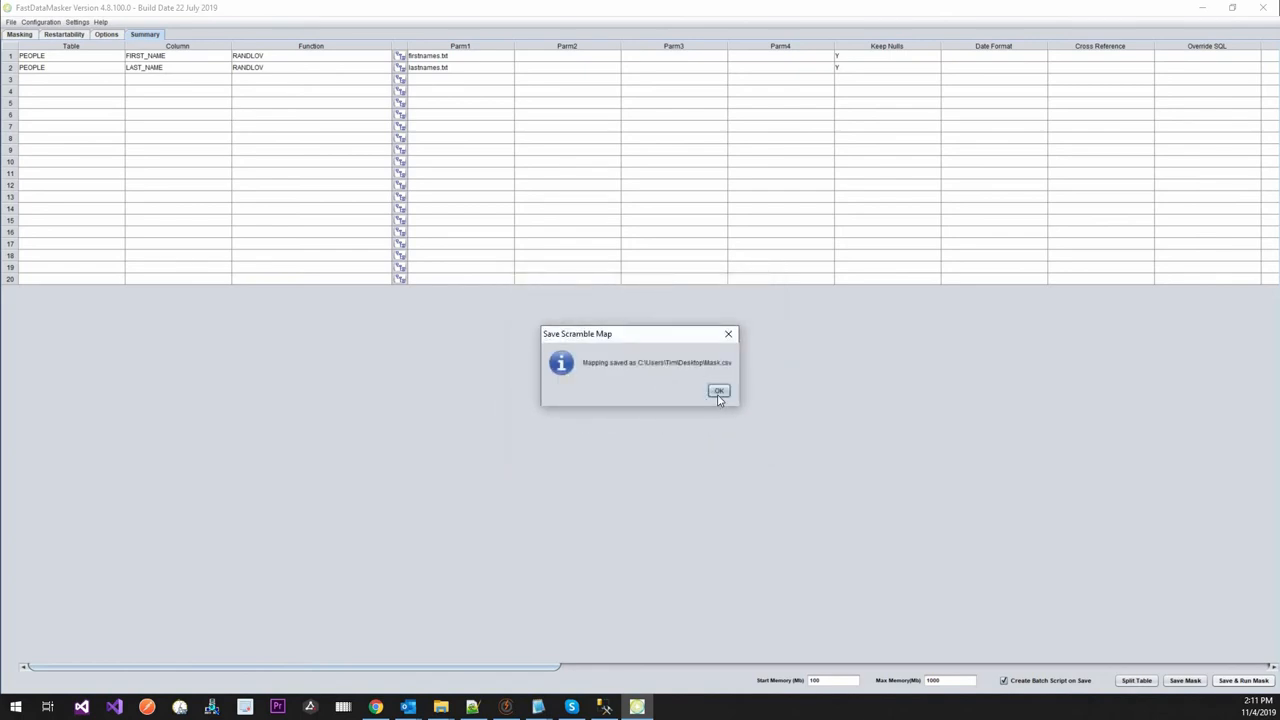
left_click(718, 390)
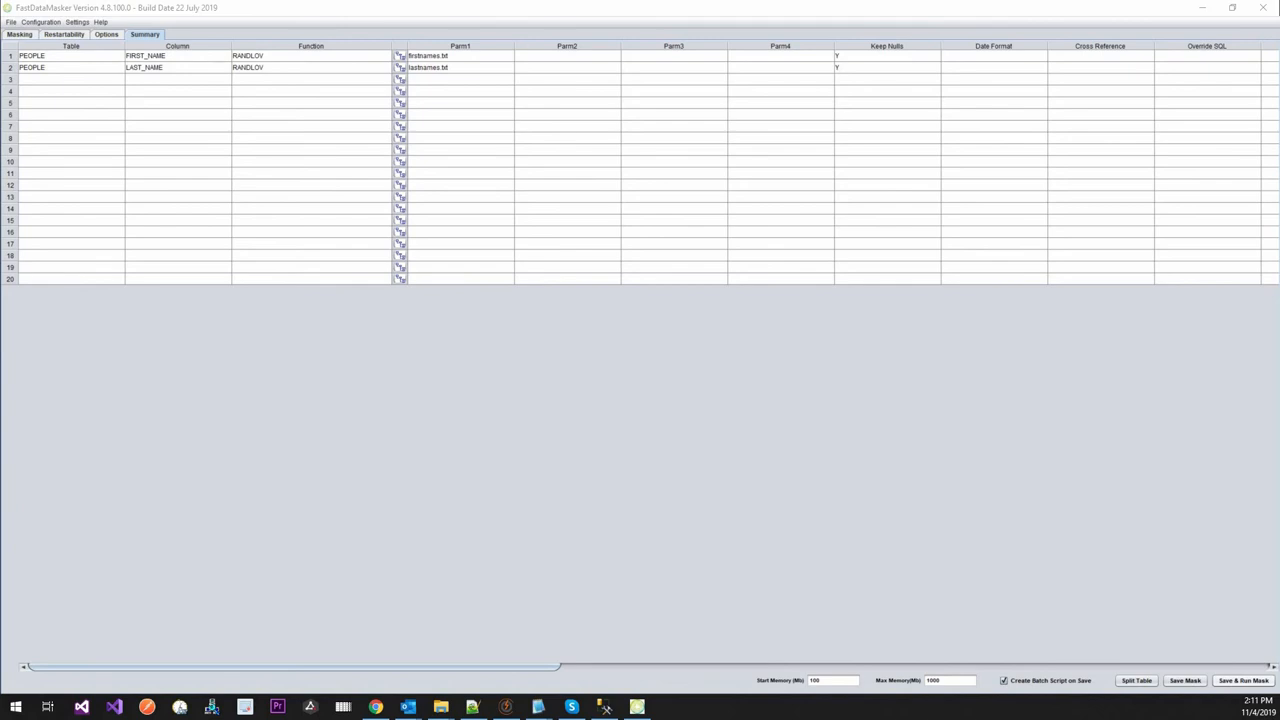
Return to the SSMS PEOPLE query to recheck the FIRST_NAME and LAST_NAME values.
left_click(1244, 680)
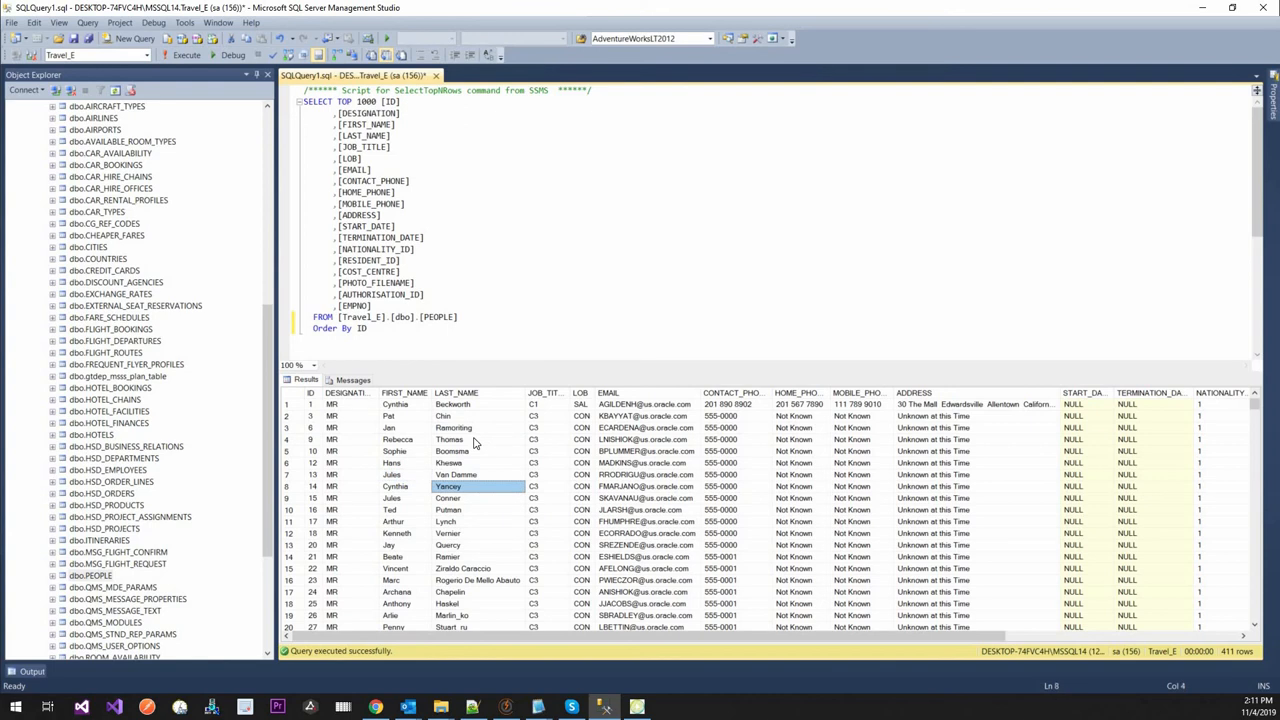
mouse_move(1016, 56)
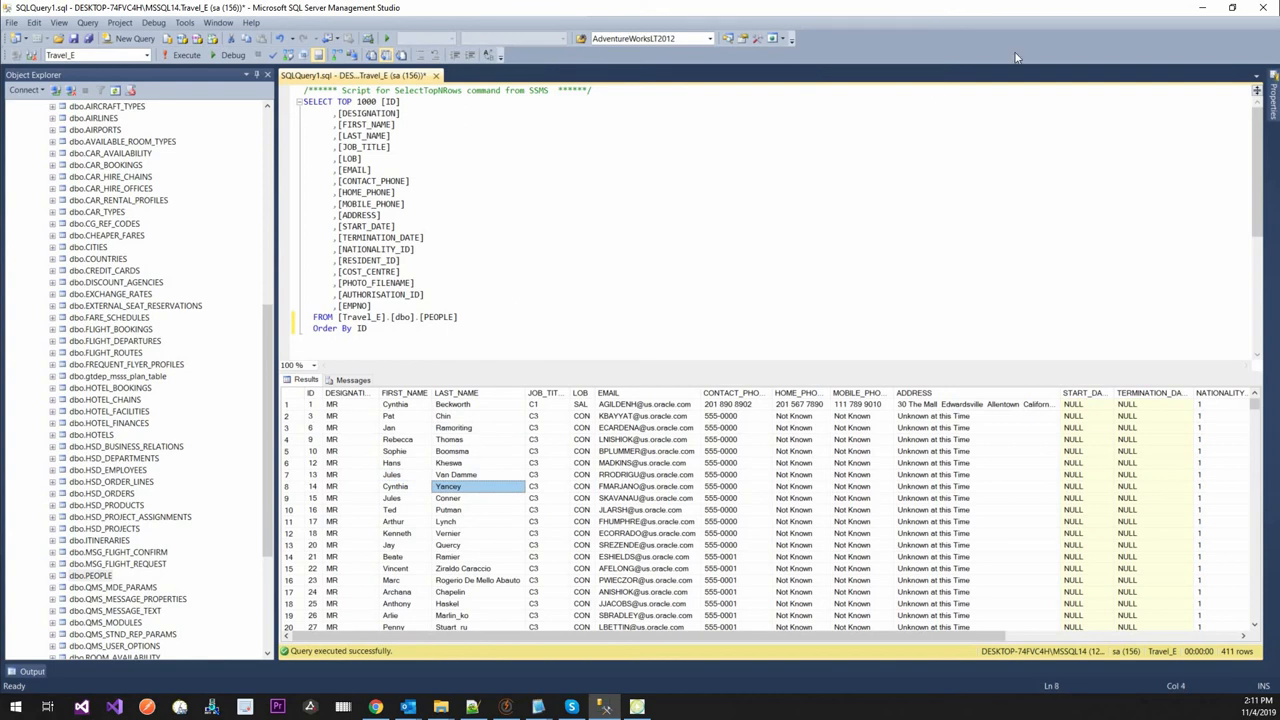
mouse_move(808, 184)
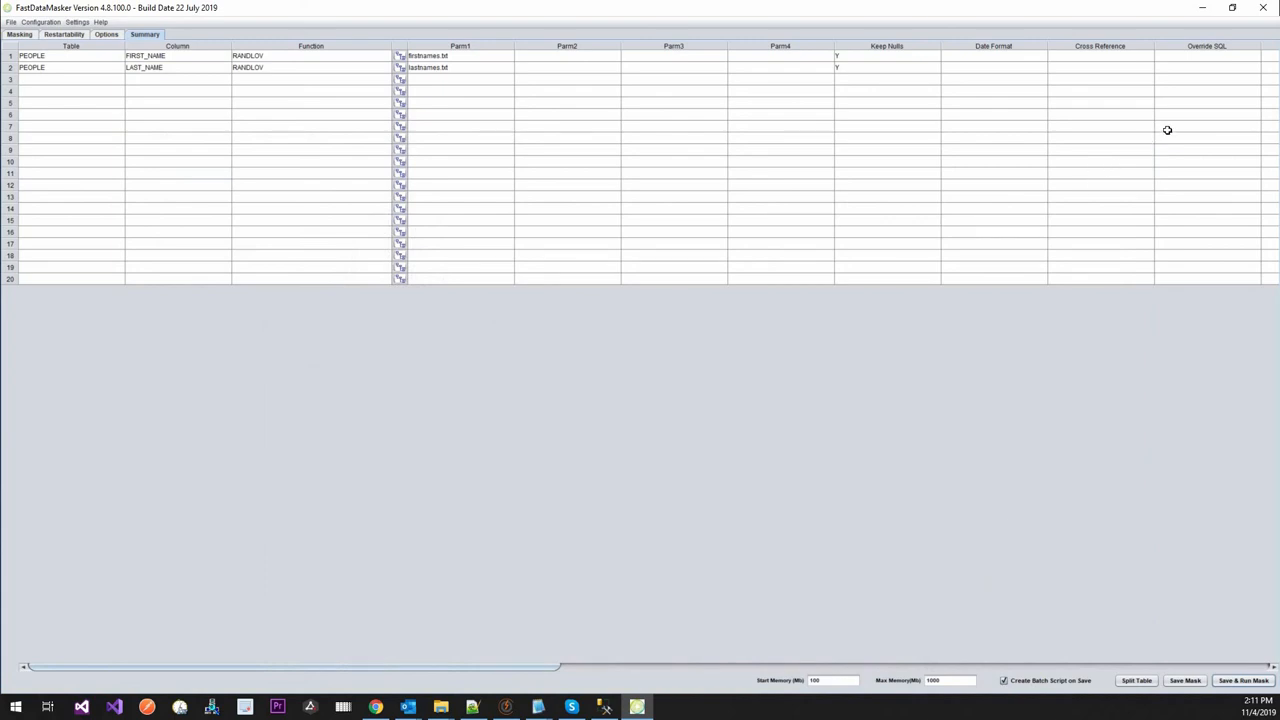
mouse_move(1076, 62)
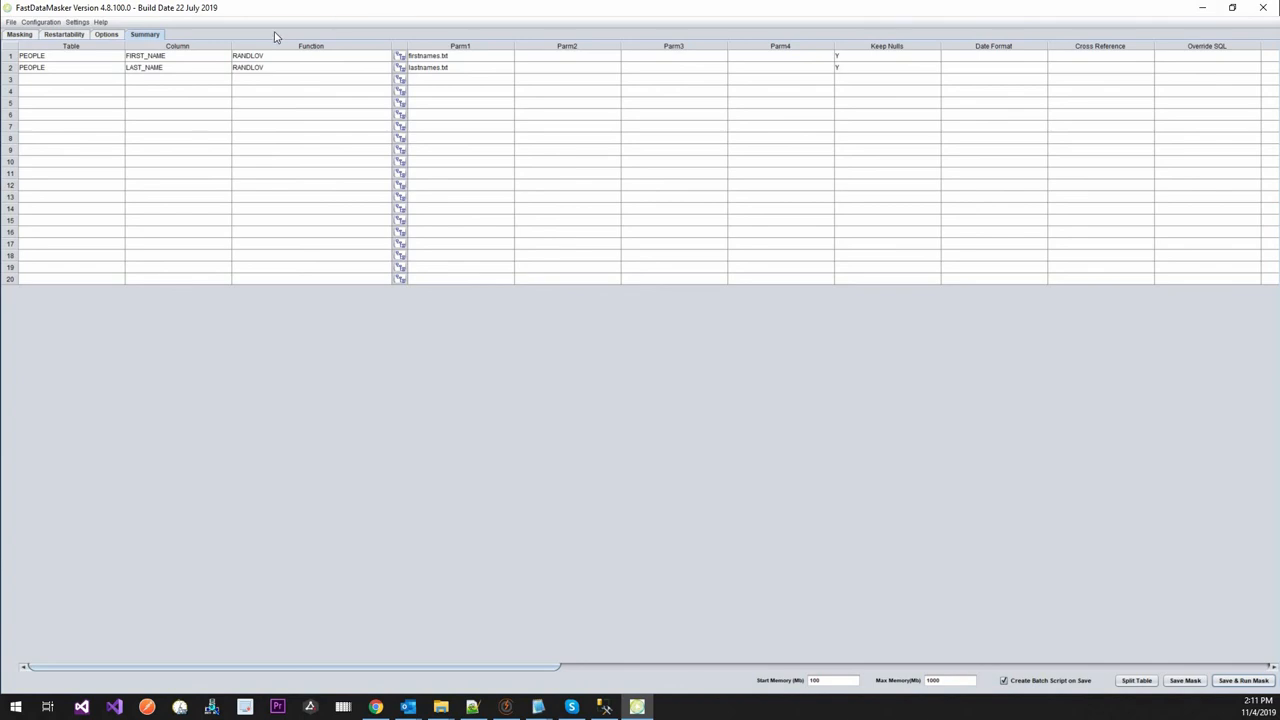
mouse_move(188, 232)
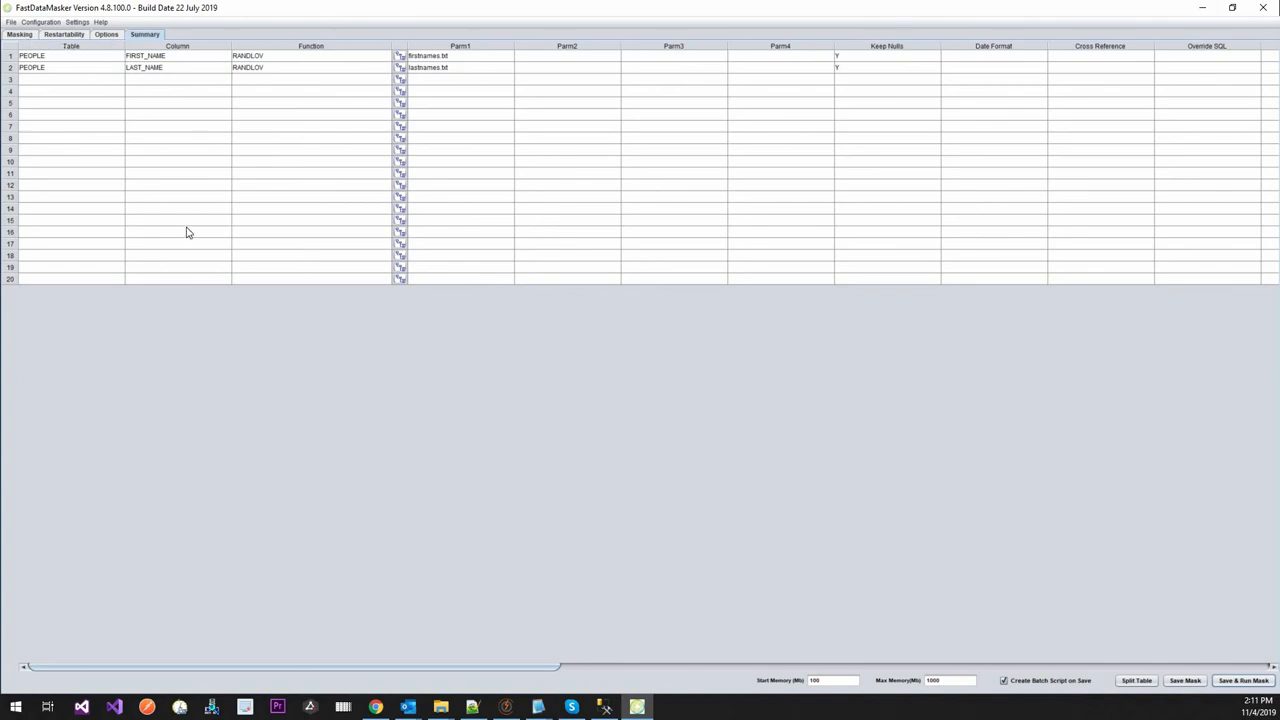
Return to the Masking view showing LAST_NAME with RANDLOV and Last Names seed category.
left_click(20, 34)
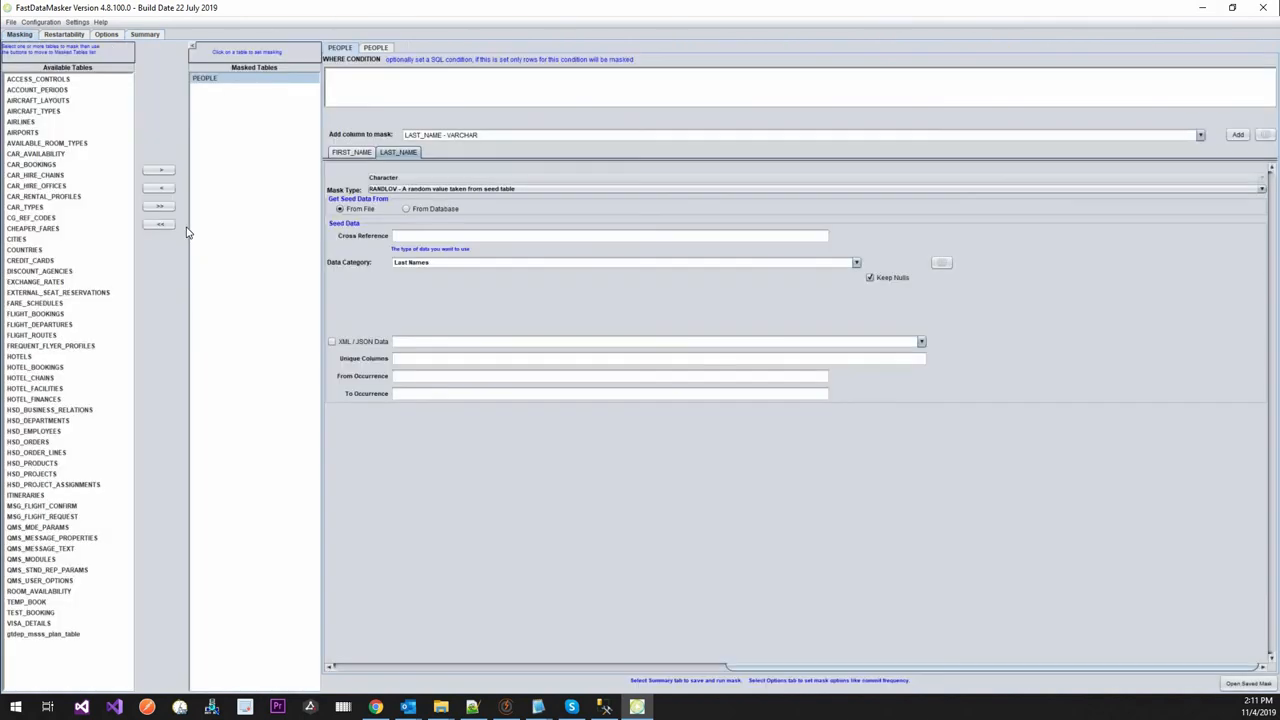
mouse_move(204, 388)
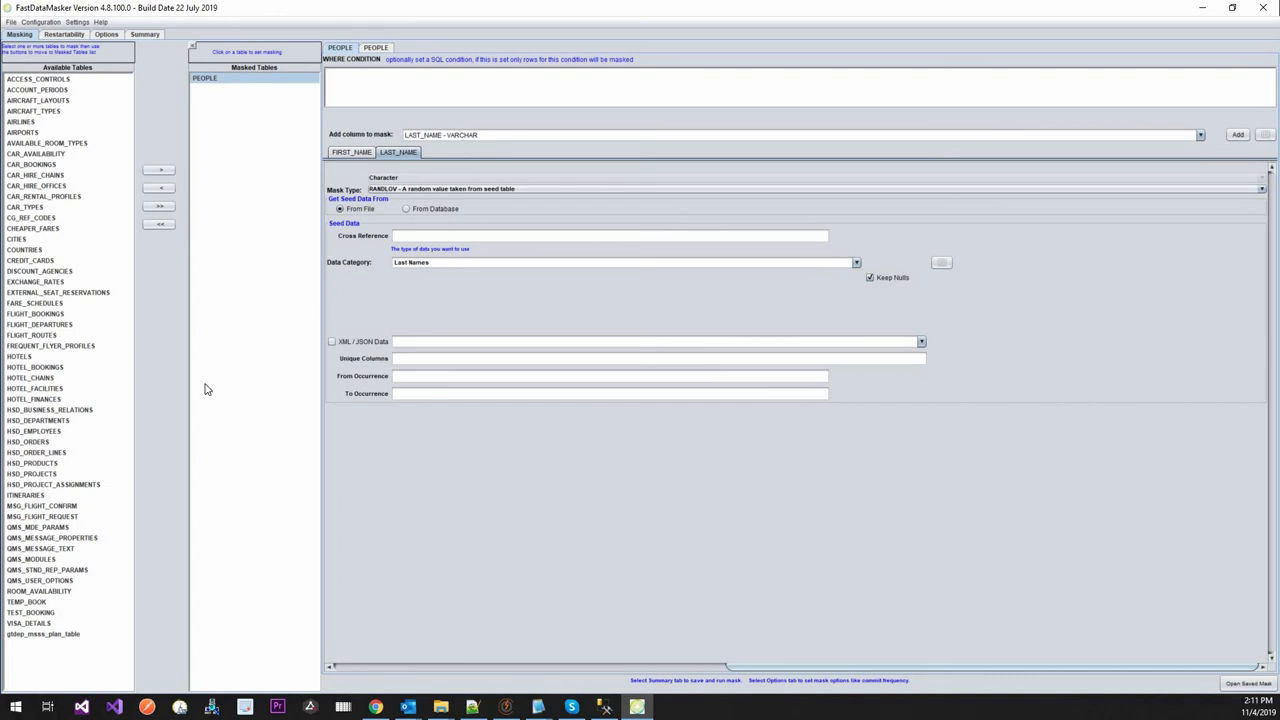
mouse_move(56, 338)
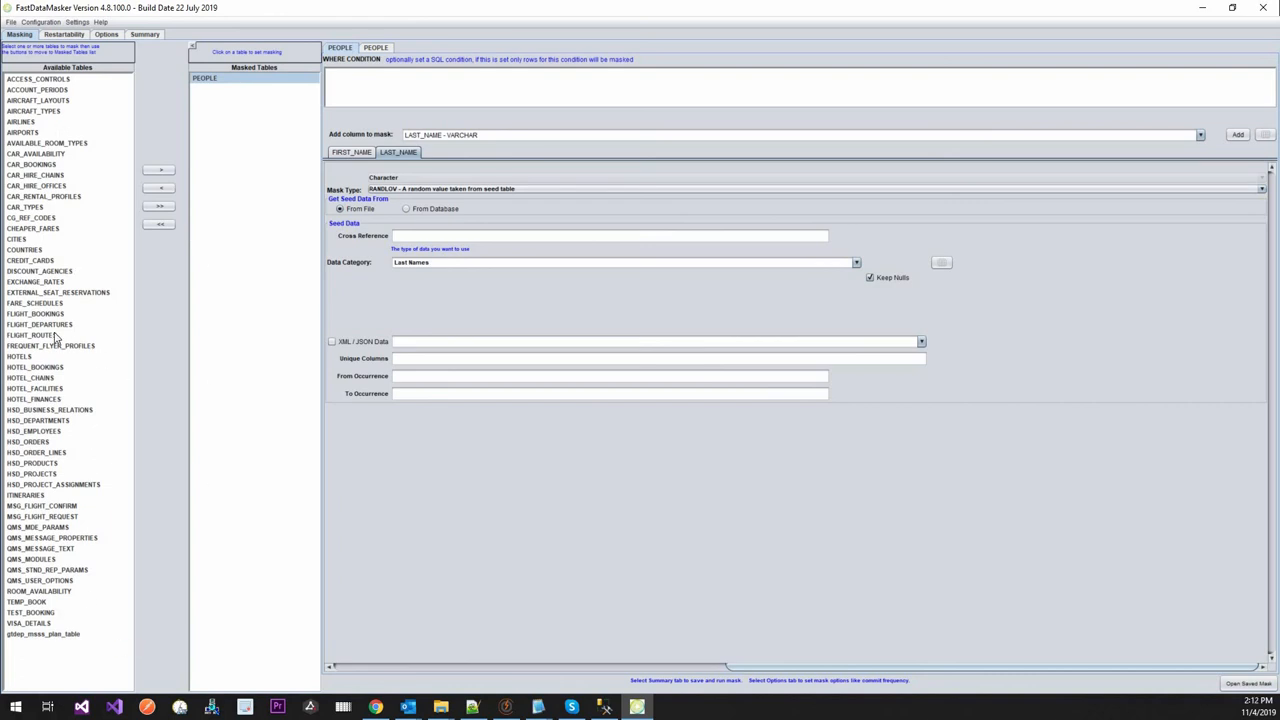
mouse_move(638, 516)
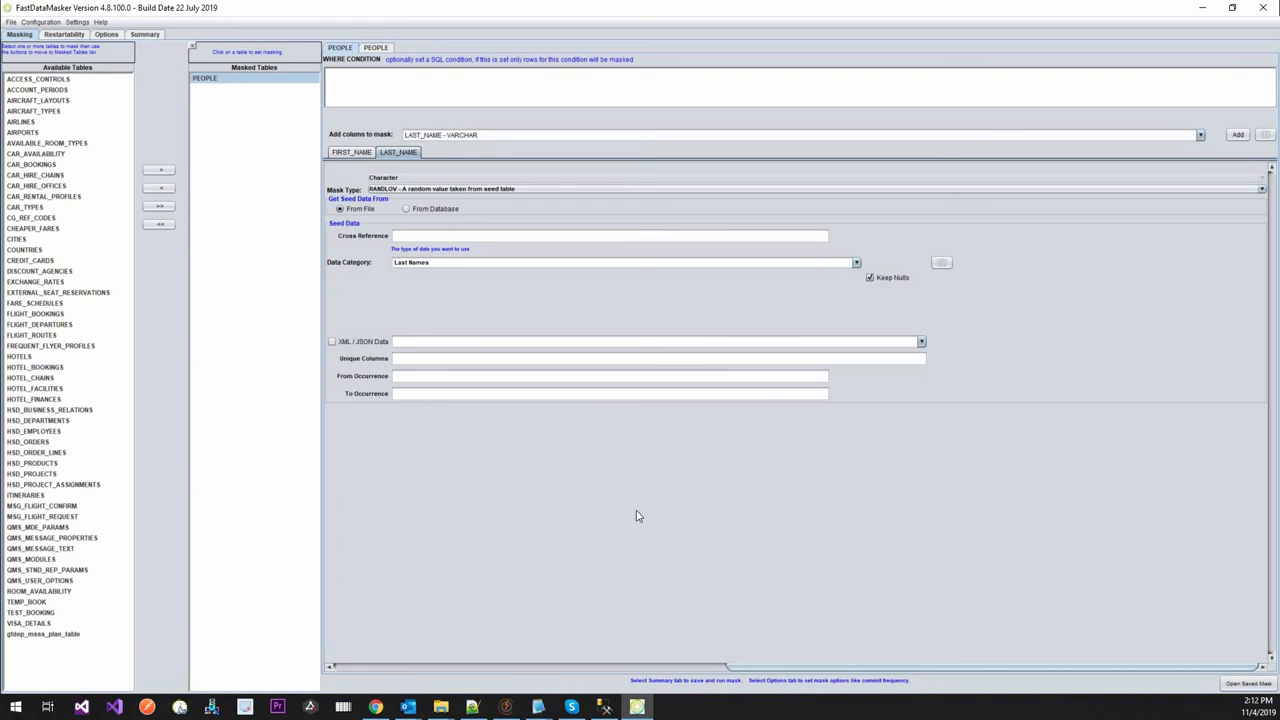
mouse_move(630, 470)
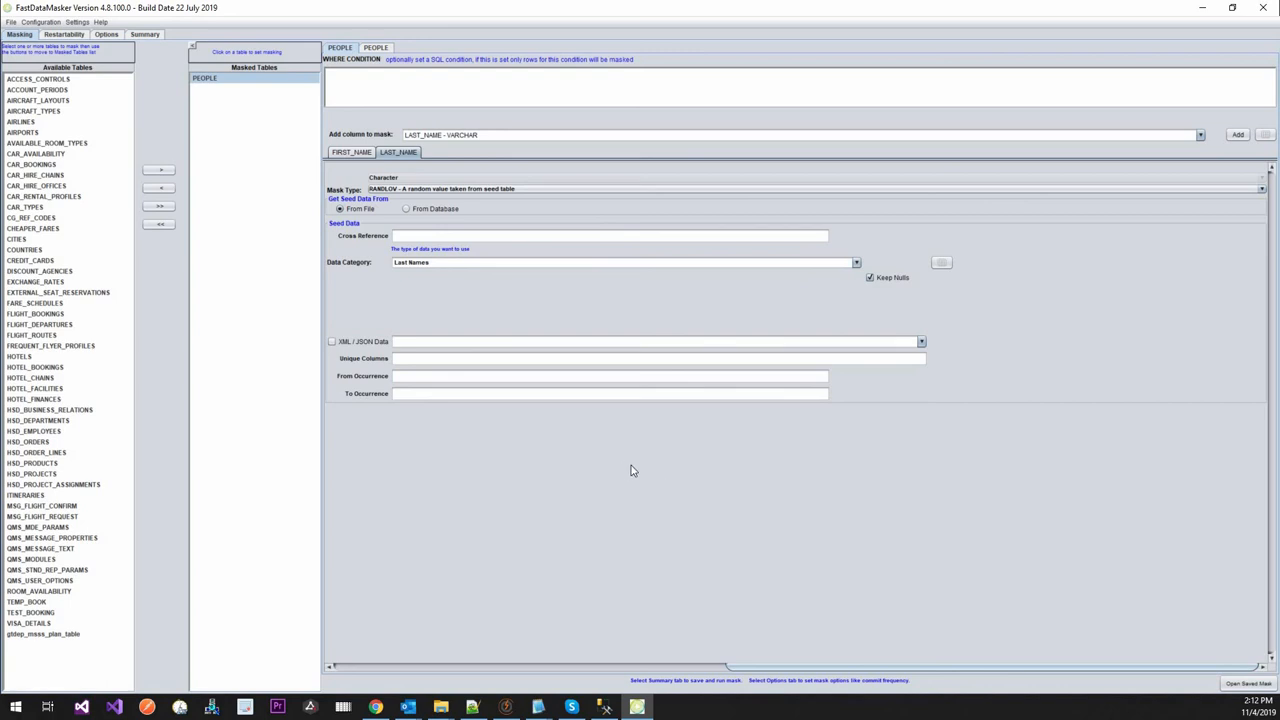